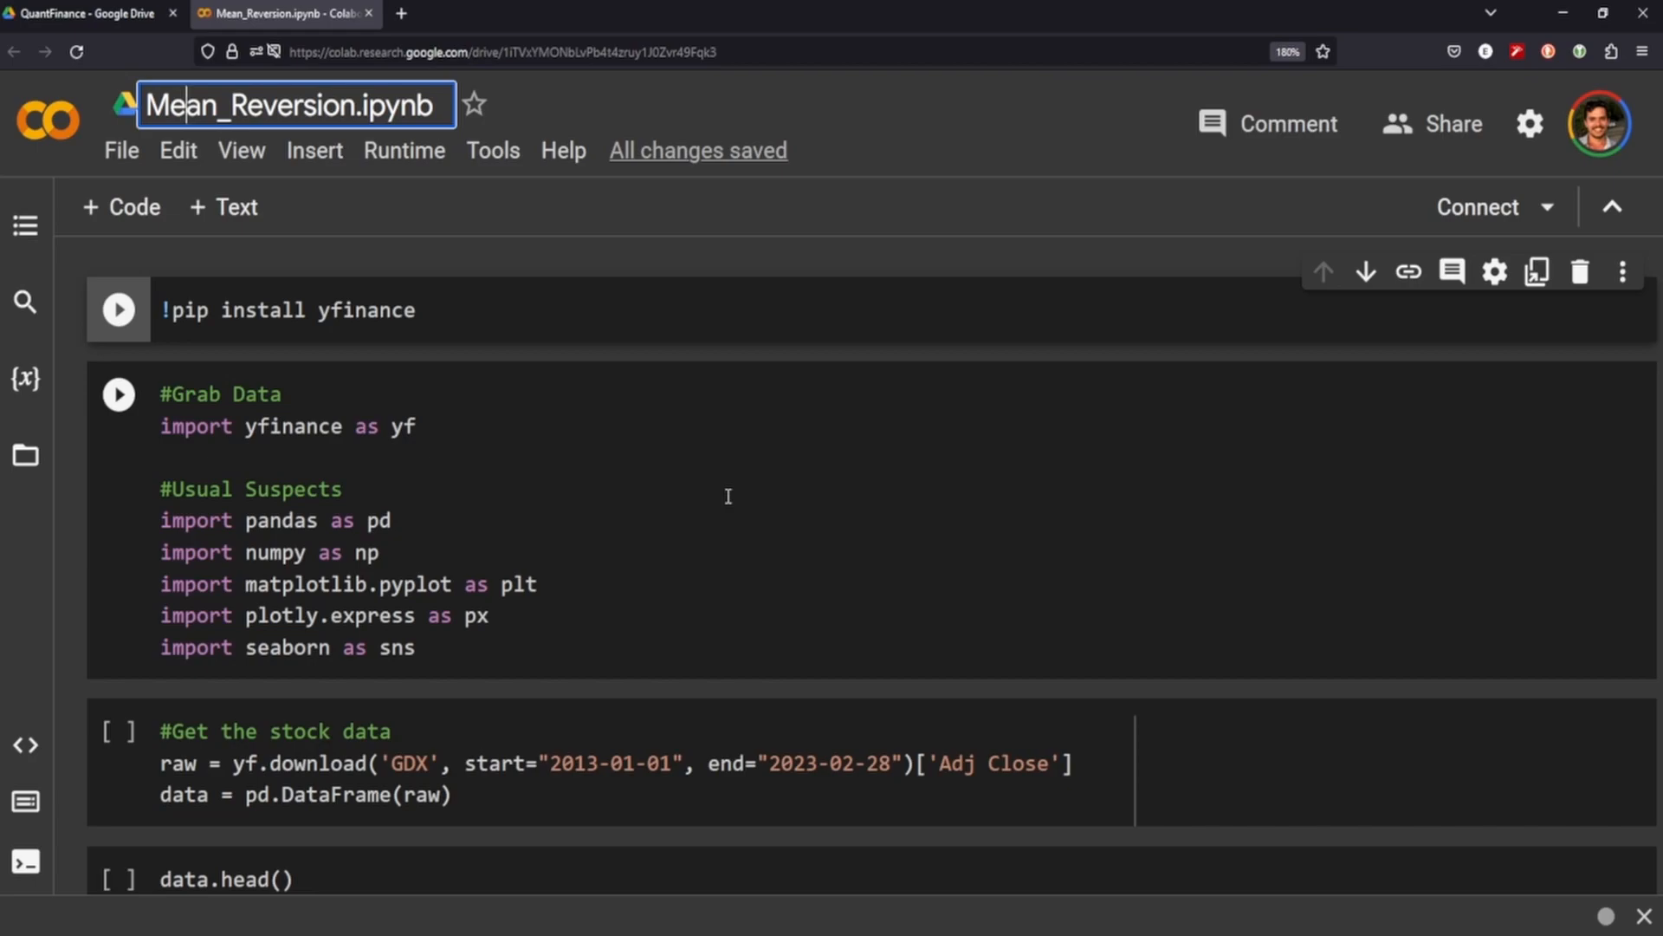
# Step: Run the yfinance install, library imports and GDX adjusted-close download for 2013 to February 2023
pyautogui.click(118, 310)
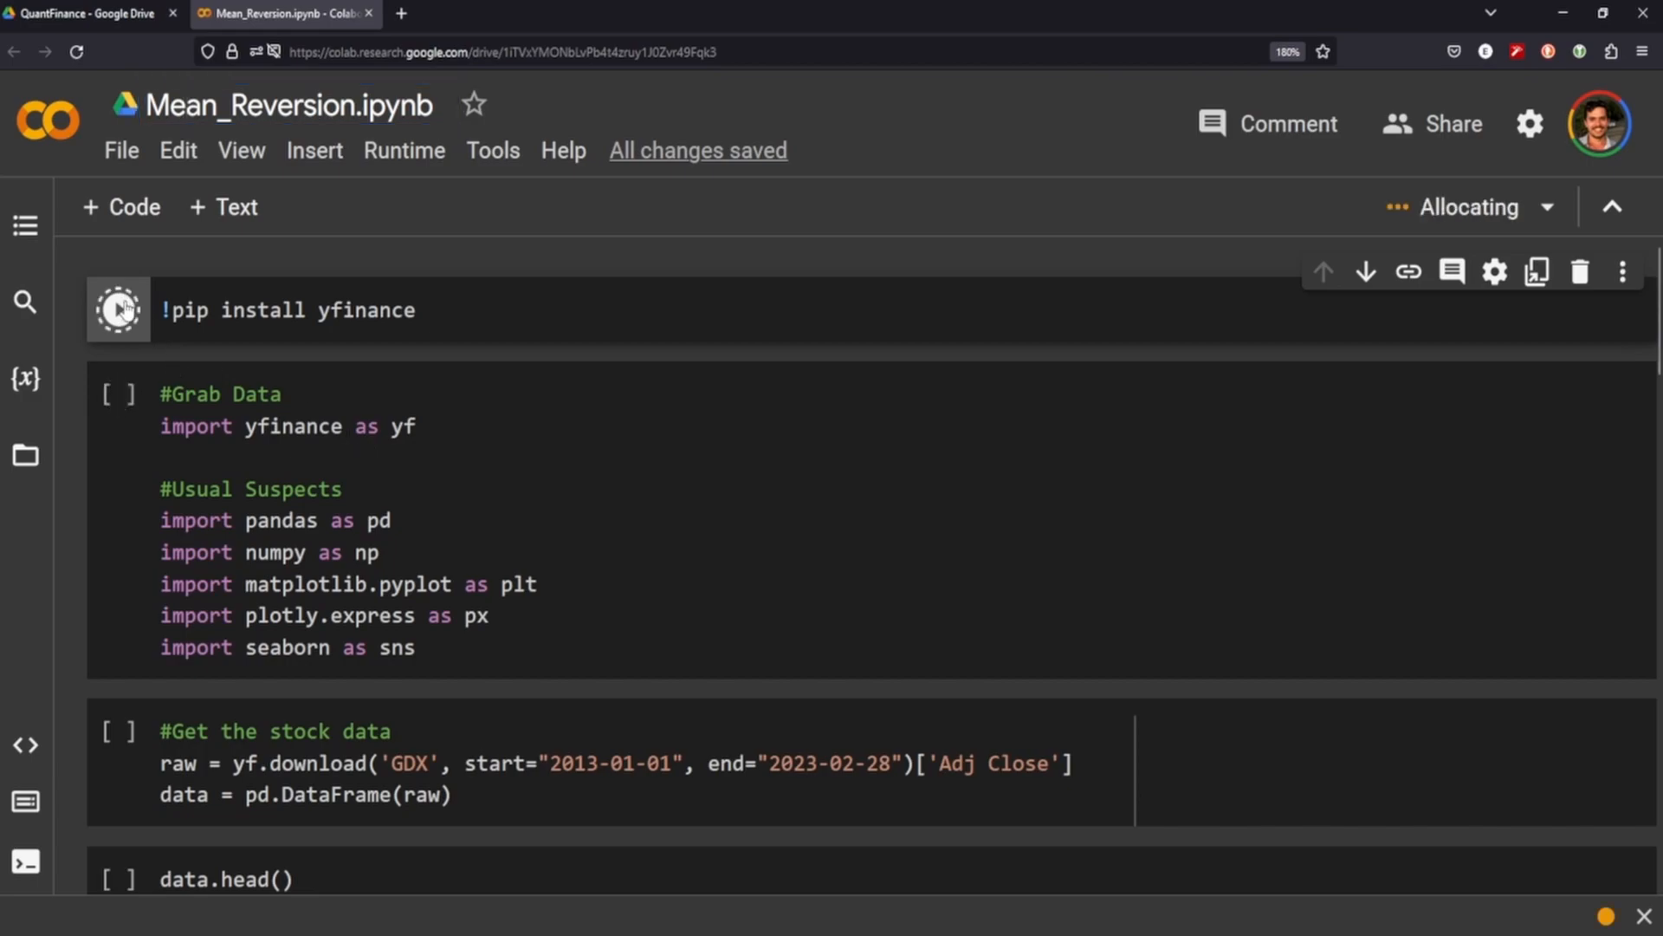
pyautogui.click(118, 310)
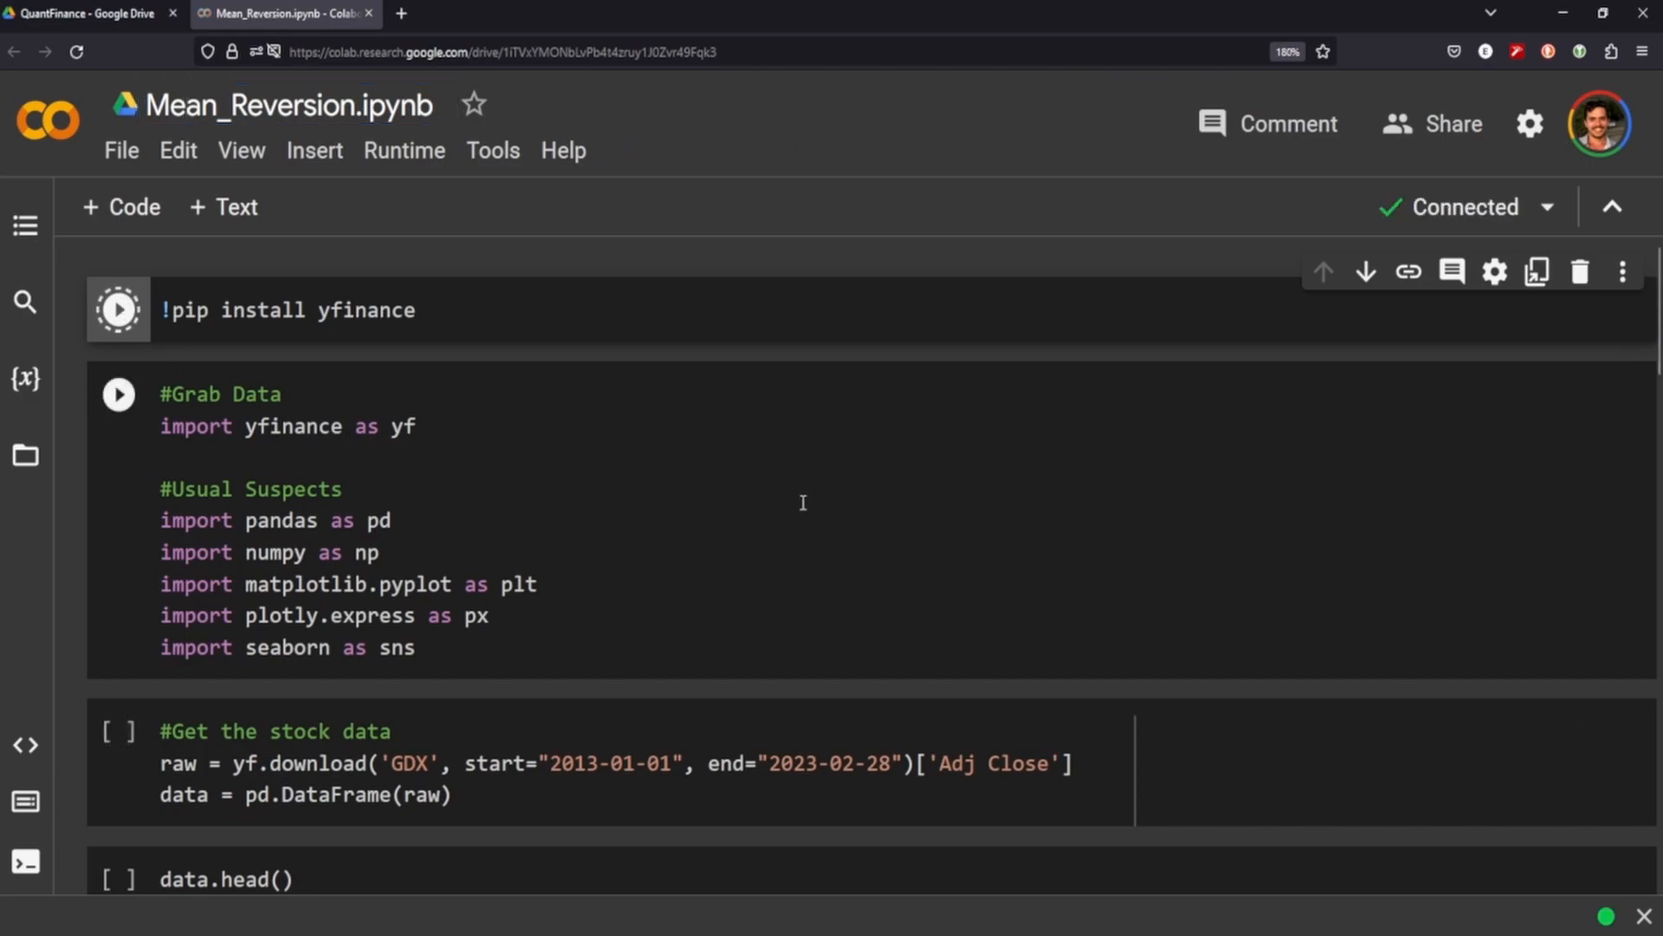
pyautogui.click(118, 310)
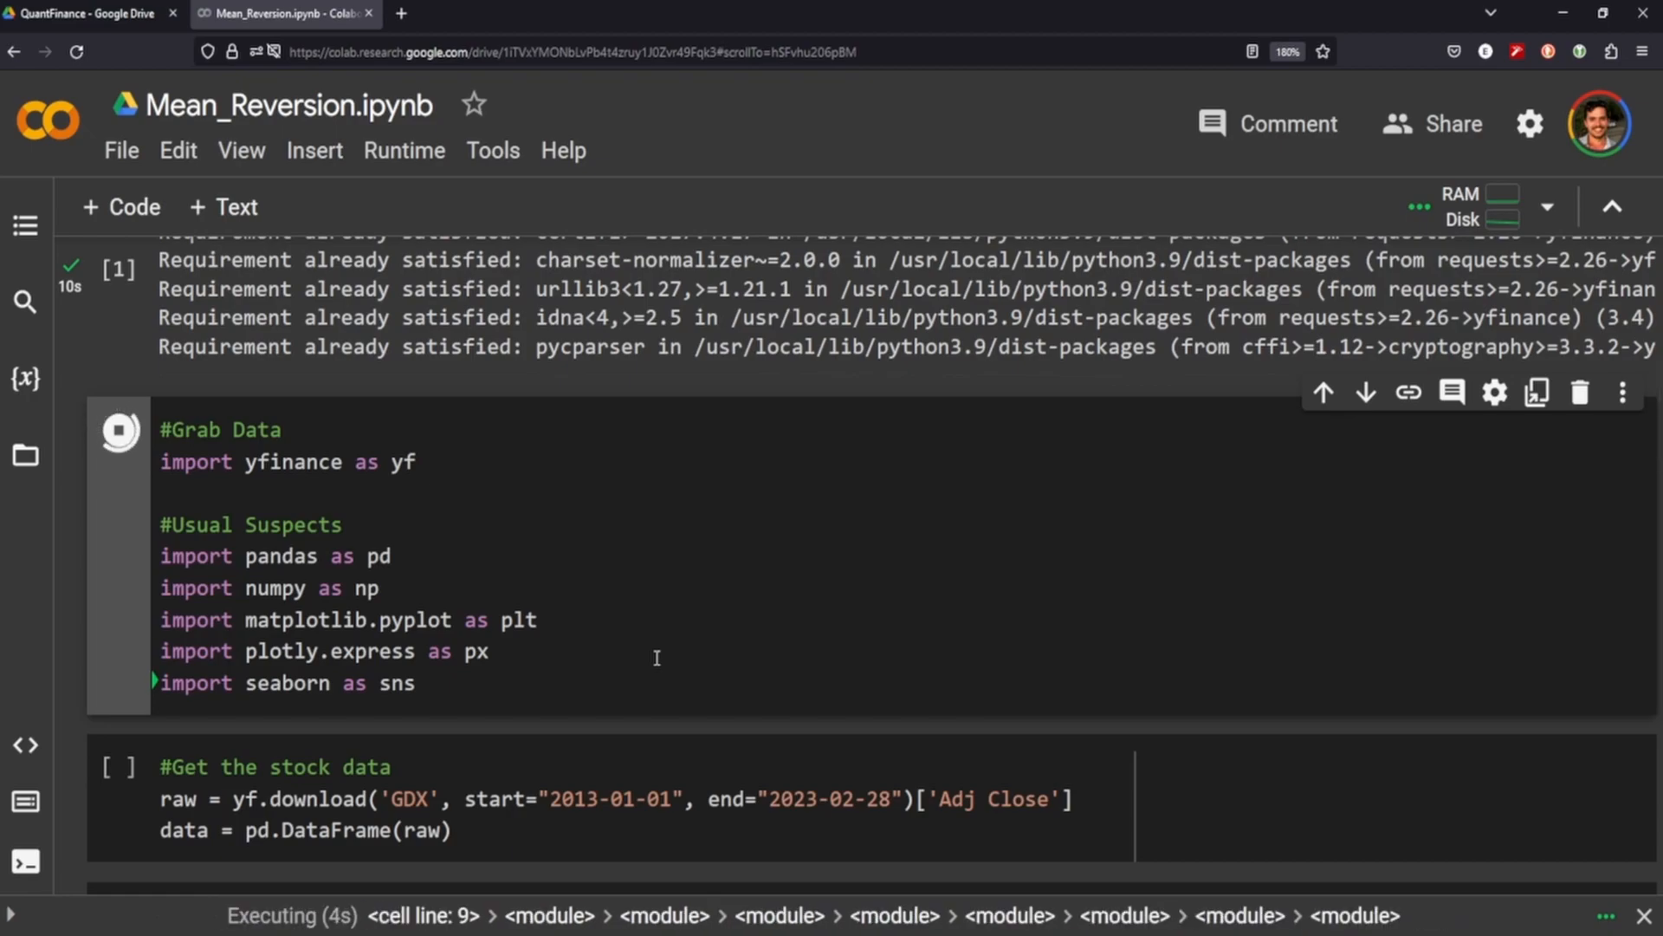
pyautogui.scroll(-3)
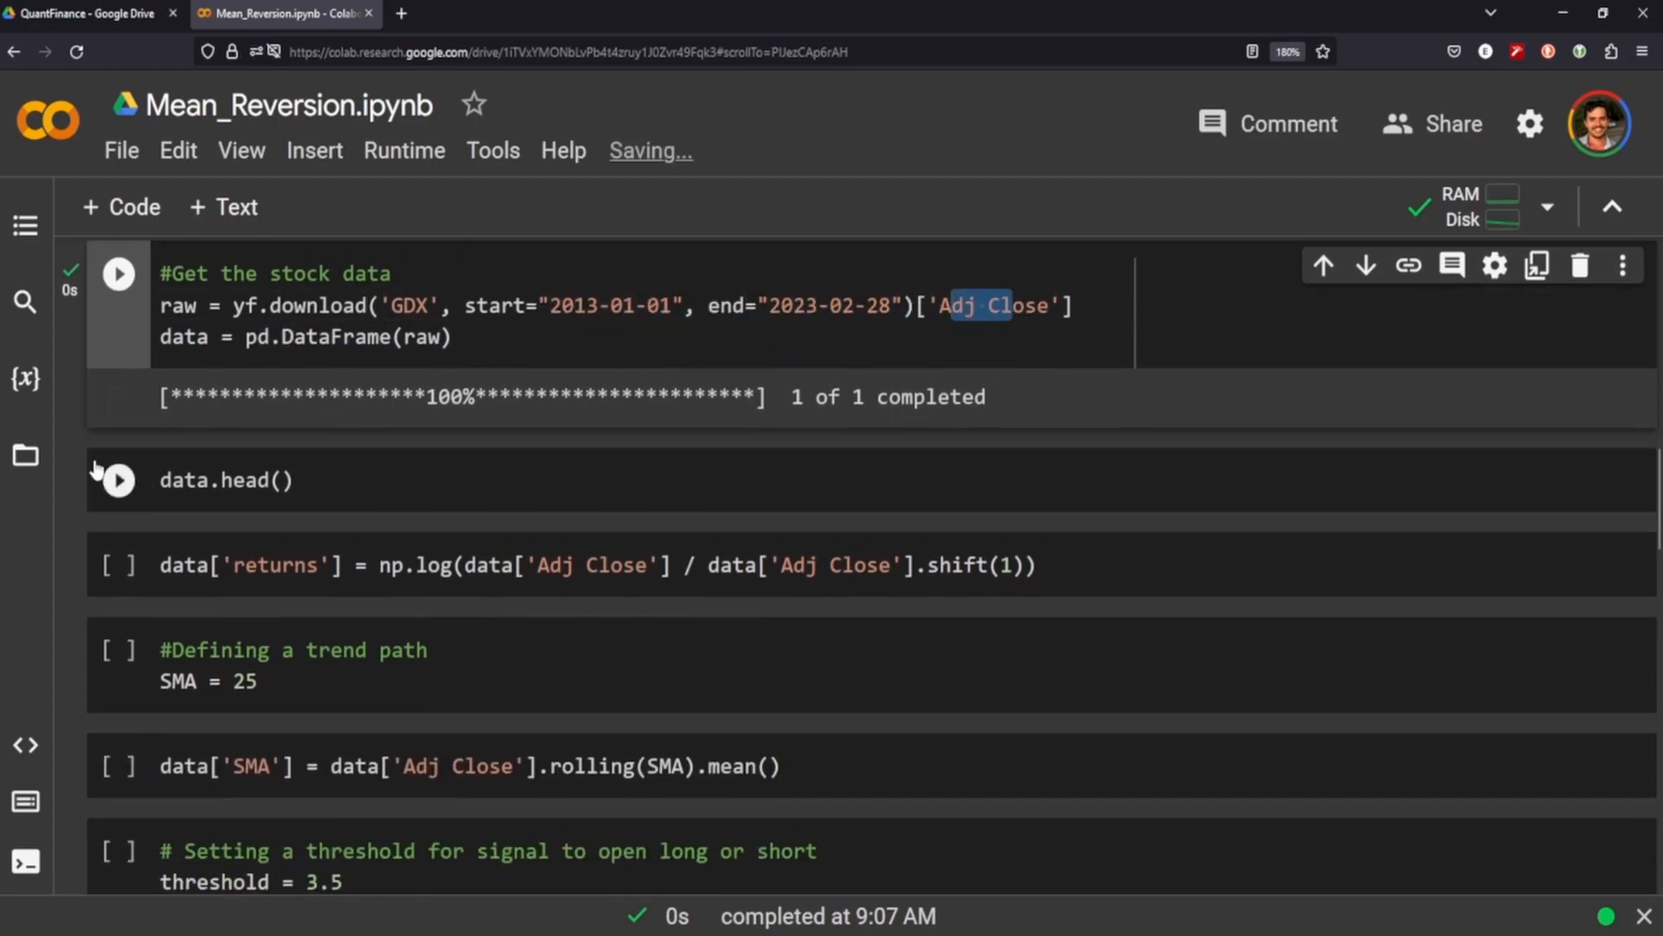
# Step: Show data.head(), compute daily log returns and set the SMA window to 25 days
pyautogui.click(118, 480)
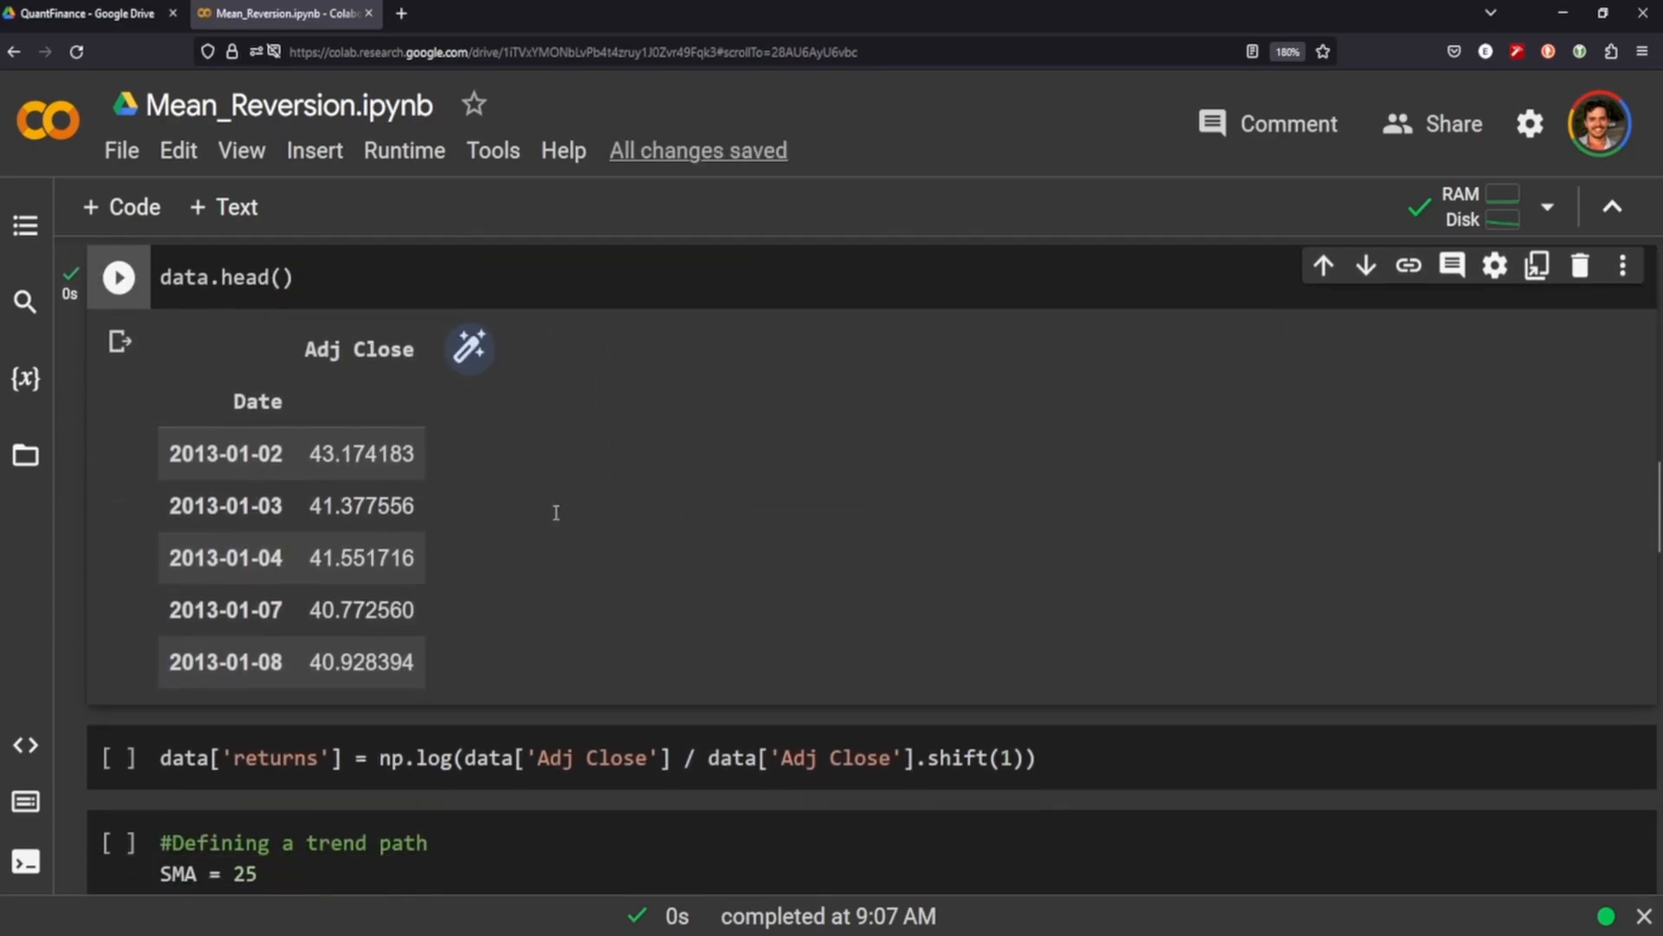
pyautogui.scroll(-3)
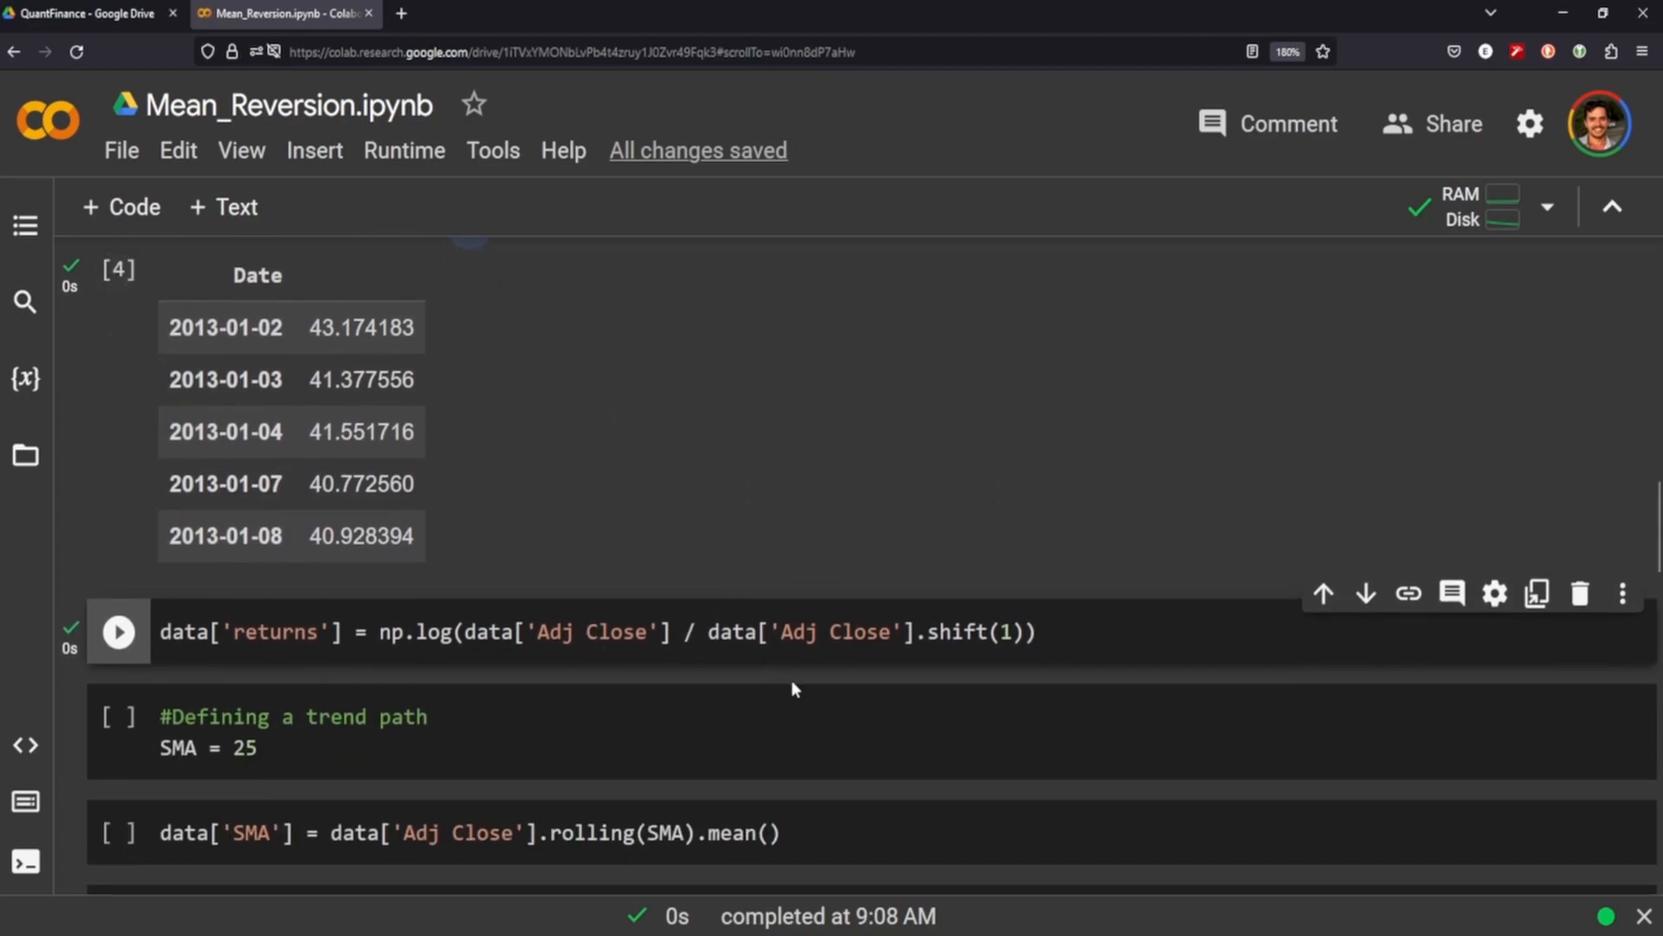
pyautogui.scroll(-3)
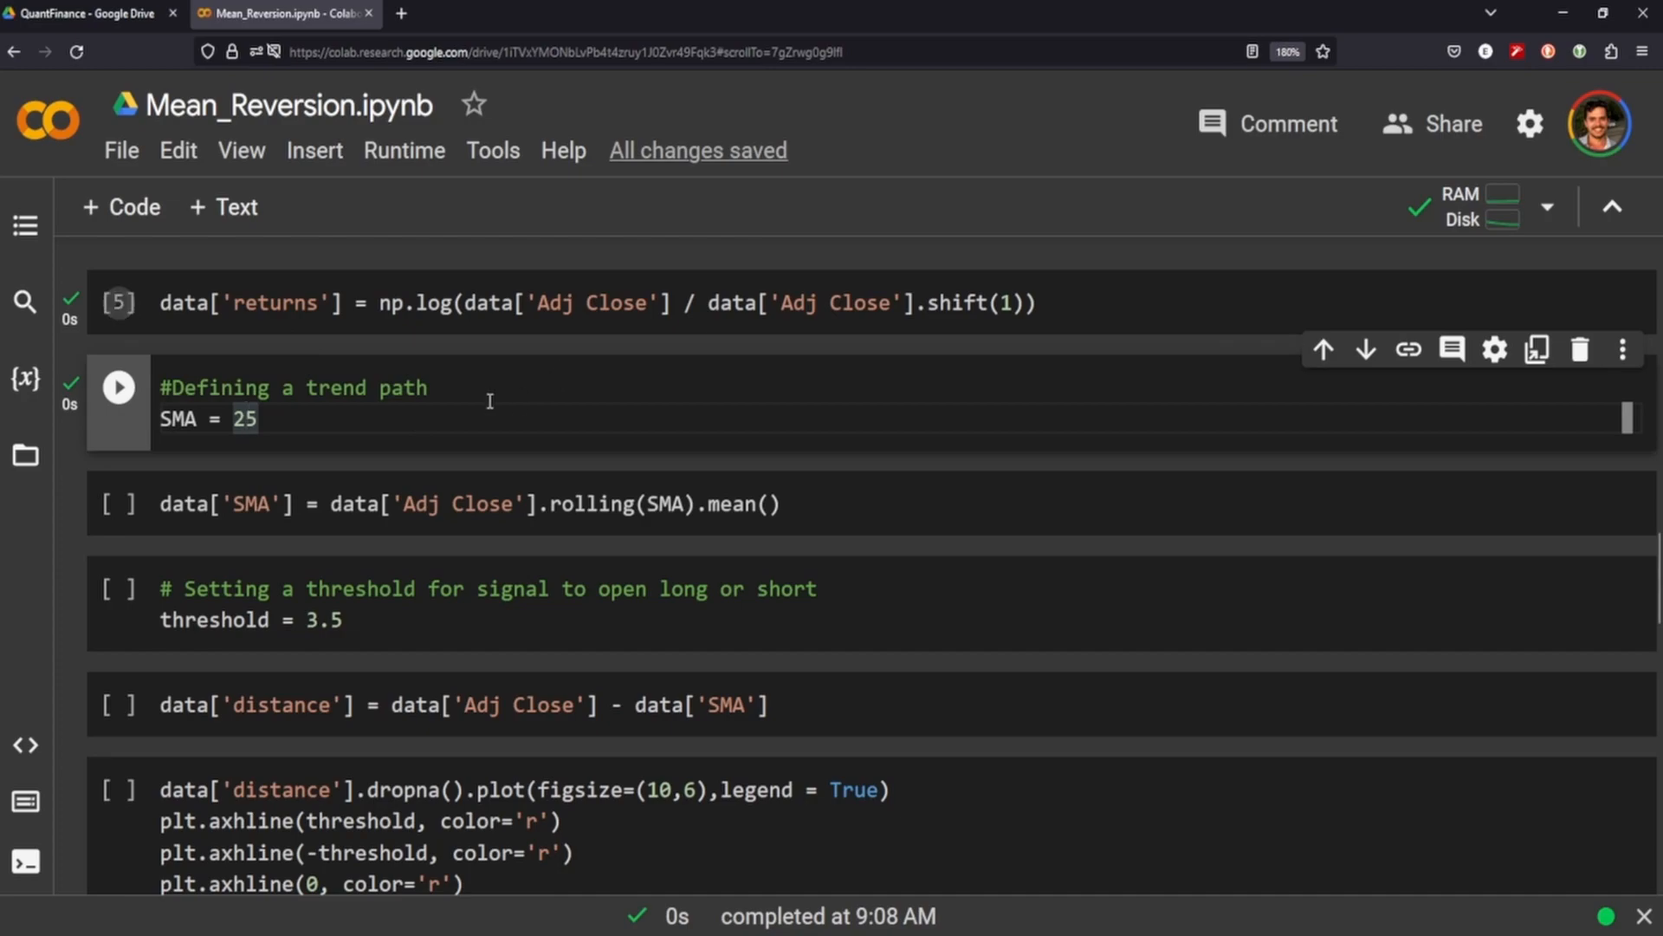
pyautogui.moveTo(735, 376)
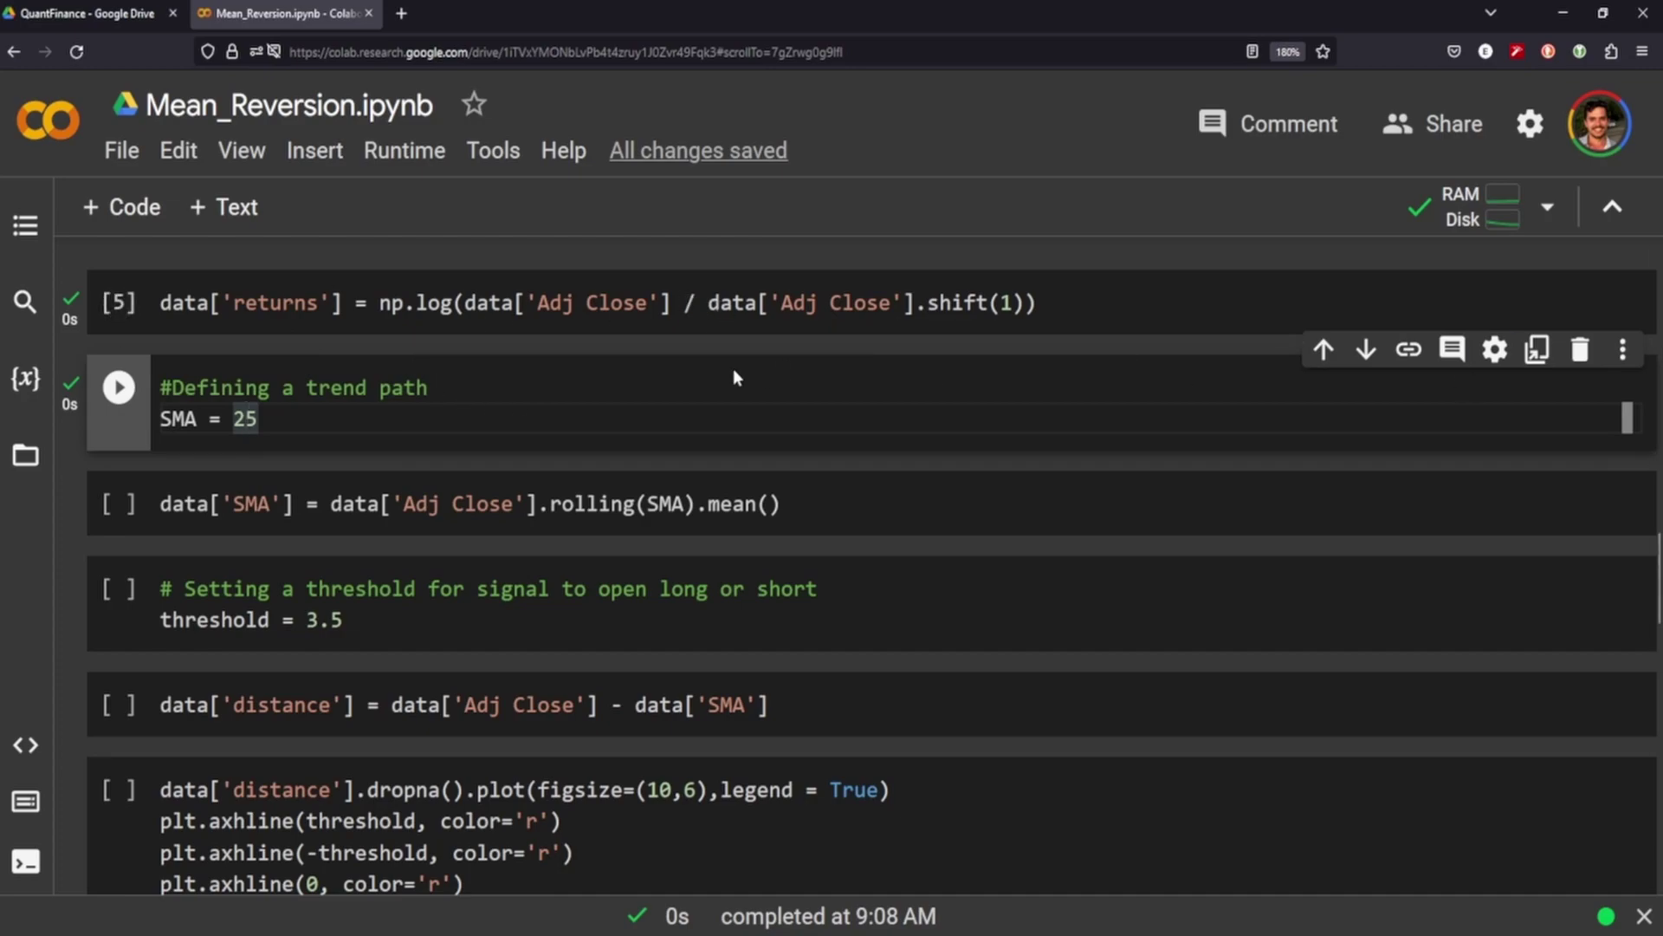
pyautogui.moveTo(306, 460)
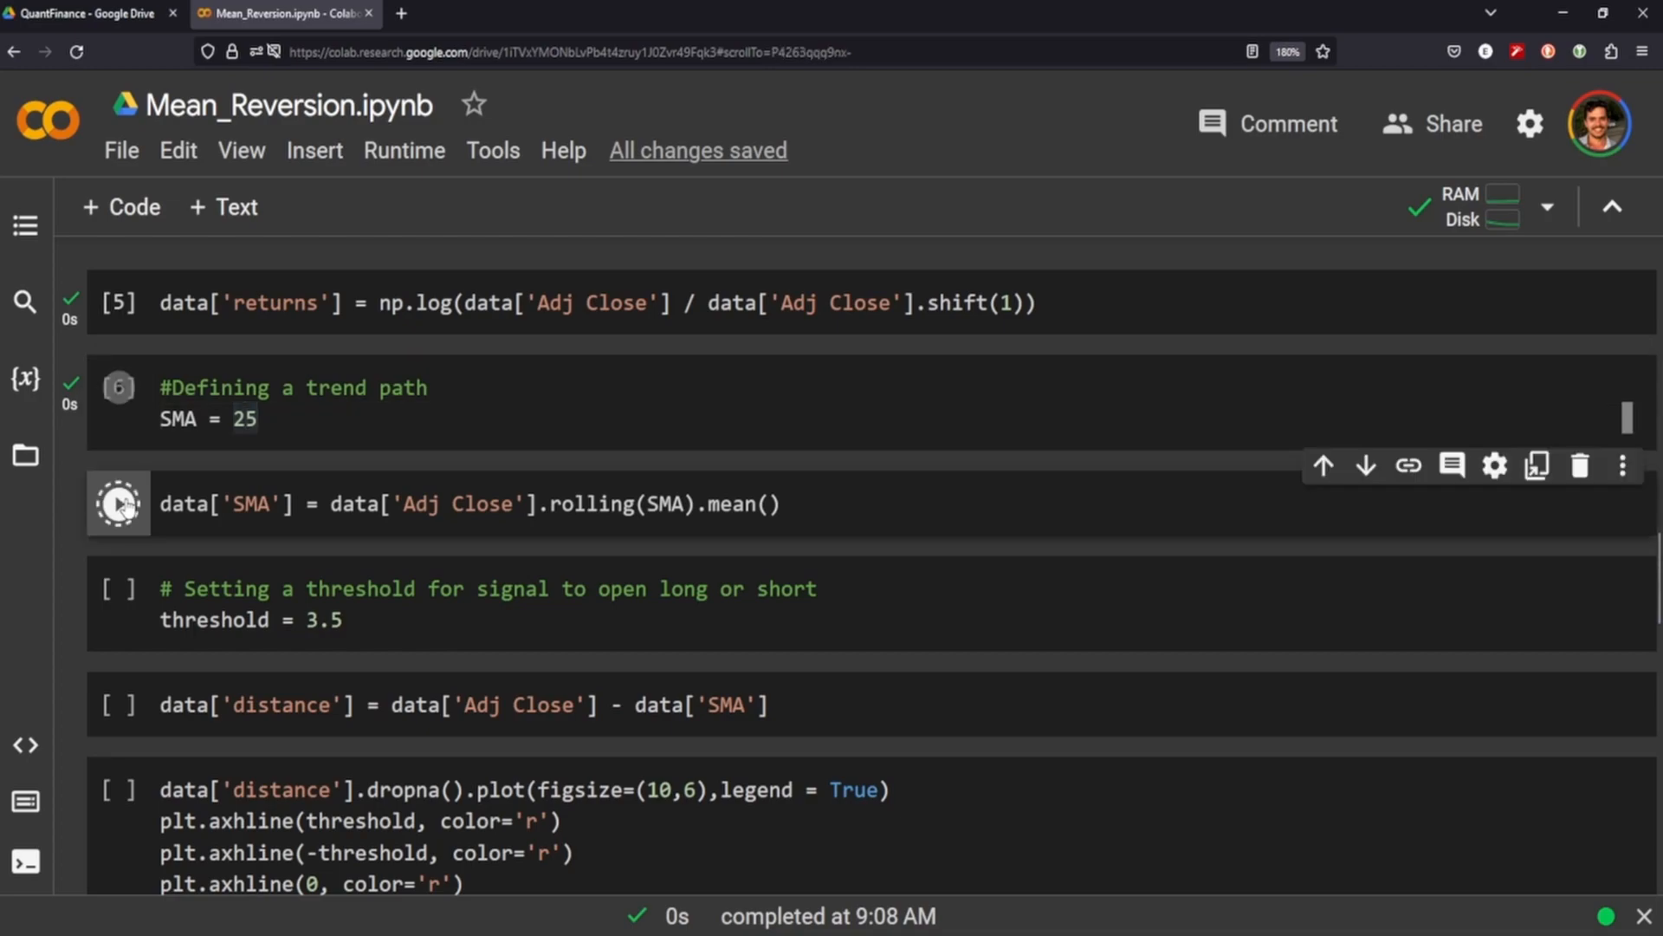
# Step: Compute the 25-day rolling SMA column and move on to the 3.5 threshold and distance cells
pyautogui.click(118, 502)
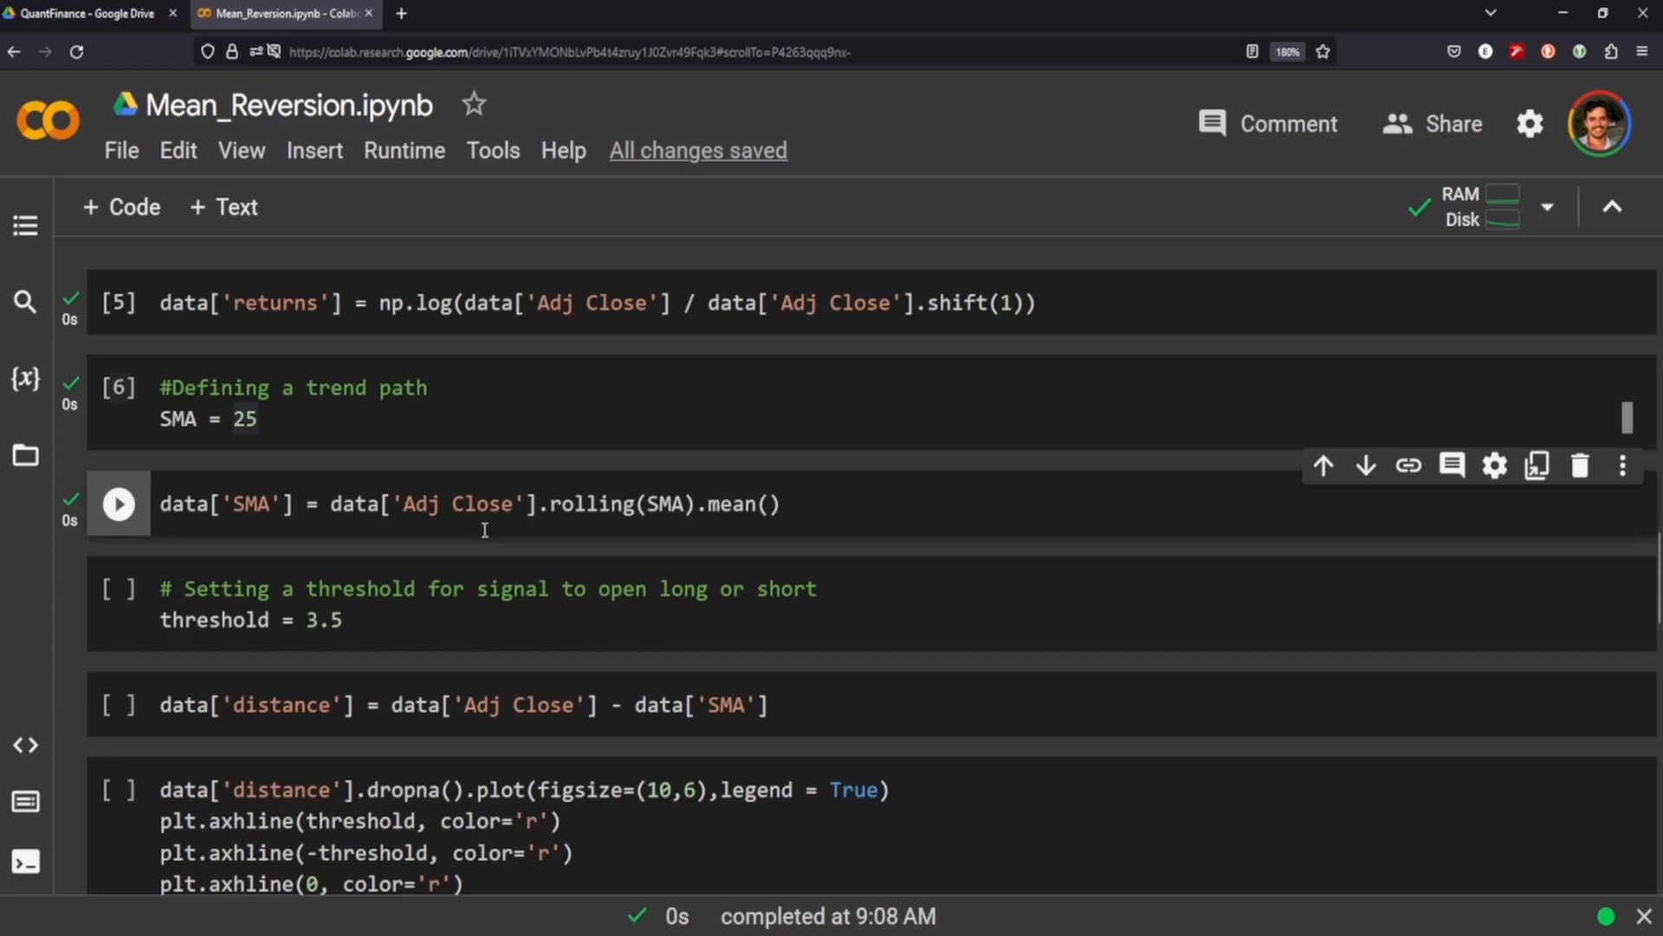
pyautogui.moveTo(119, 589)
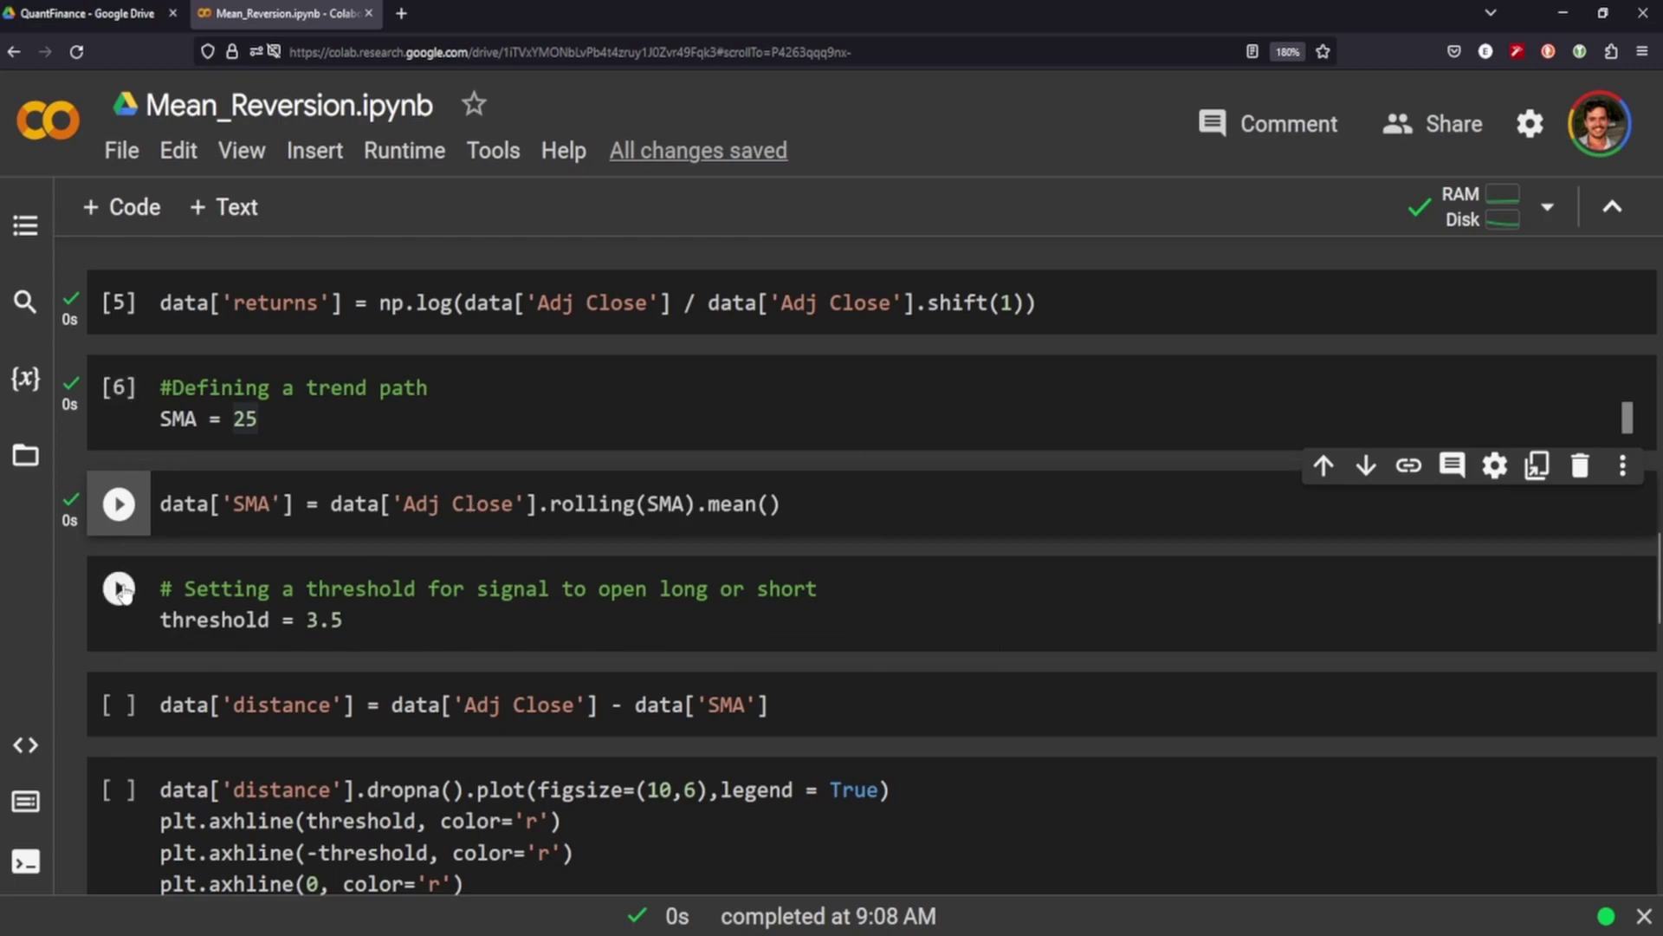
pyautogui.scroll(-3)
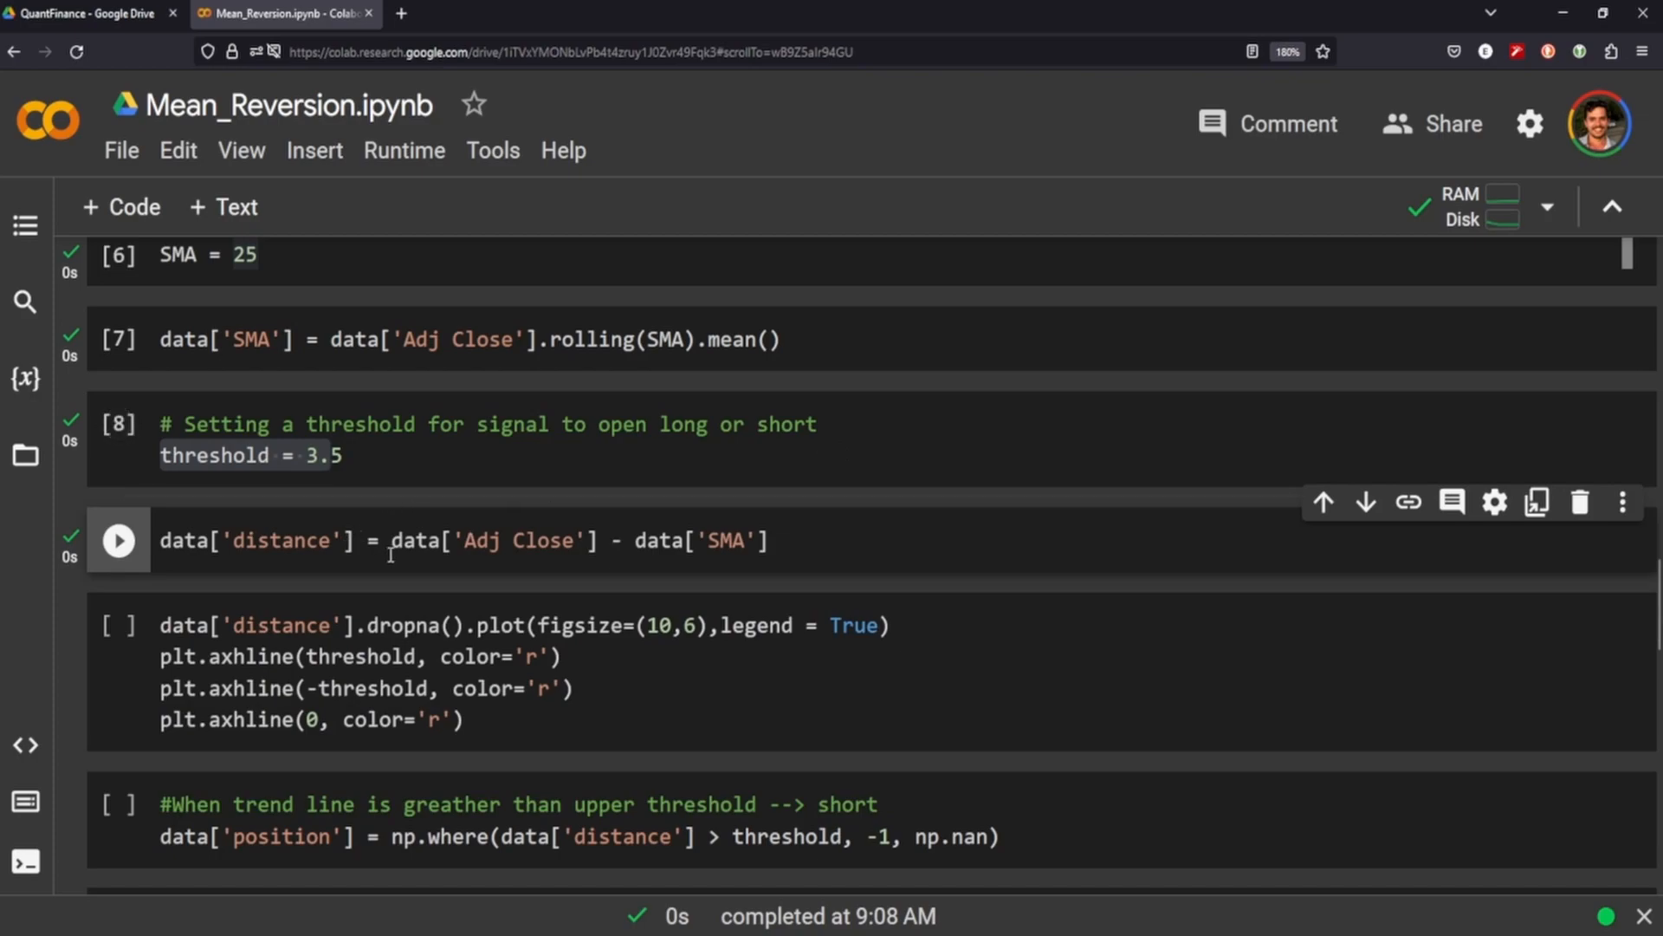
pyautogui.moveTo(506, 533)
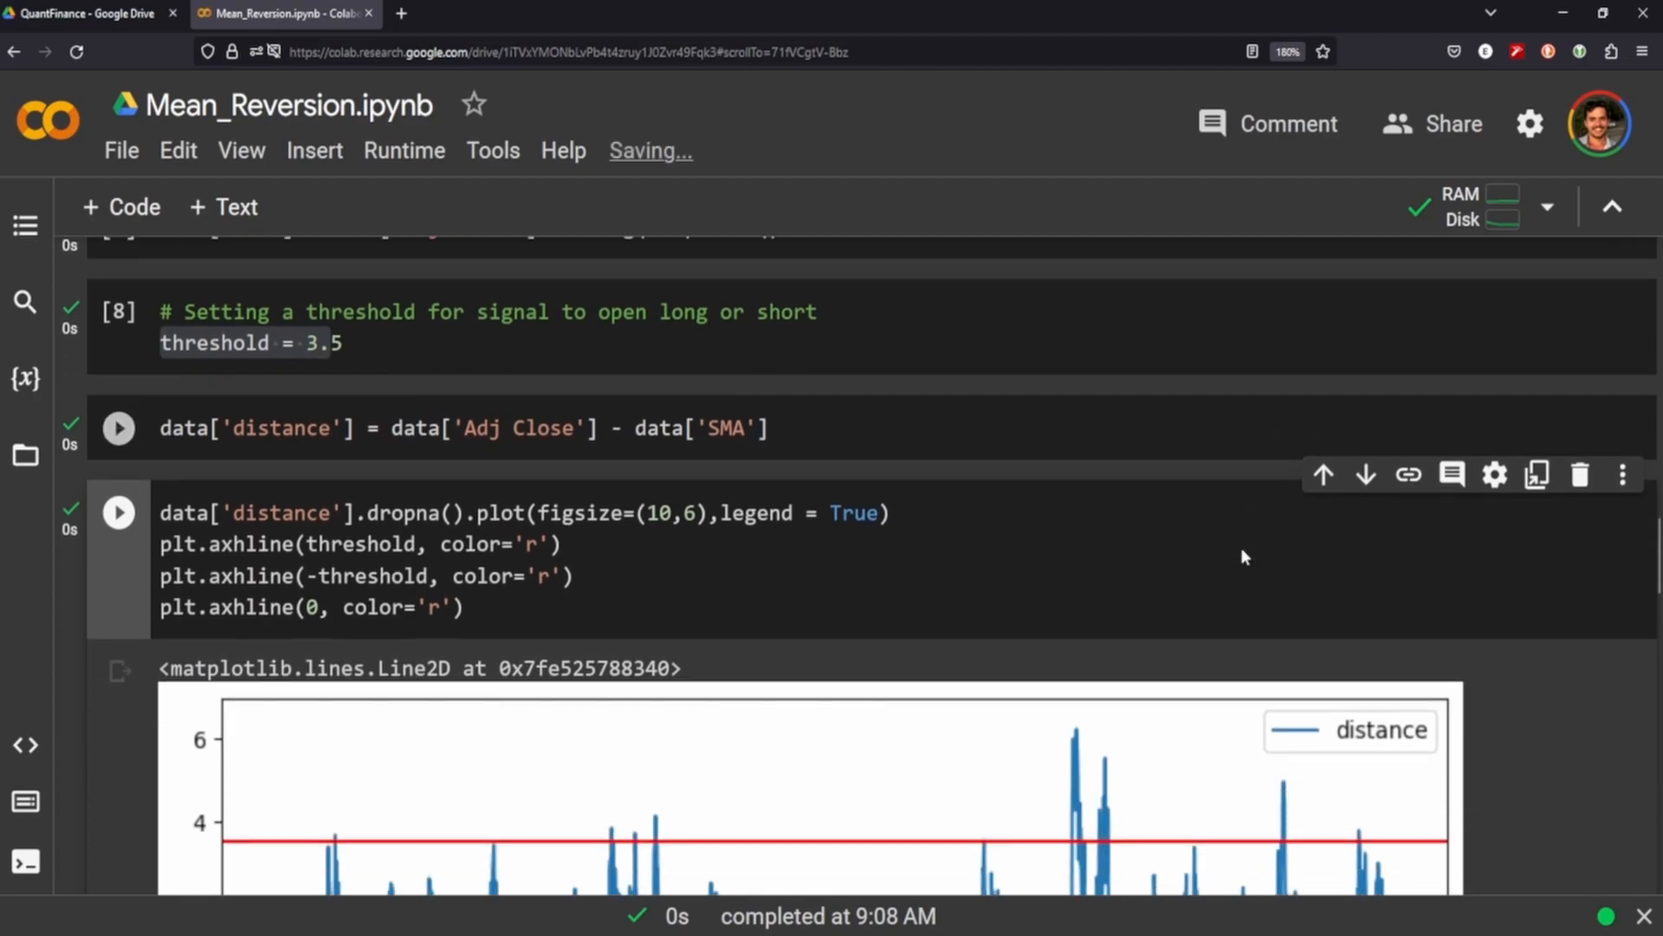
pyautogui.scroll(-3)
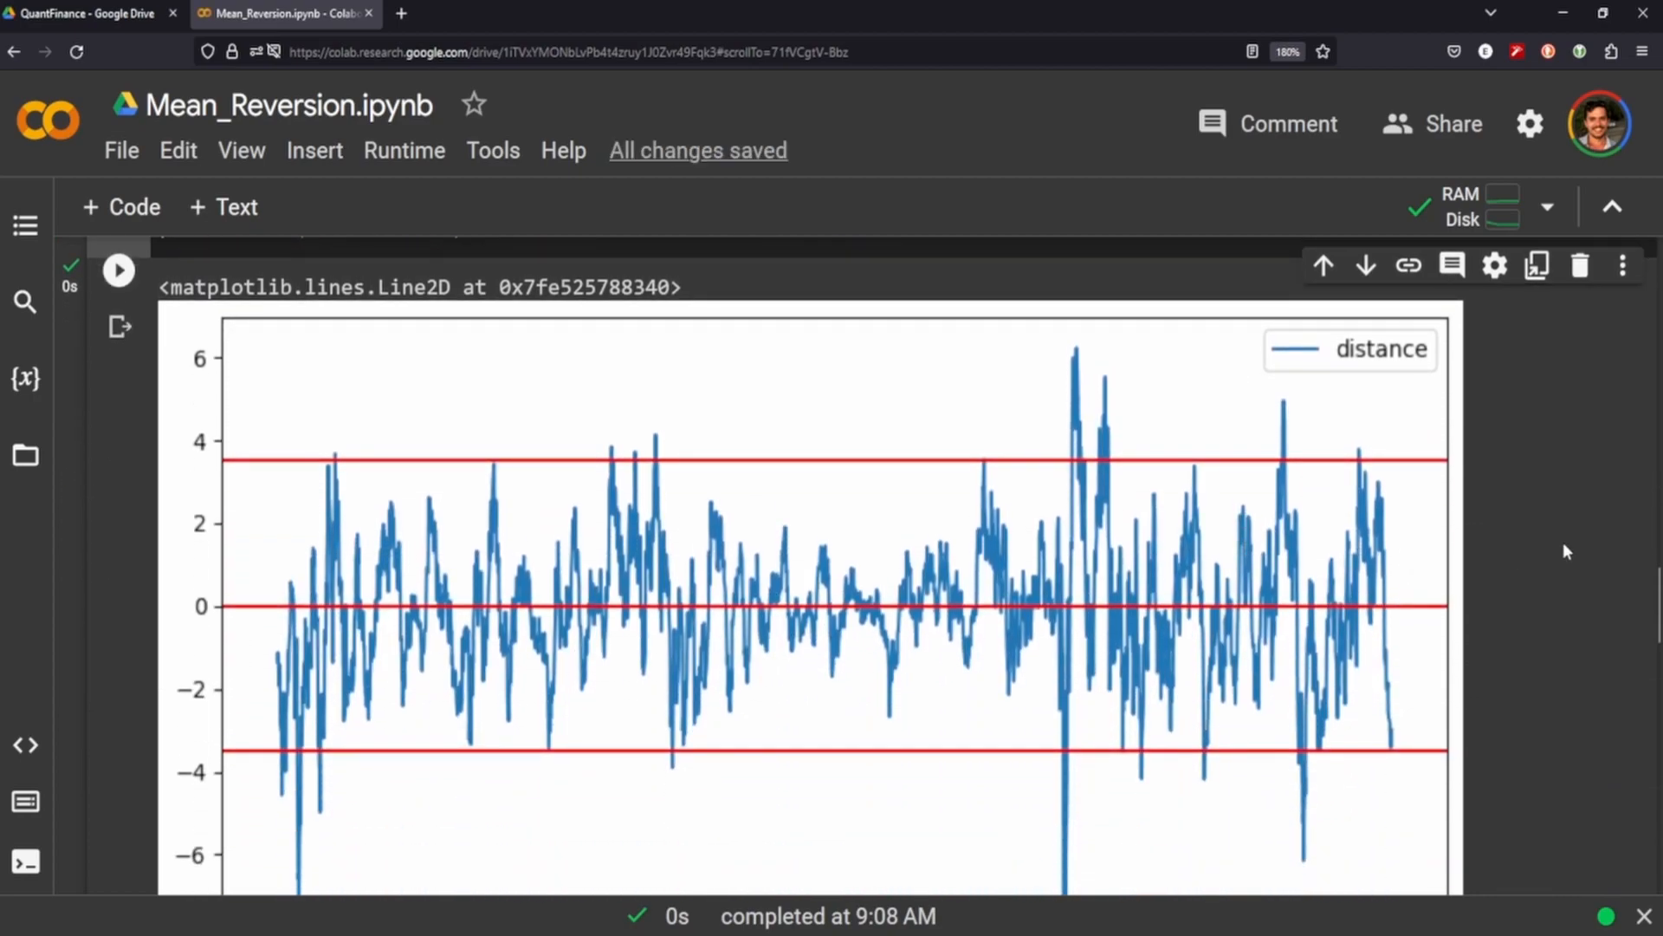
pyautogui.moveTo(543, 480)
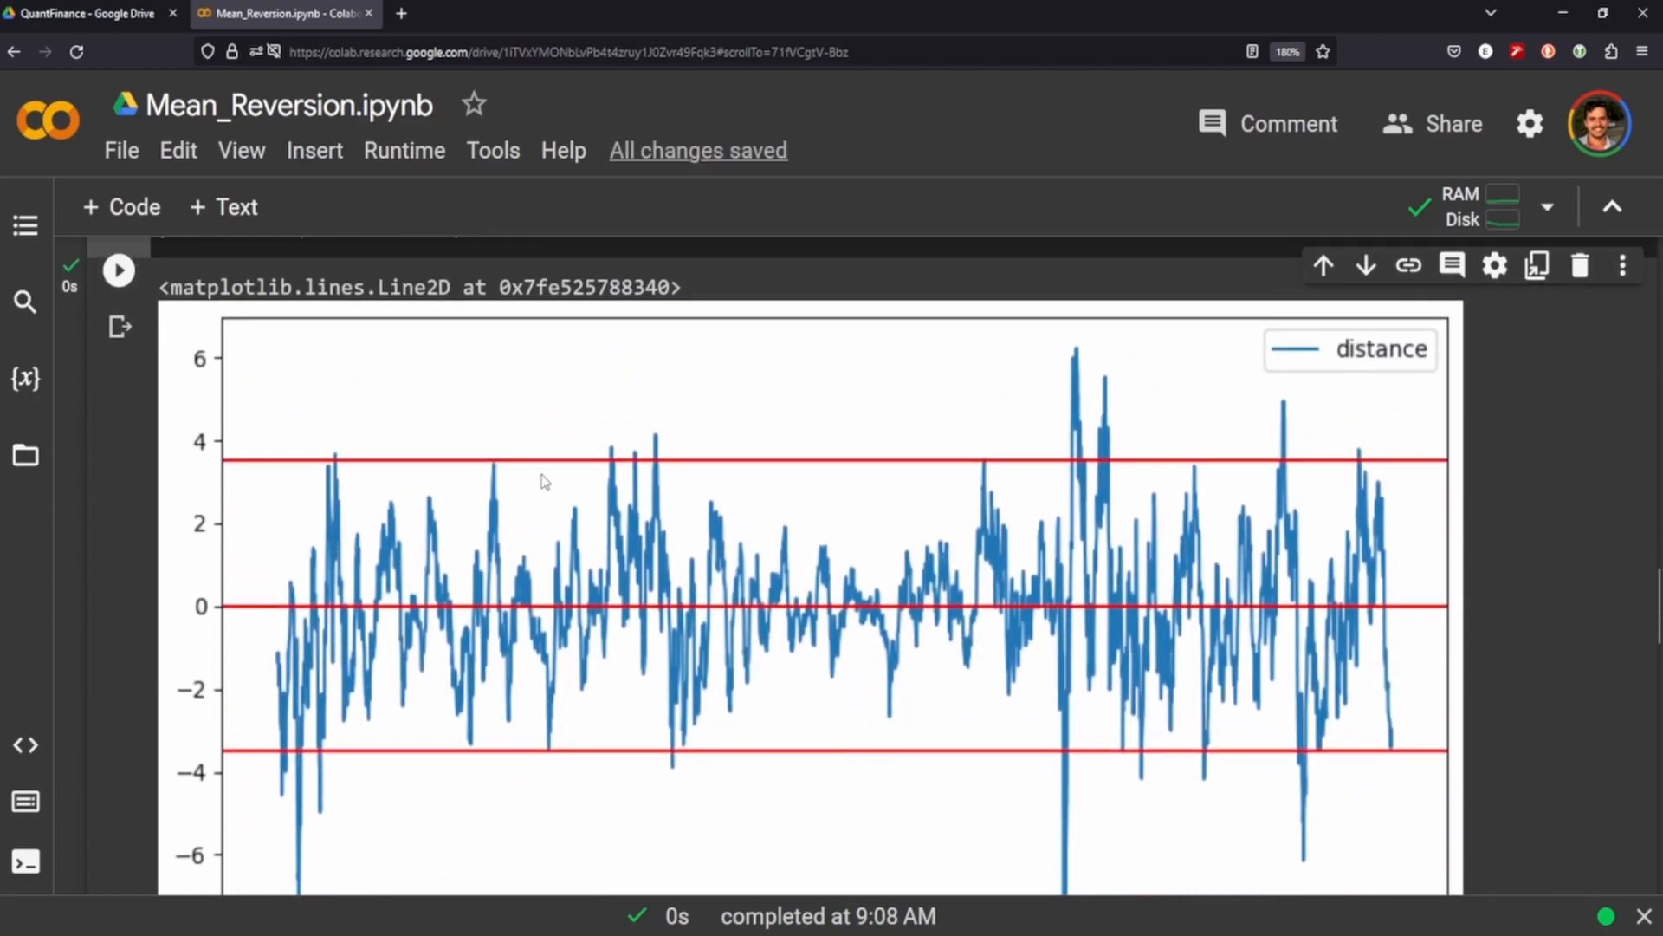
pyautogui.moveTo(1218, 828)
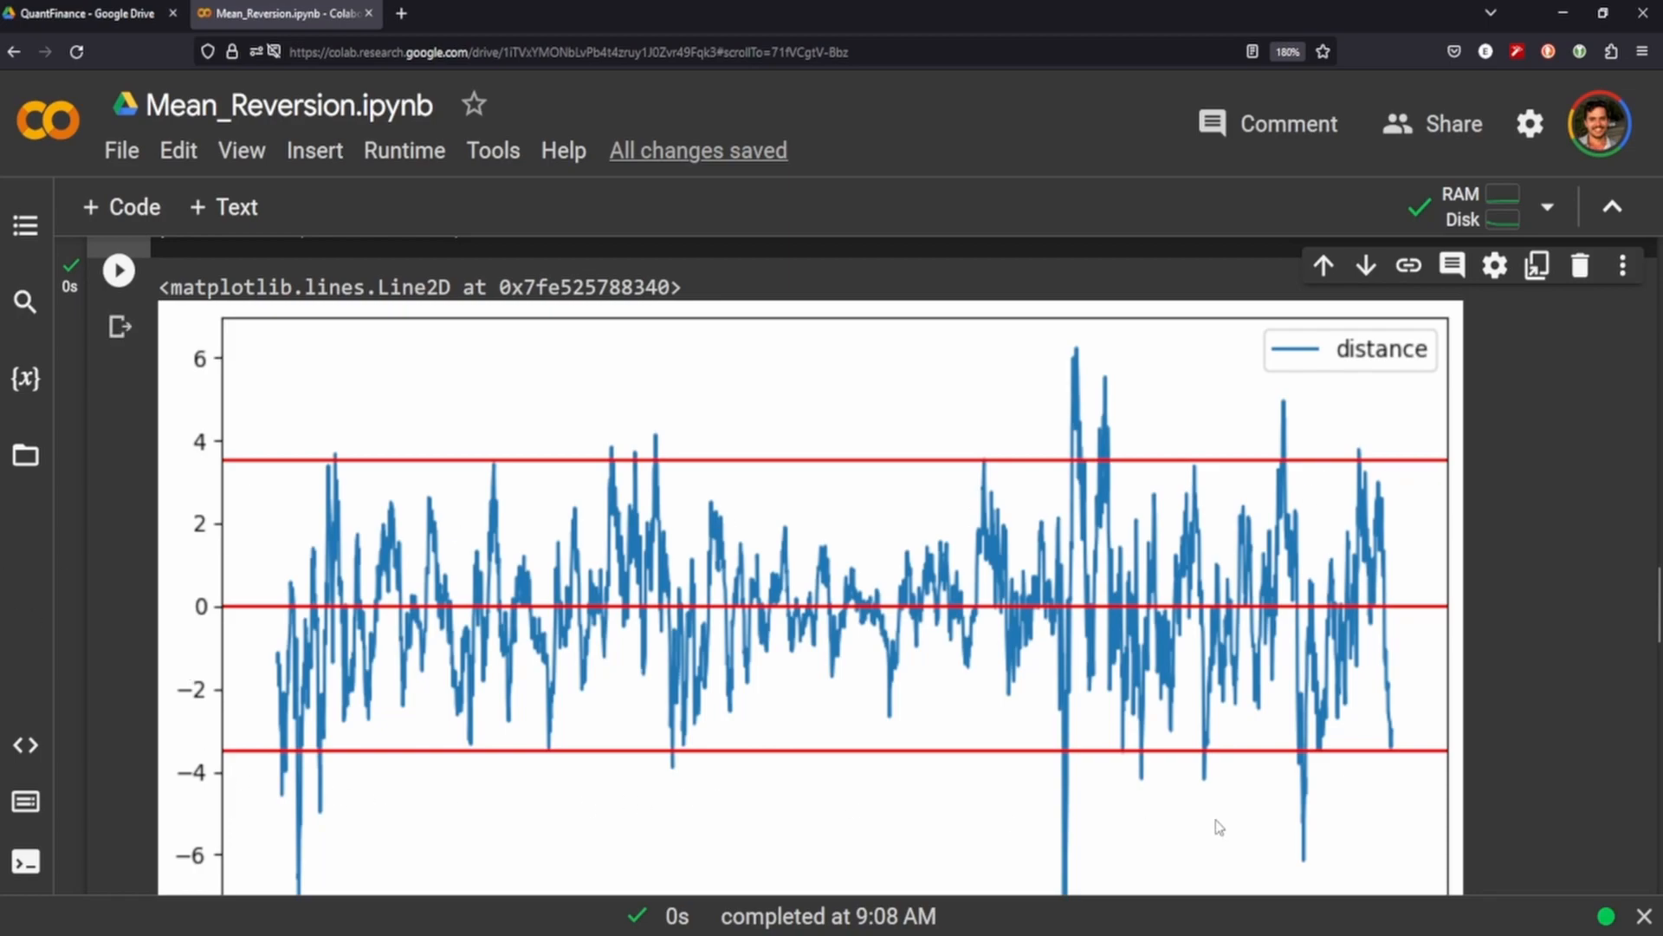
pyautogui.moveTo(943, 620)
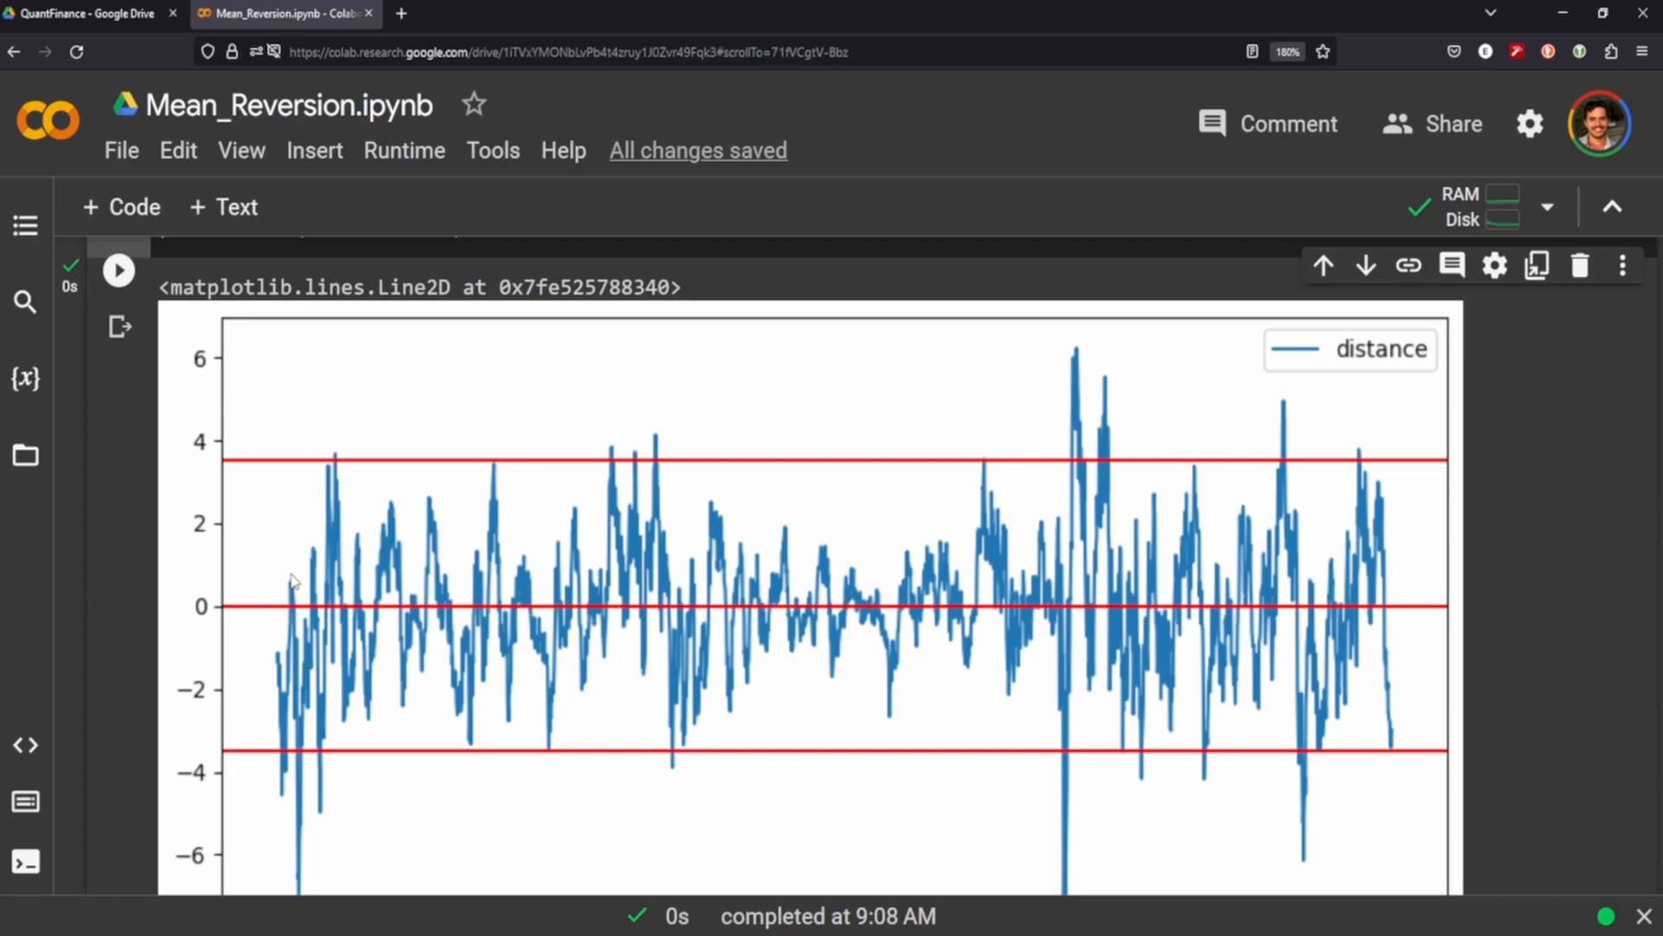
pyautogui.scroll(-3)
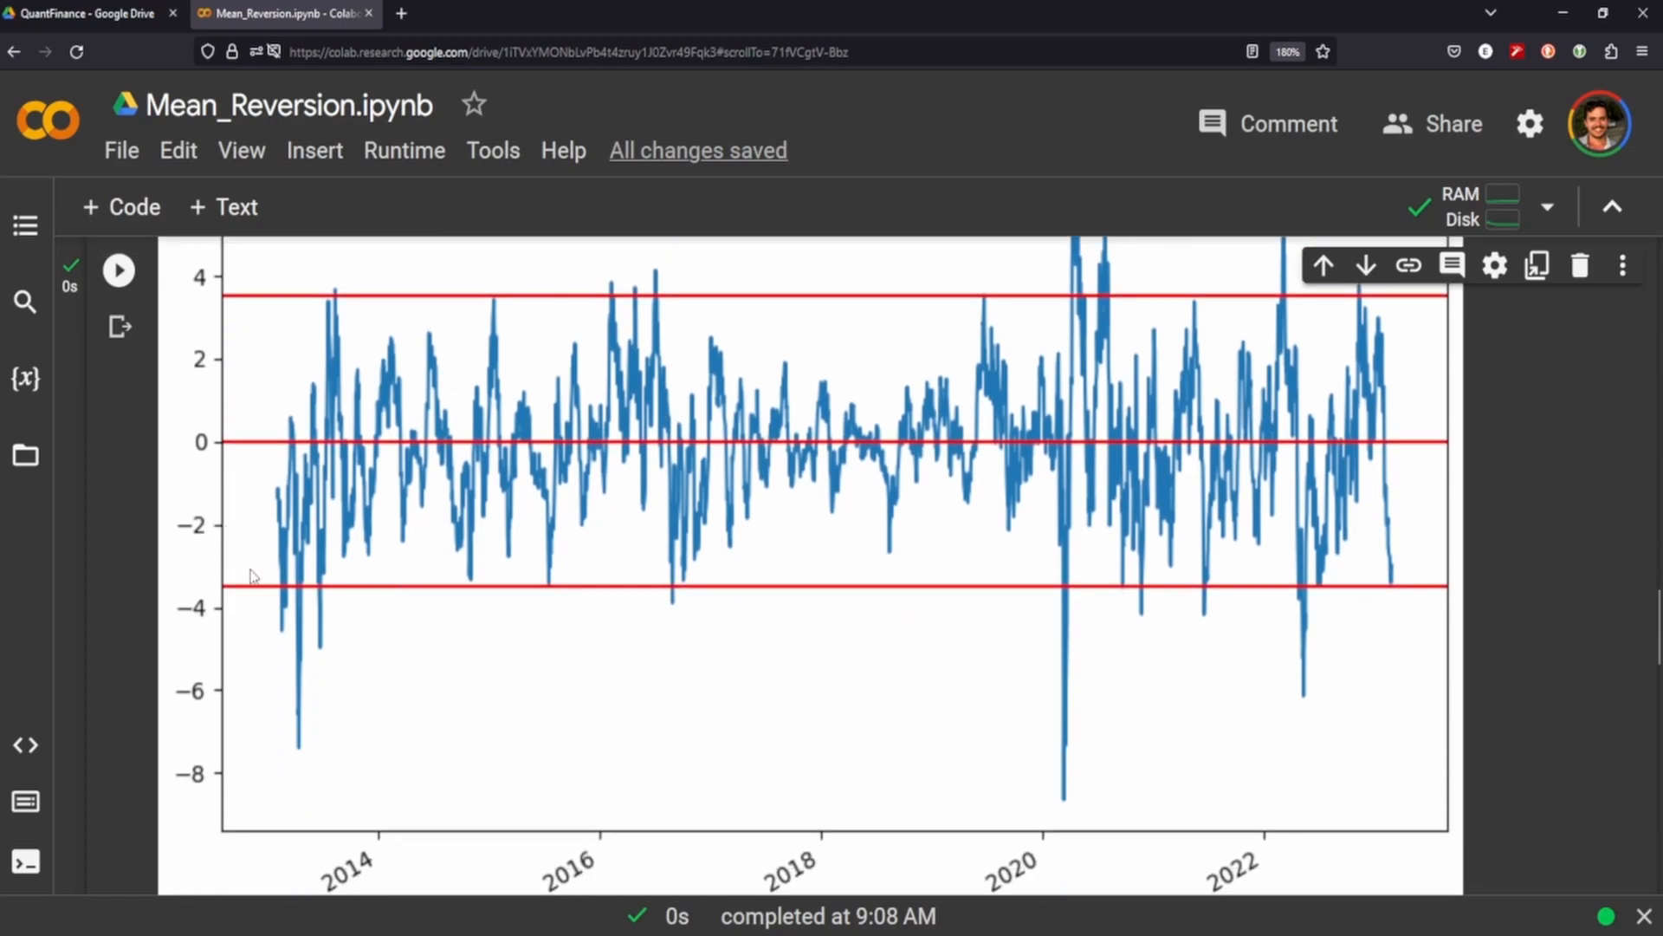
pyautogui.moveTo(234, 601)
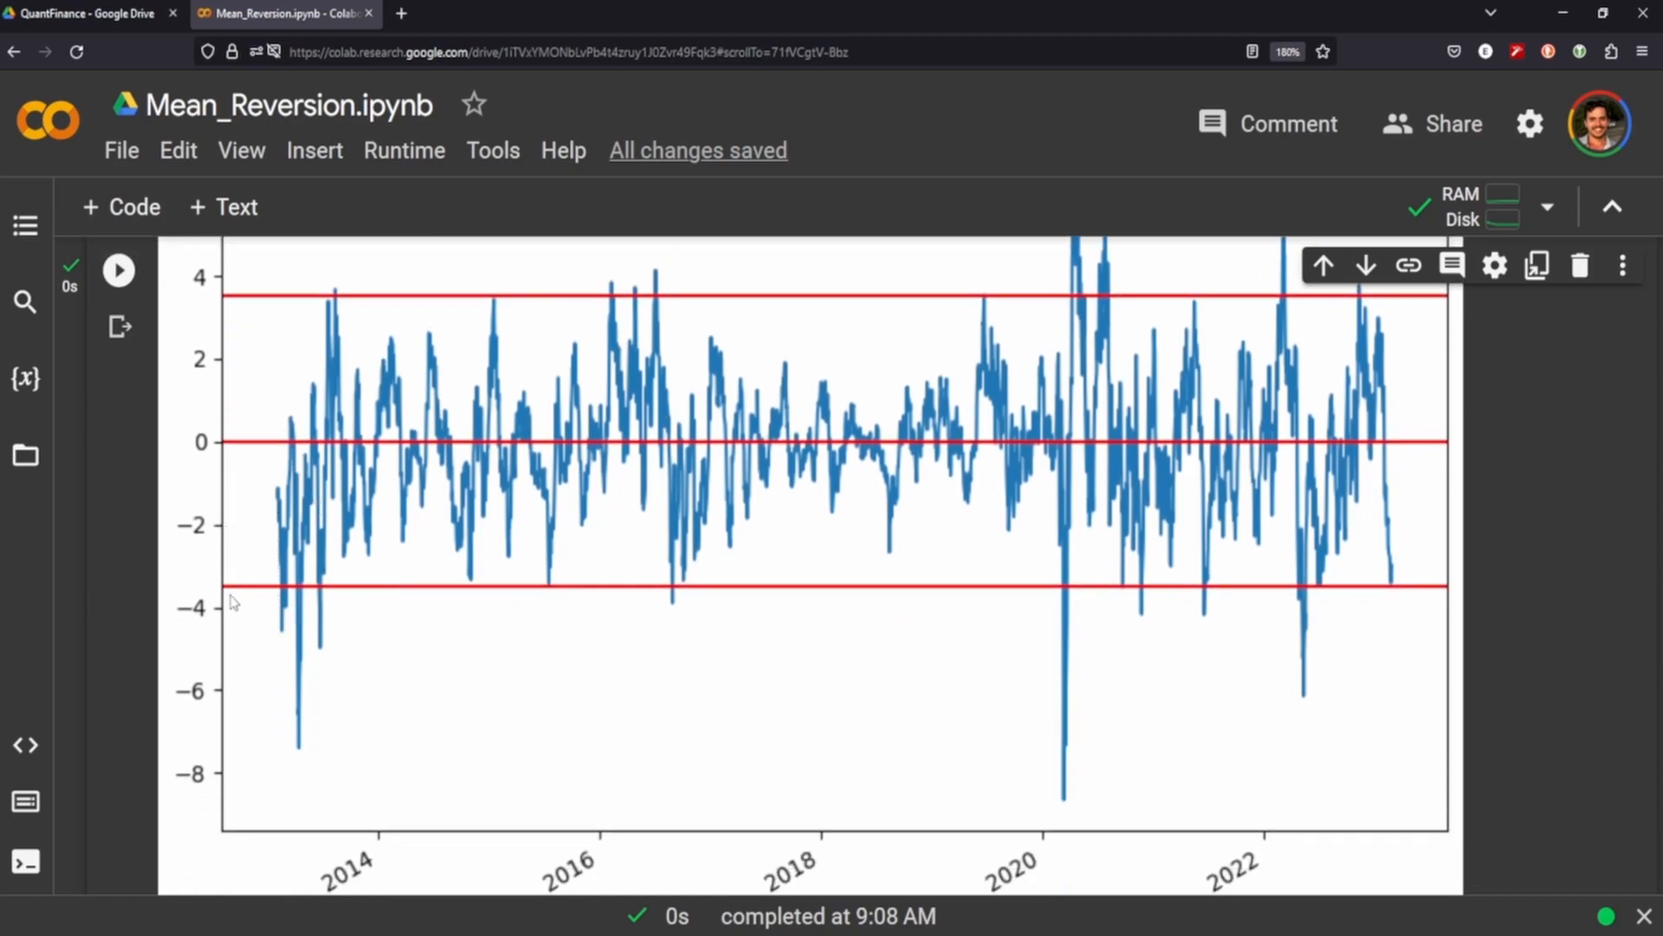
pyautogui.moveTo(301, 726)
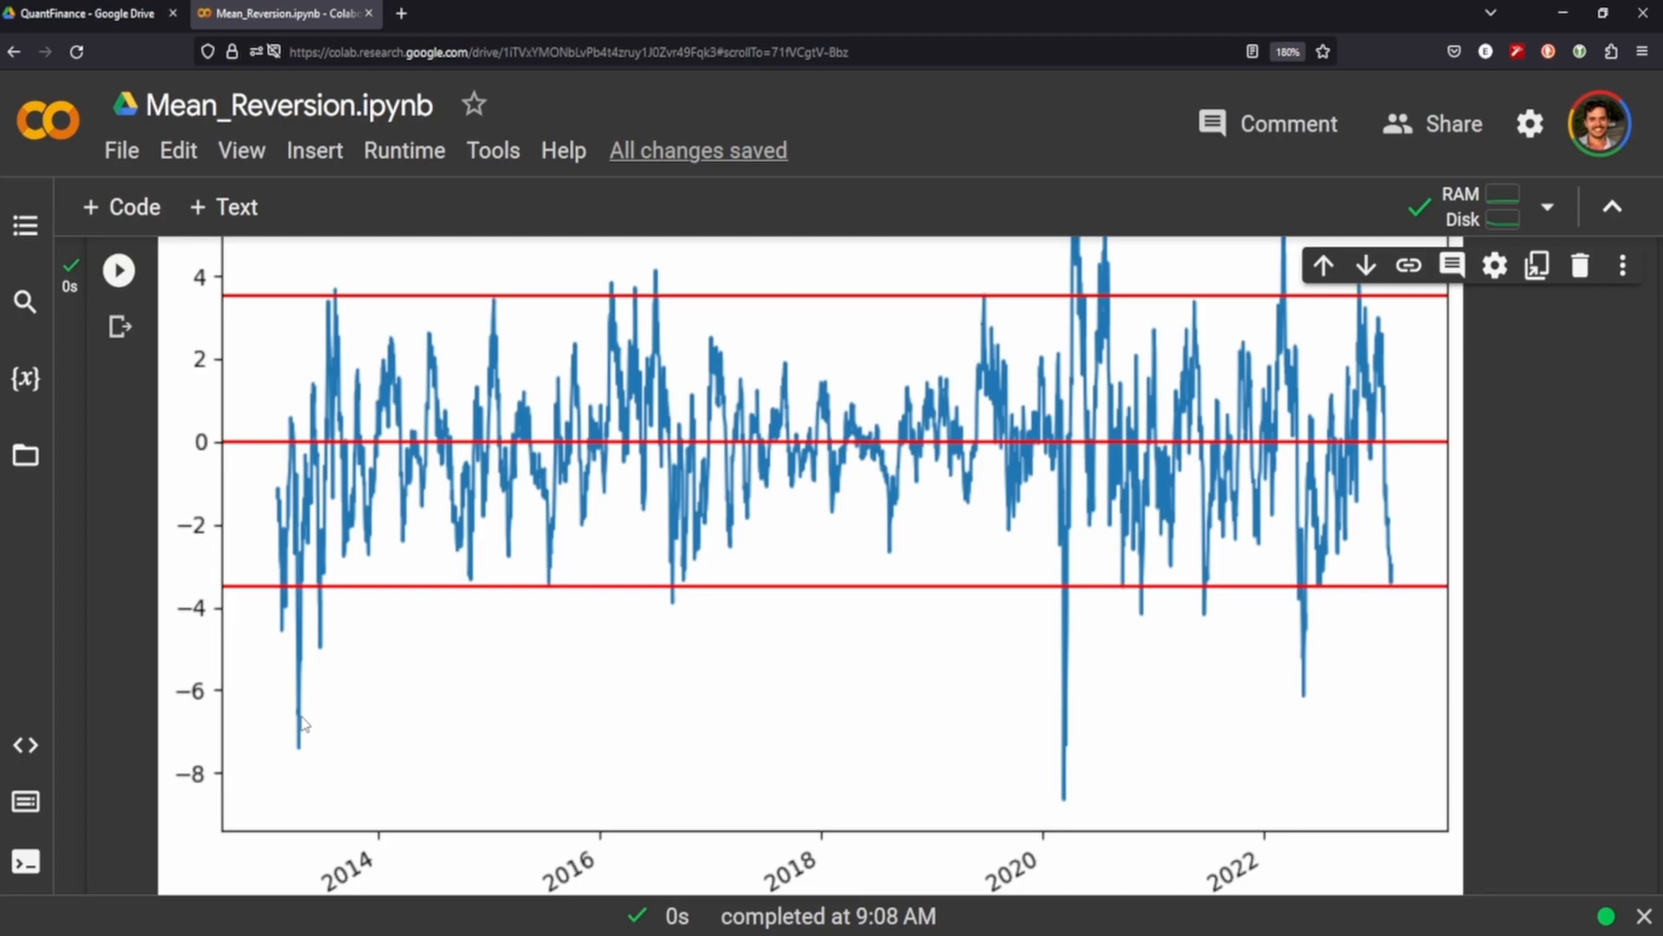
pyautogui.moveTo(224, 694)
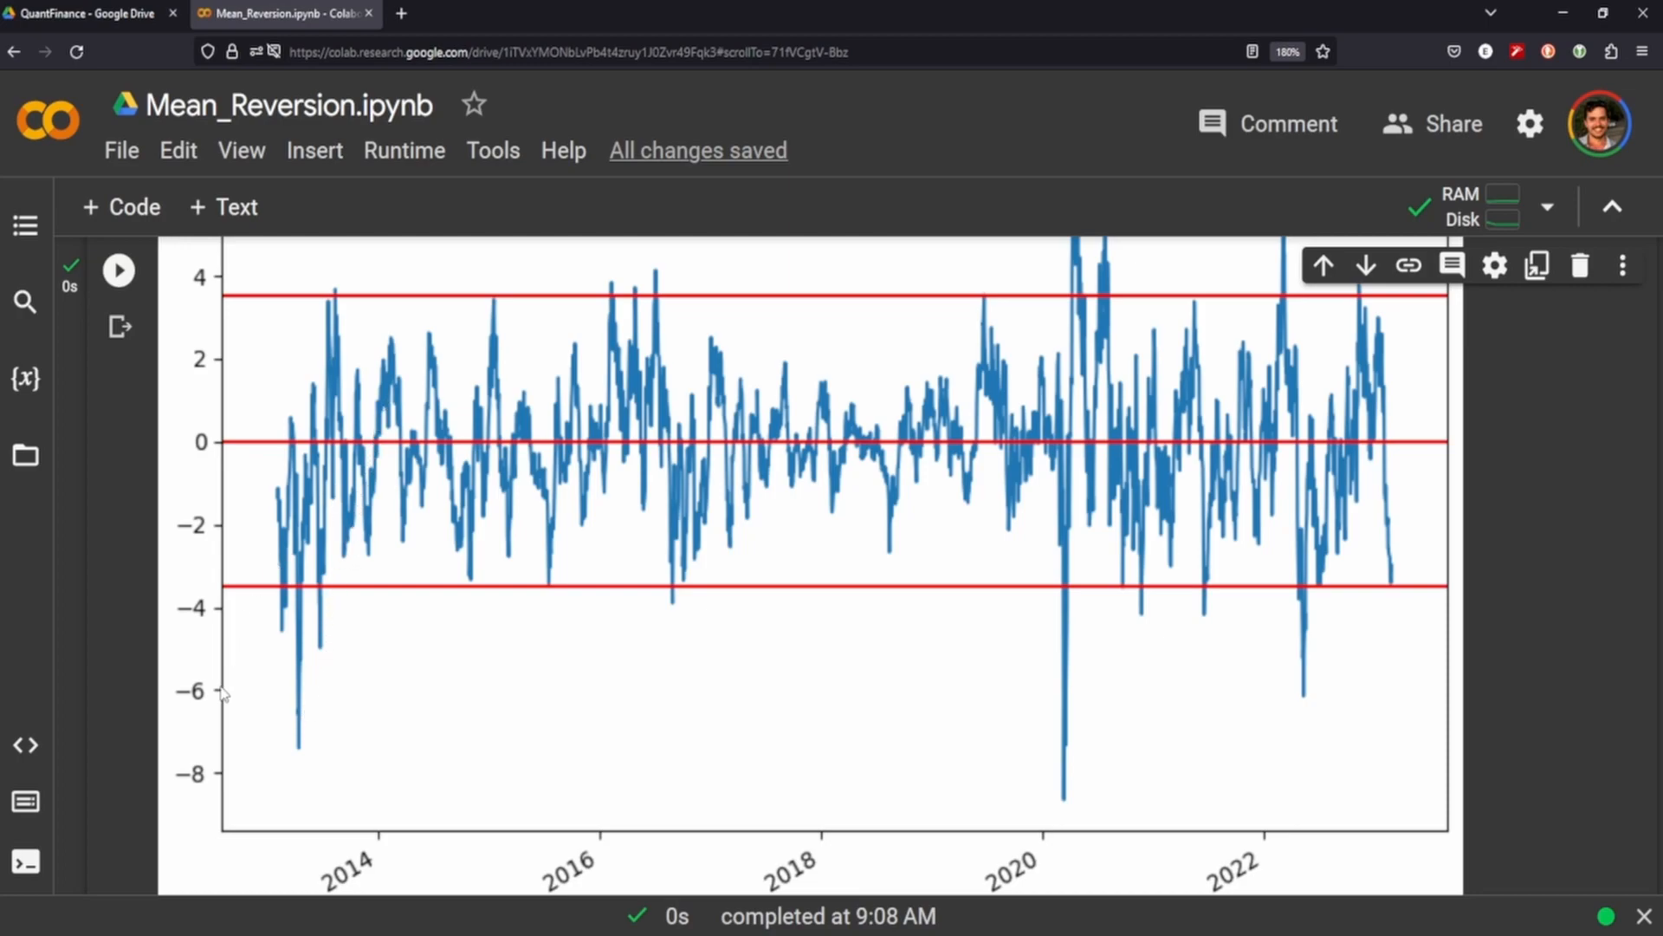
pyautogui.moveTo(296, 759)
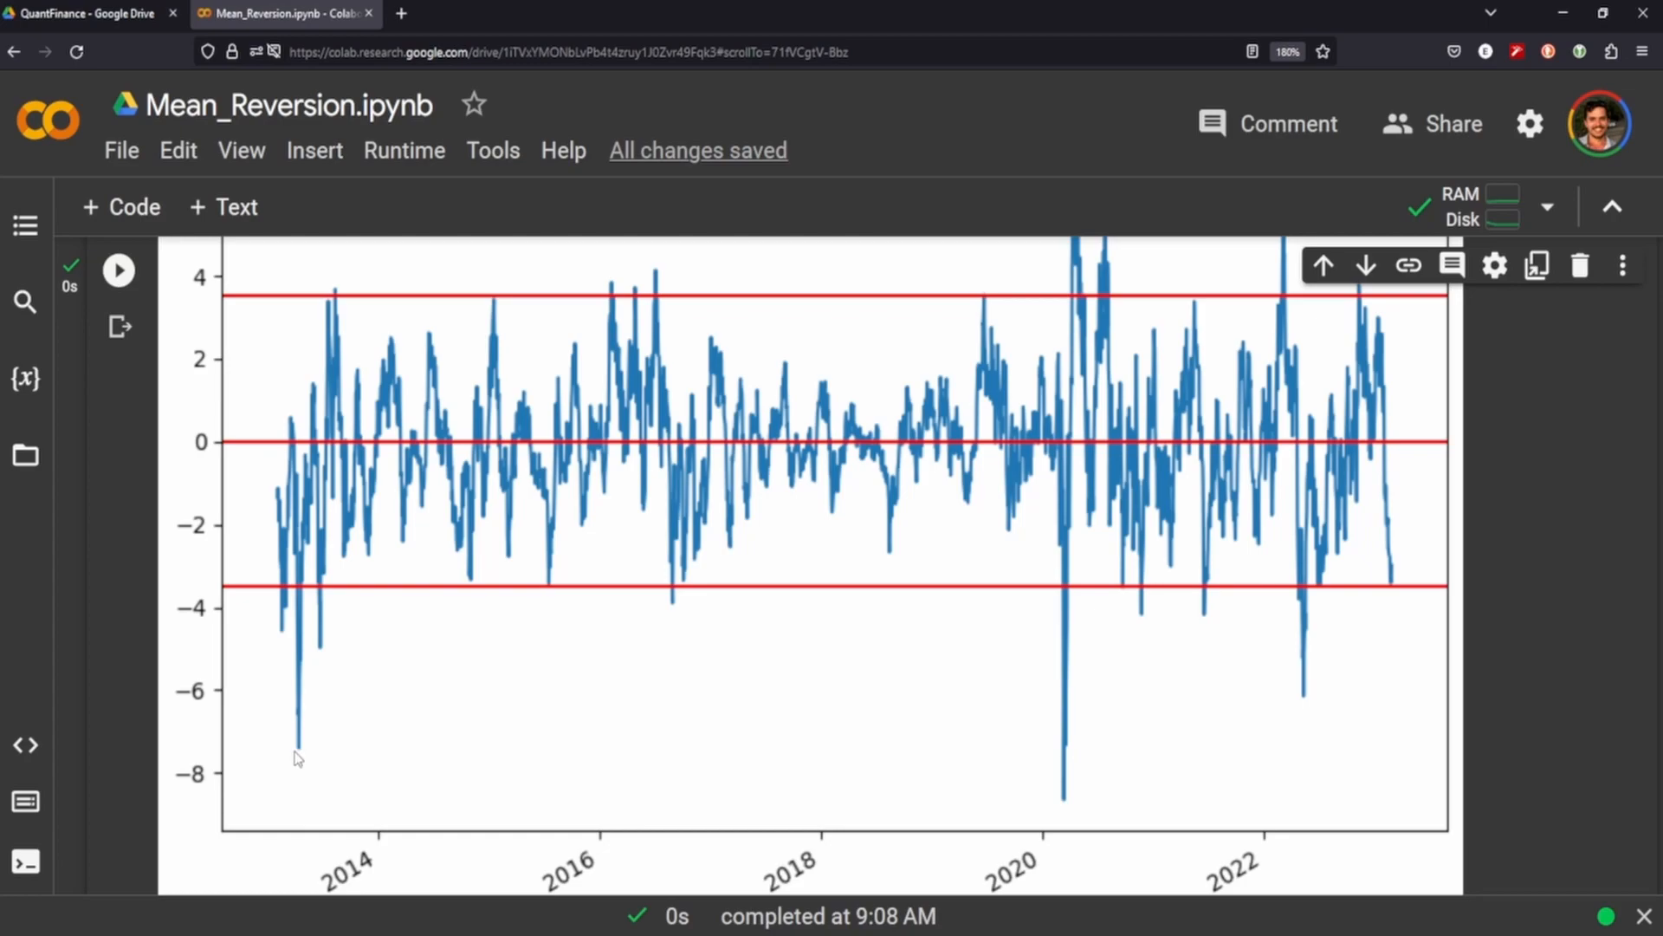
pyautogui.moveTo(314, 683)
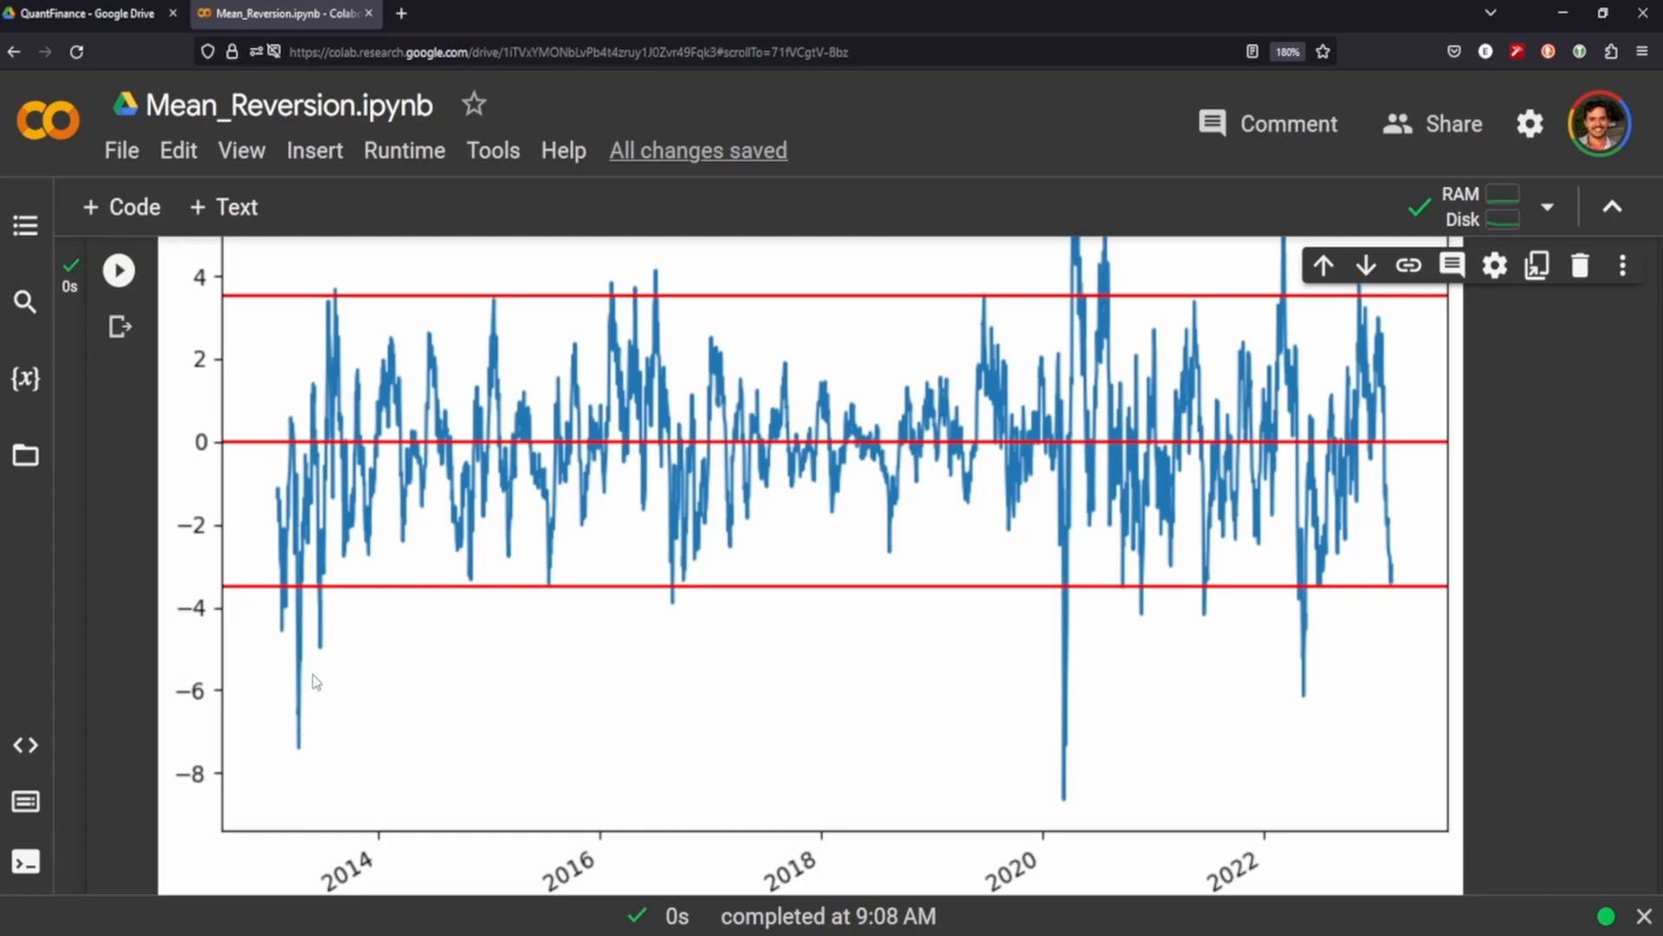
pyautogui.moveTo(282, 712)
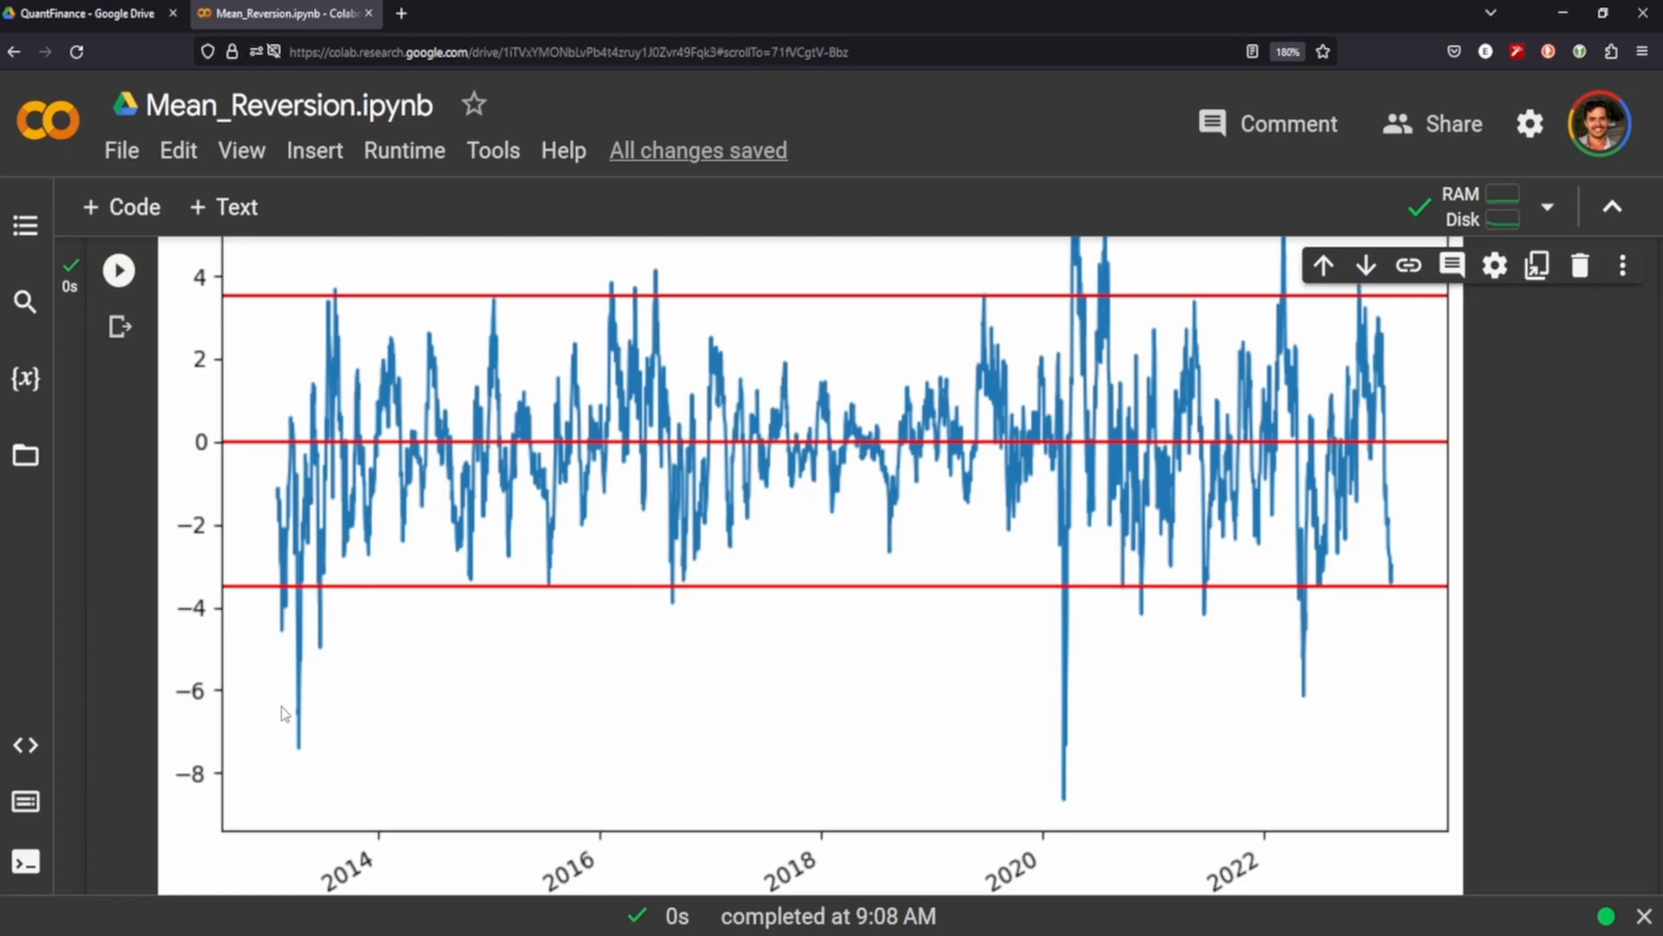
pyautogui.moveTo(300, 563)
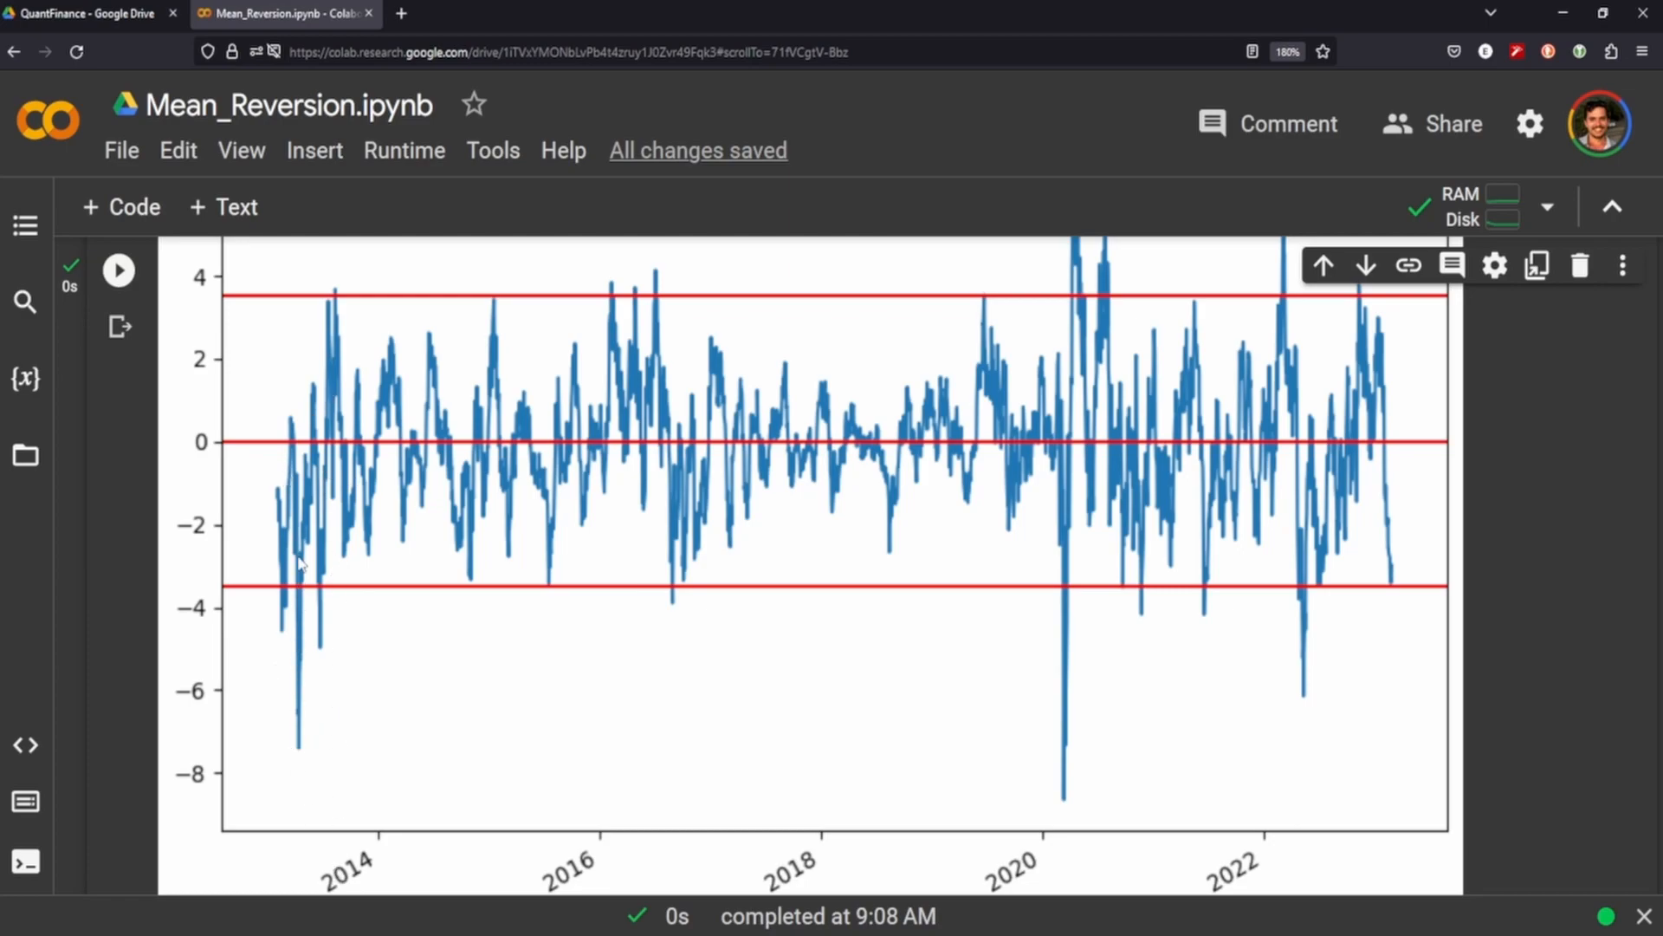
pyautogui.scroll(3)
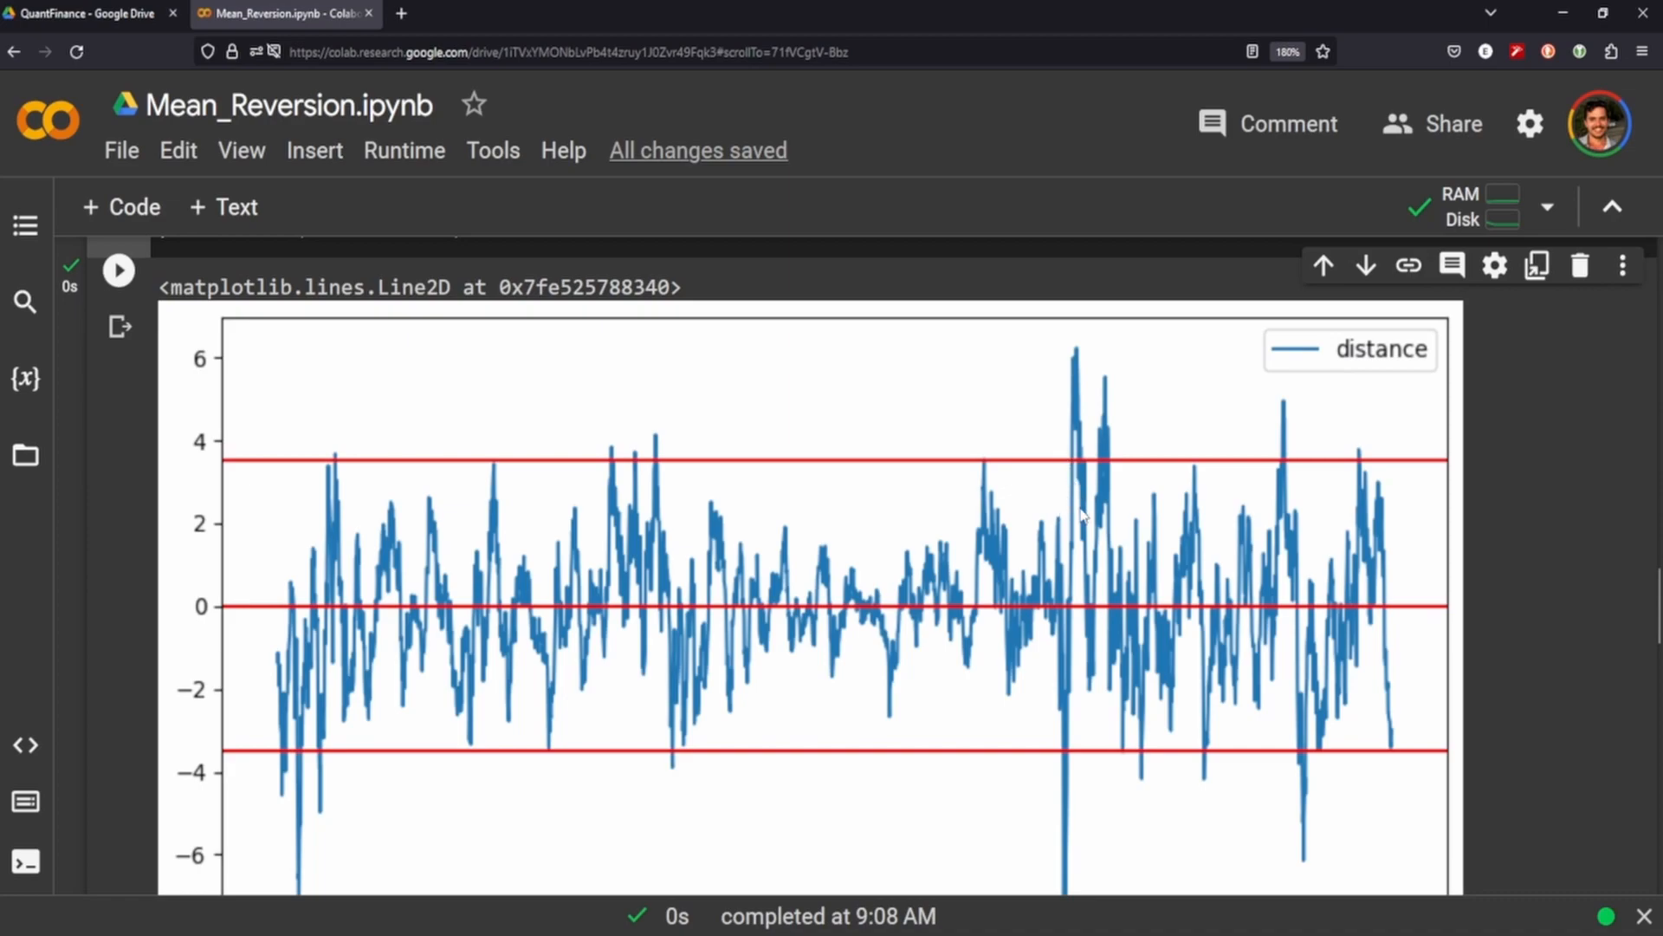
pyautogui.moveTo(1076, 370)
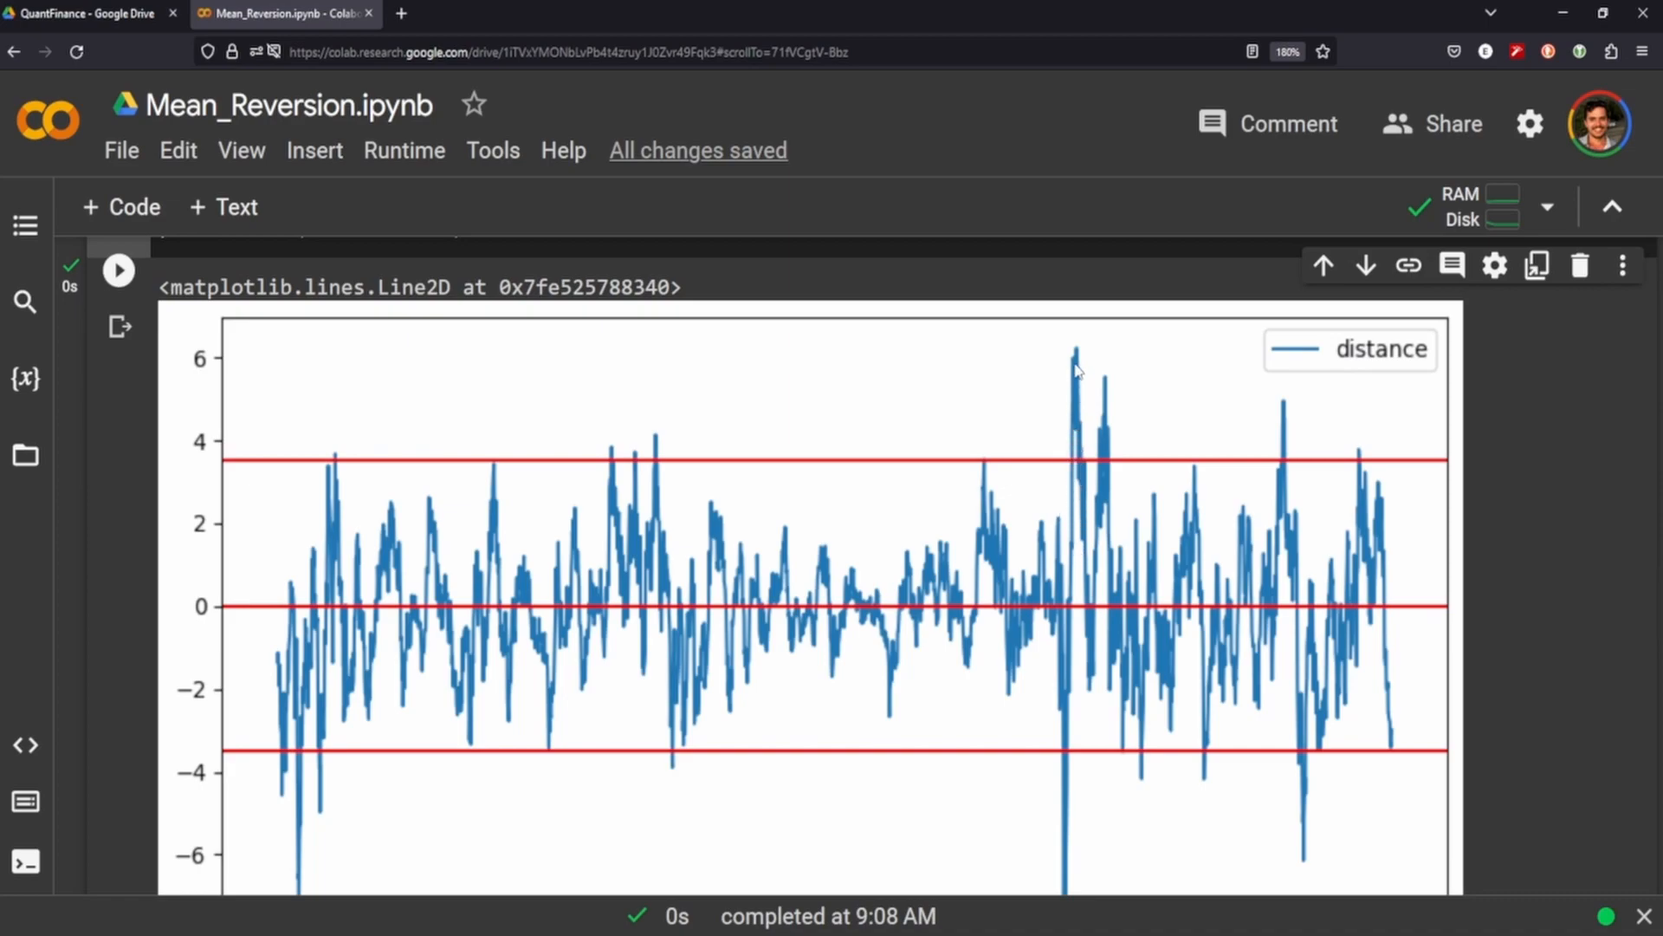
pyautogui.moveTo(1075, 359)
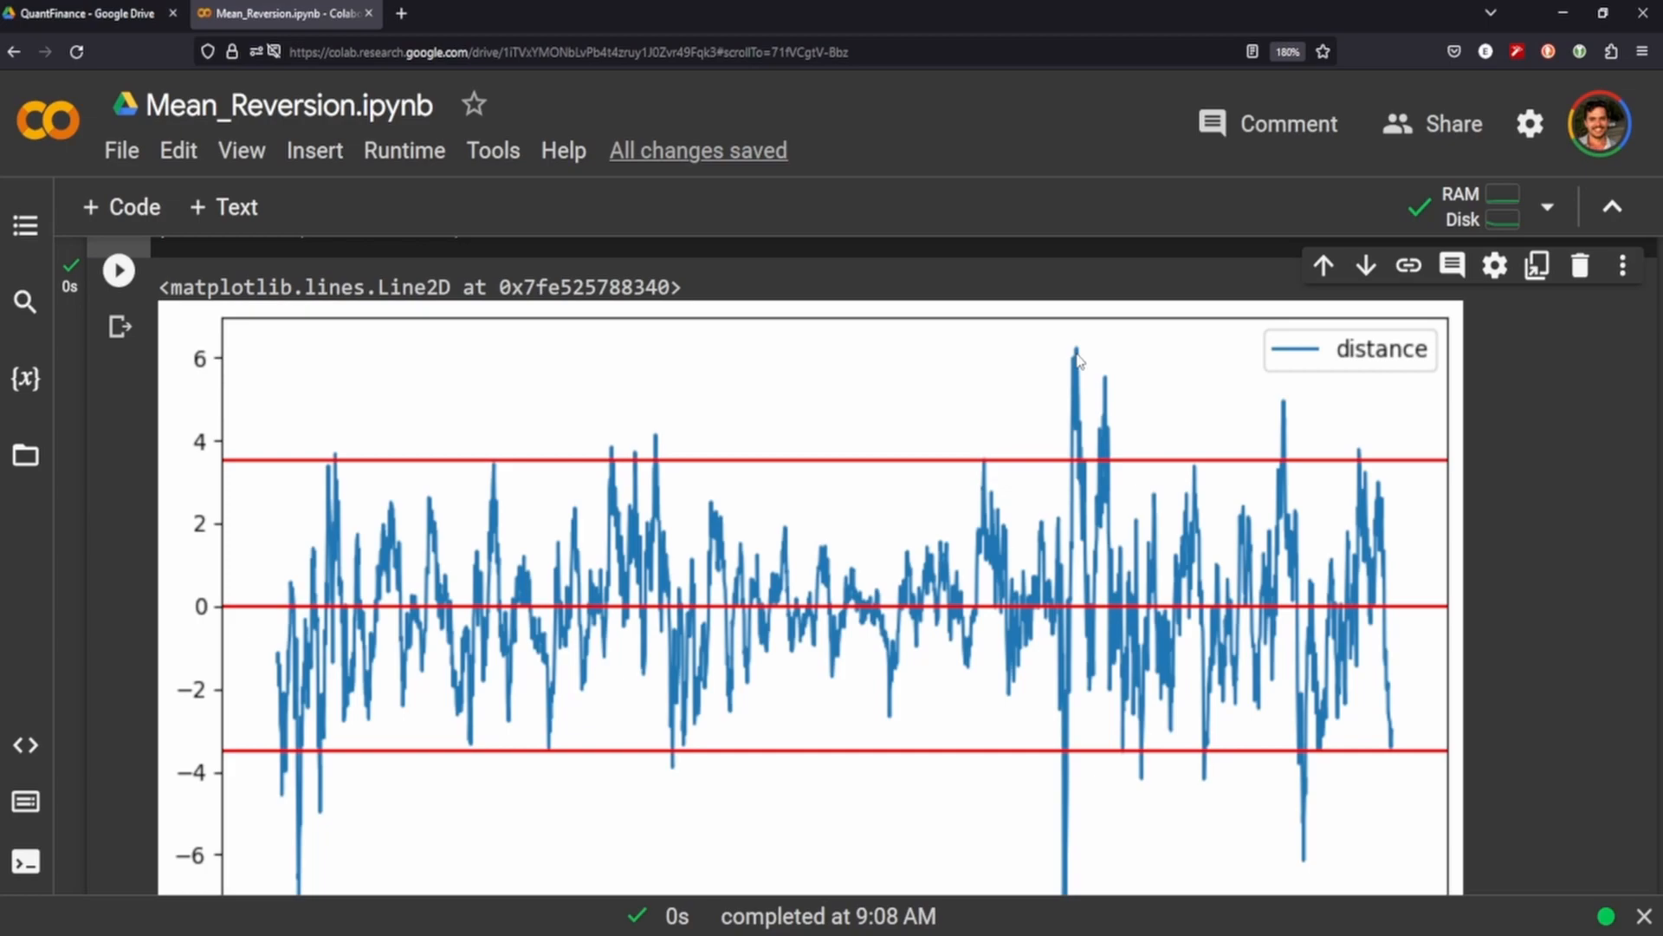
pyautogui.moveTo(1084, 368)
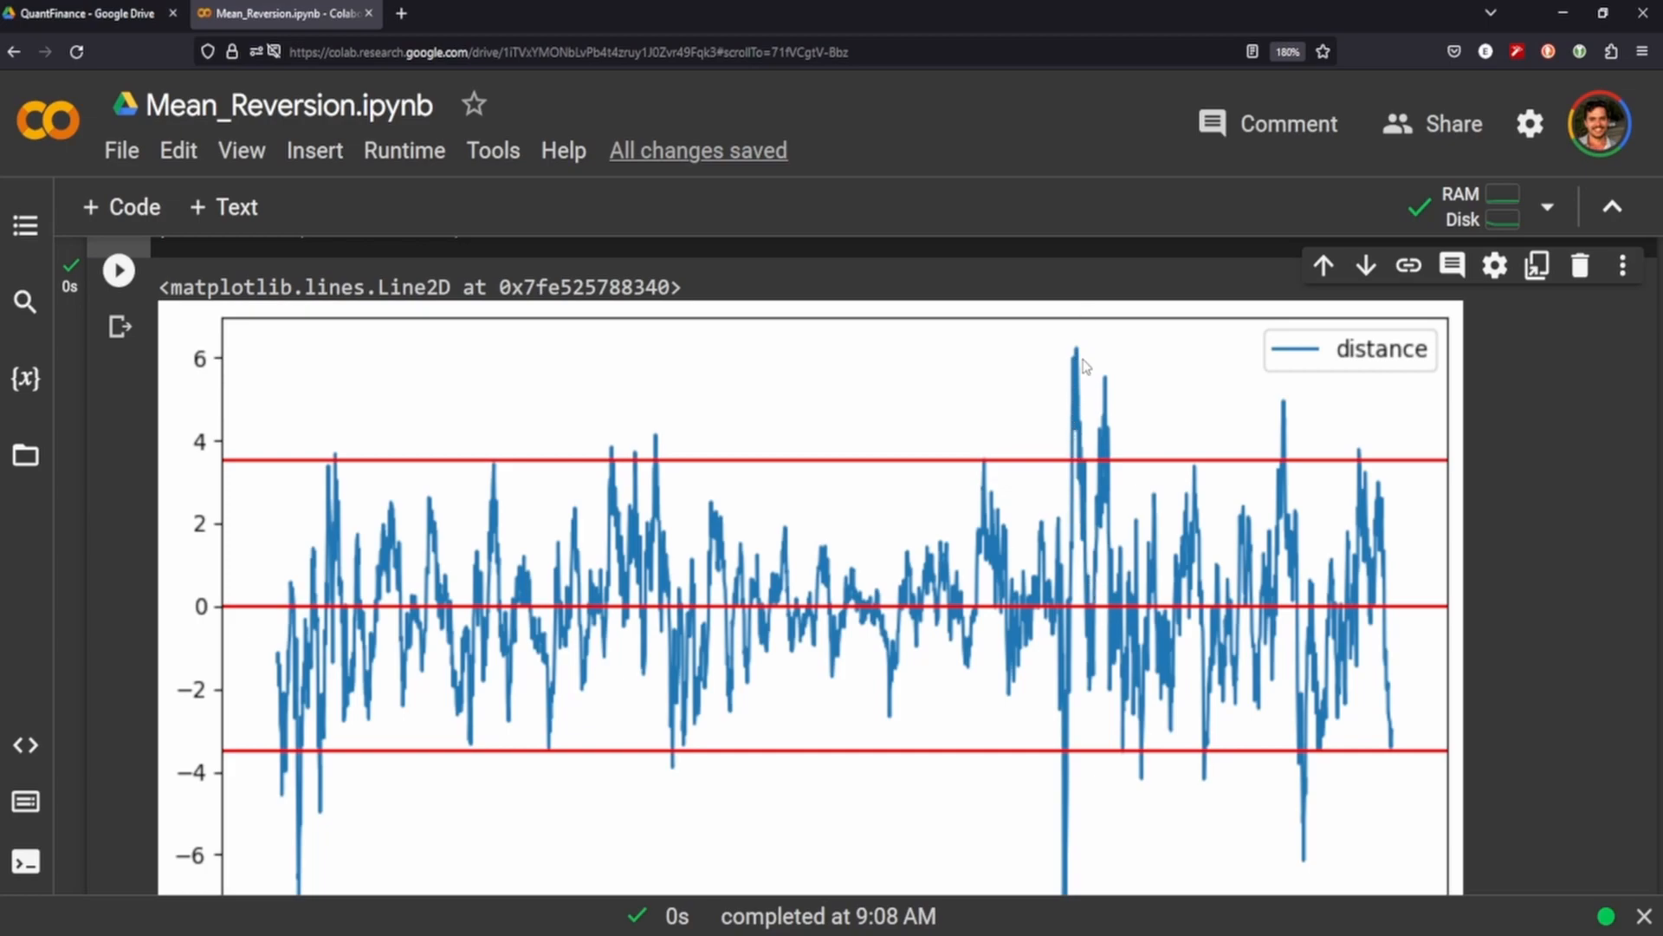
pyautogui.moveTo(1075, 340)
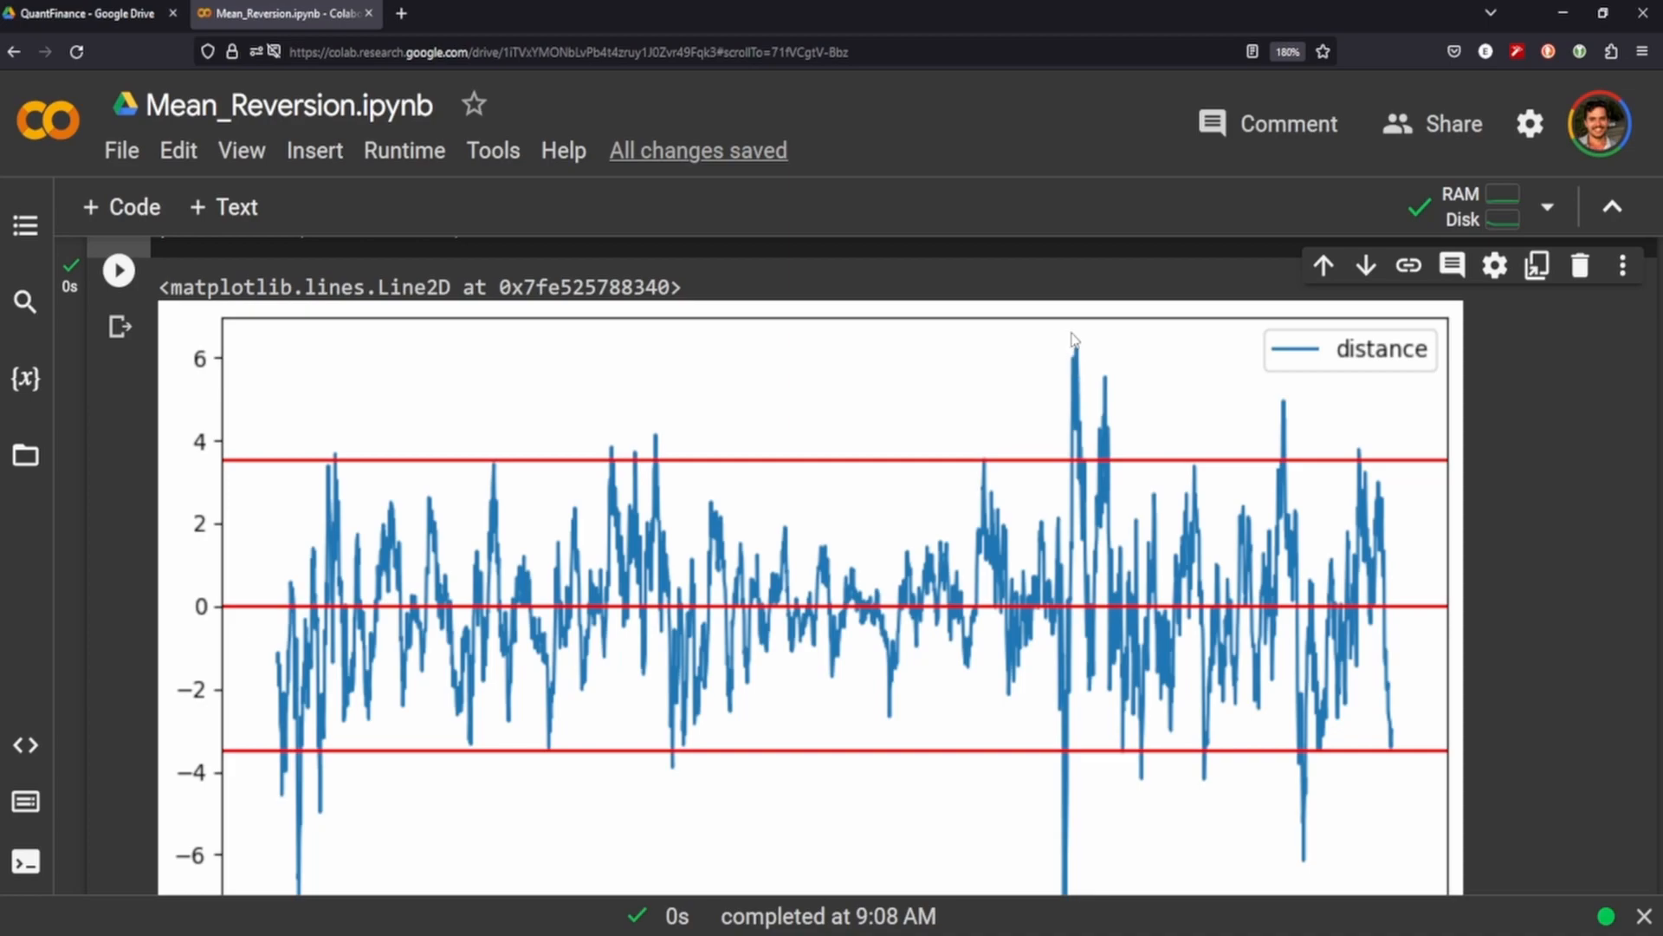
pyautogui.moveTo(1081, 485)
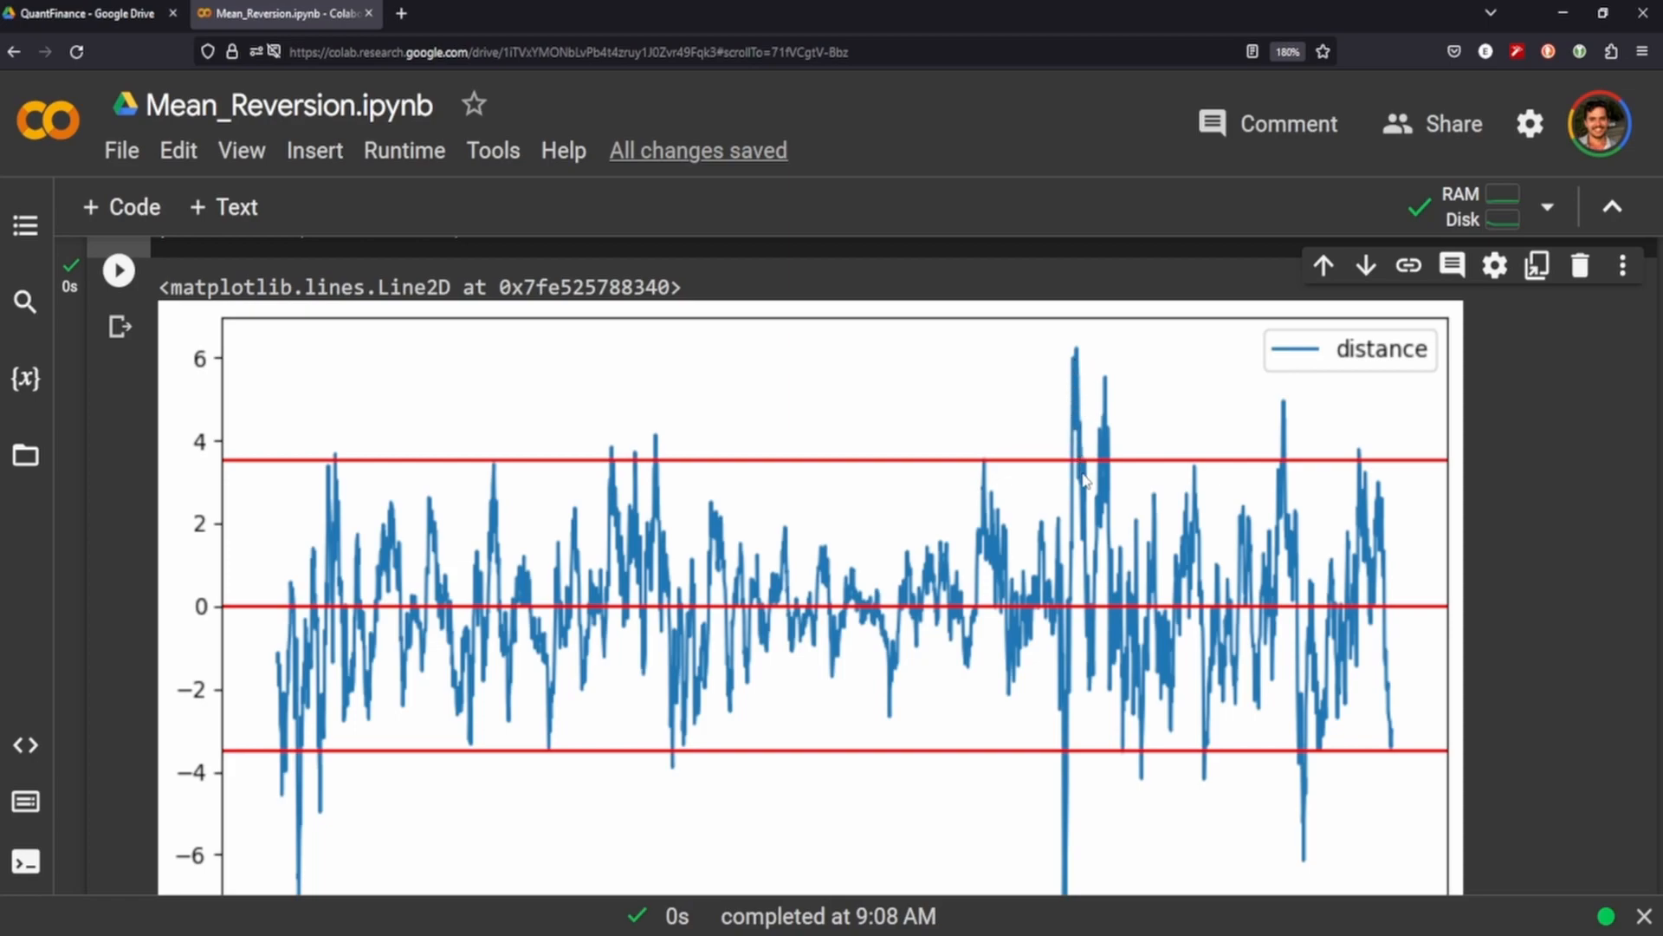
pyautogui.moveTo(1076, 350)
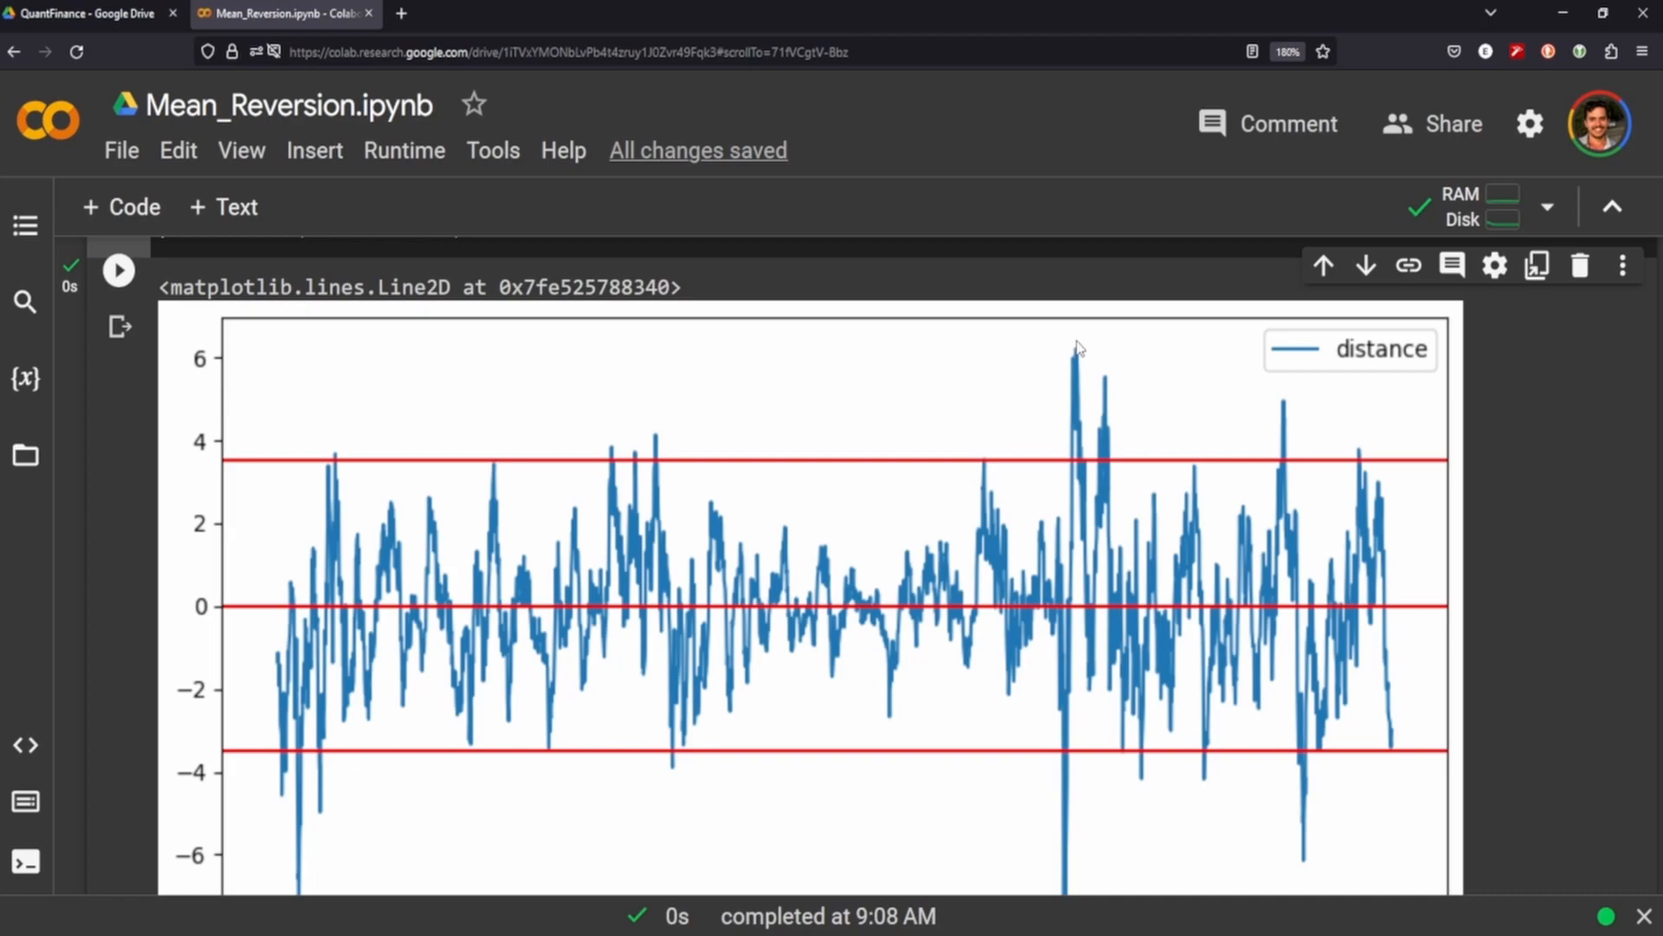
pyautogui.moveTo(1123, 685)
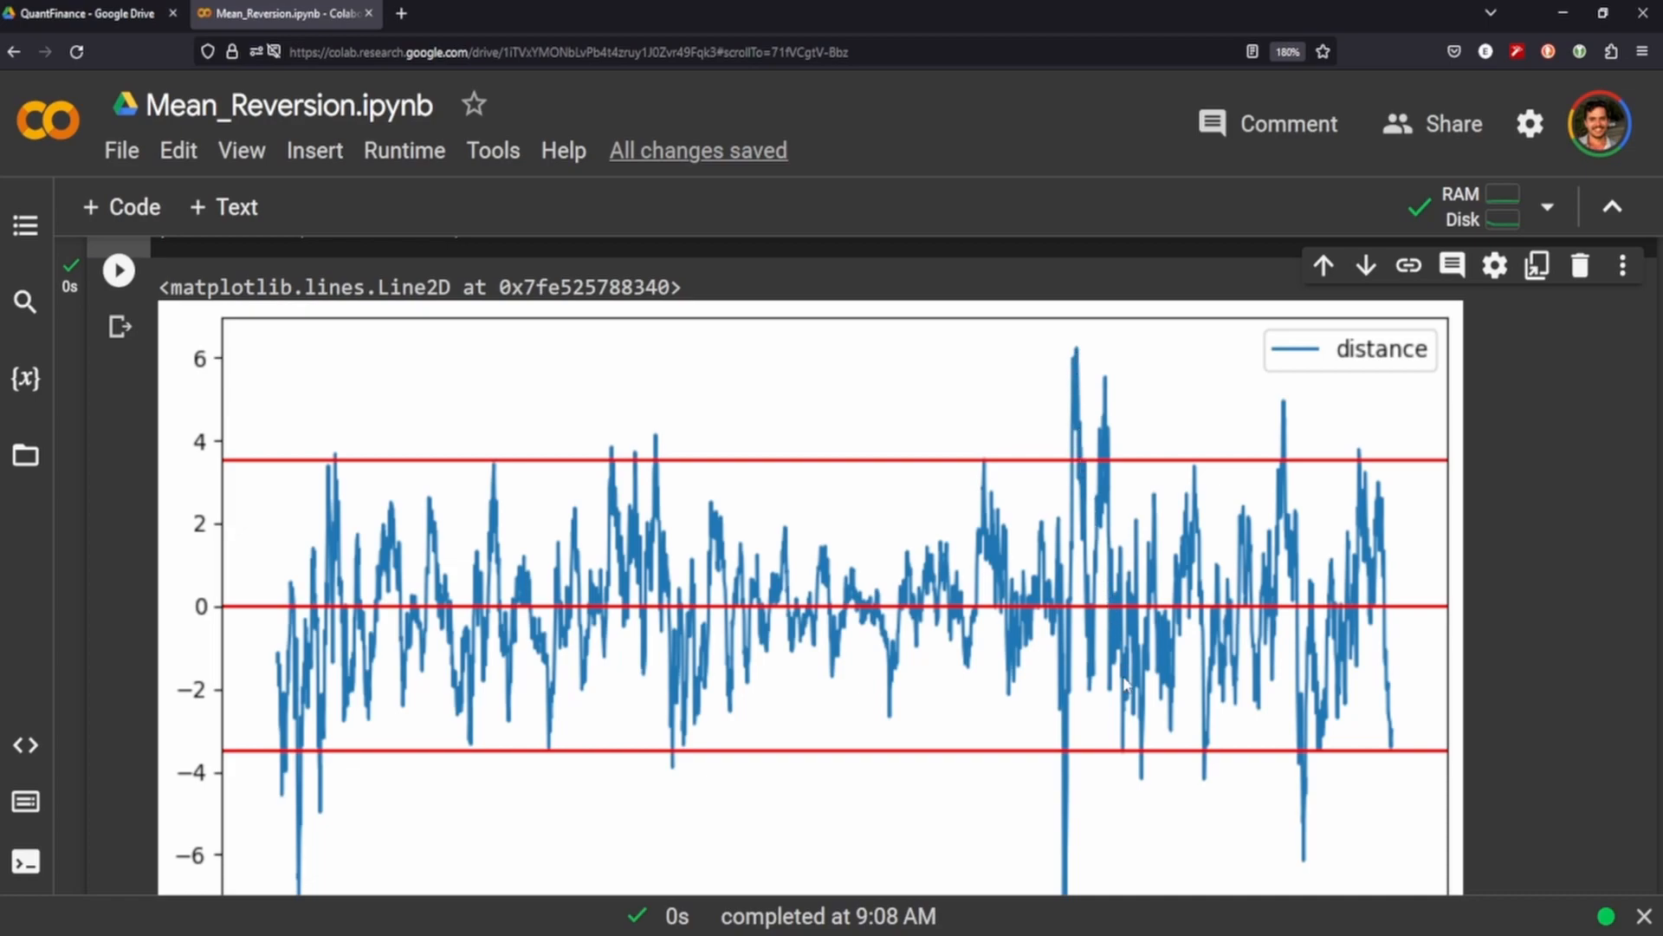
pyautogui.moveTo(1079, 385)
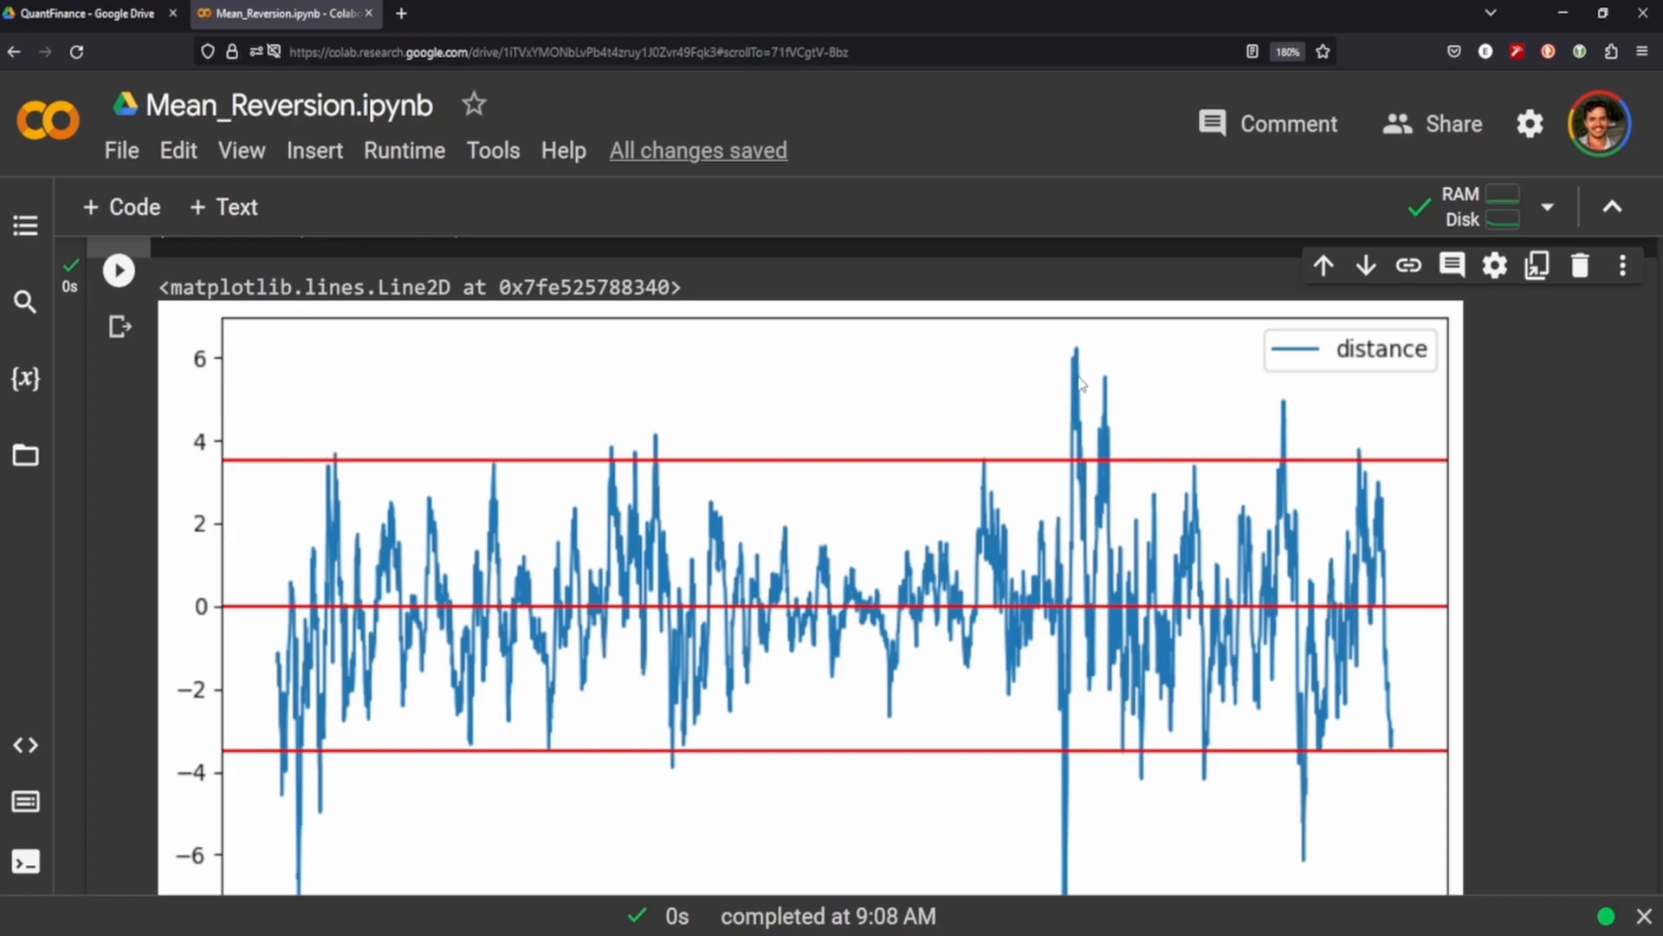
pyautogui.moveTo(1088, 486)
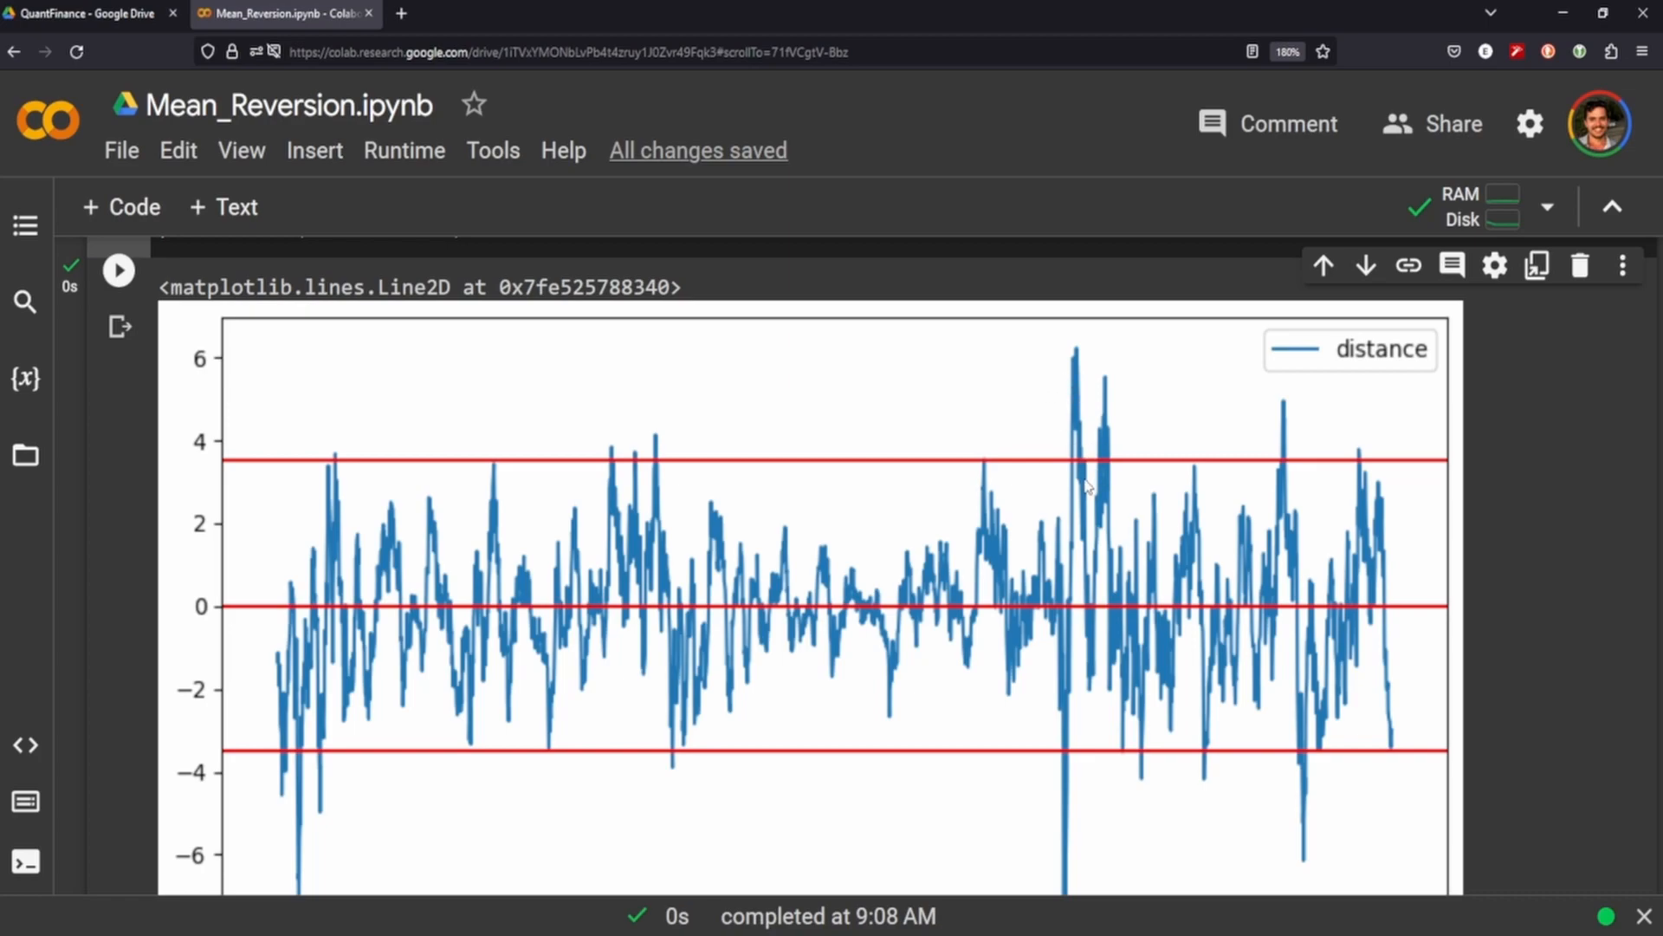
pyautogui.moveTo(1102, 608)
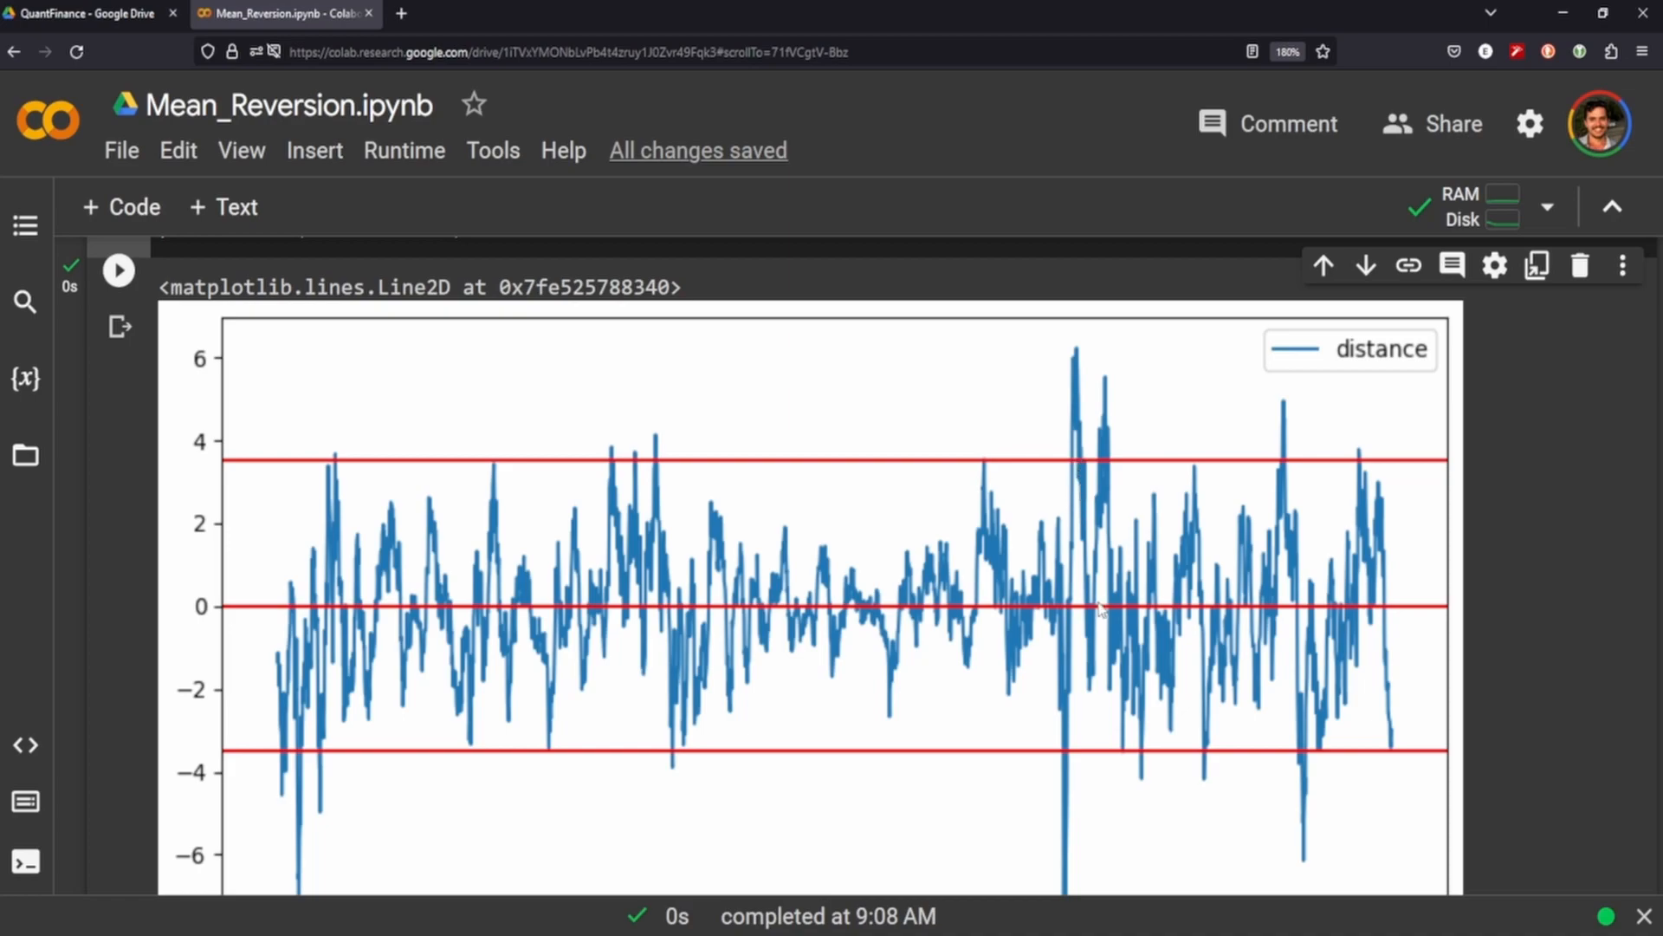
pyautogui.moveTo(1078, 343)
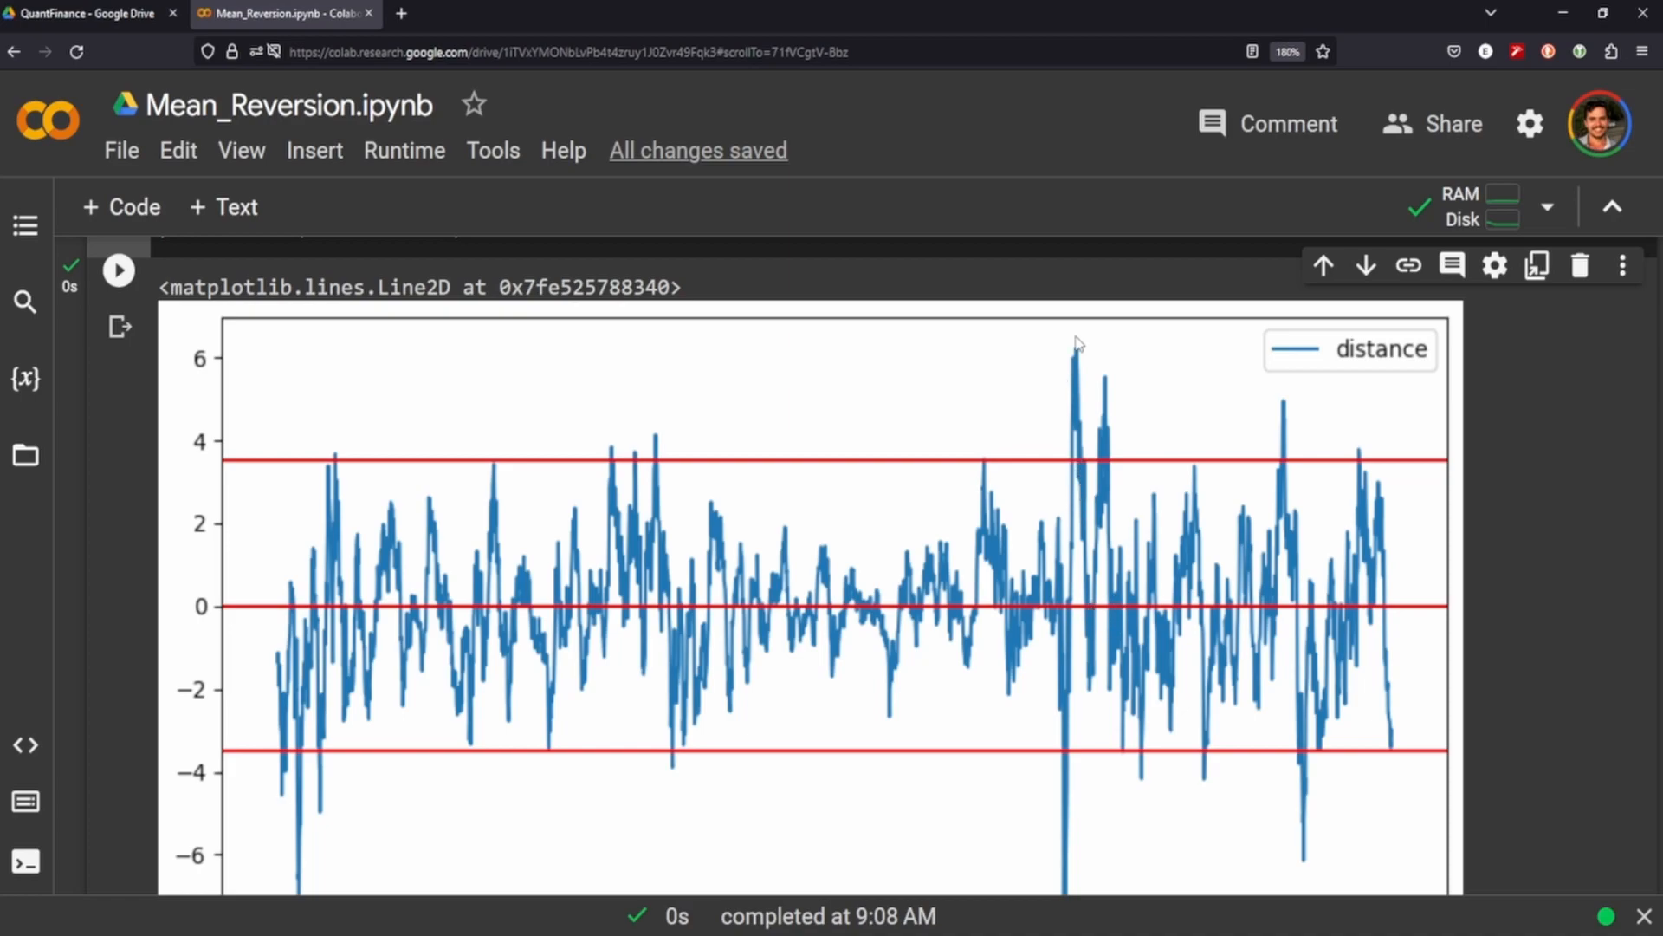
pyautogui.moveTo(1155, 455)
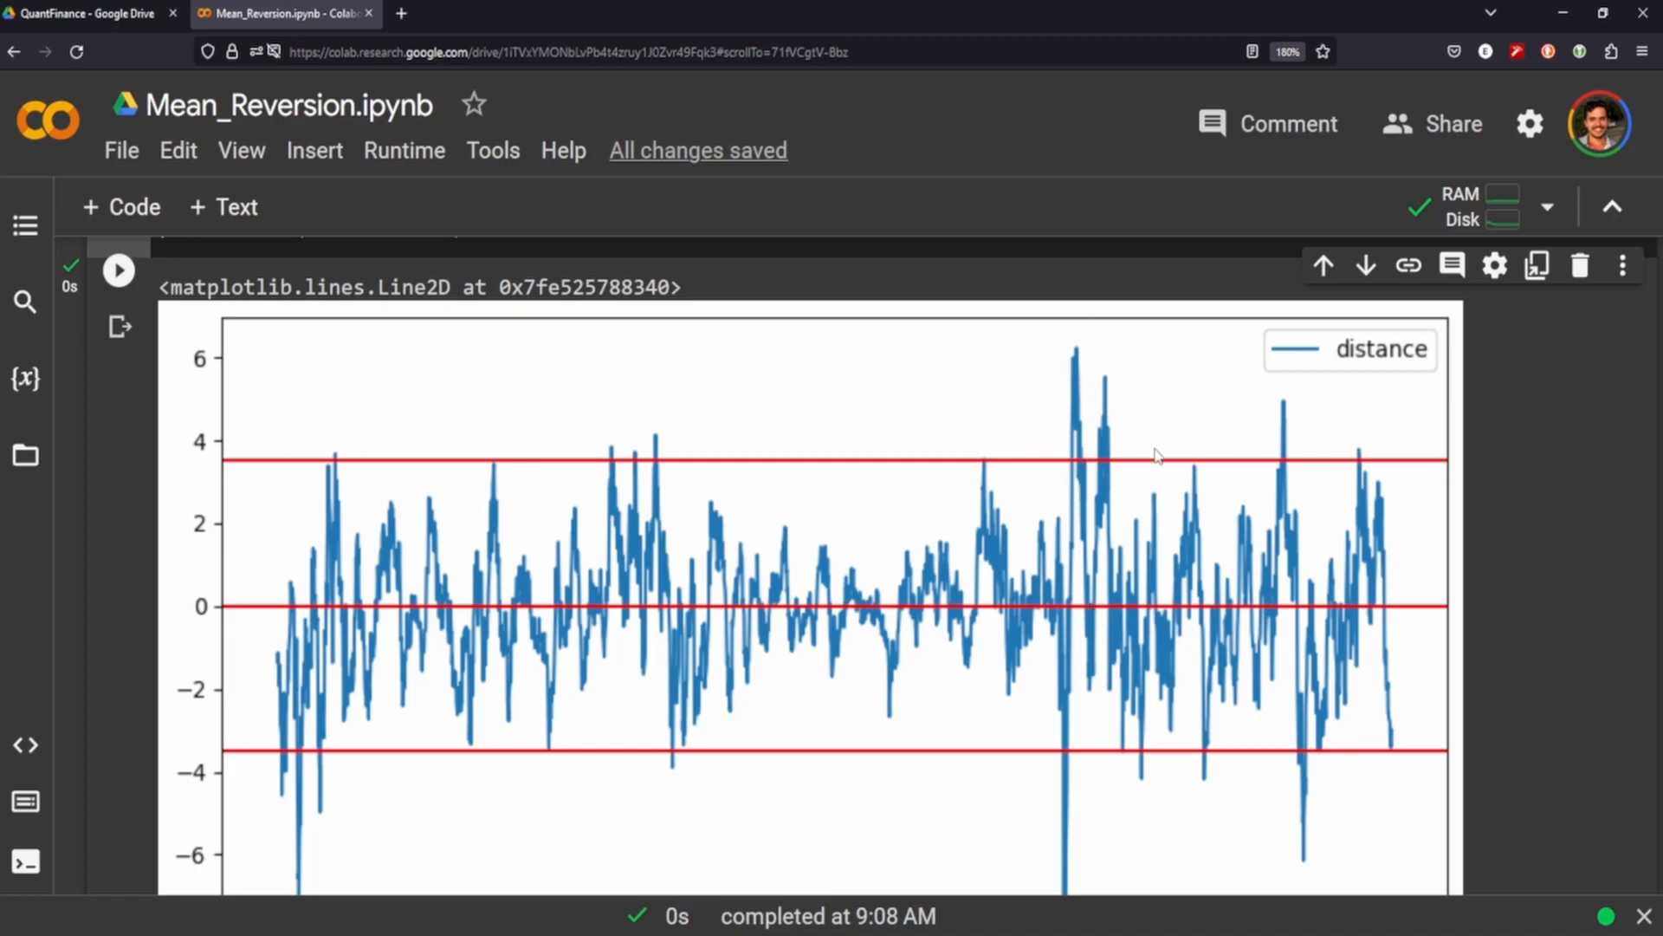
pyautogui.moveTo(1183, 632)
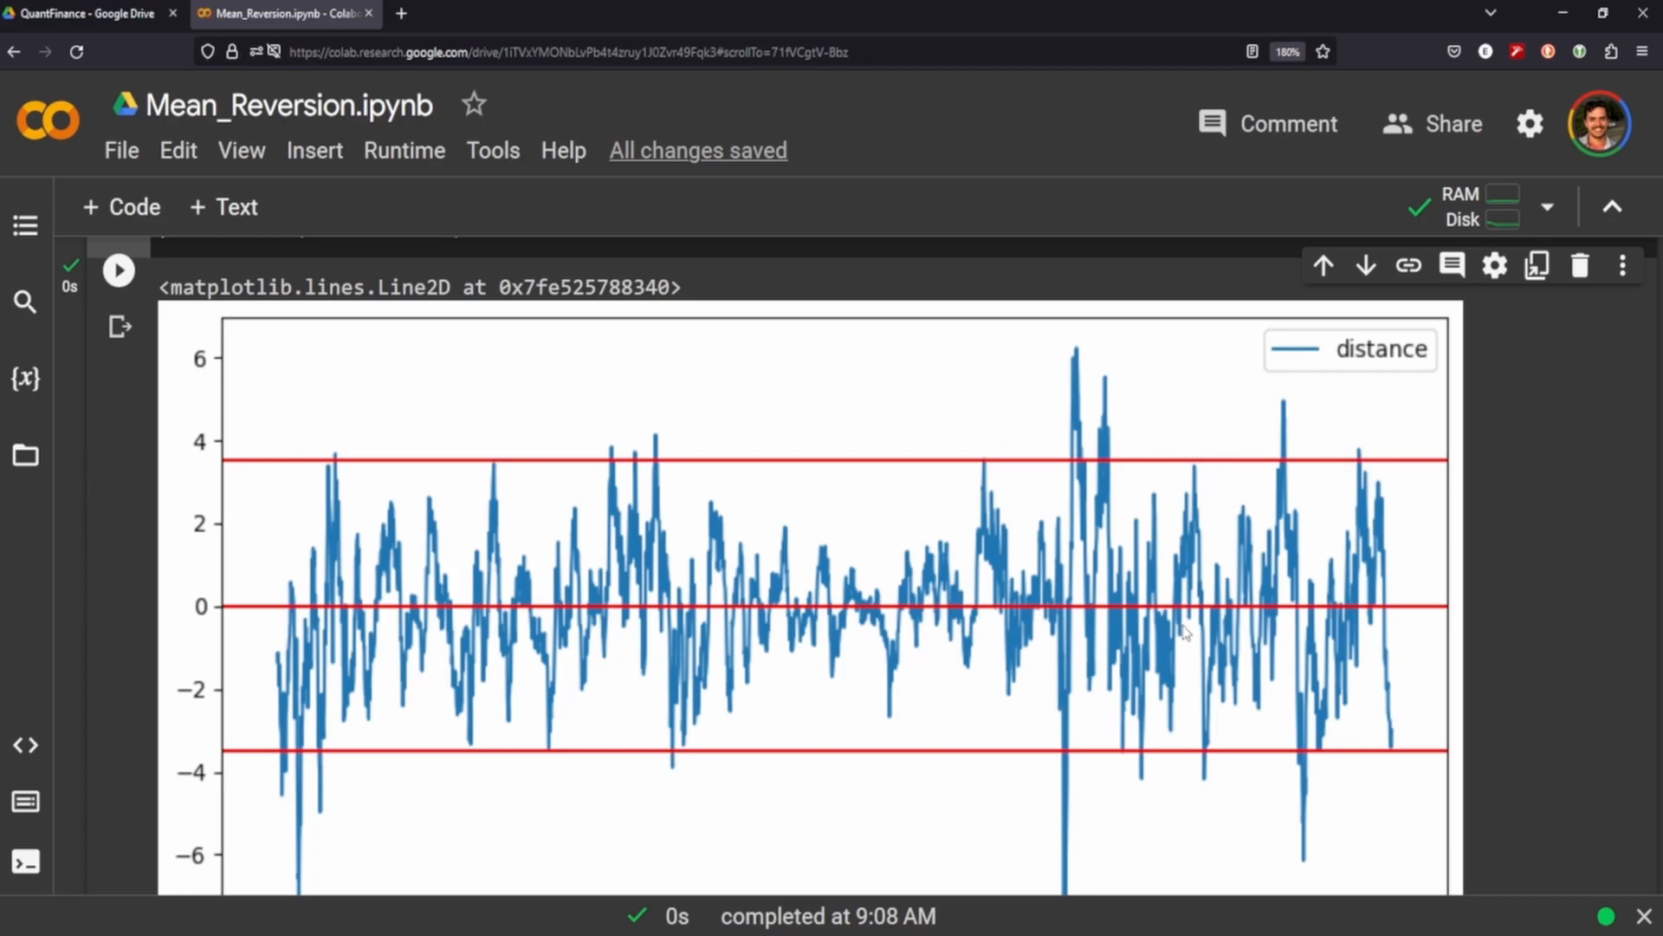
pyautogui.scroll(-3)
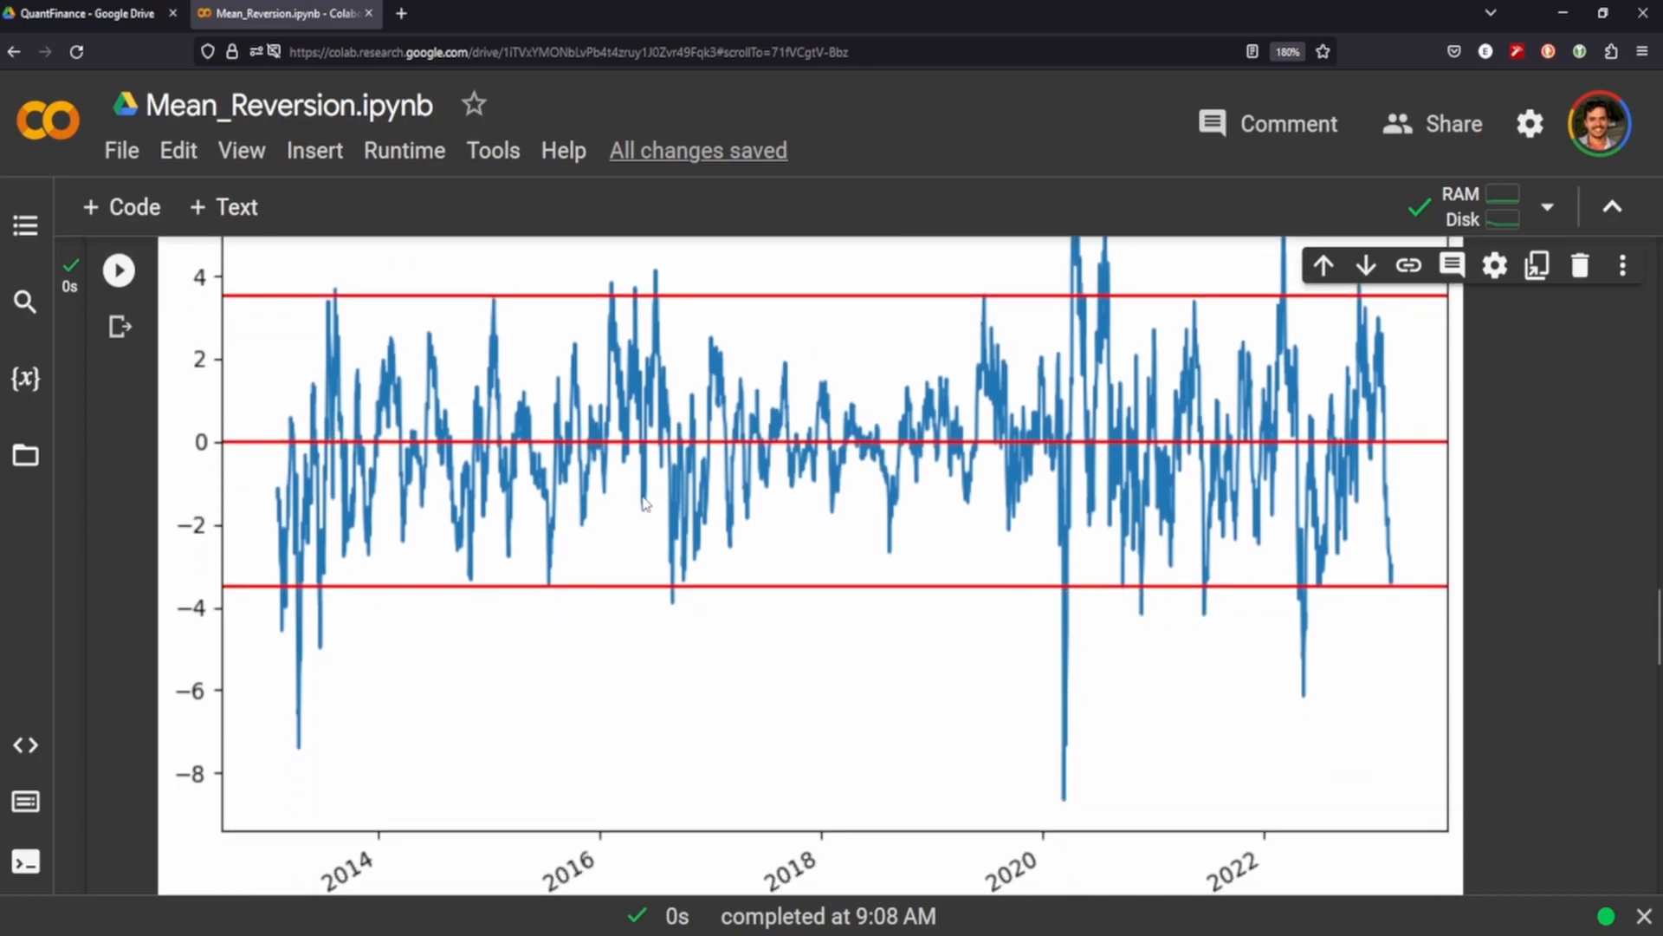
pyautogui.scroll(-3)
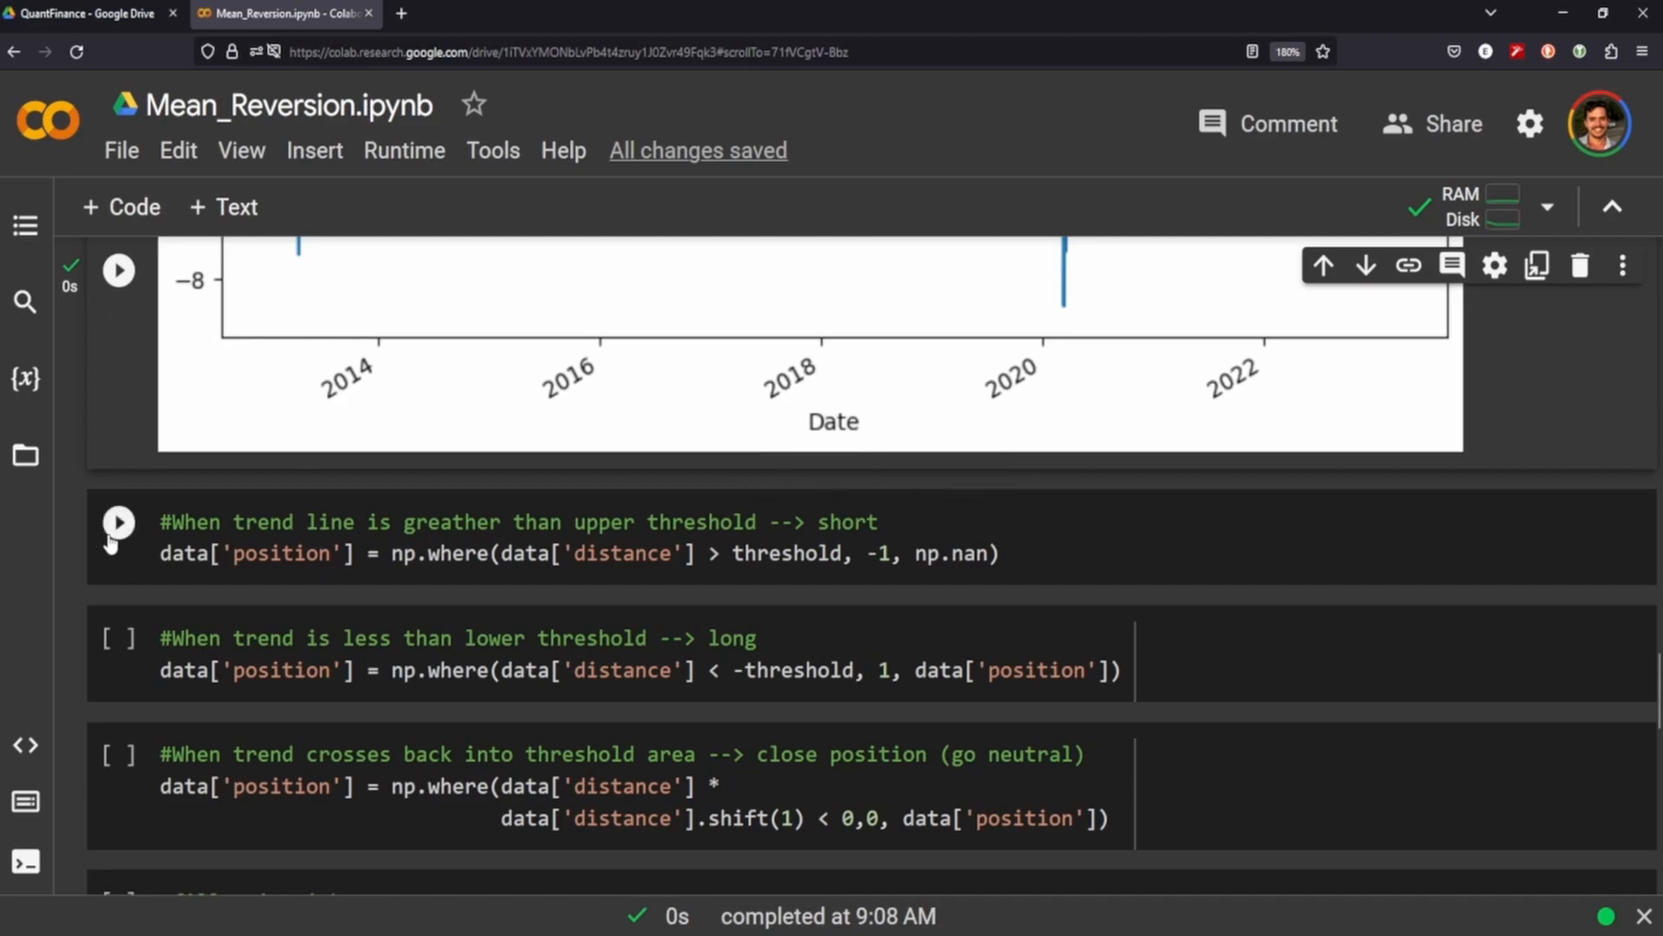
# Step: Run the short, long and neutral position-rule cells, leaving the fill-NA-with-0 cell next
pyautogui.scroll(-3)
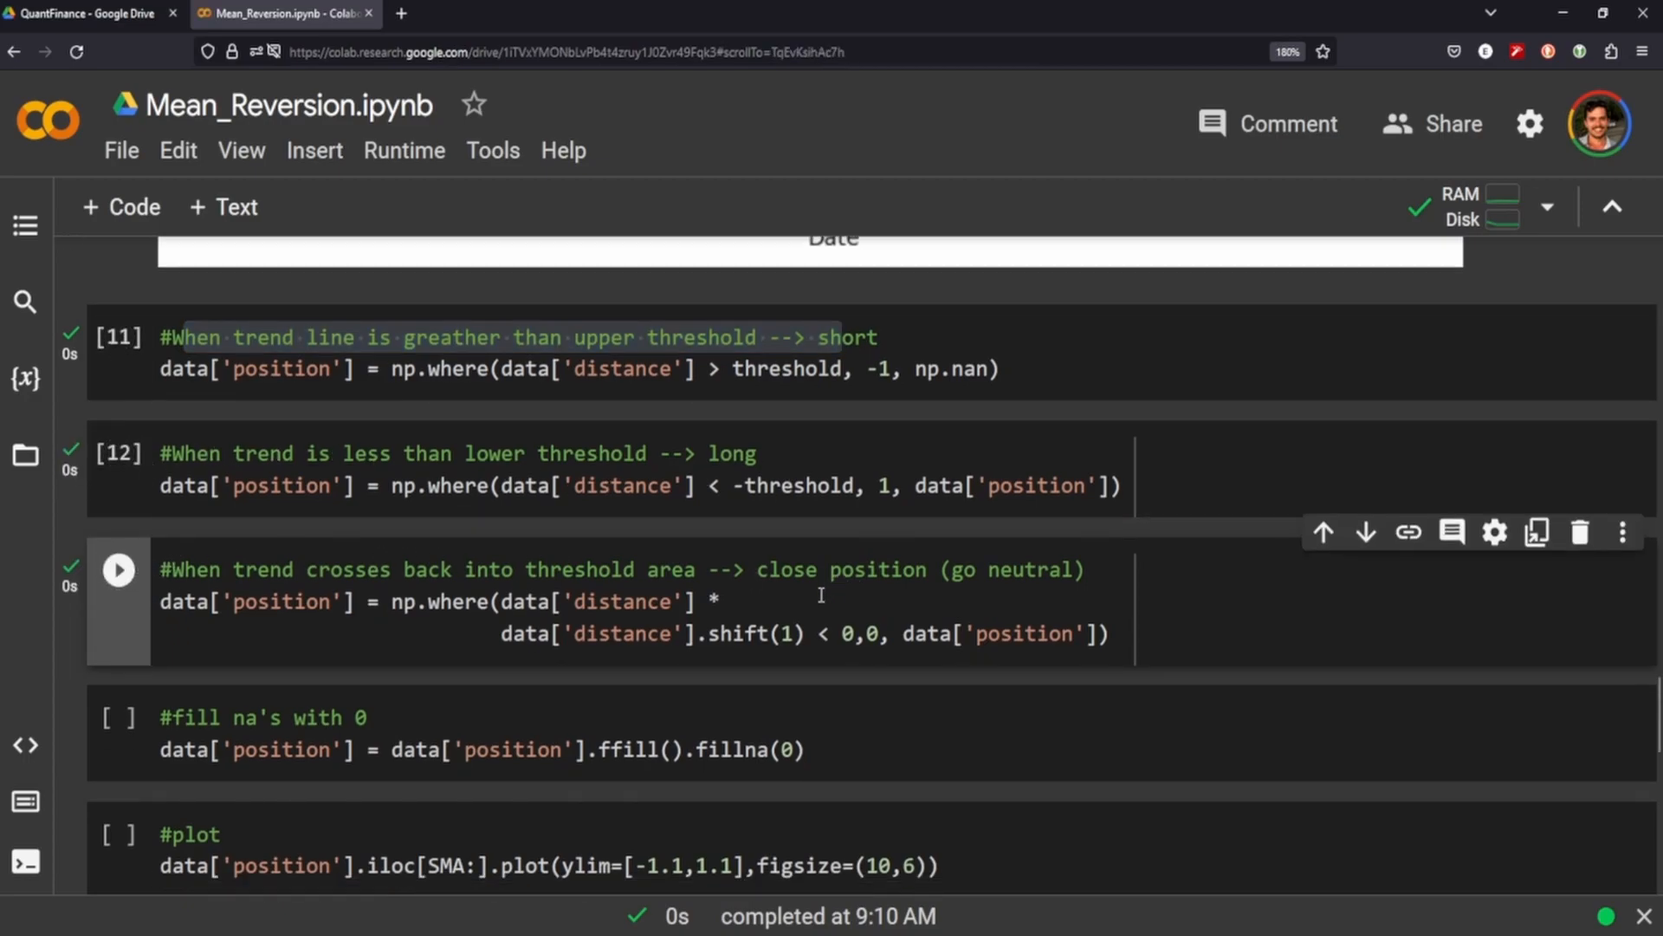
pyautogui.scroll(-3)
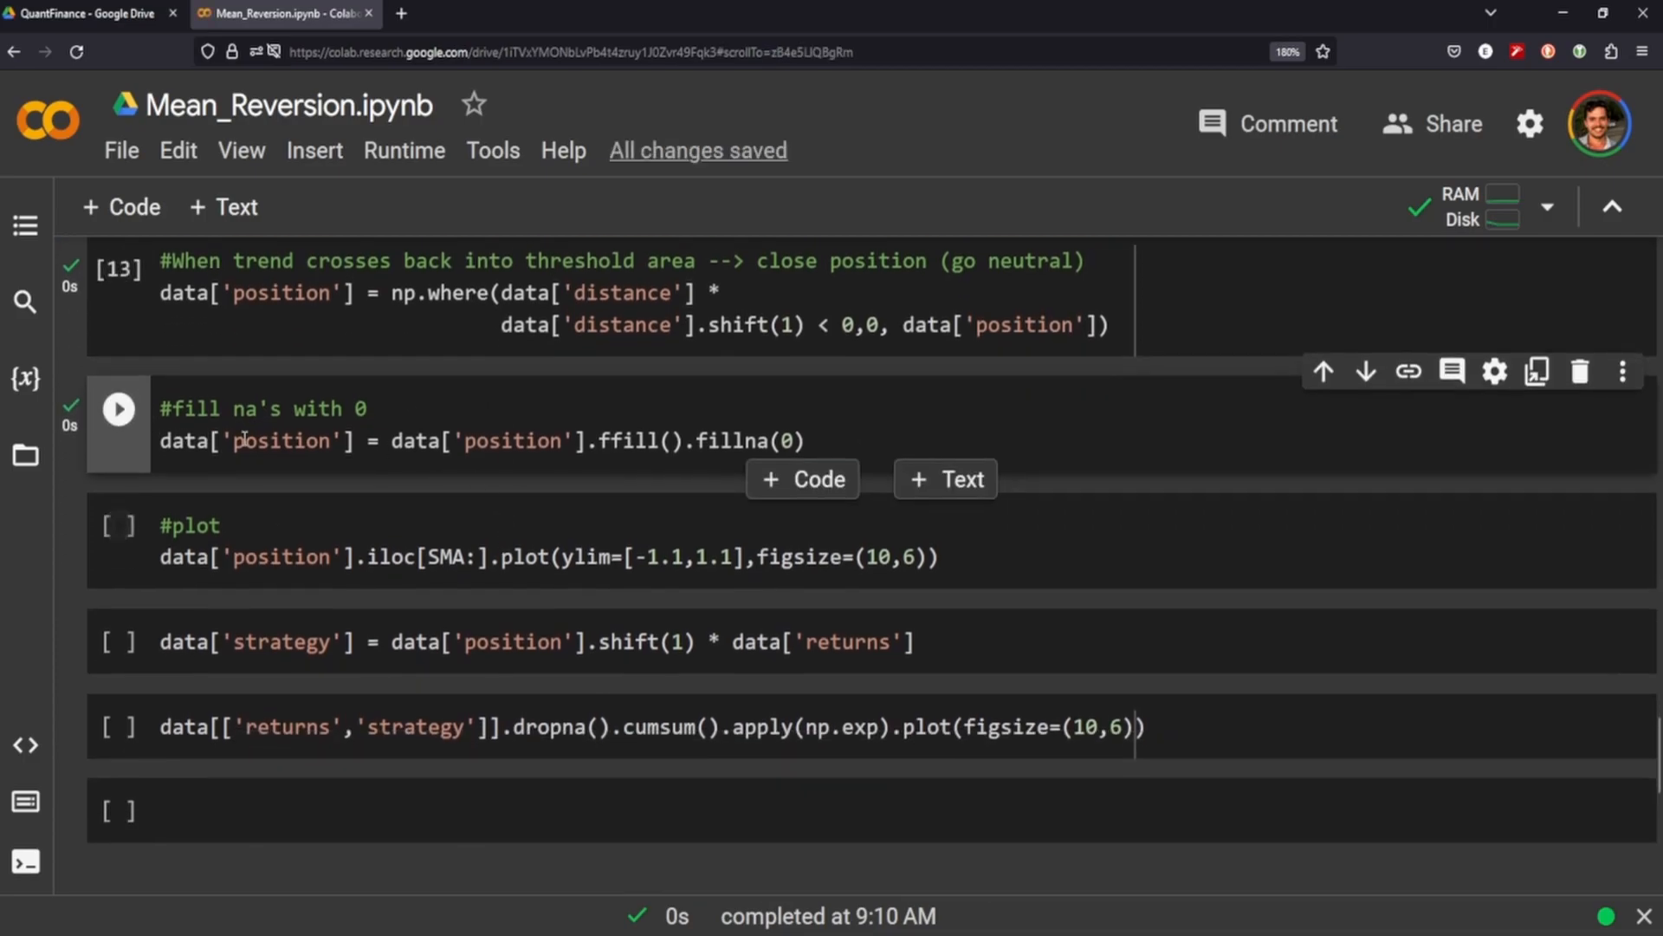
pyautogui.click(118, 525)
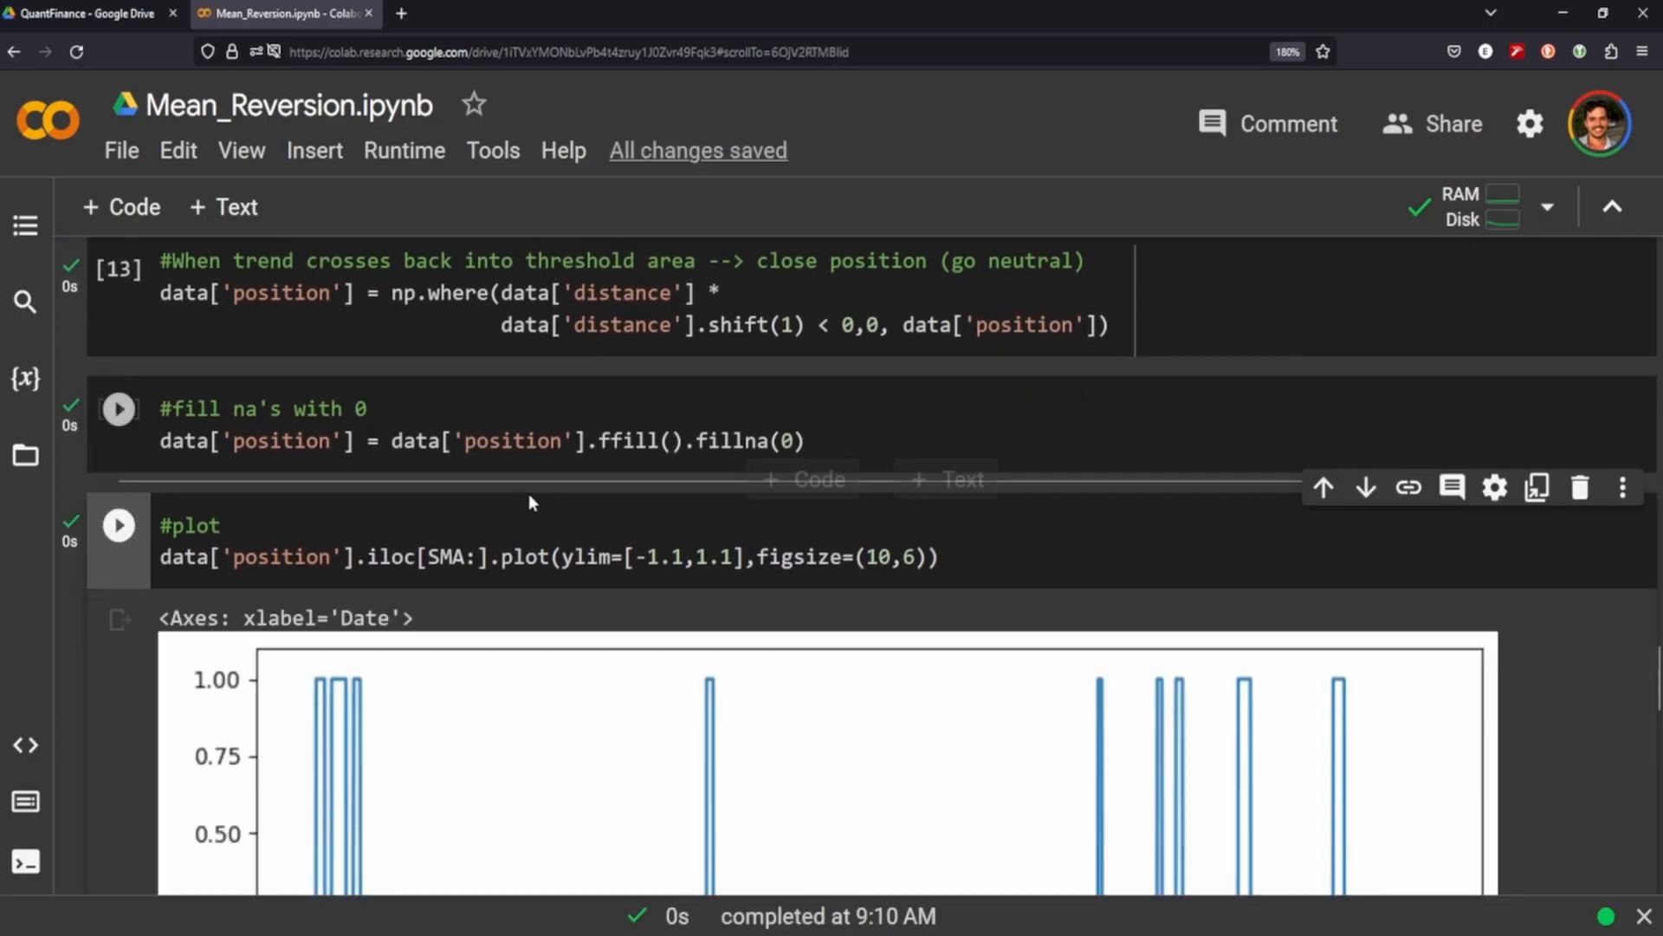
pyautogui.scroll(-3)
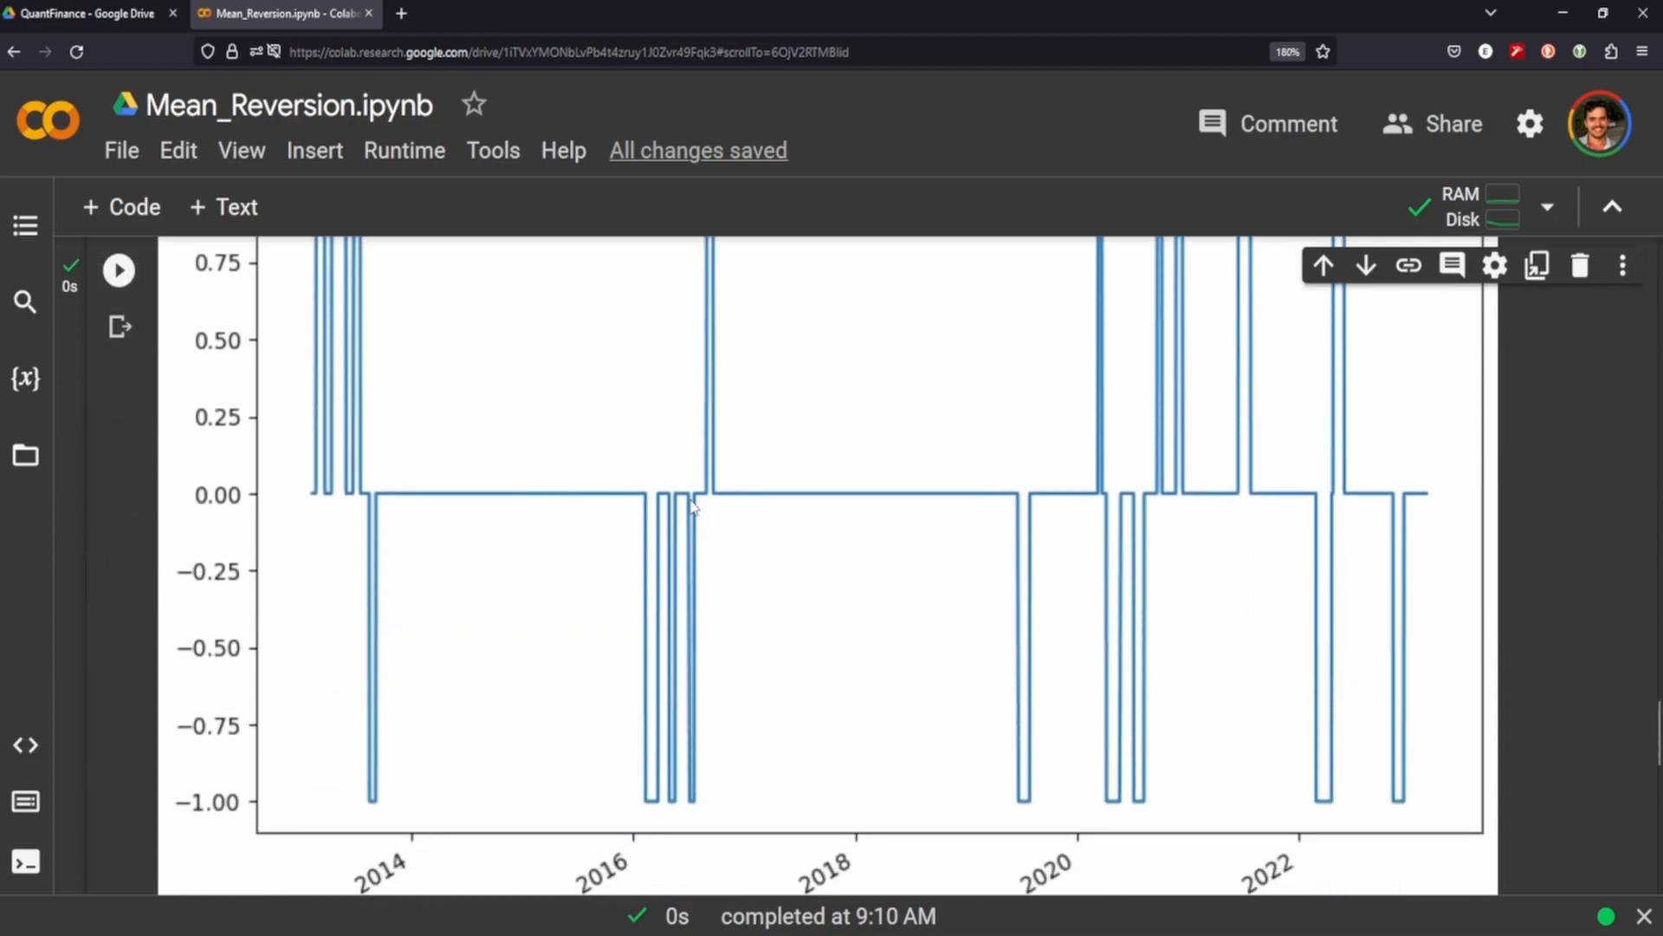
pyautogui.scroll(3)
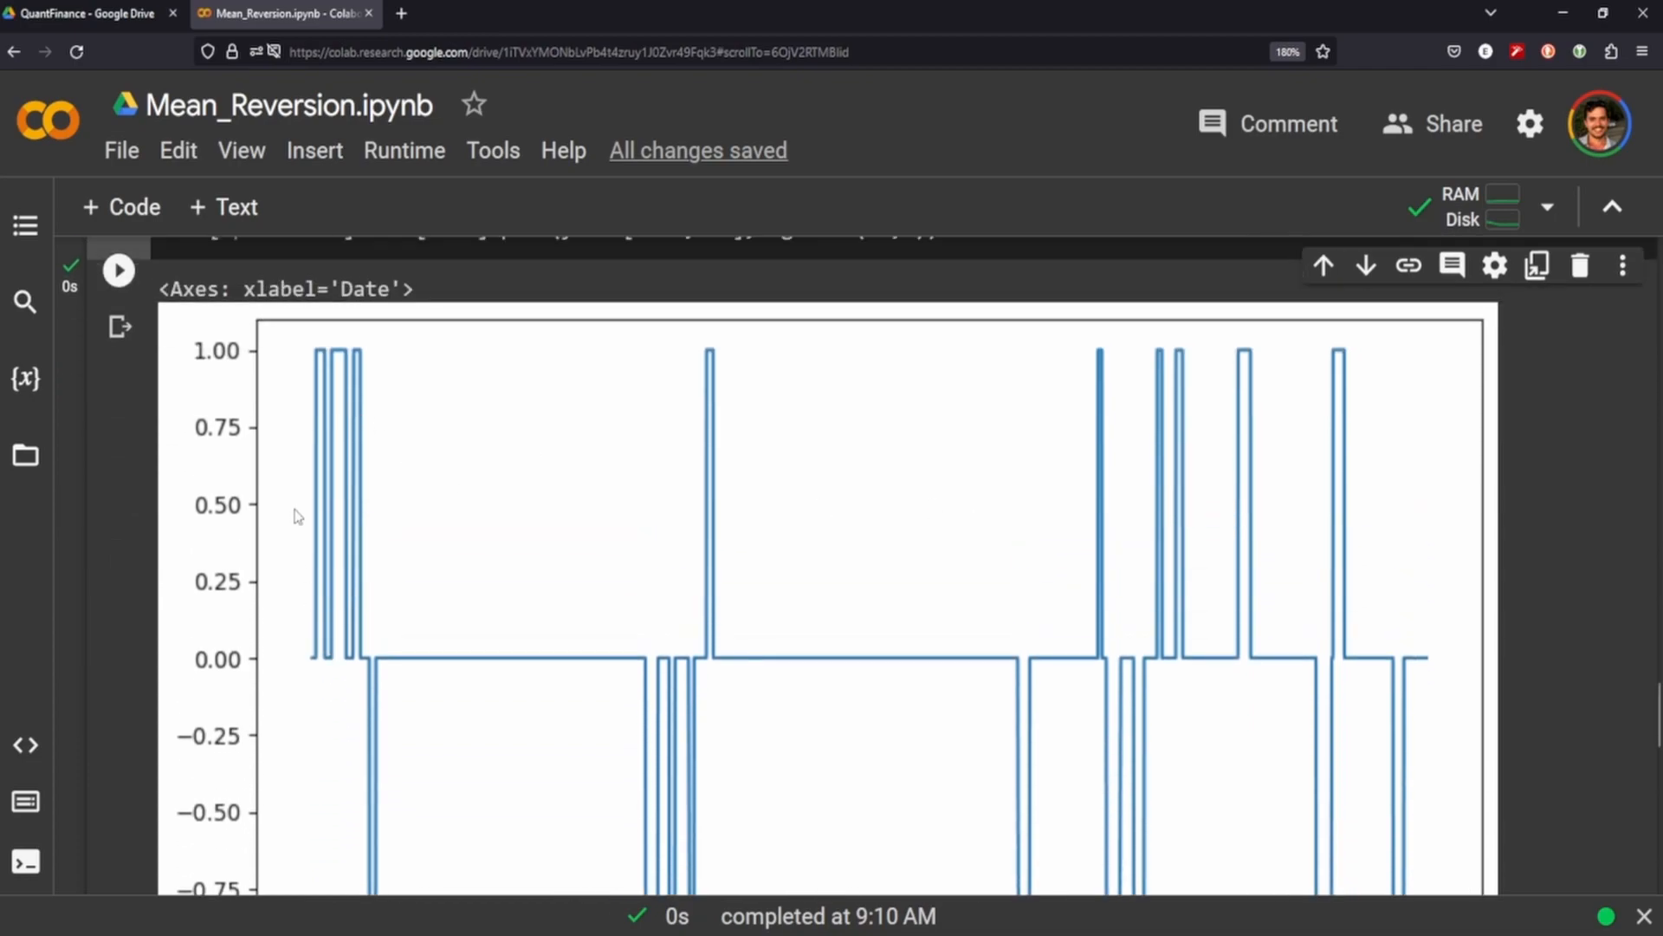
pyautogui.scroll(-3)
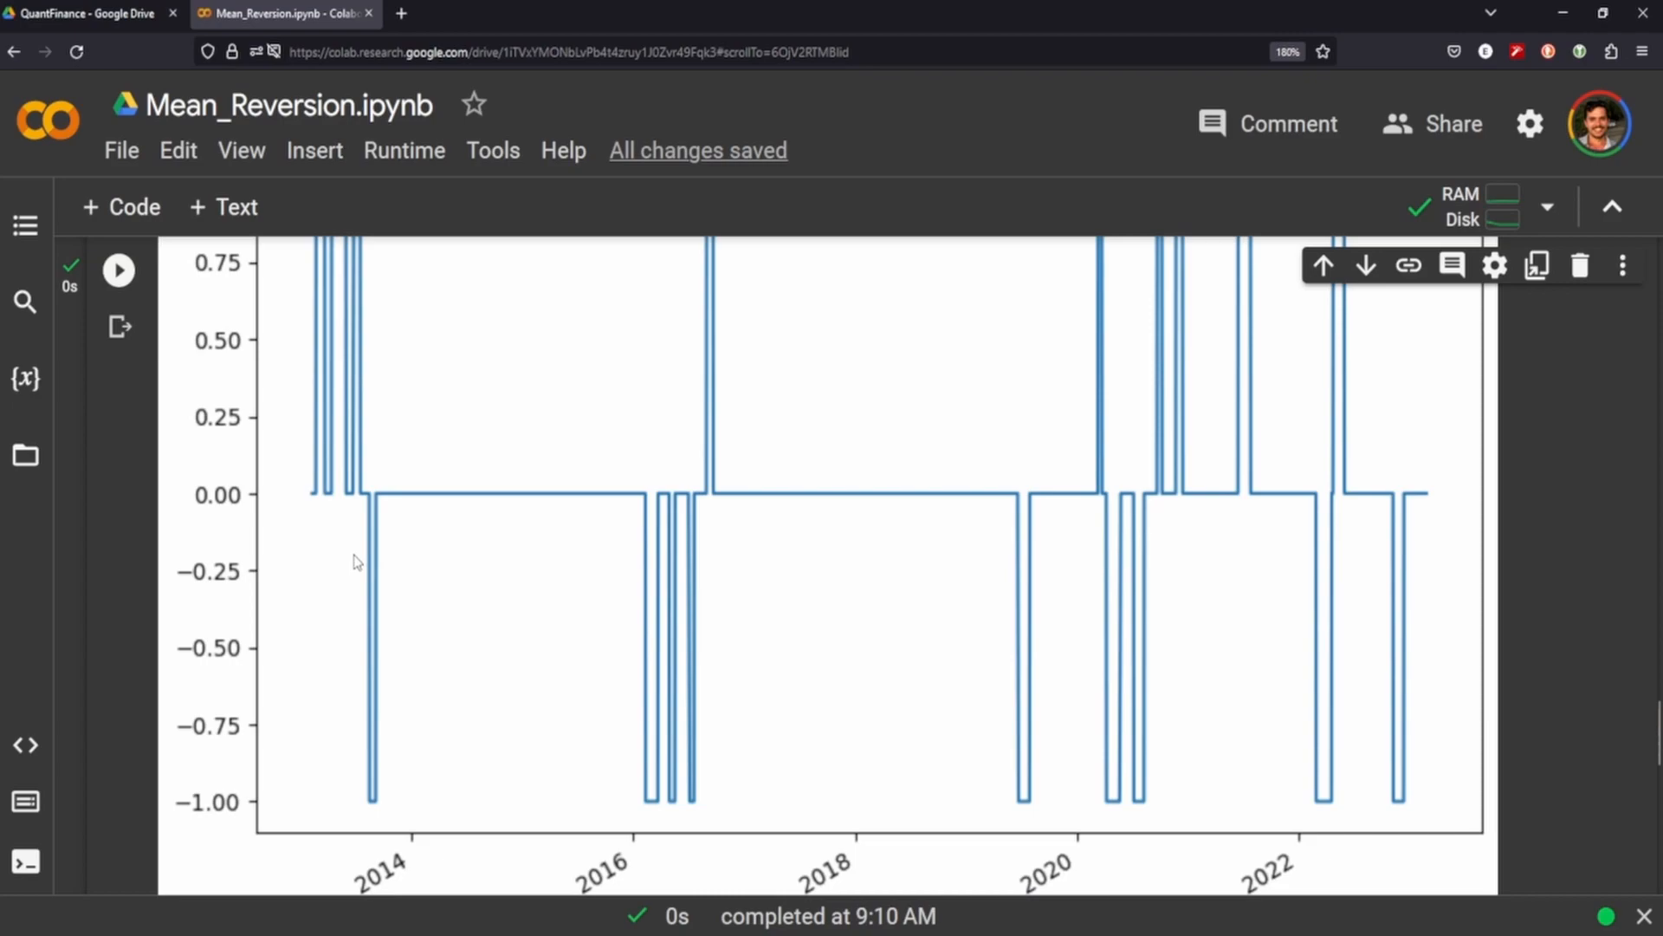
pyautogui.scroll(3)
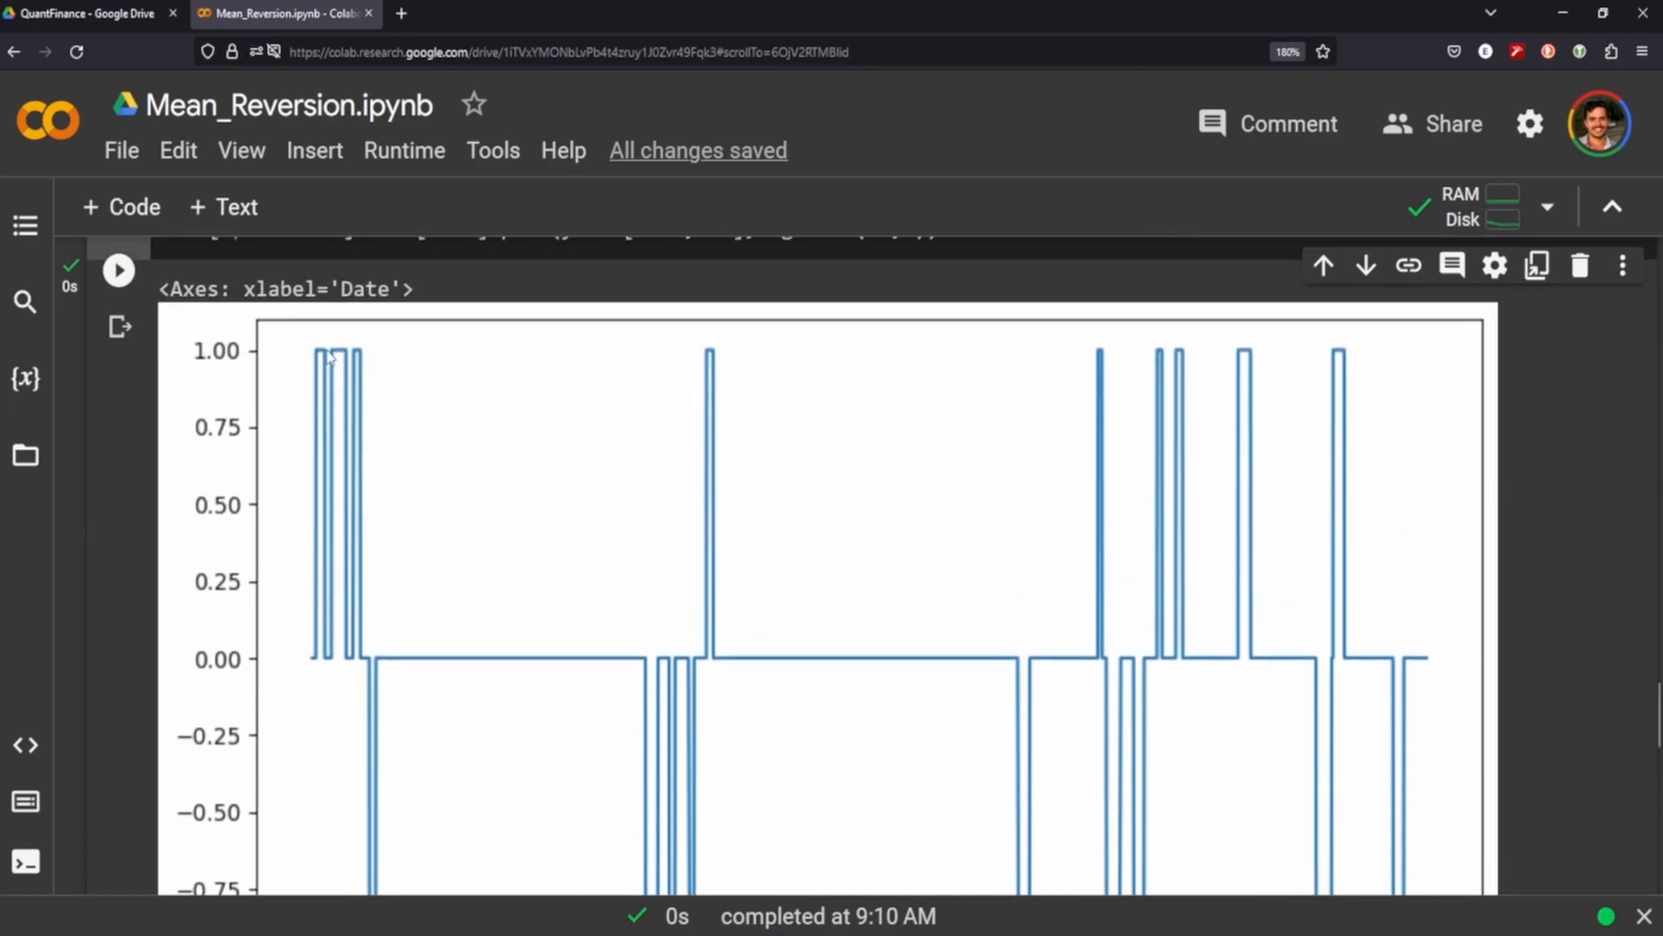
pyautogui.scroll(-3)
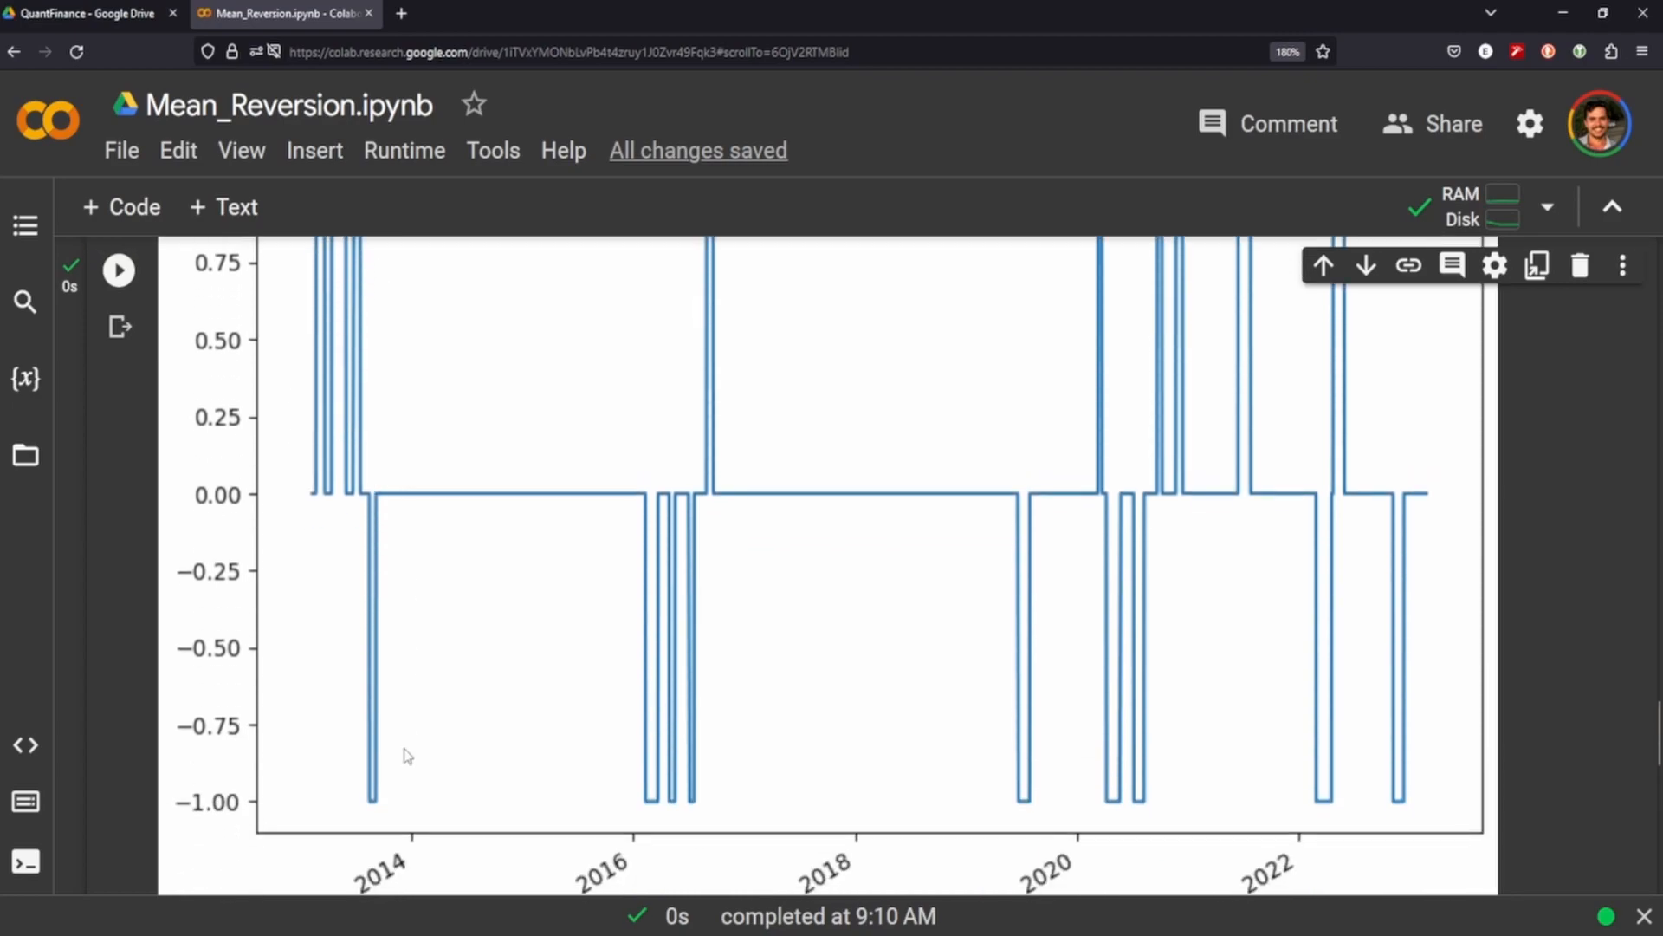
pyautogui.scroll(3)
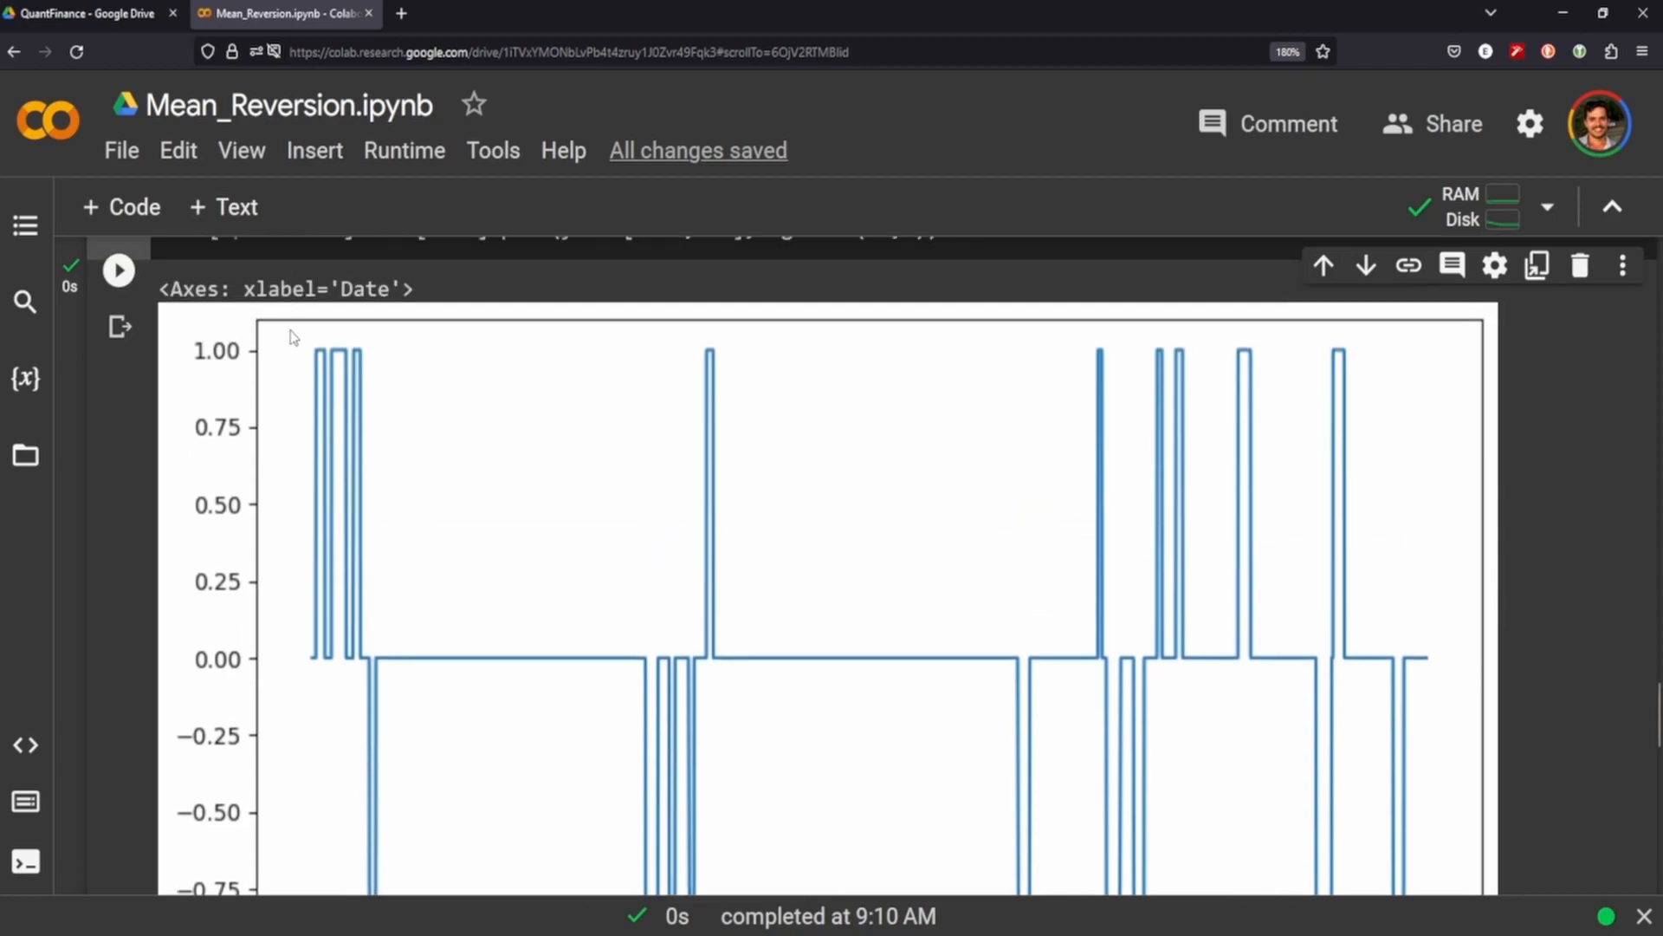
pyautogui.moveTo(510, 397)
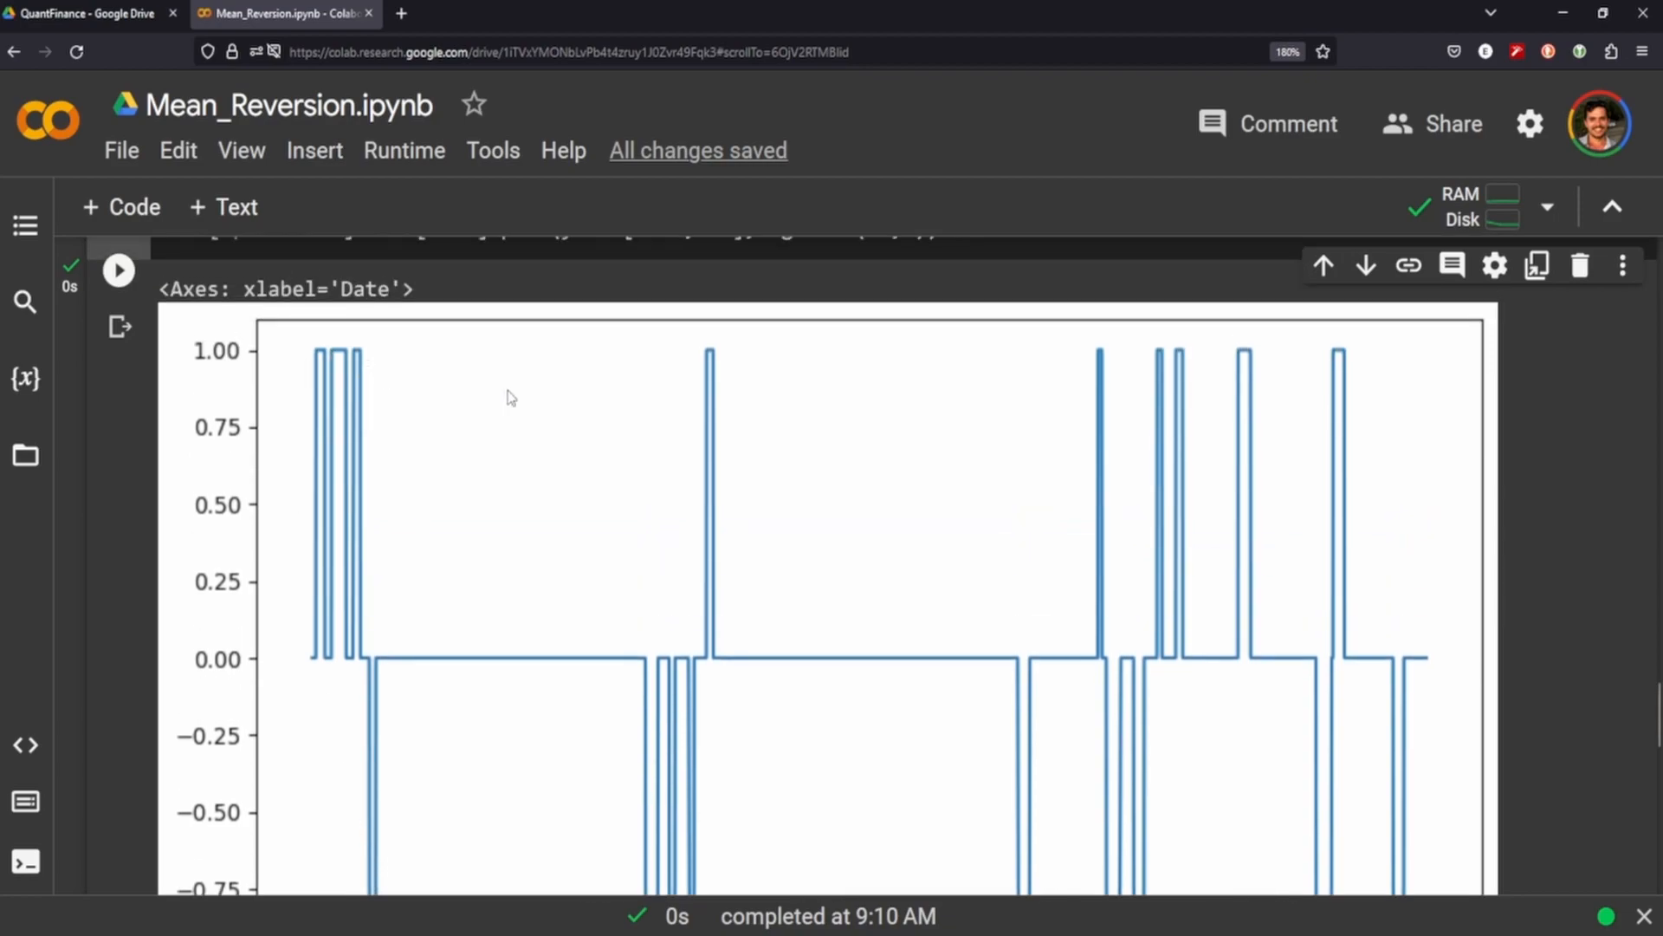
pyautogui.scroll(-3)
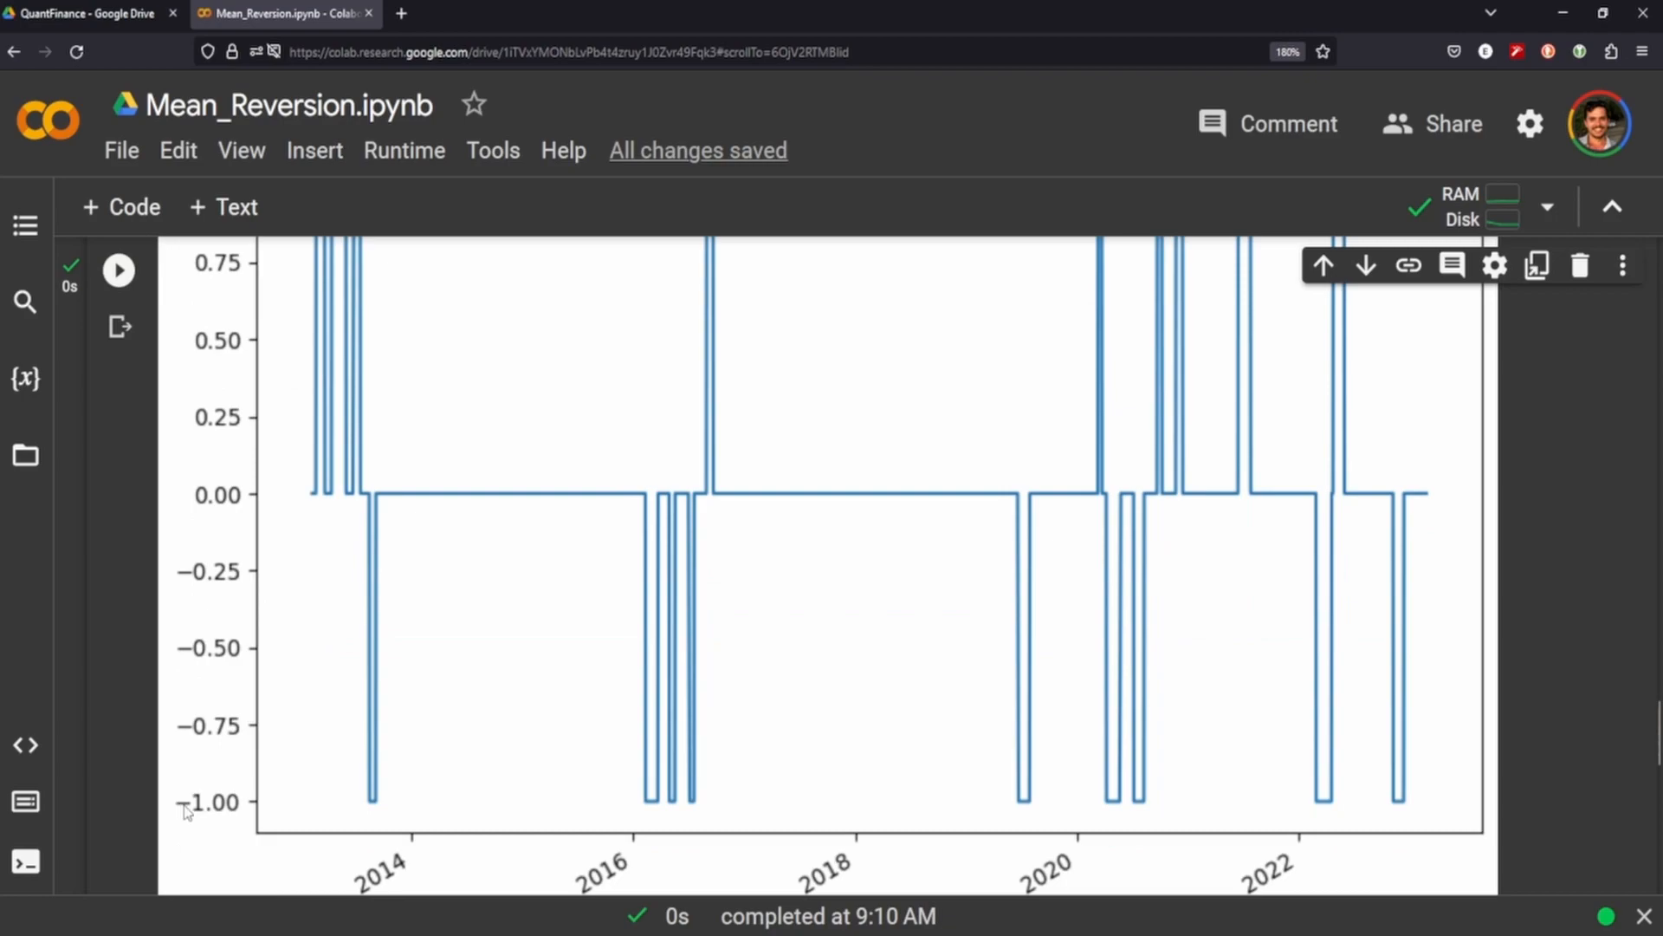
pyautogui.scroll(3)
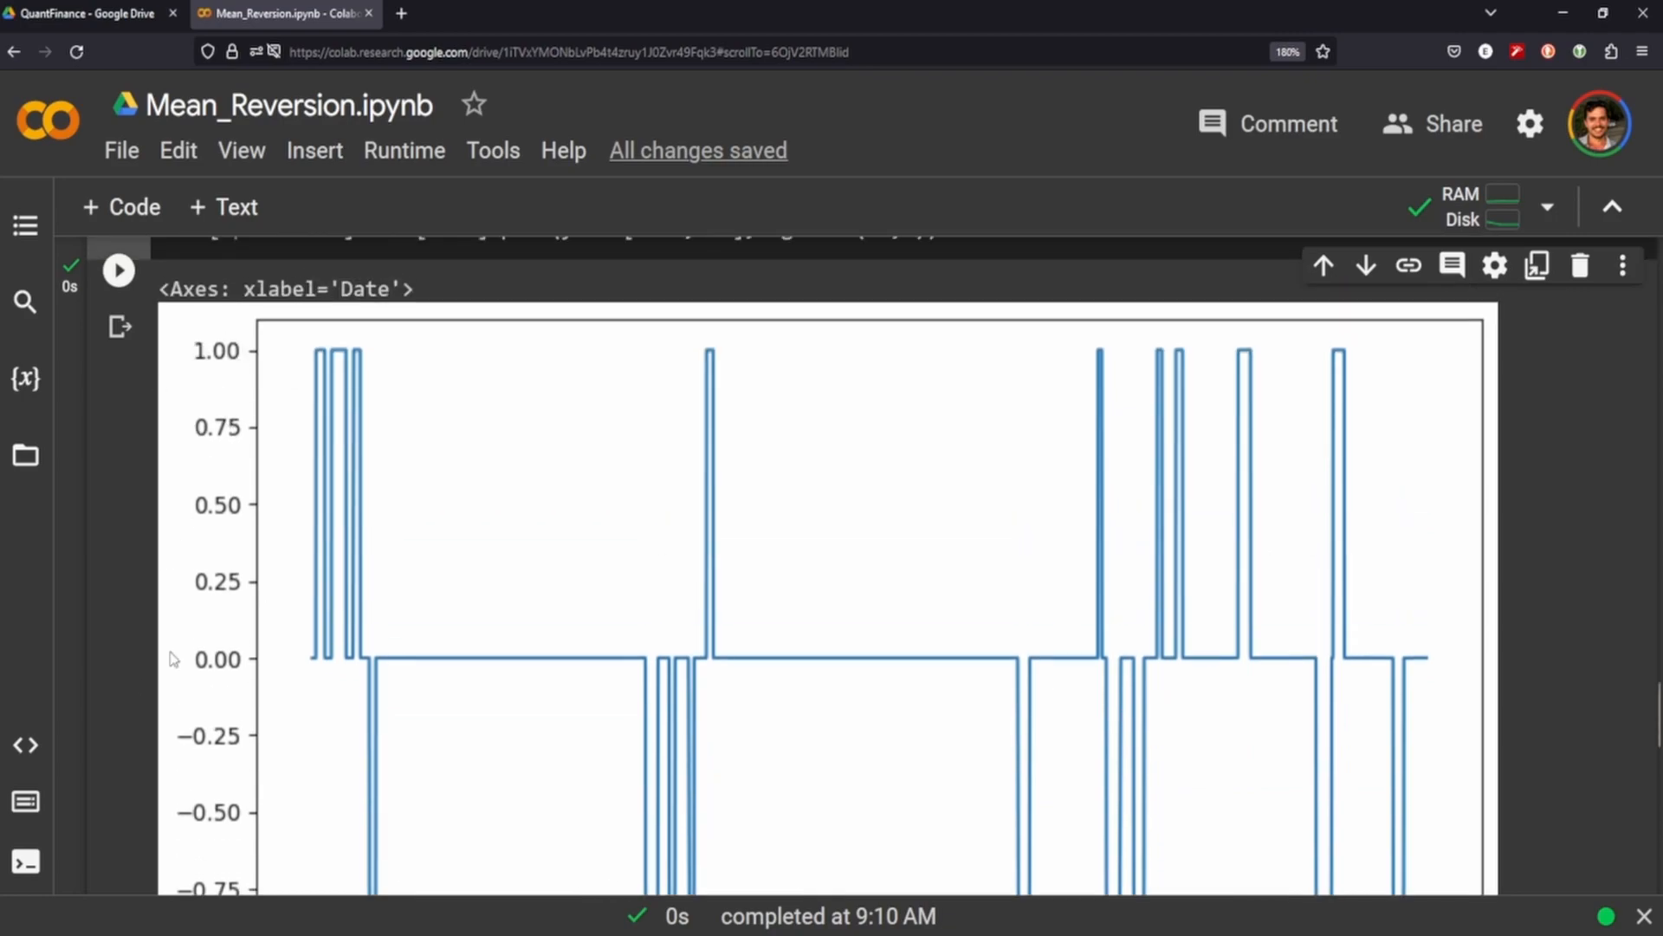
pyautogui.scroll(-3)
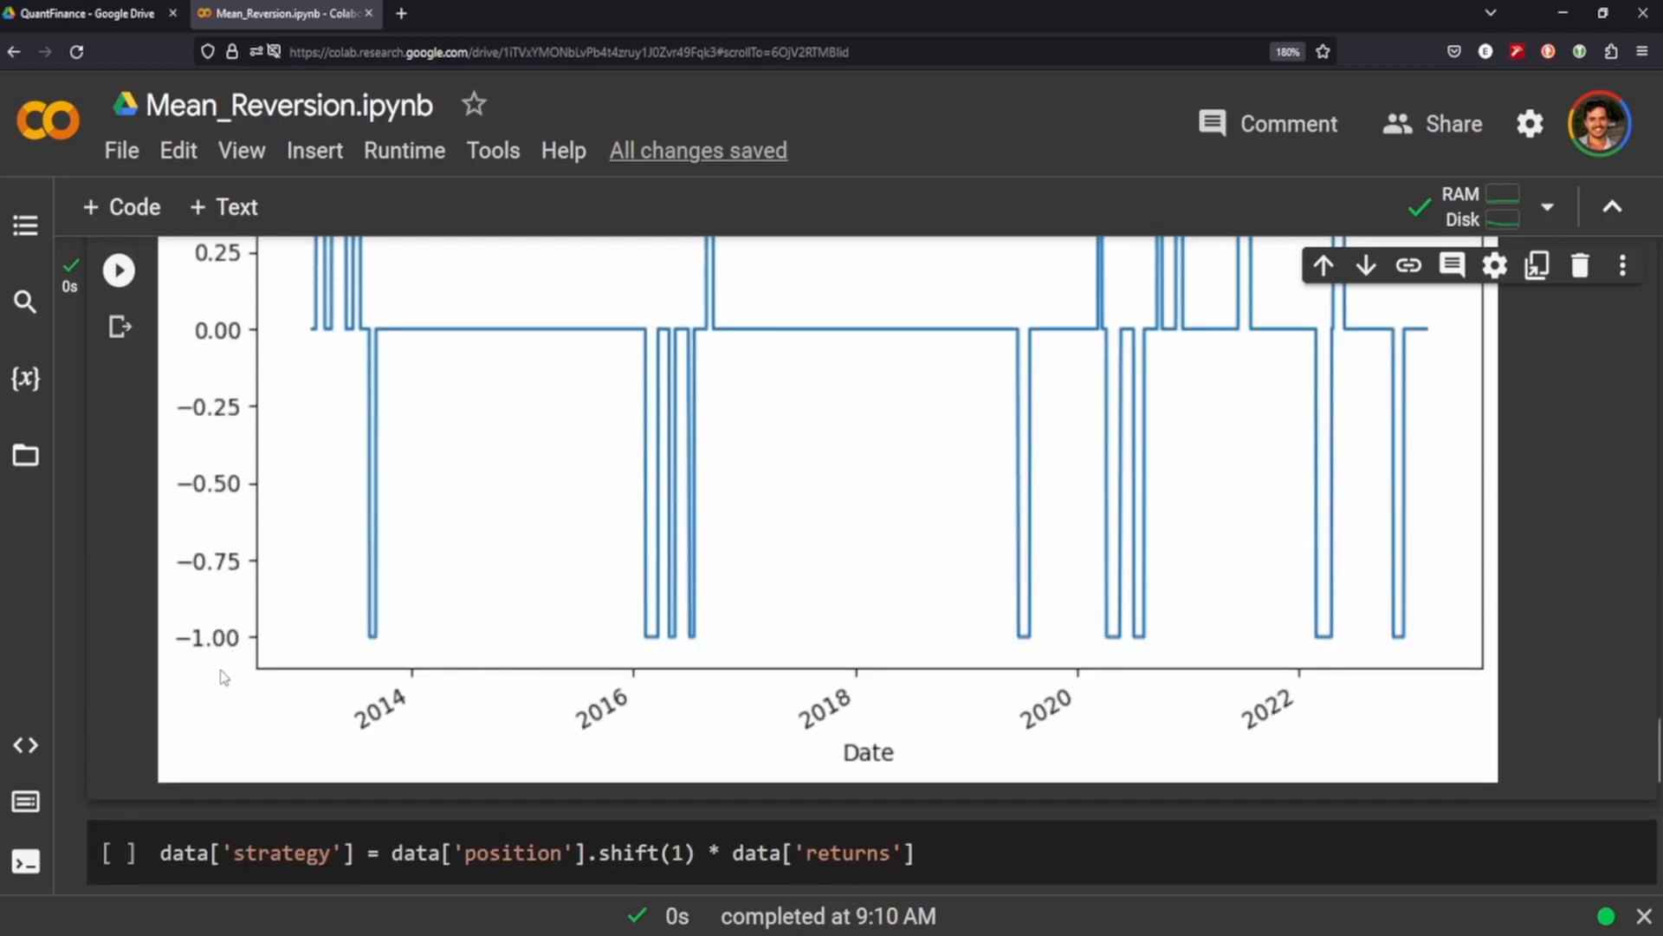
pyautogui.scroll(3)
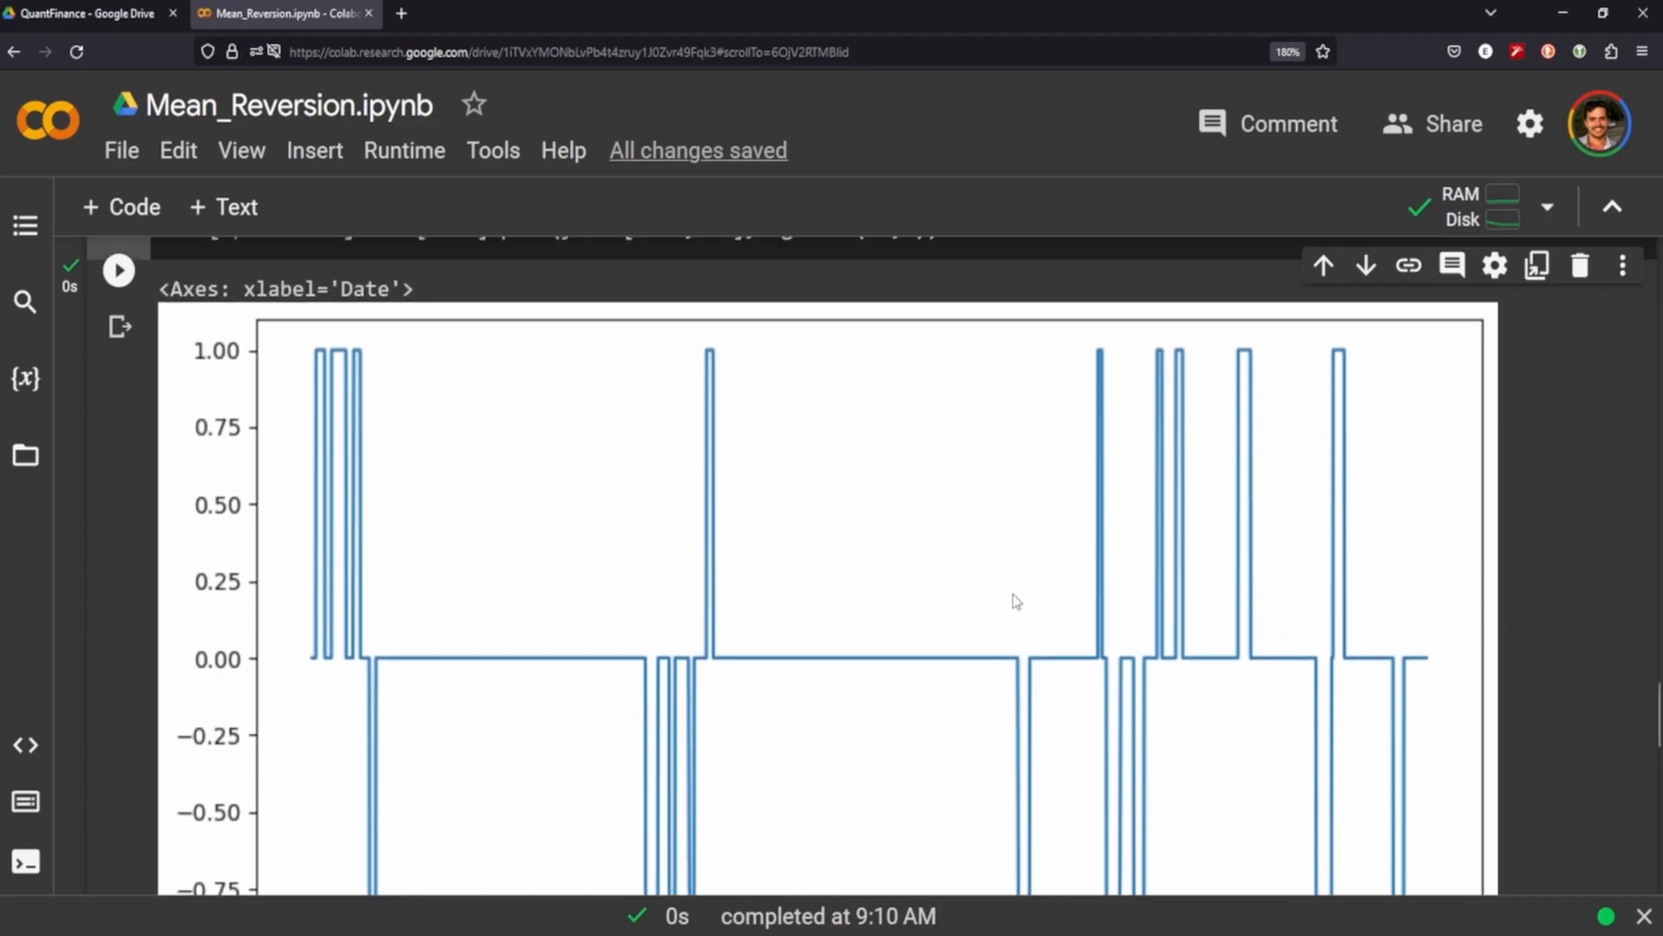
pyautogui.scroll(-3)
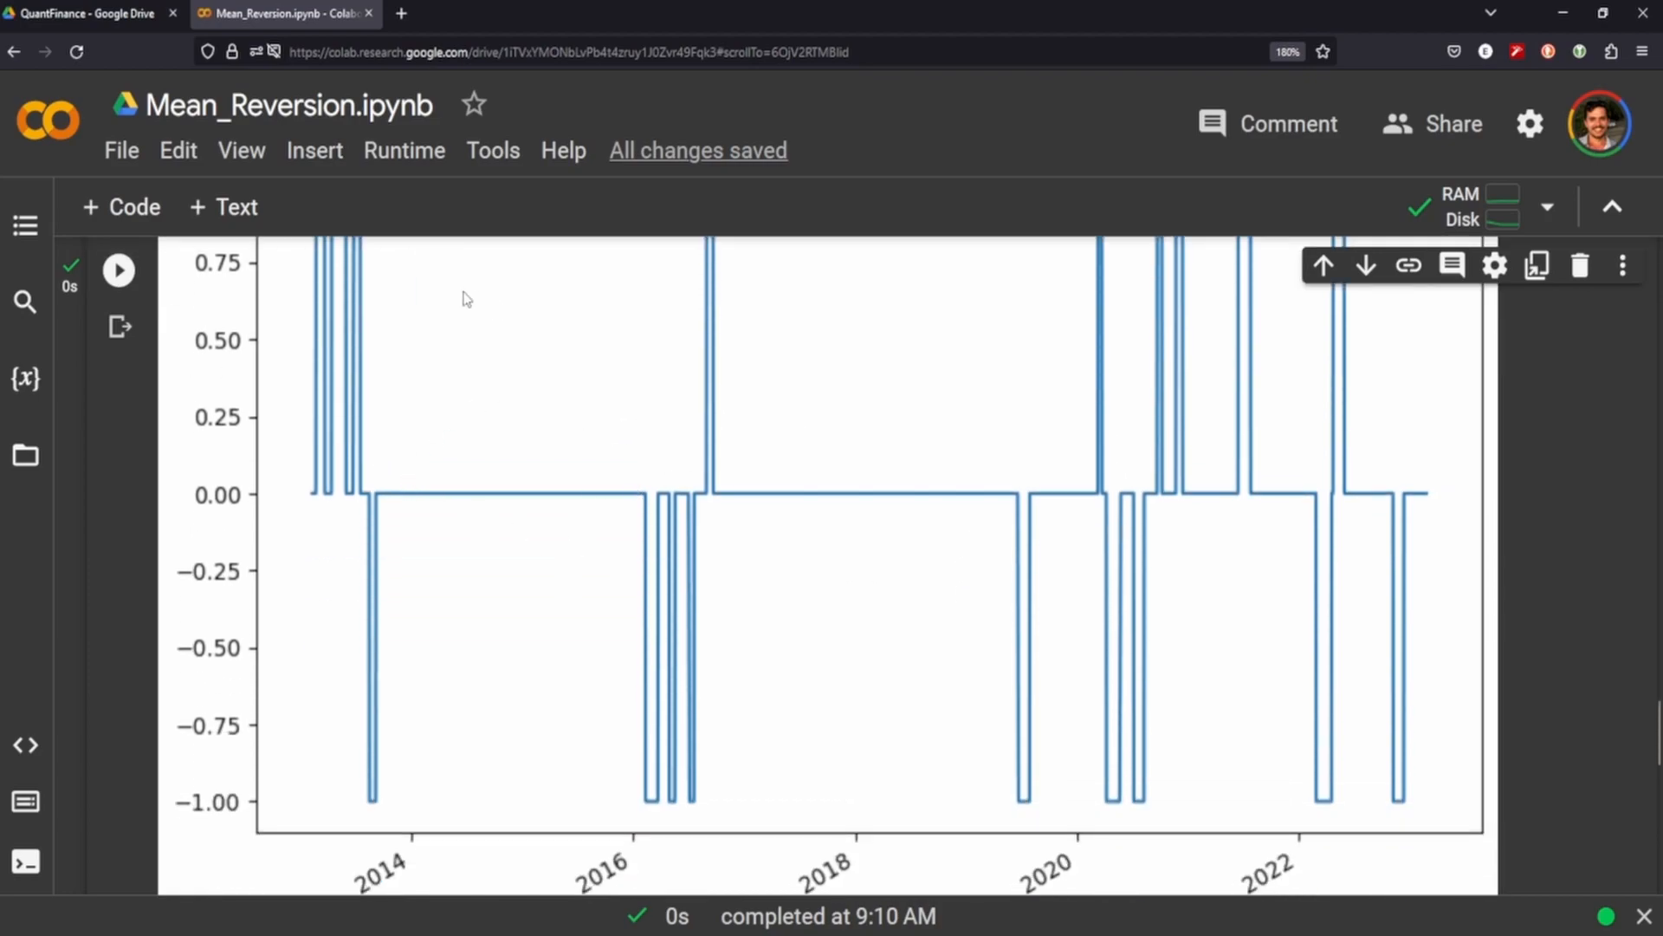
pyautogui.moveTo(513, 612)
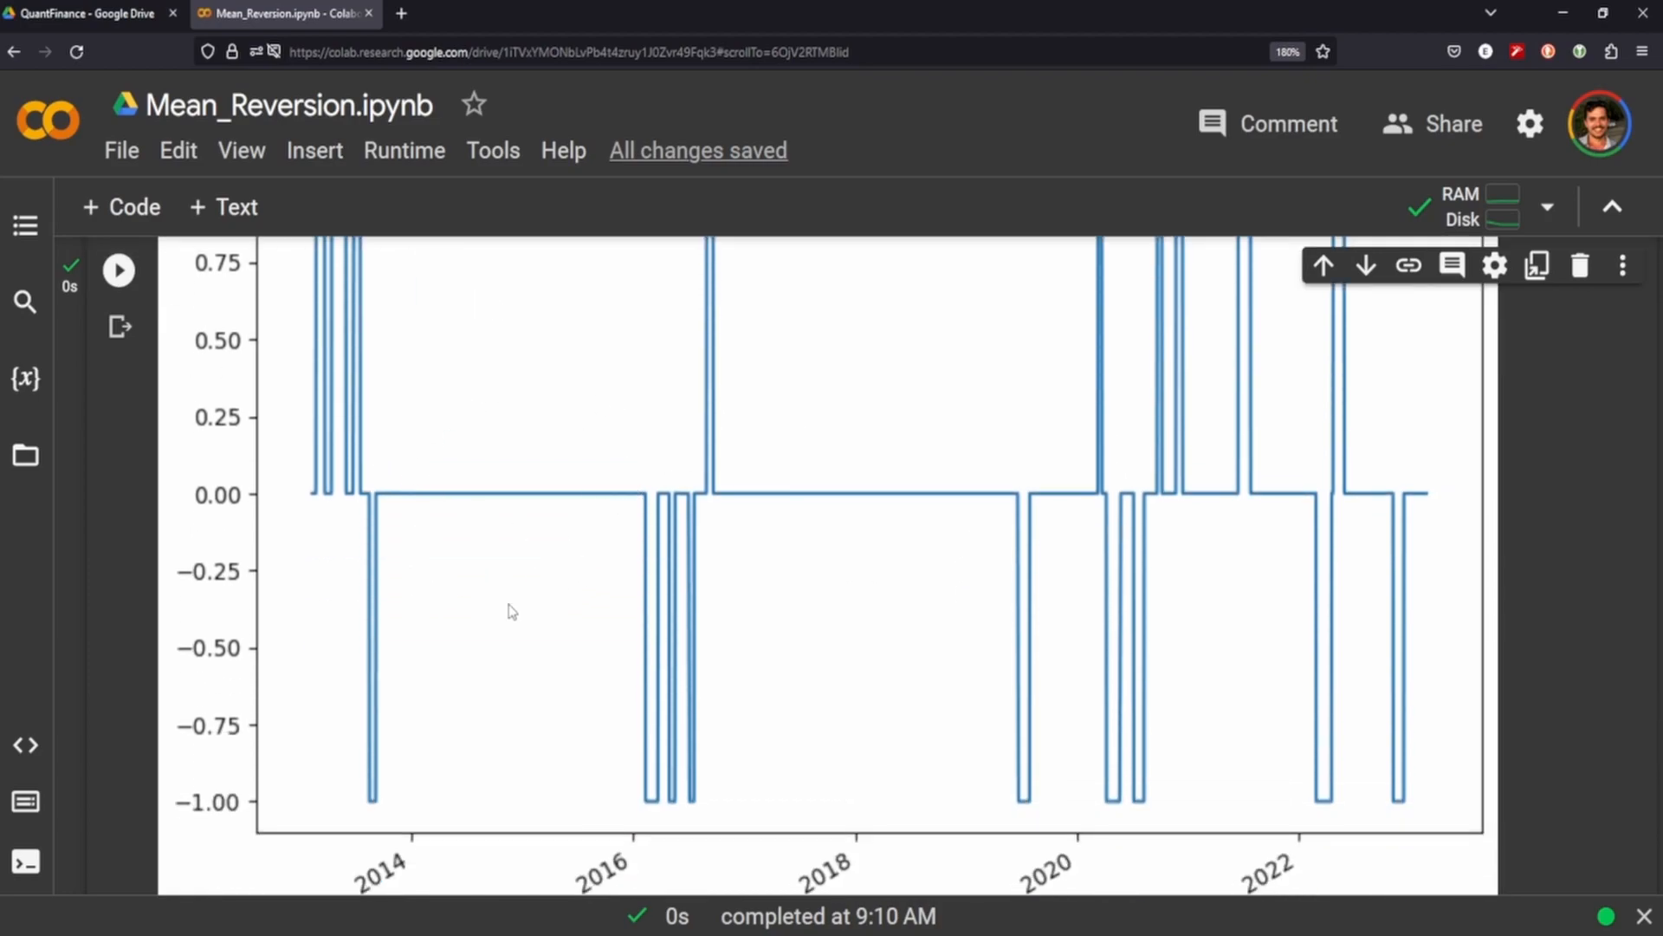
pyautogui.moveTo(421, 804)
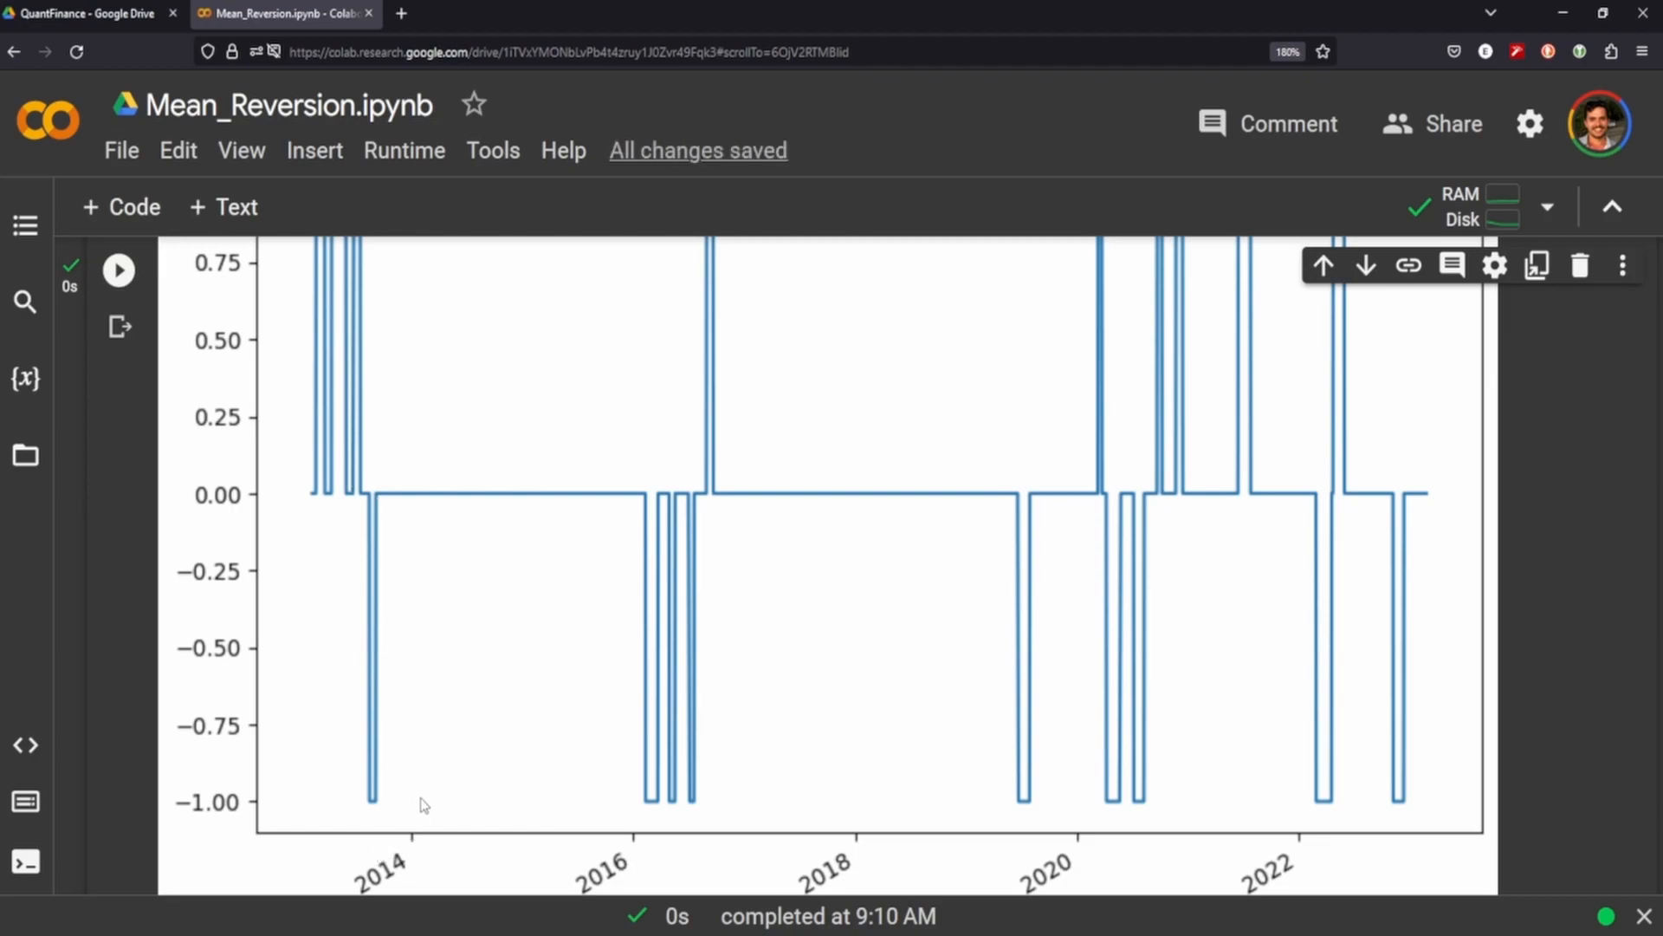
pyautogui.moveTo(627, 489)
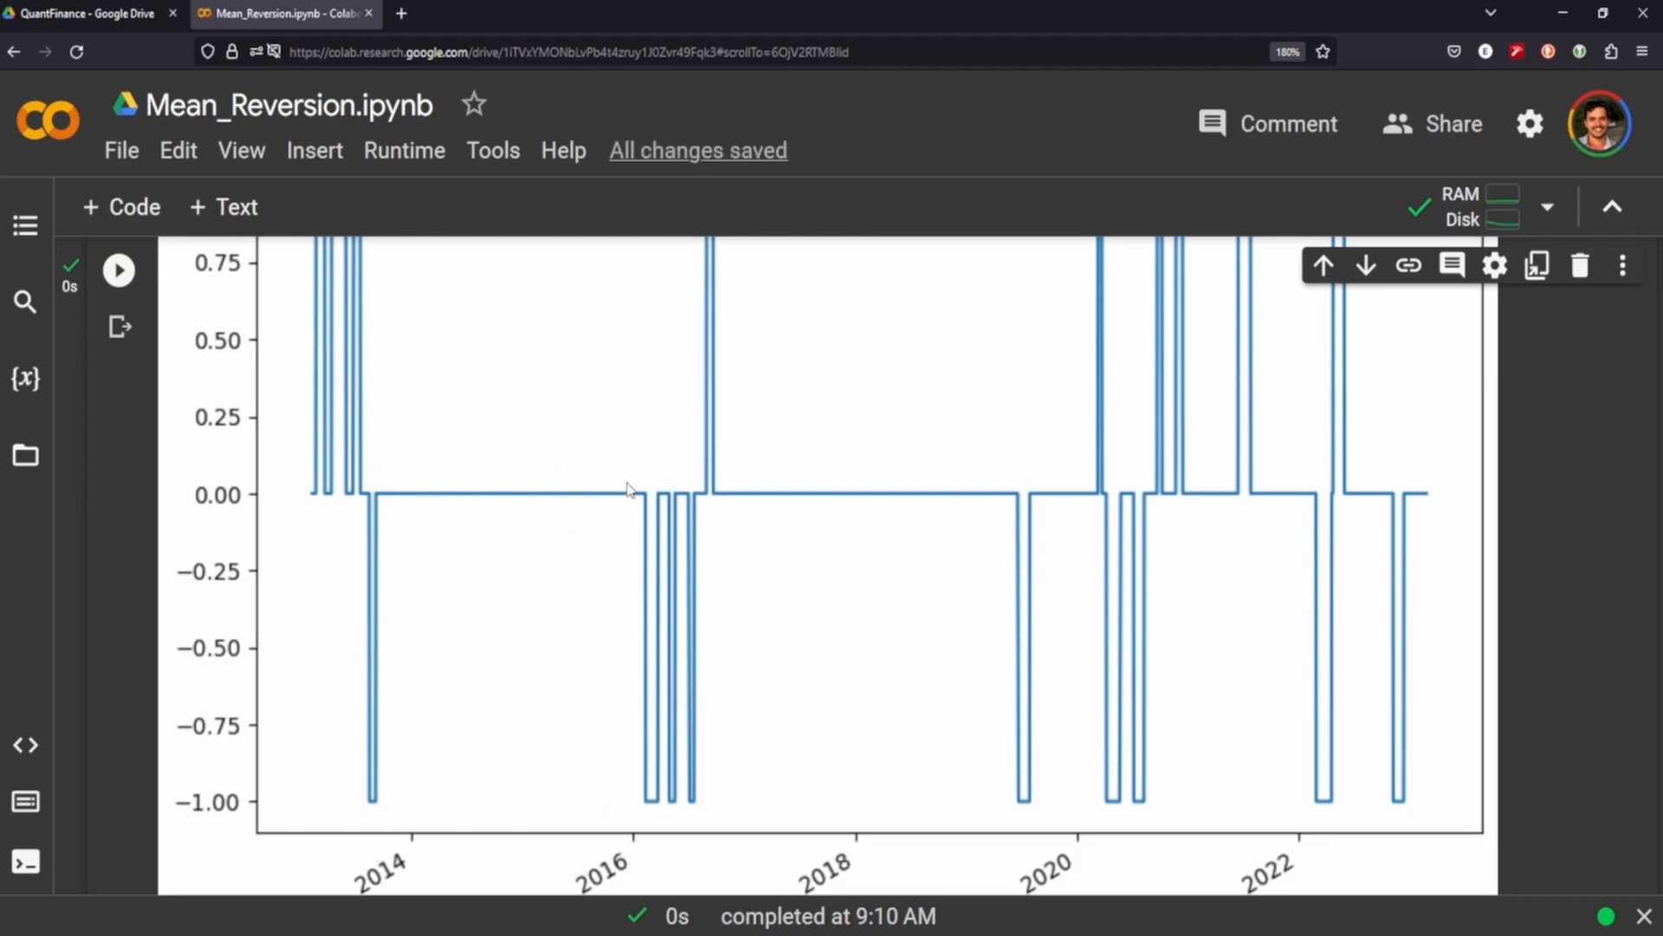
pyautogui.moveTo(480, 544)
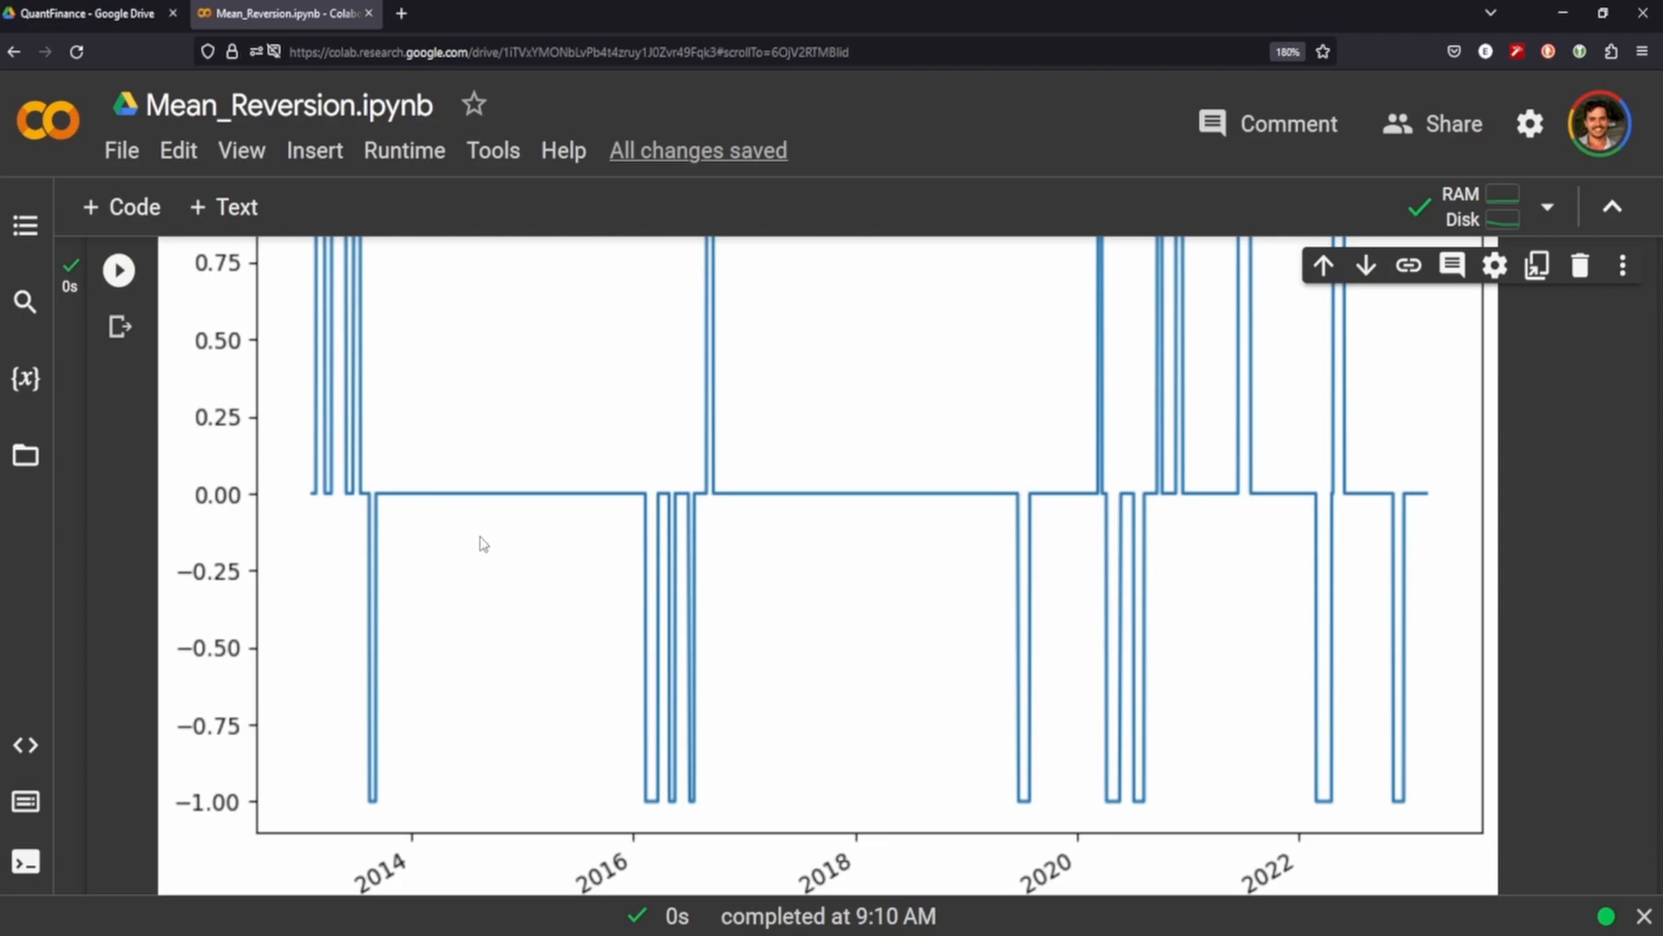
pyautogui.moveTo(457, 578)
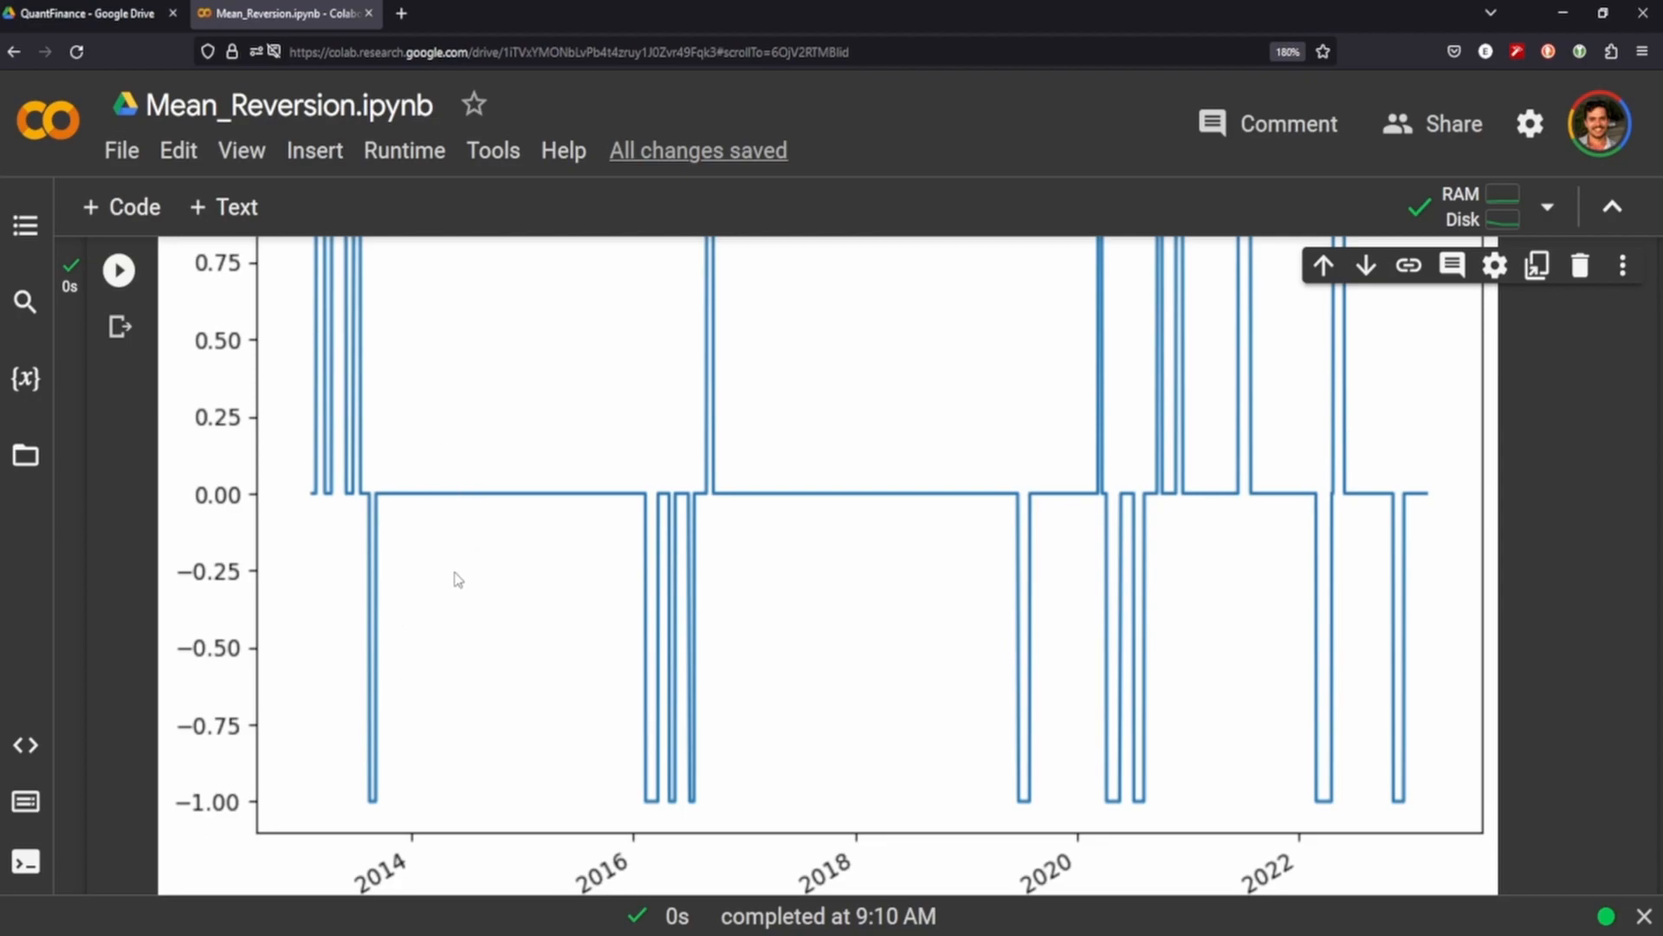
pyautogui.scroll(3)
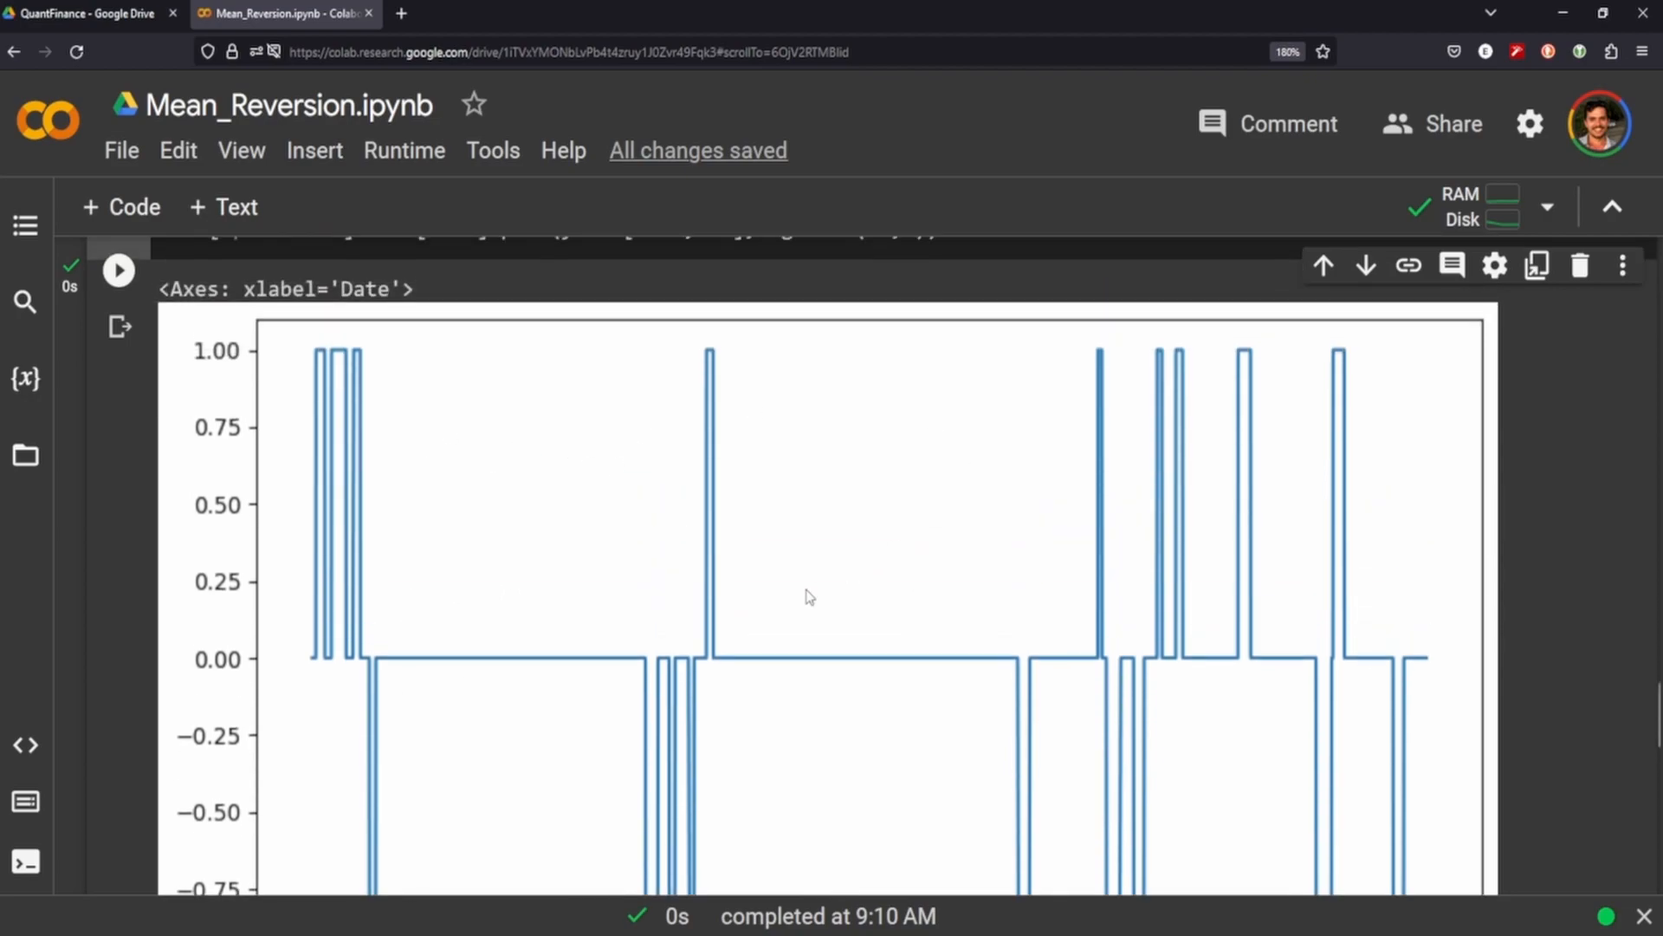
pyautogui.moveTo(477, 613)
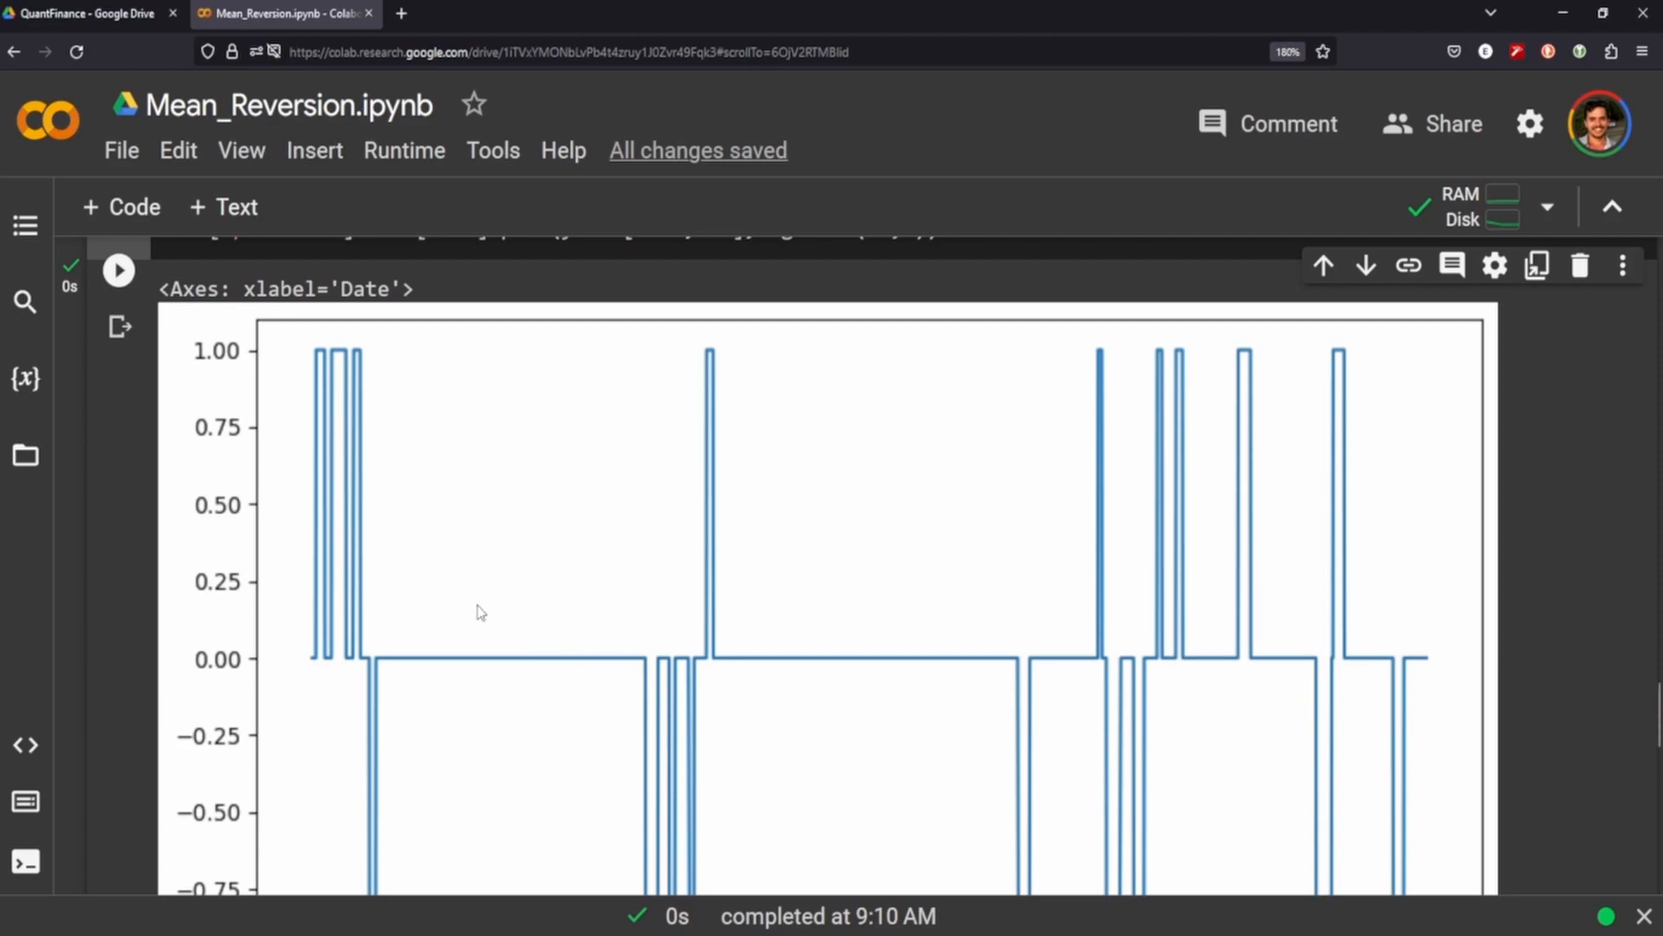
pyautogui.moveTo(539, 621)
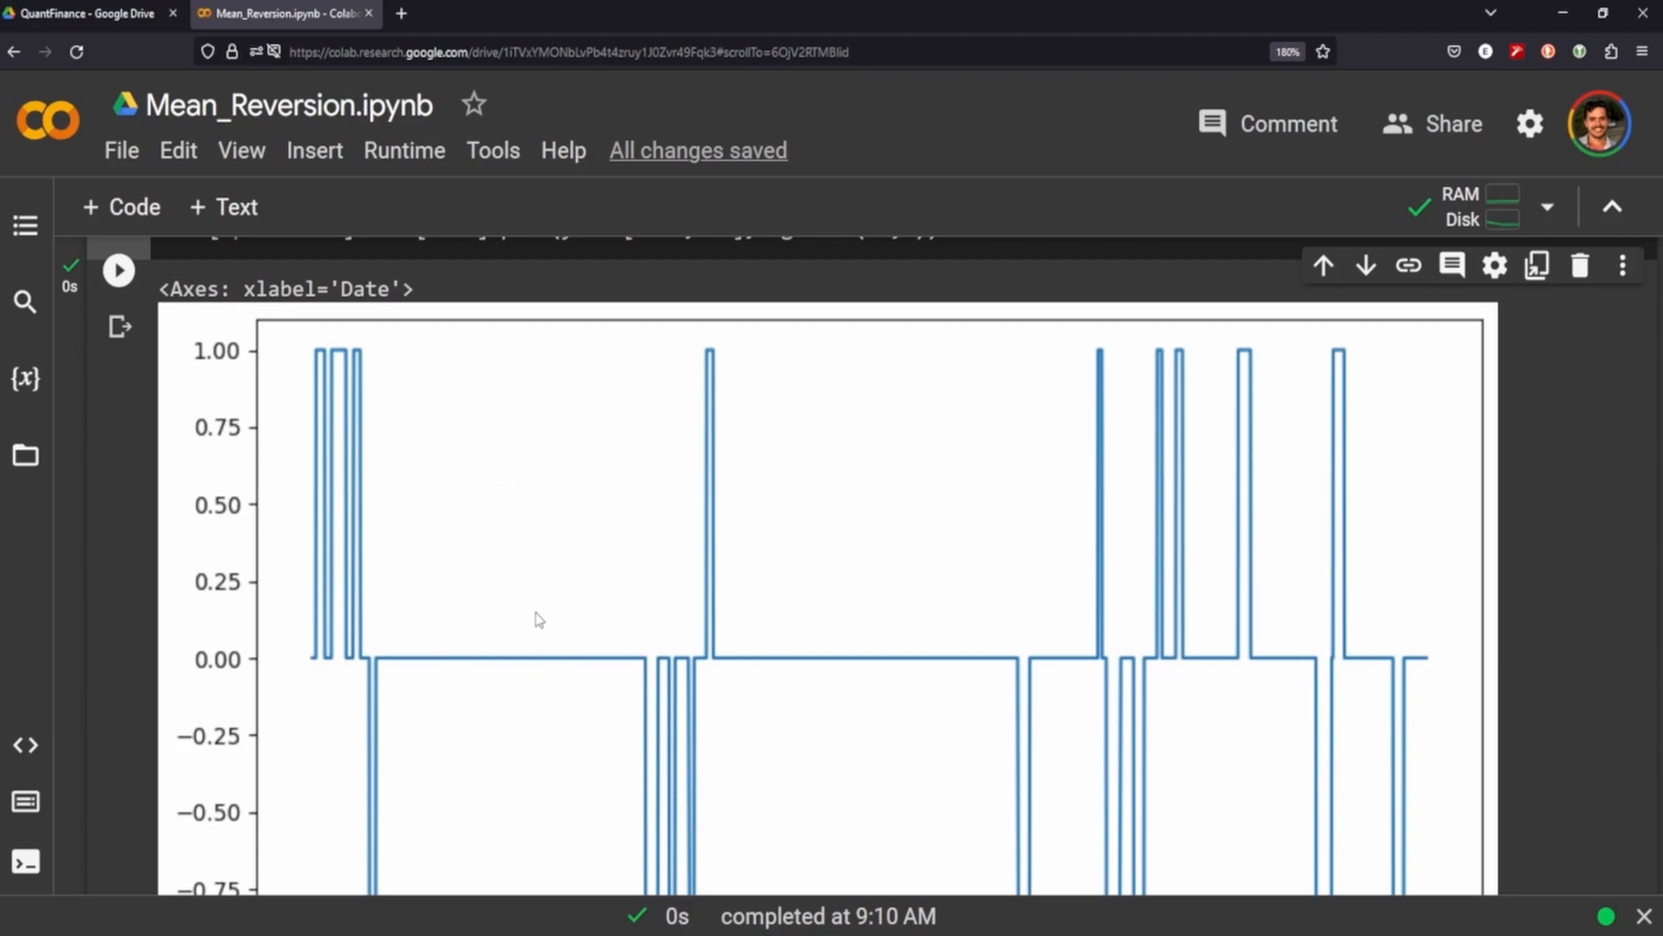
pyautogui.moveTo(509, 655)
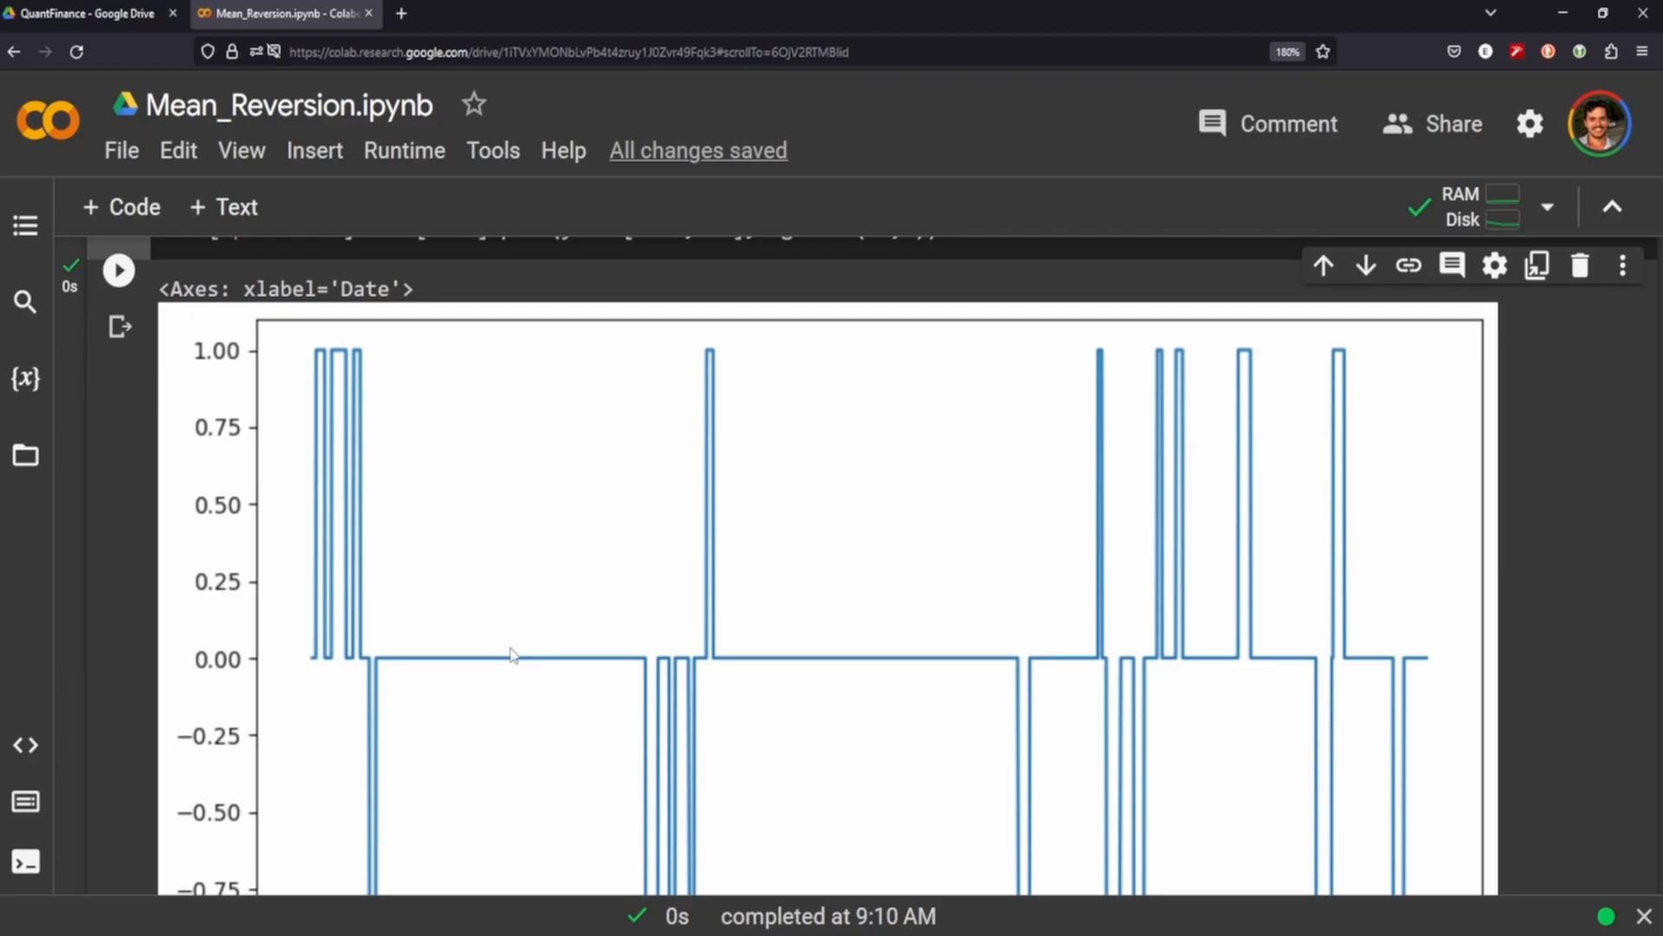
# Step: Scroll down to the data['strategy'] cell computing shifted position times returns
pyautogui.scroll(-3)
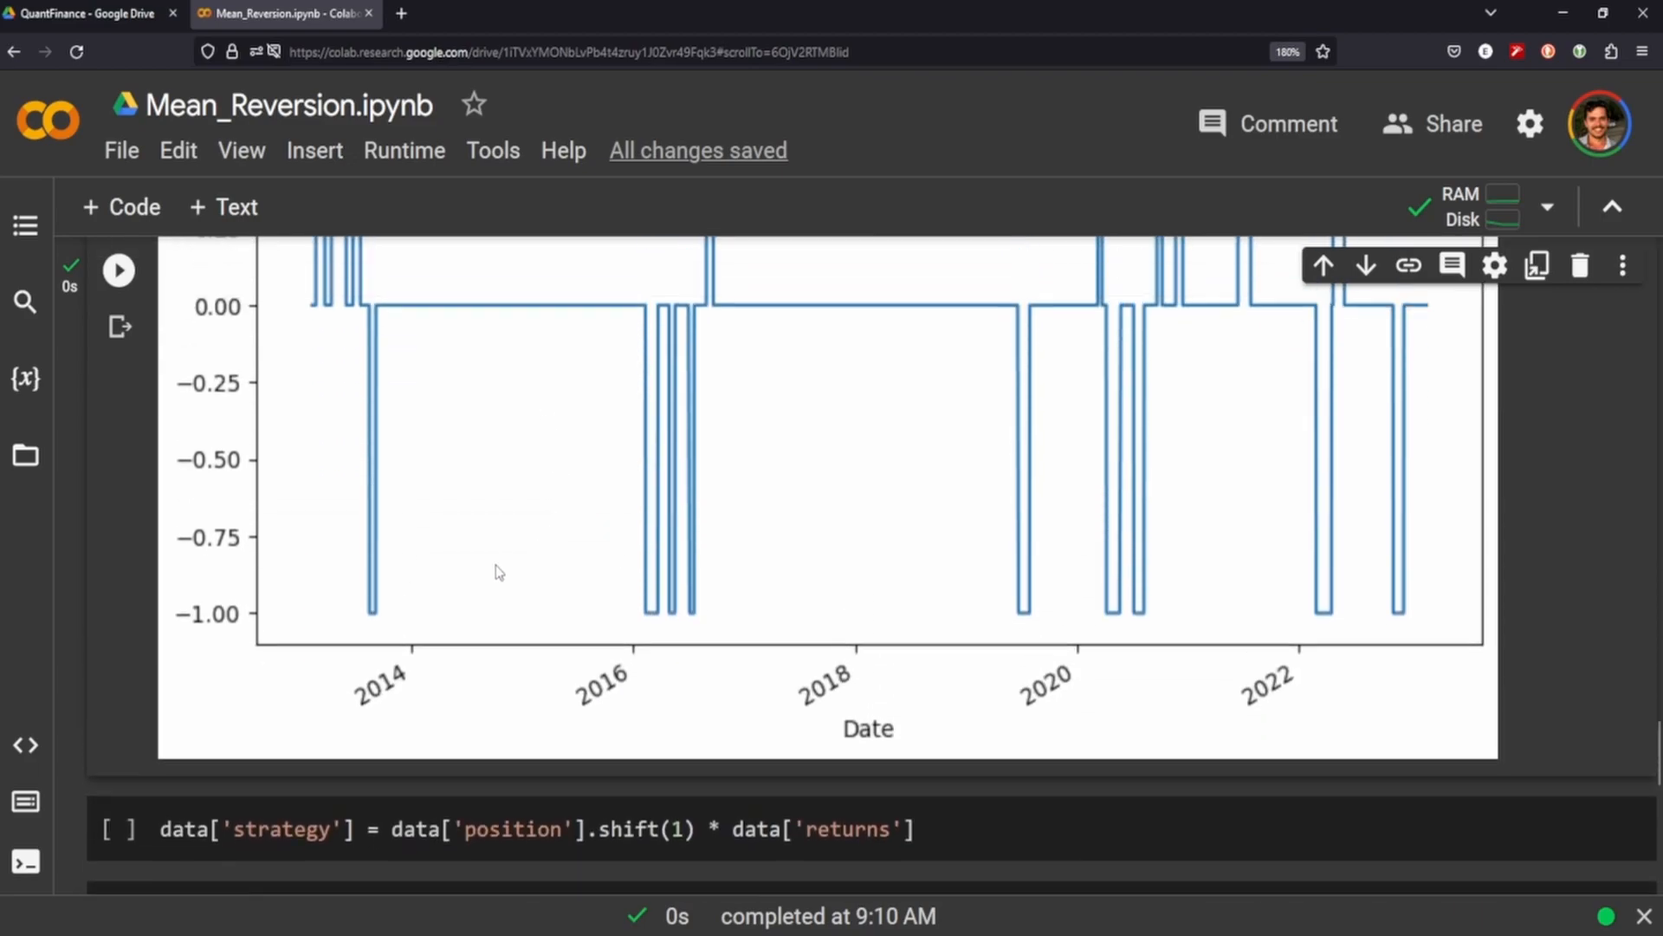
pyautogui.scroll(-3)
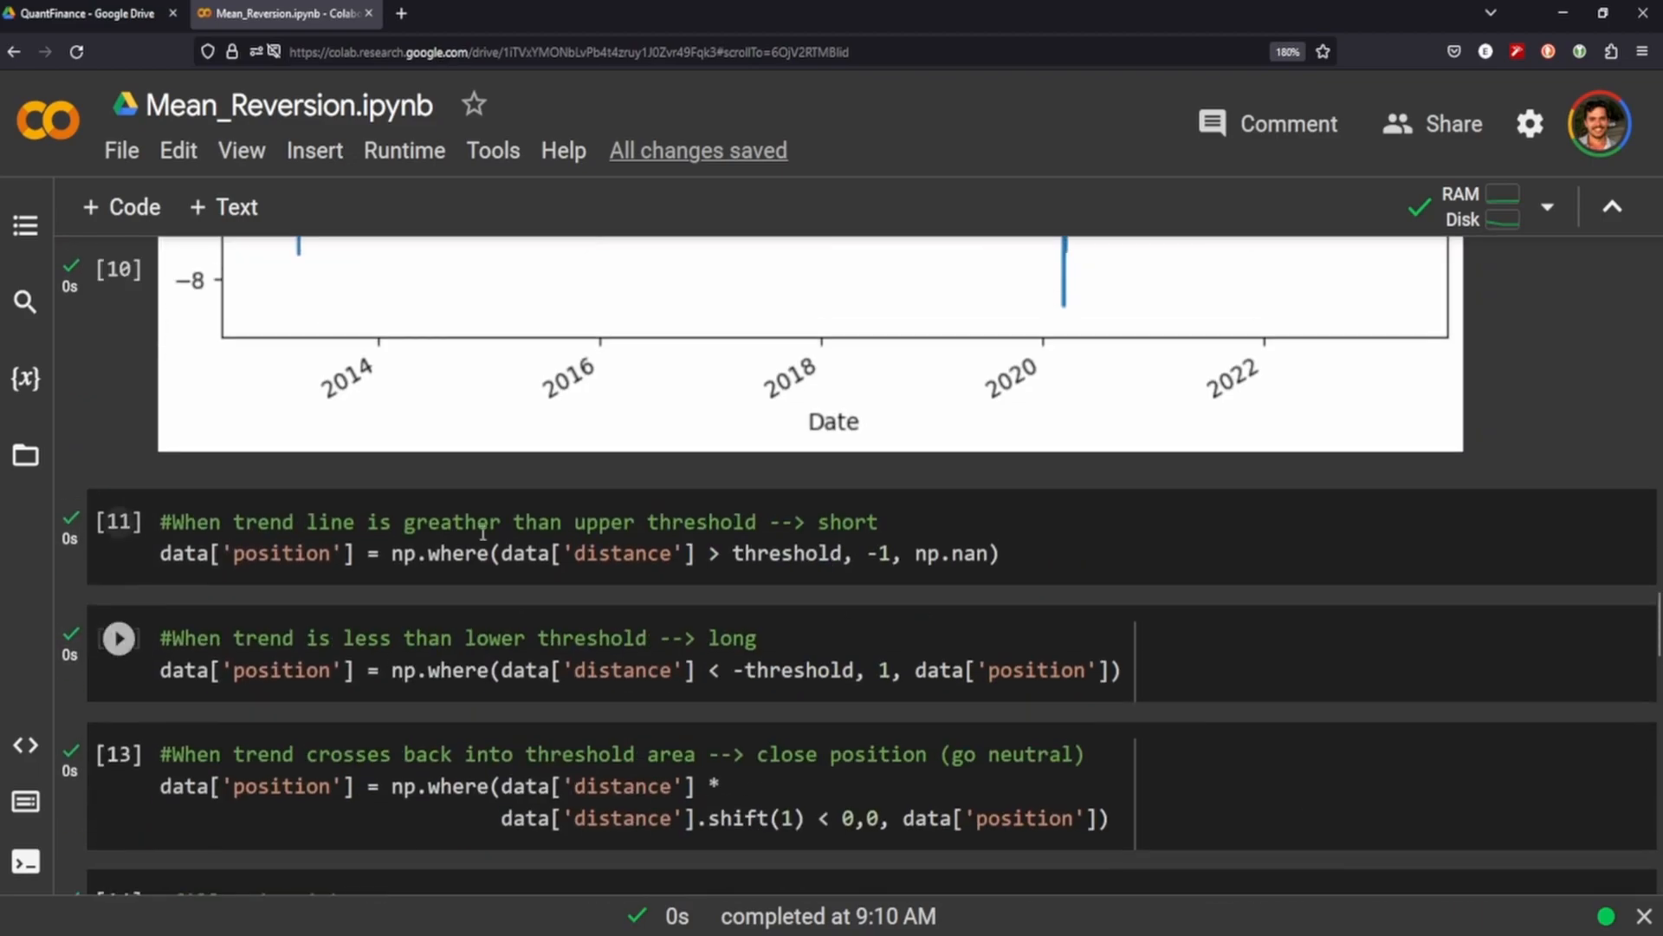
pyautogui.scroll(-3)
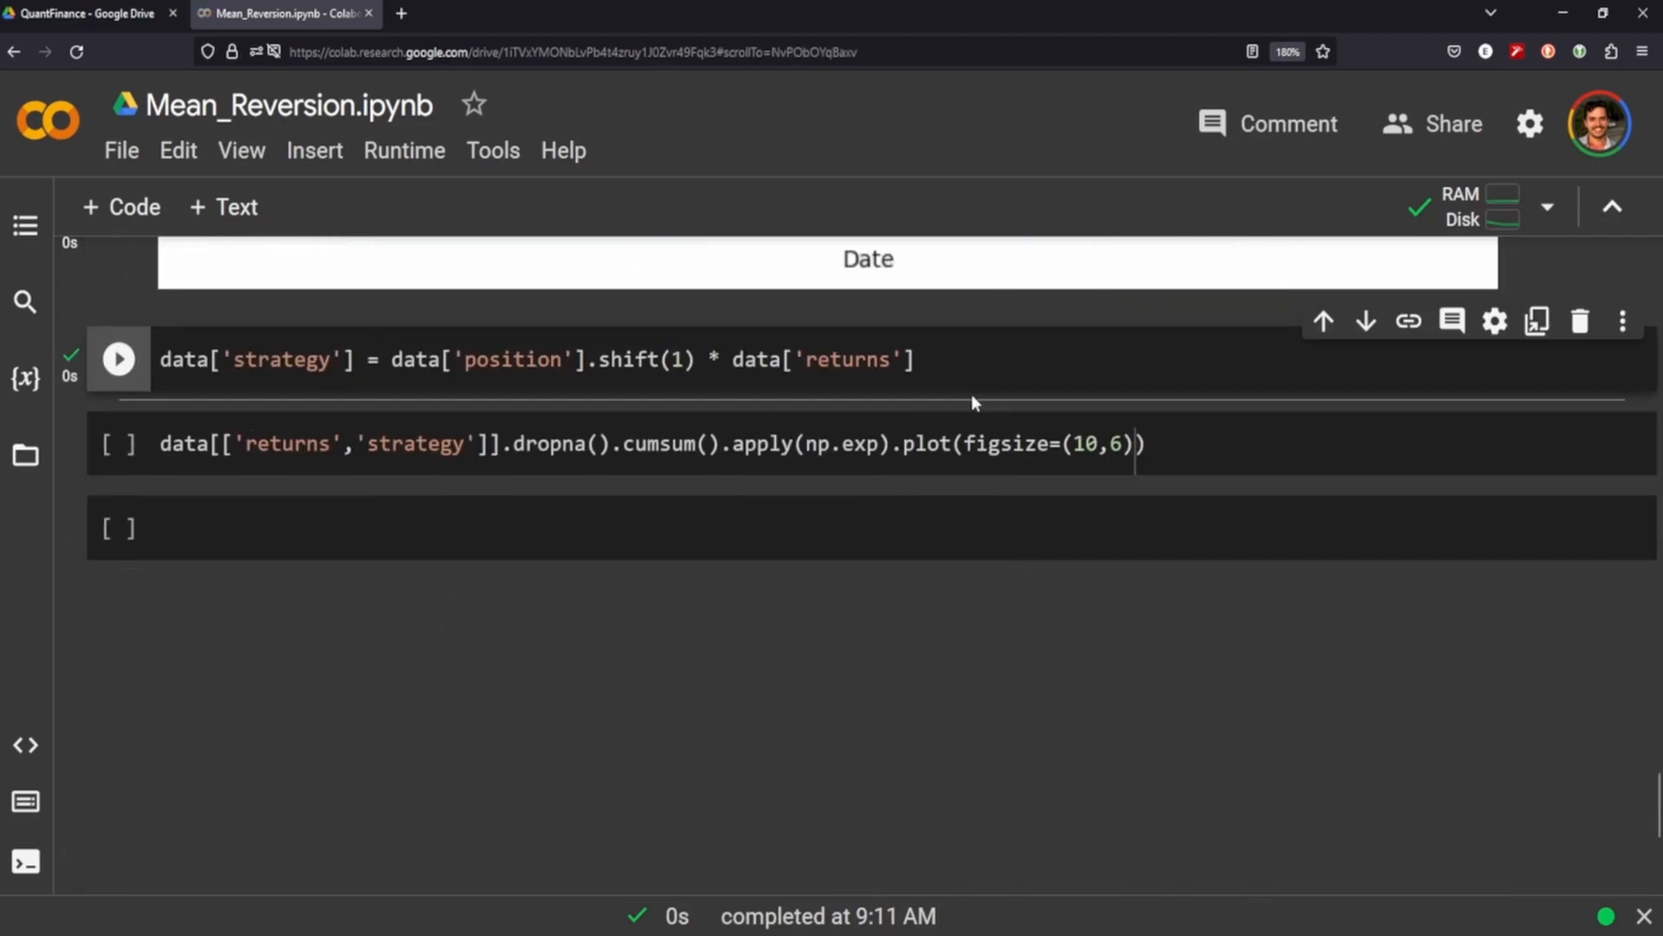
pyautogui.moveTo(679, 412)
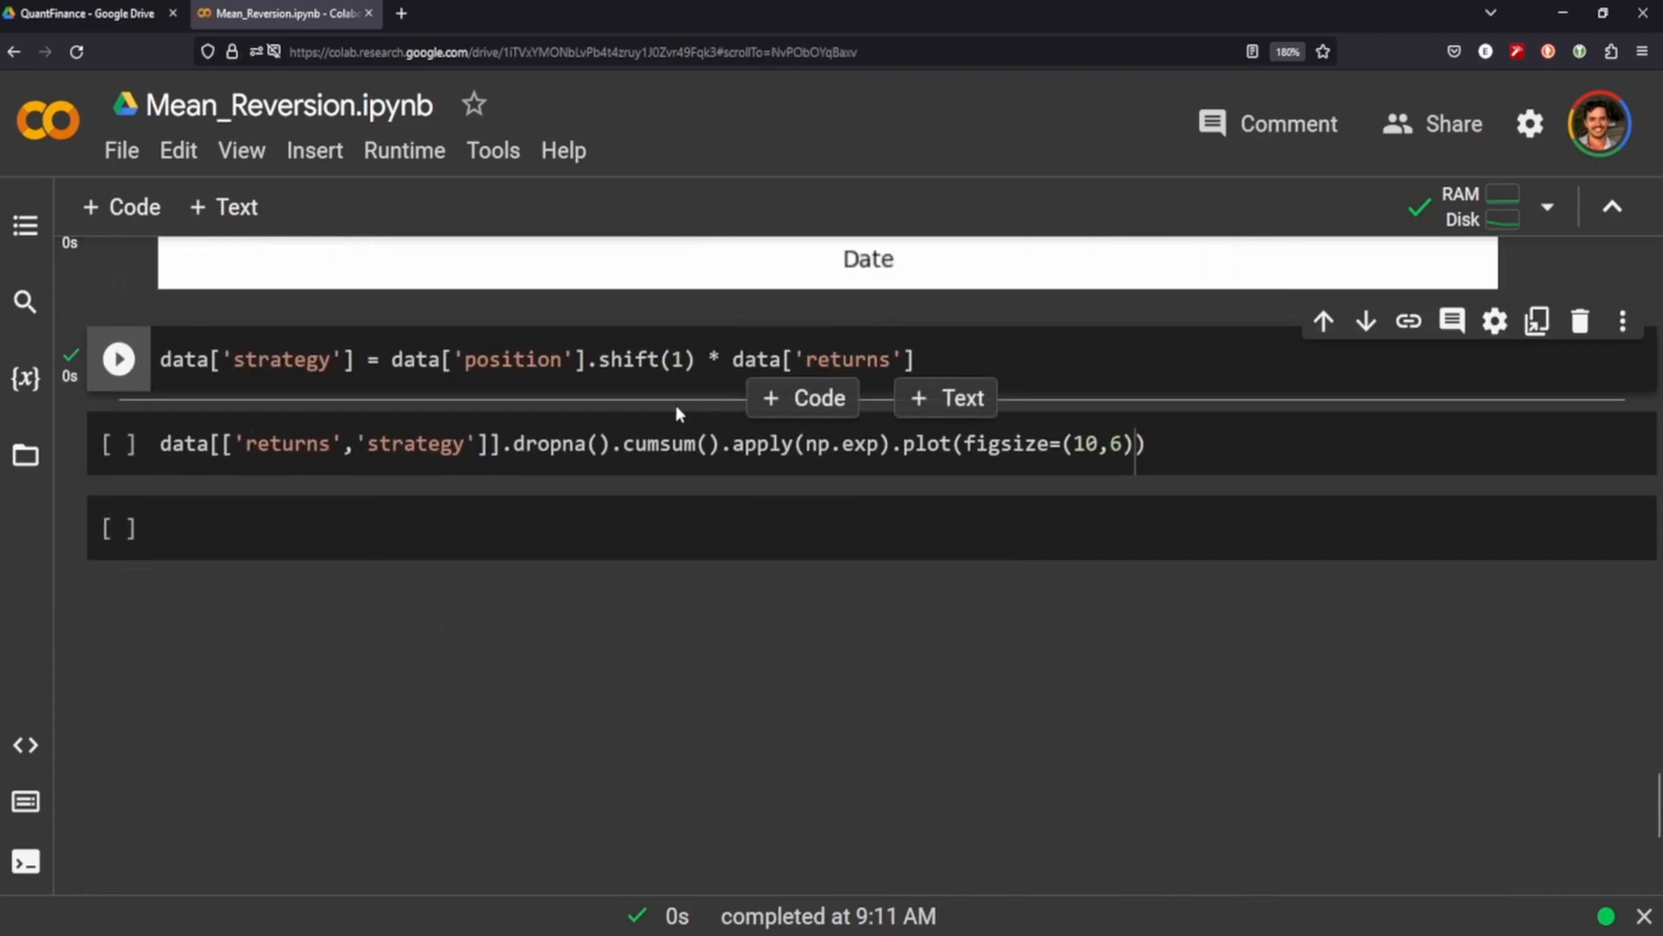
pyautogui.moveTo(544, 328)
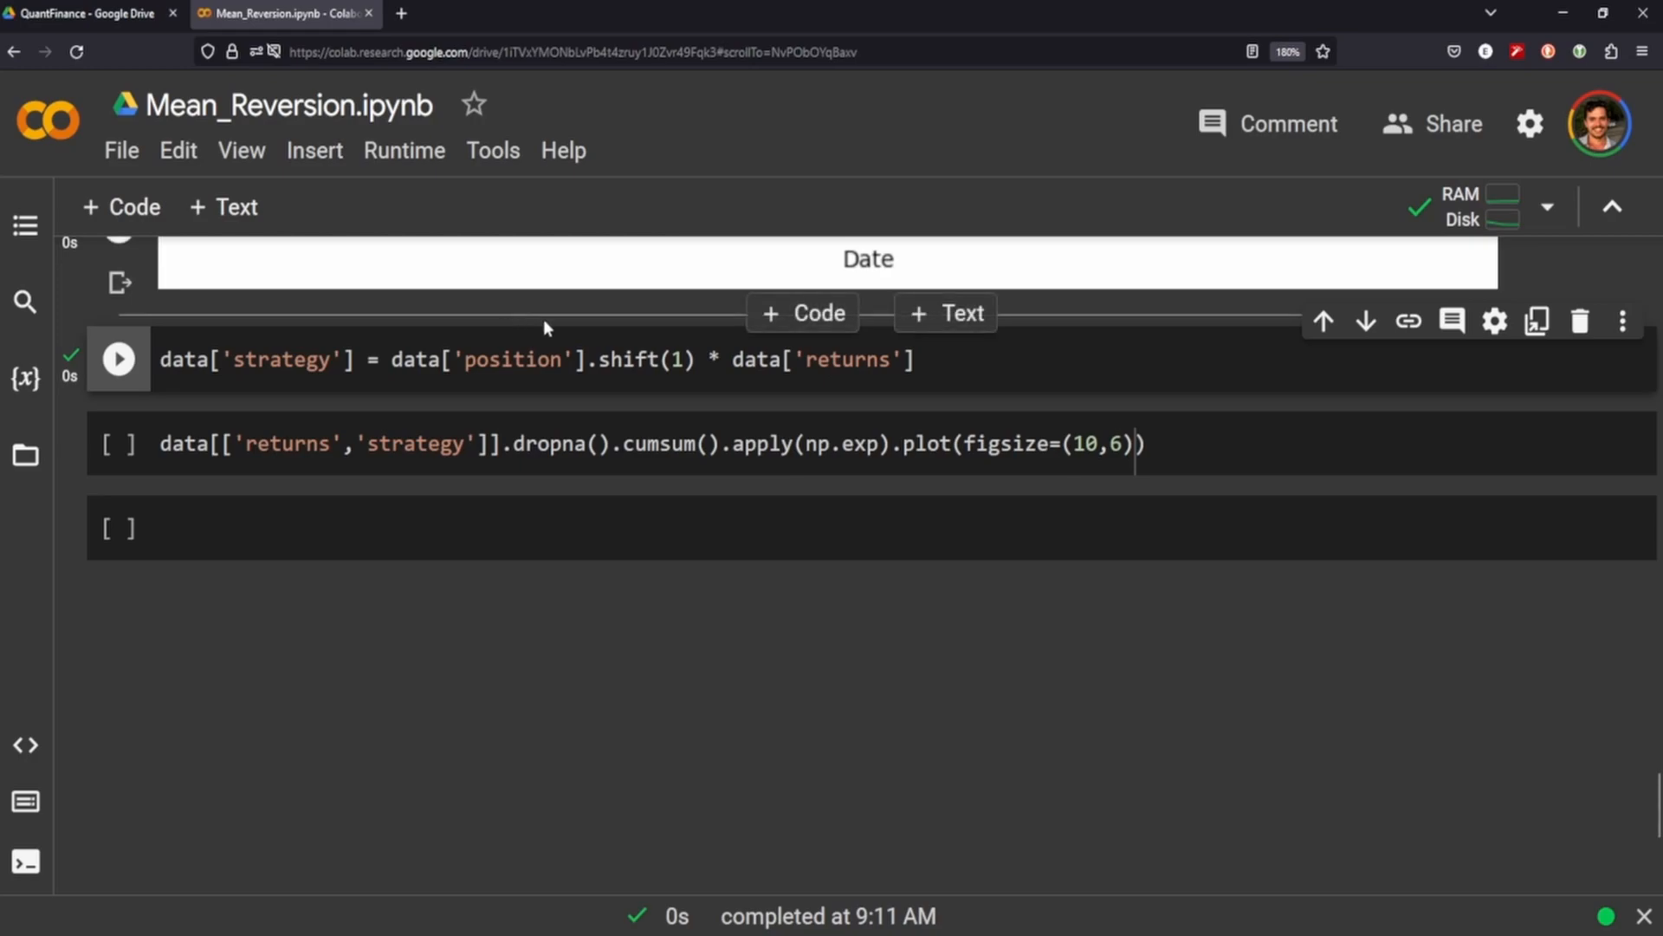
pyautogui.click(118, 442)
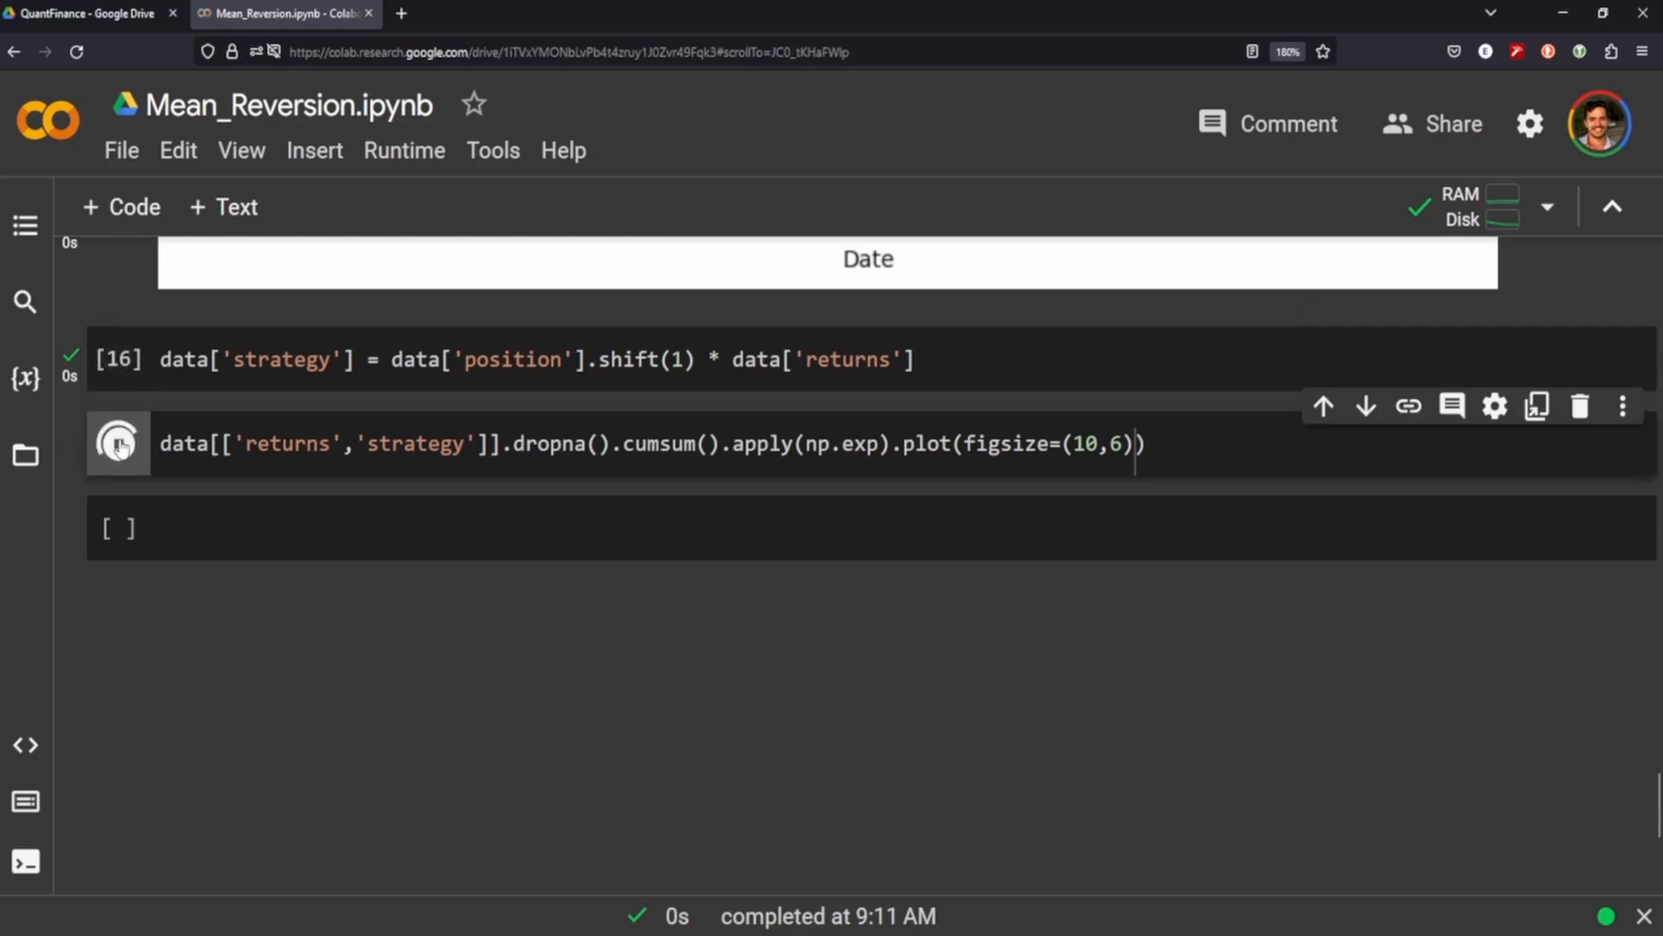
pyautogui.click(120, 442)
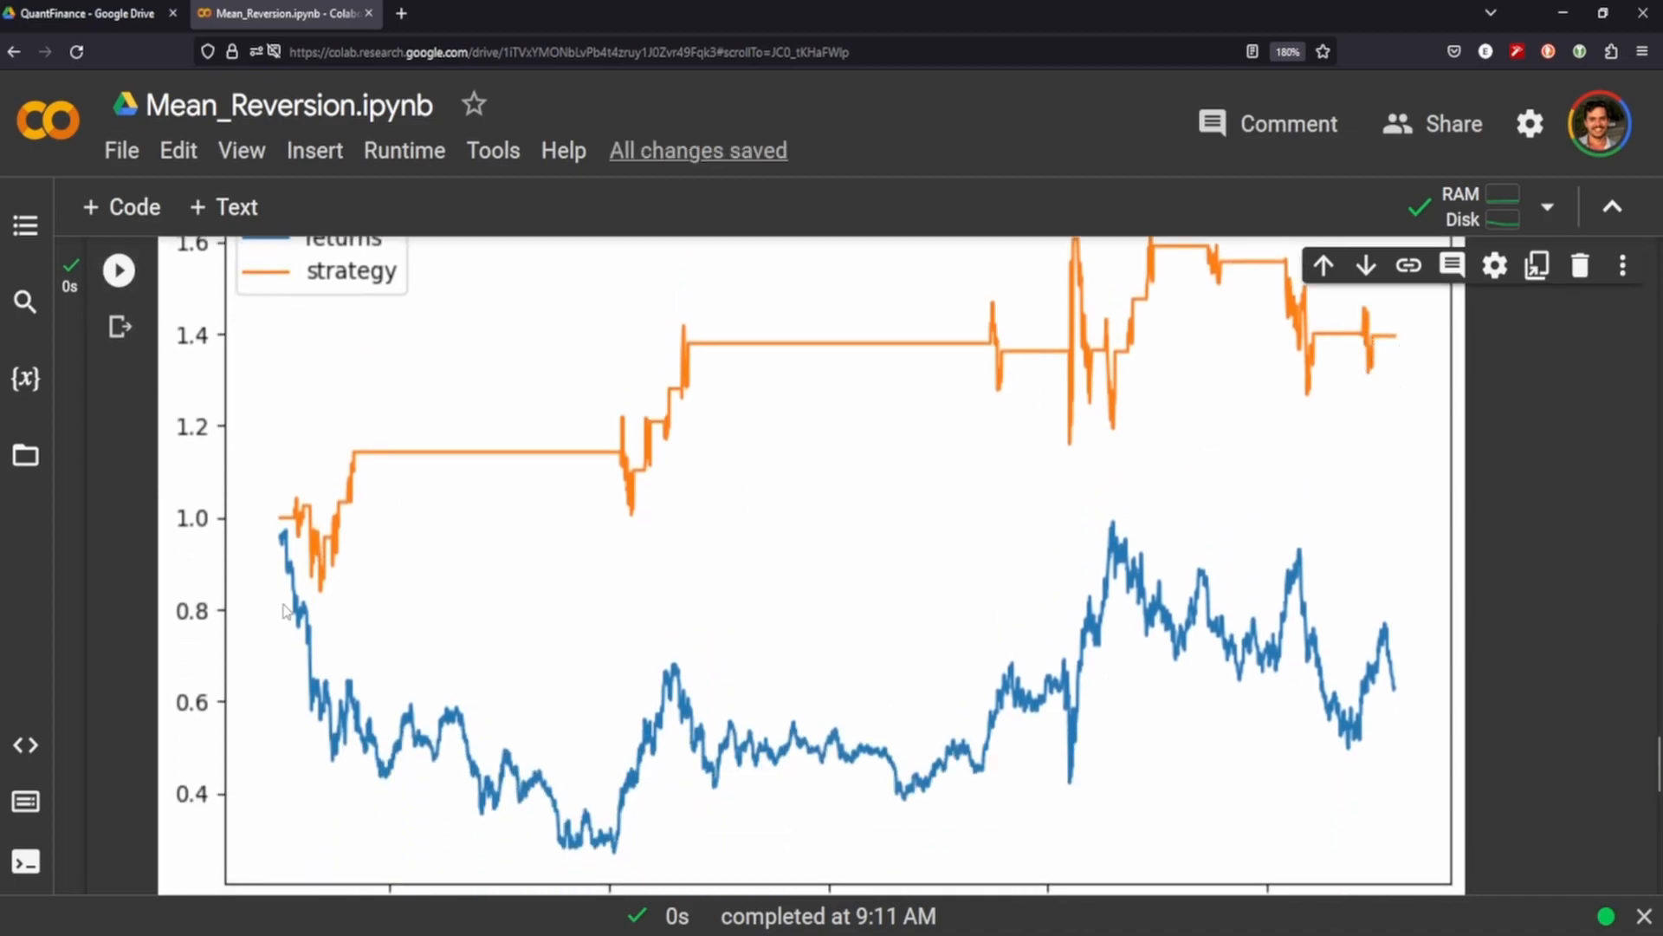
pyautogui.moveTo(659, 735)
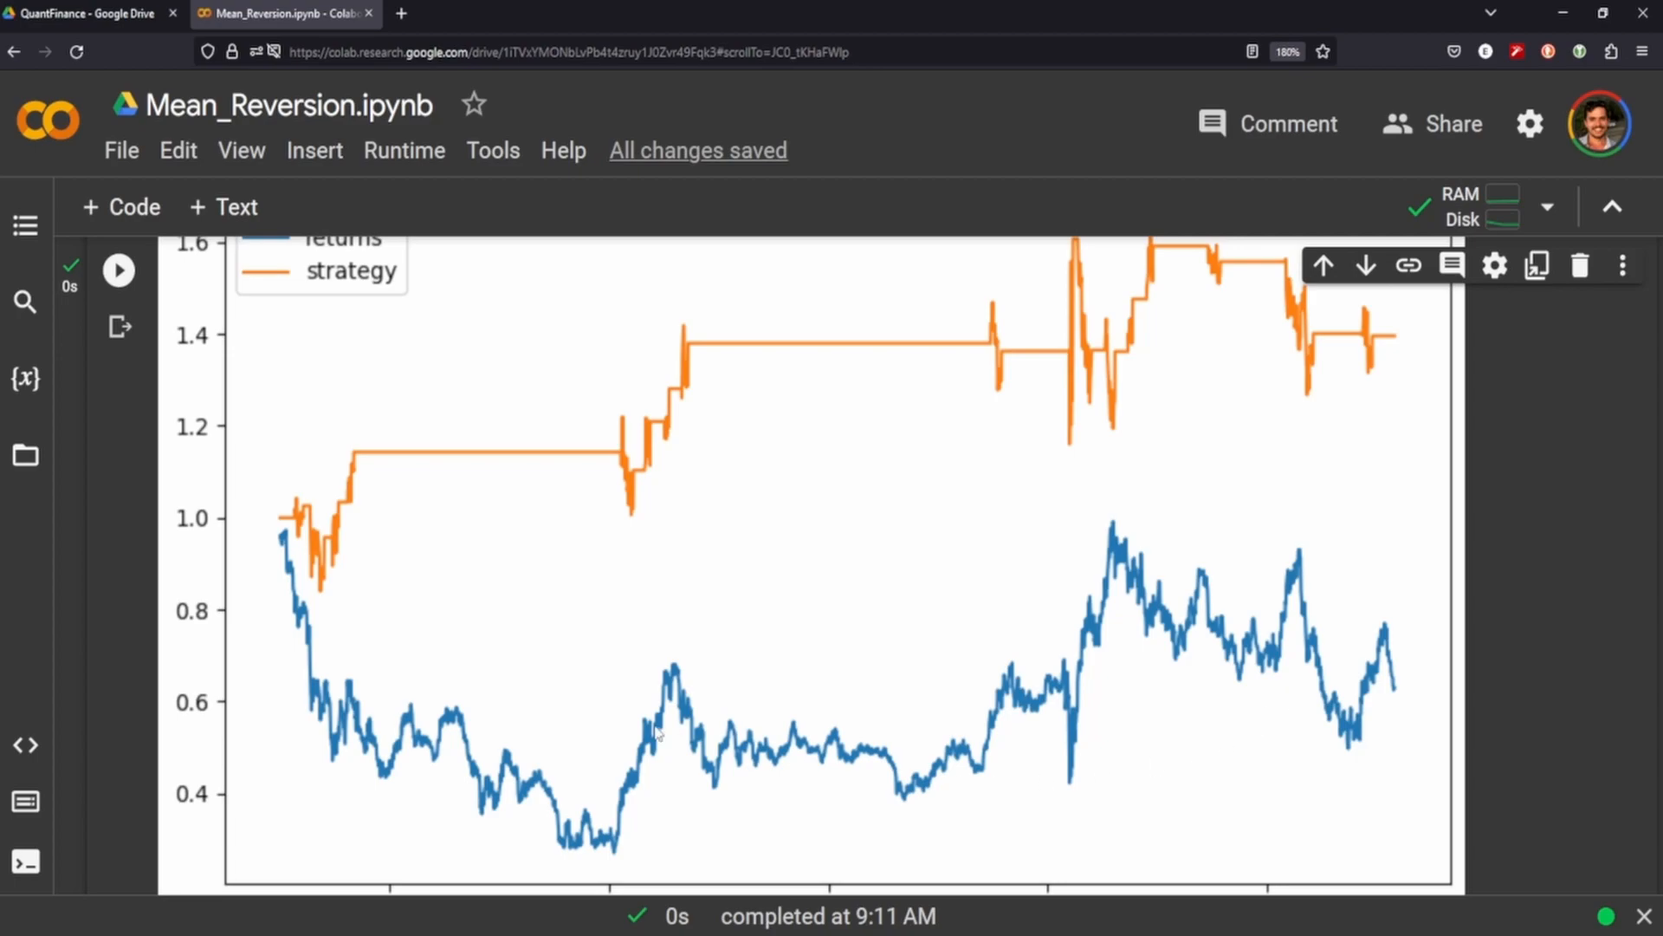
pyautogui.scroll(3)
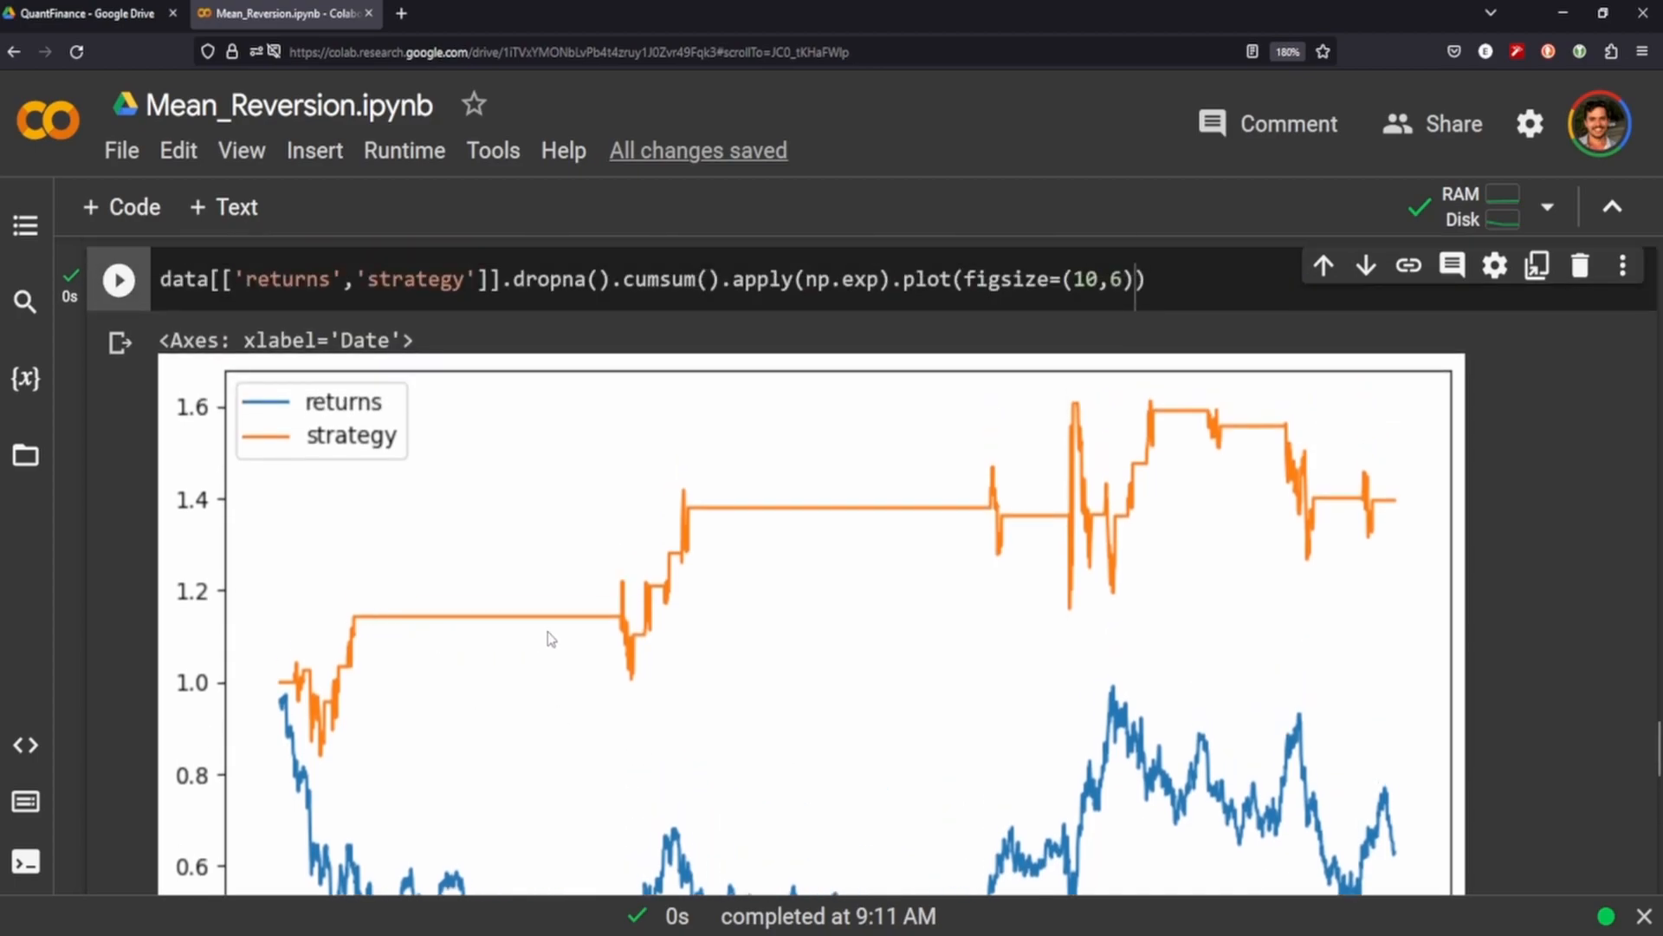
pyautogui.moveTo(790, 565)
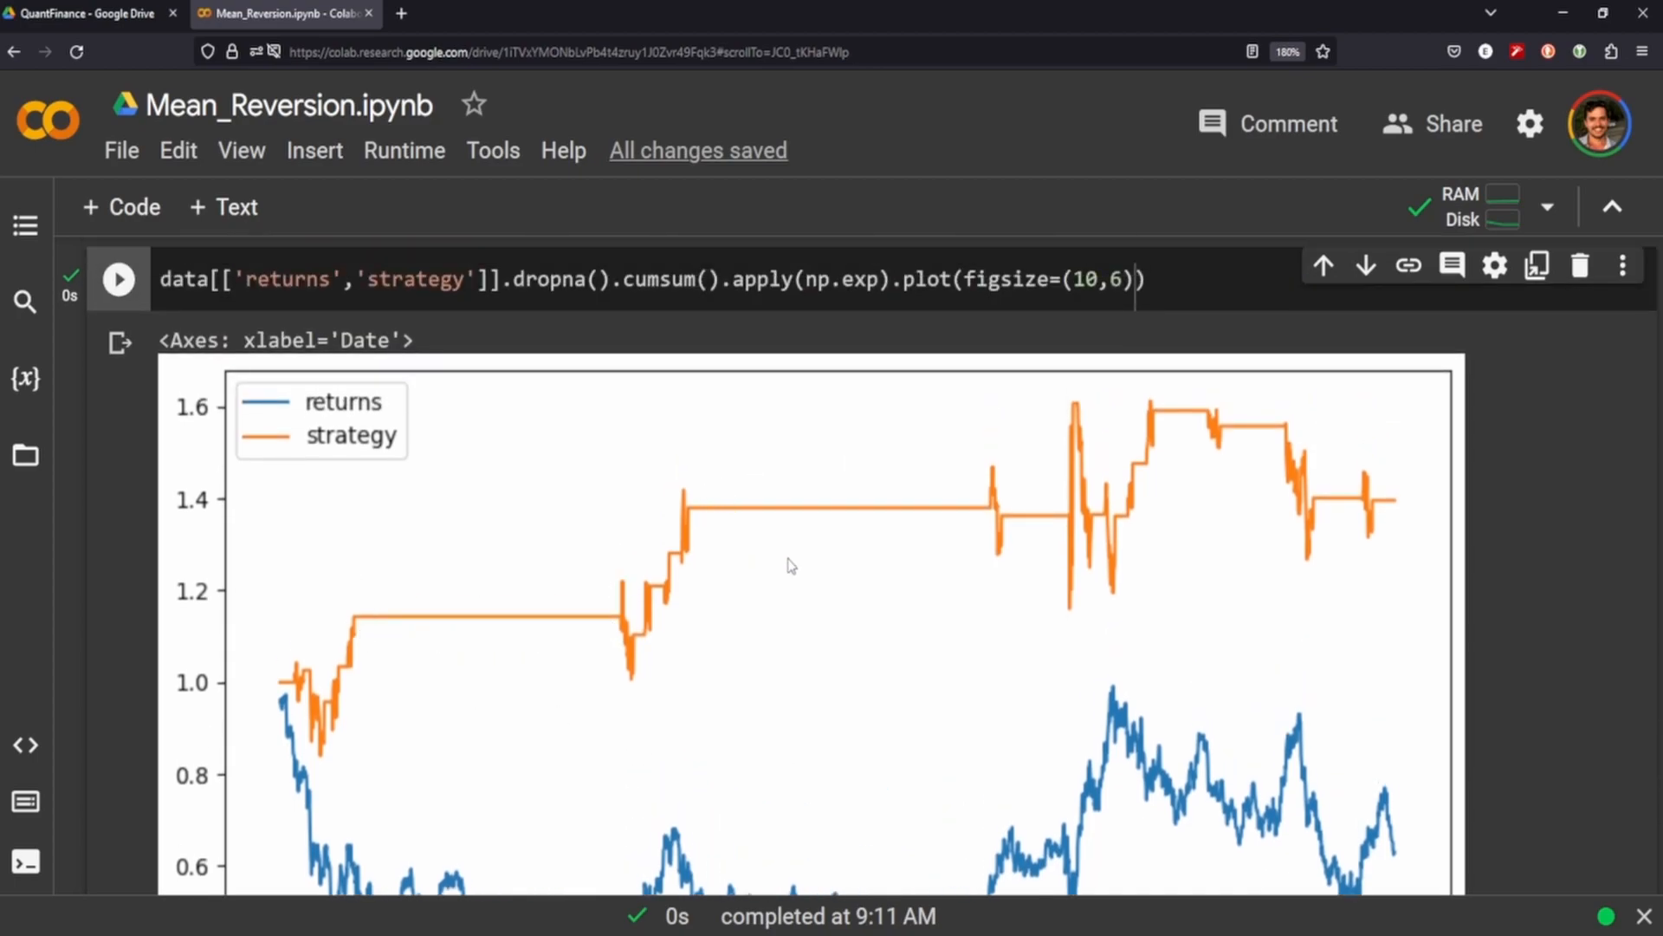
pyautogui.moveTo(750, 485)
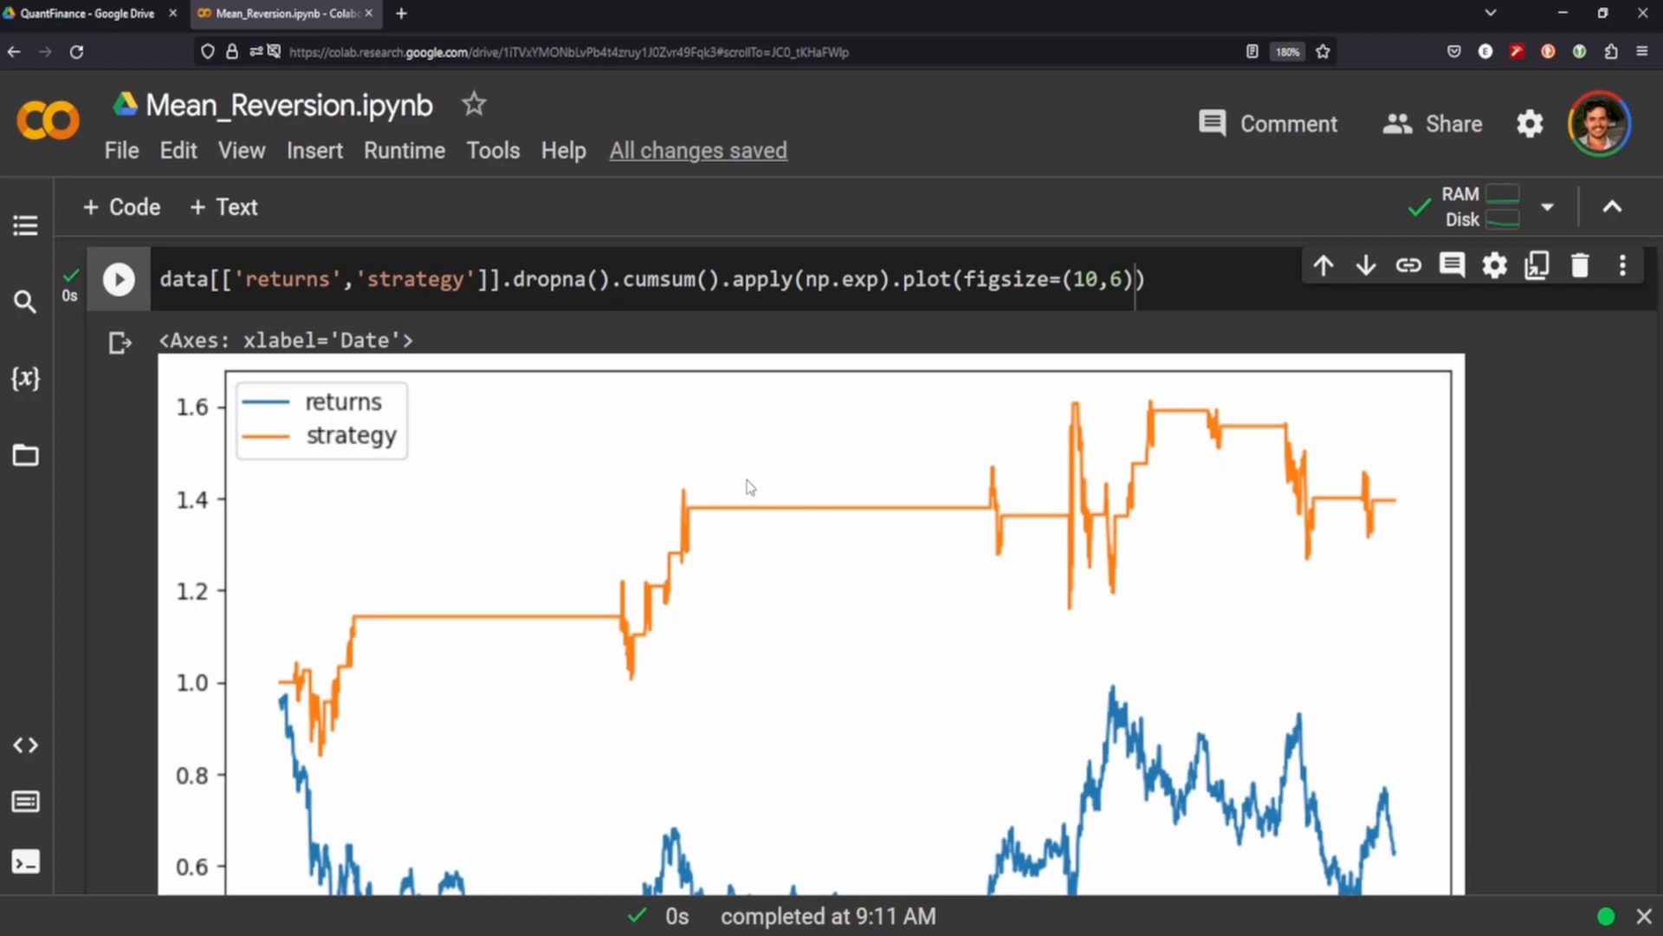
pyautogui.moveTo(352, 717)
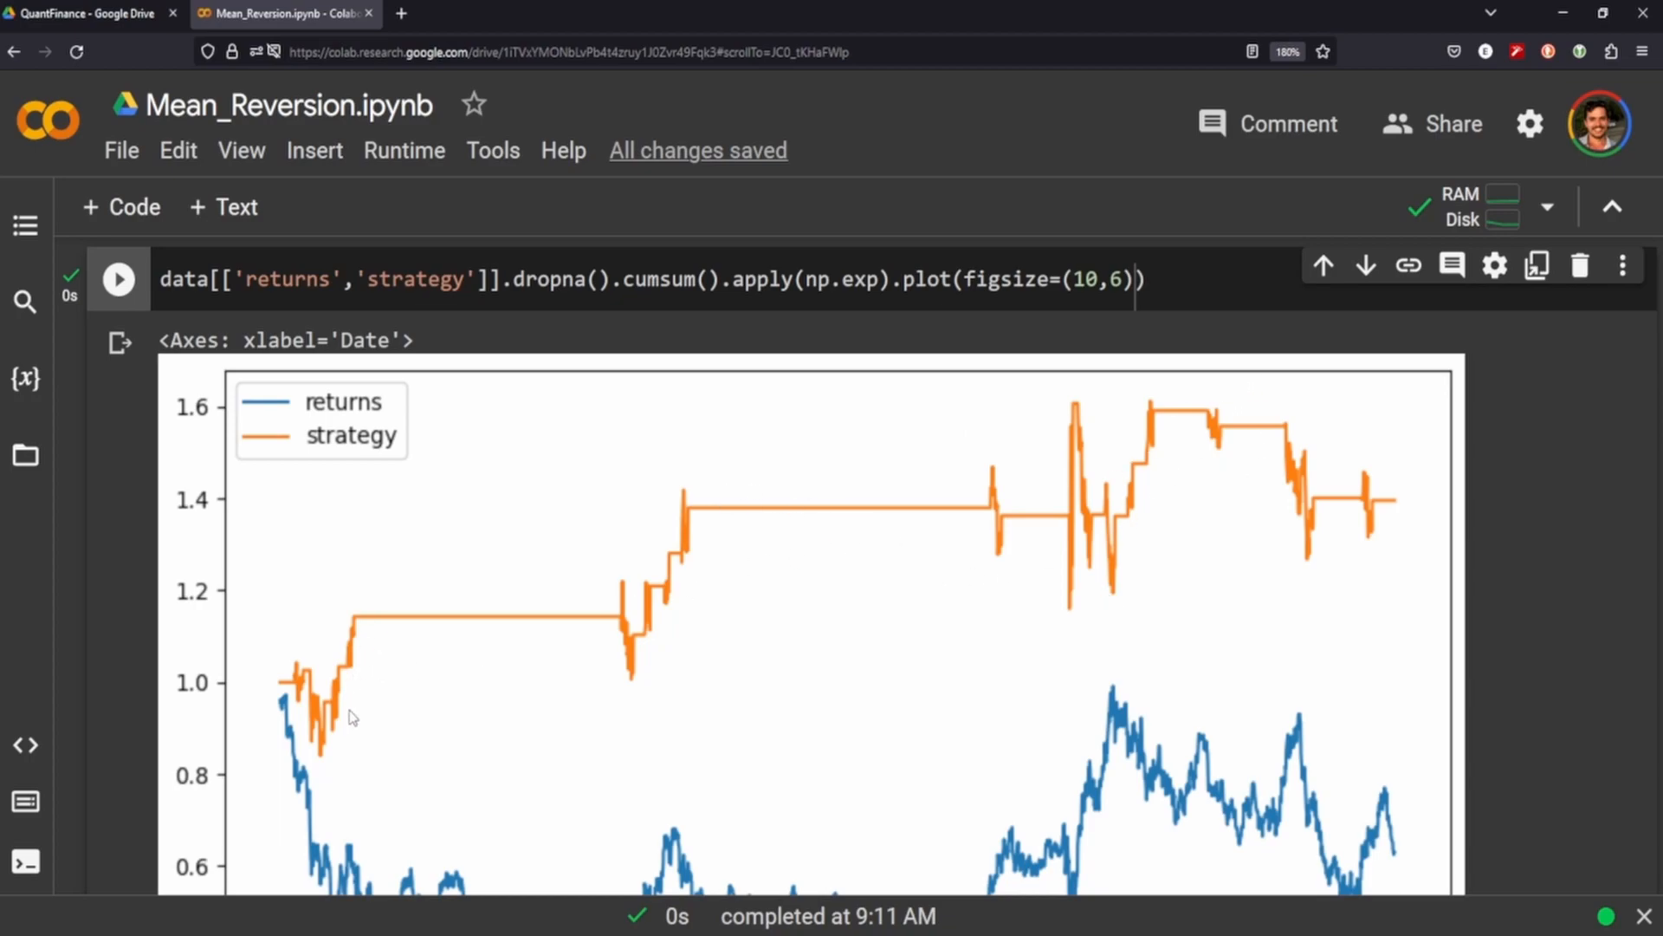
pyautogui.moveTo(364, 645)
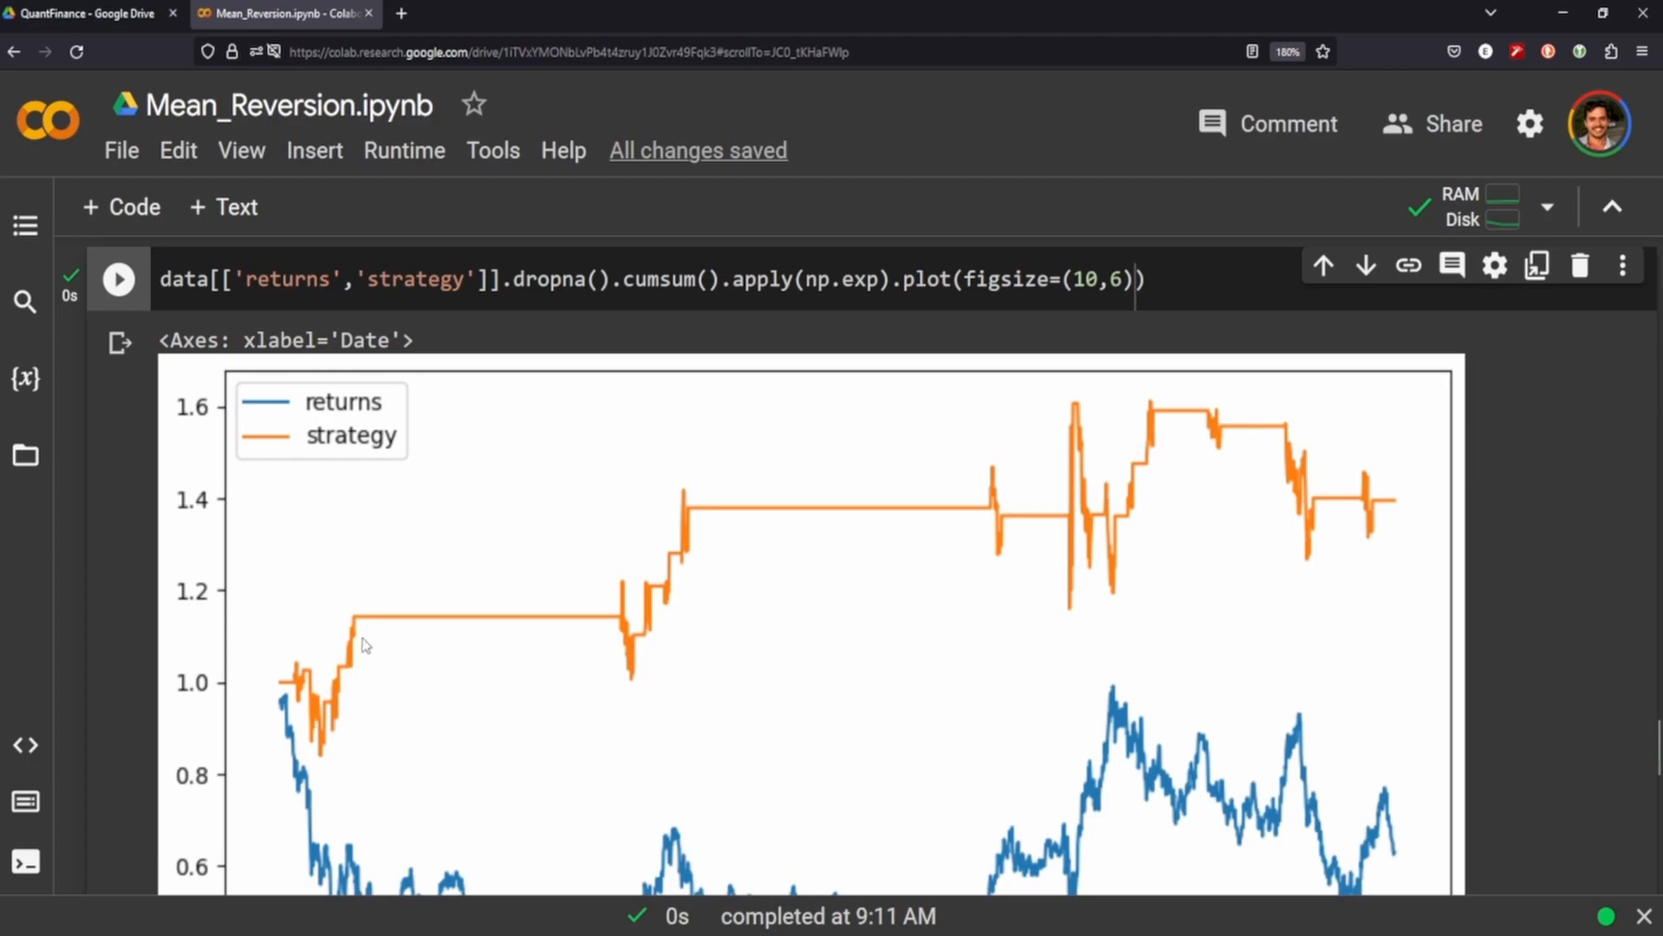
pyautogui.moveTo(396, 626)
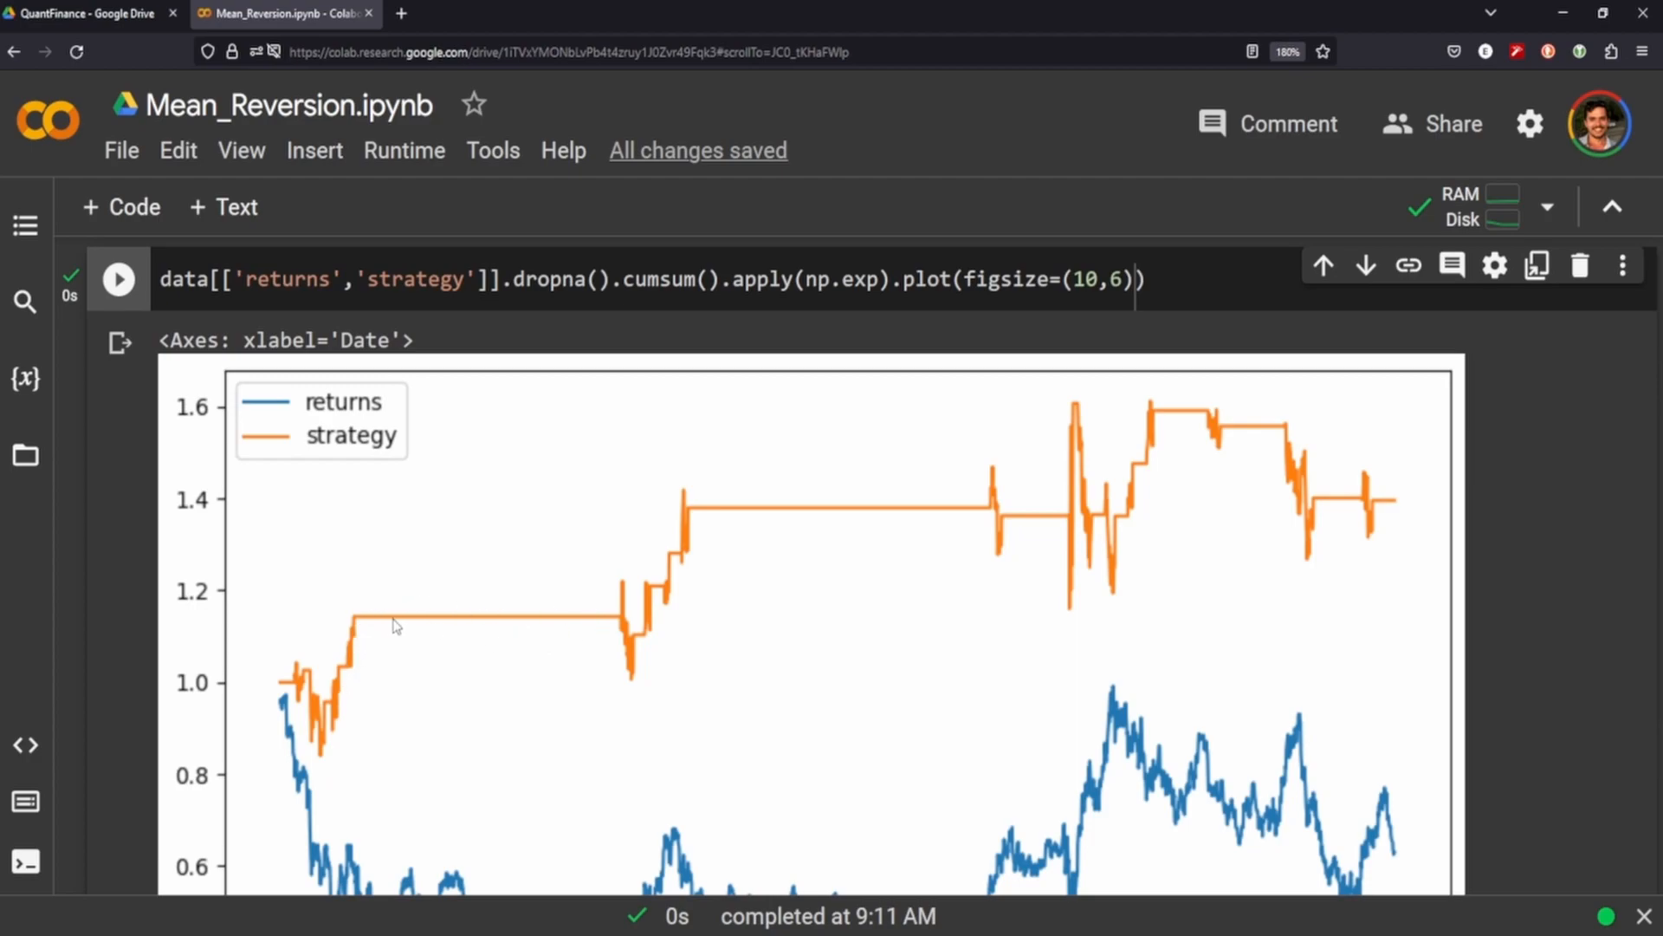
pyautogui.moveTo(952, 495)
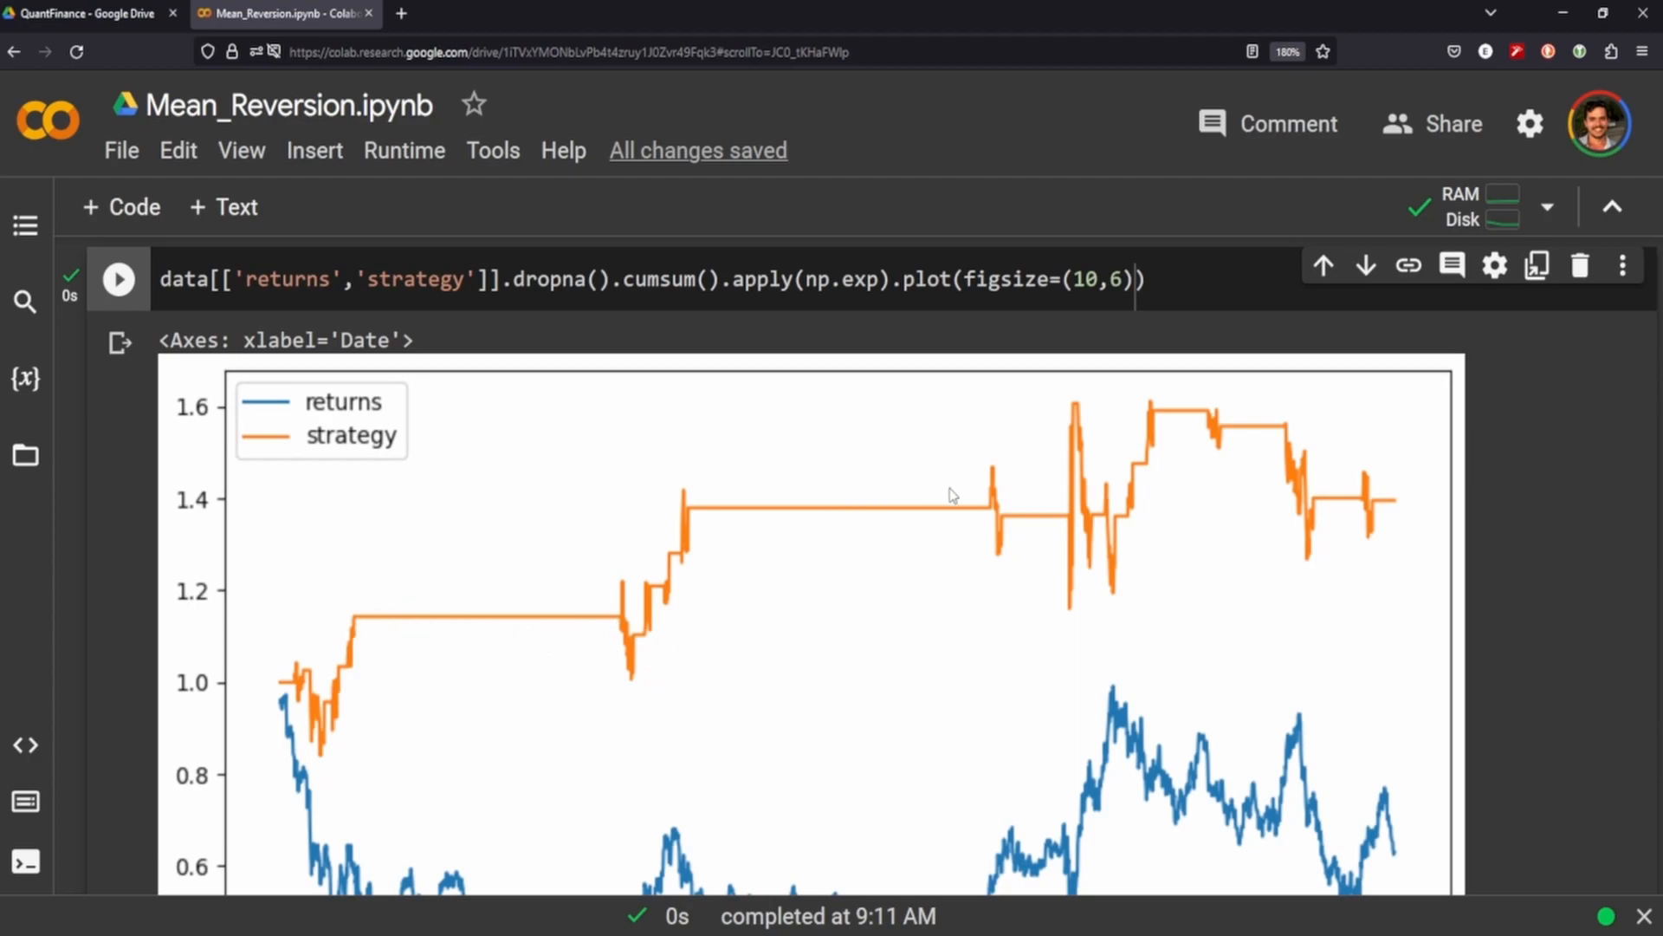
pyautogui.scroll(-3)
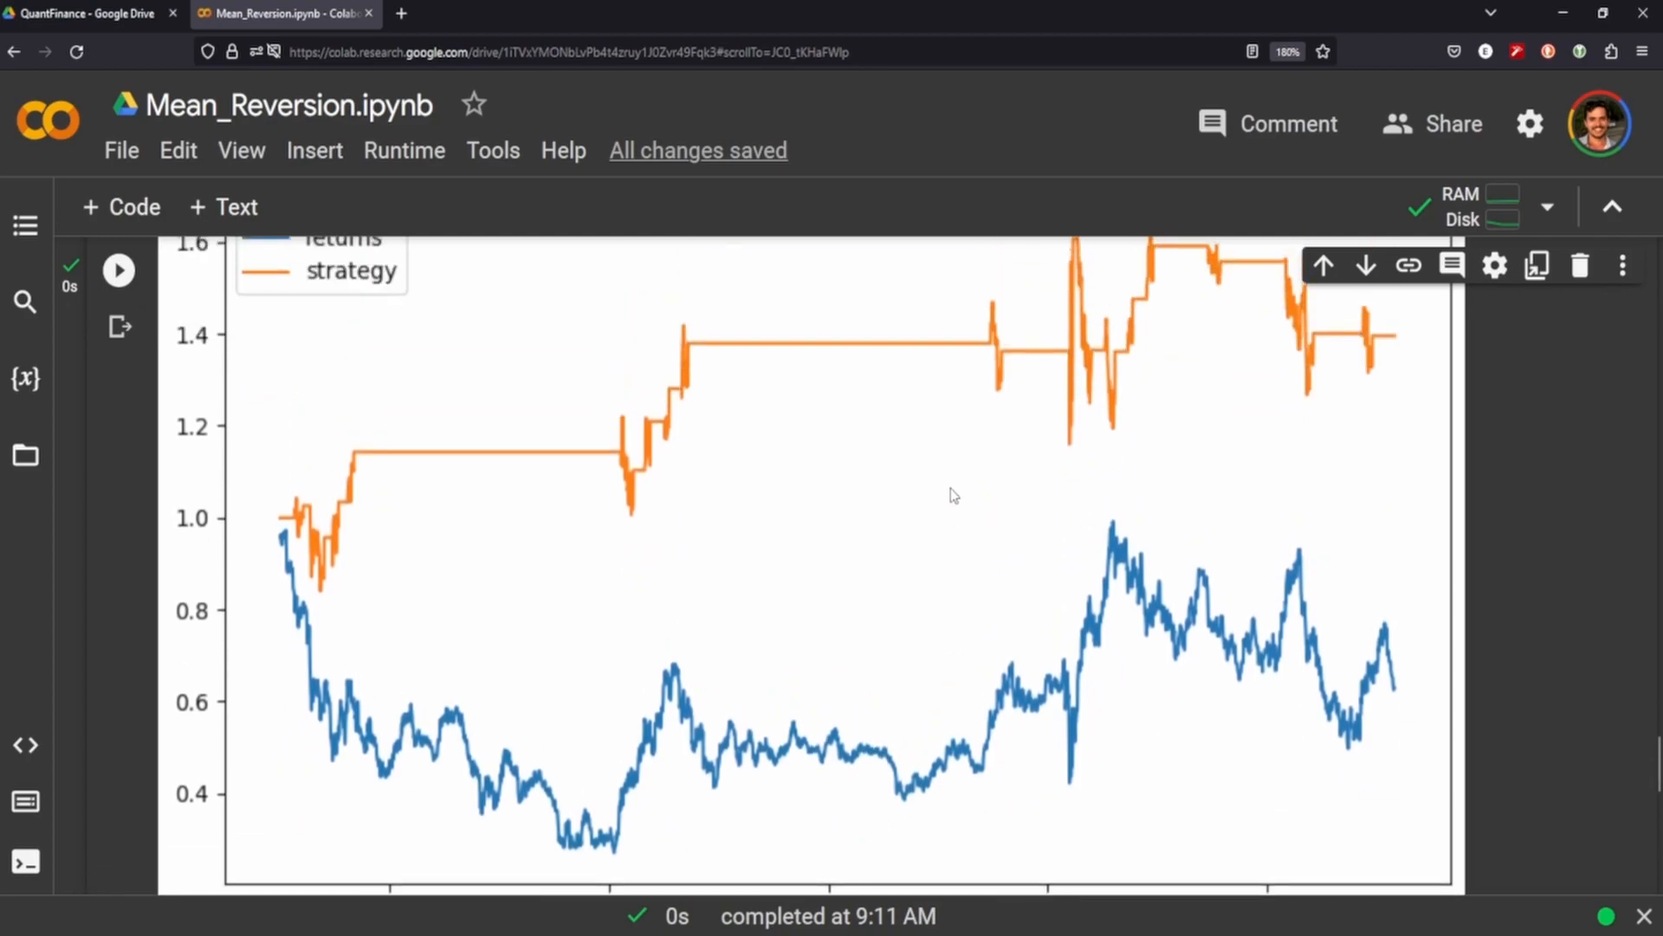
pyautogui.moveTo(425, 705)
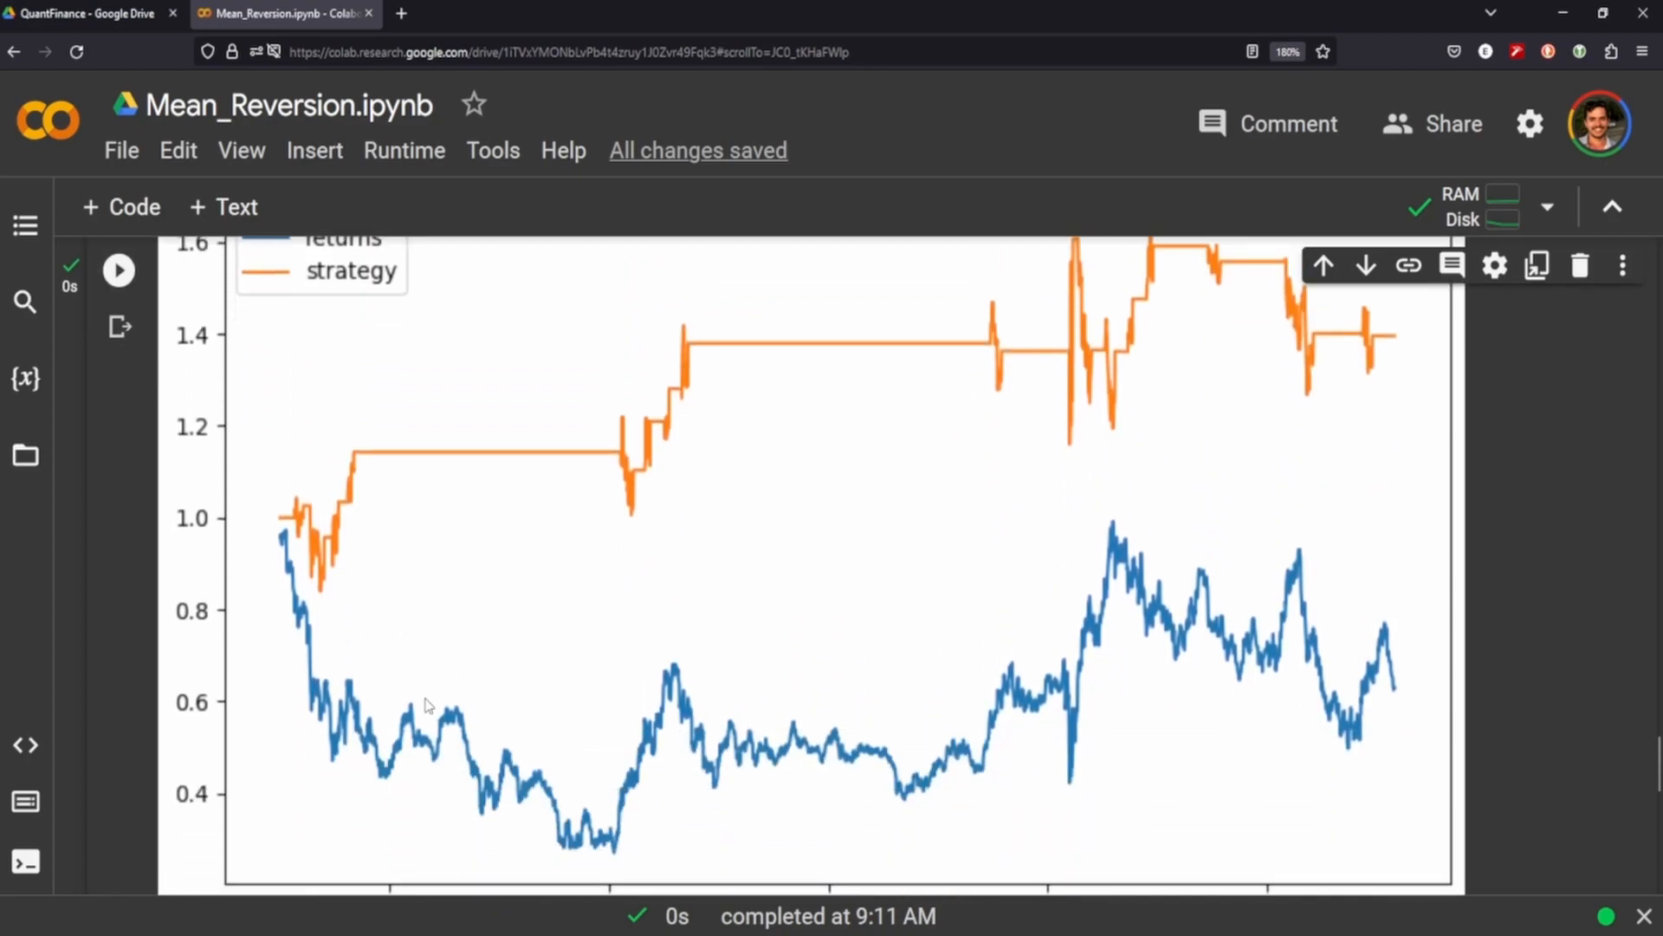
pyautogui.moveTo(490, 665)
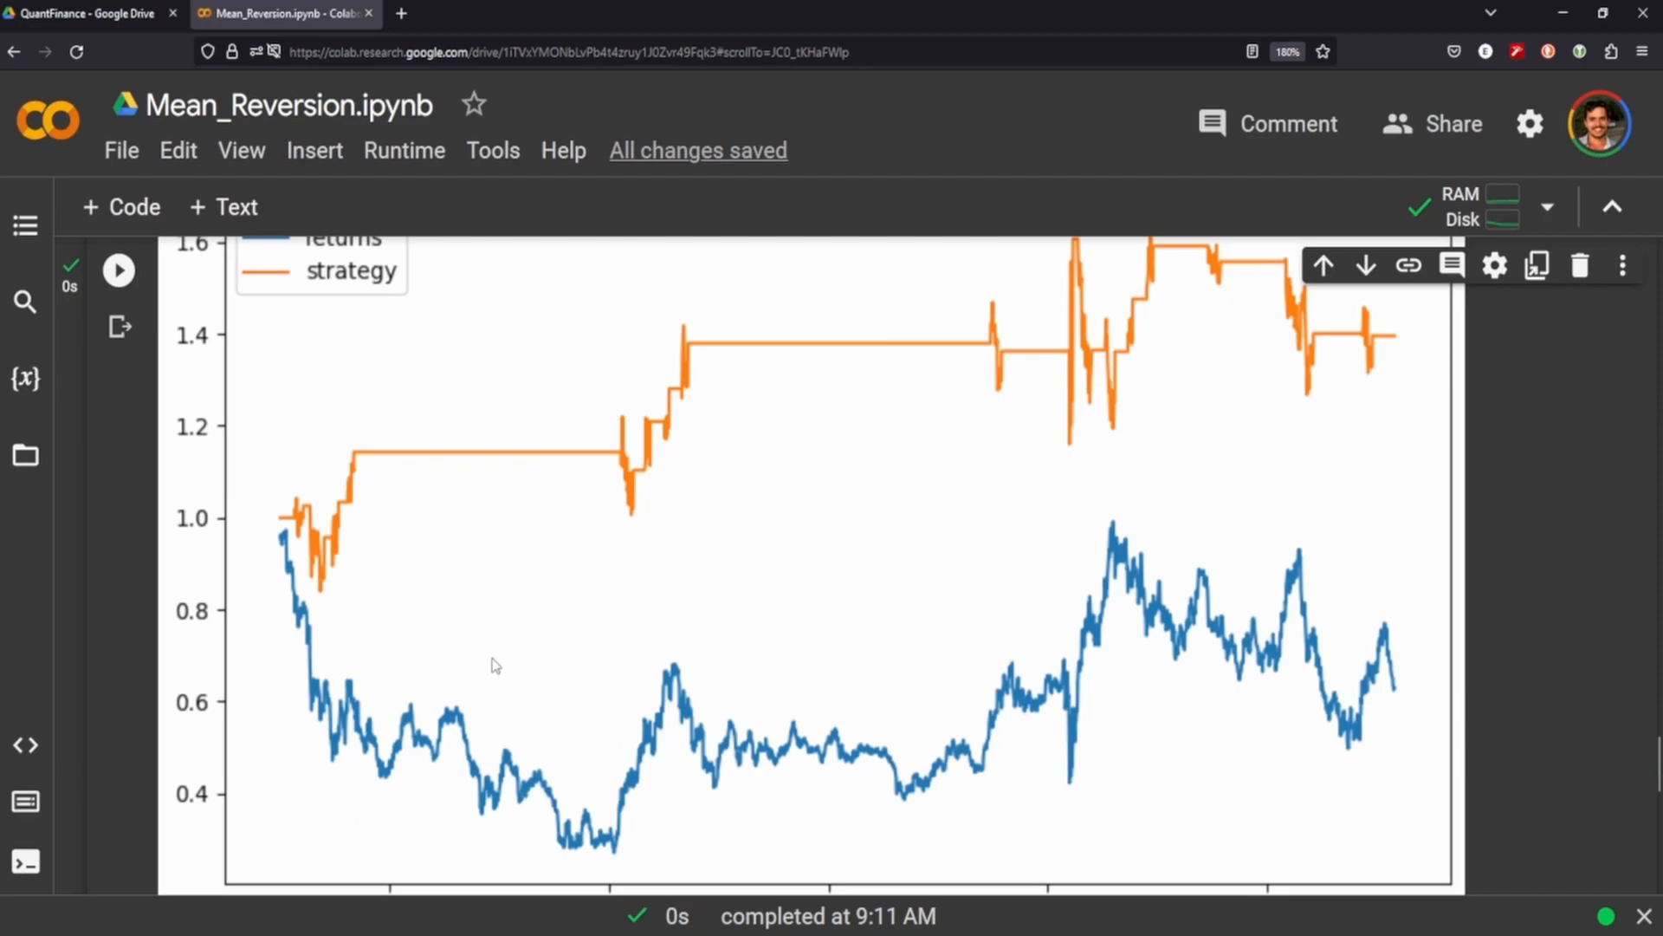
pyautogui.moveTo(385, 654)
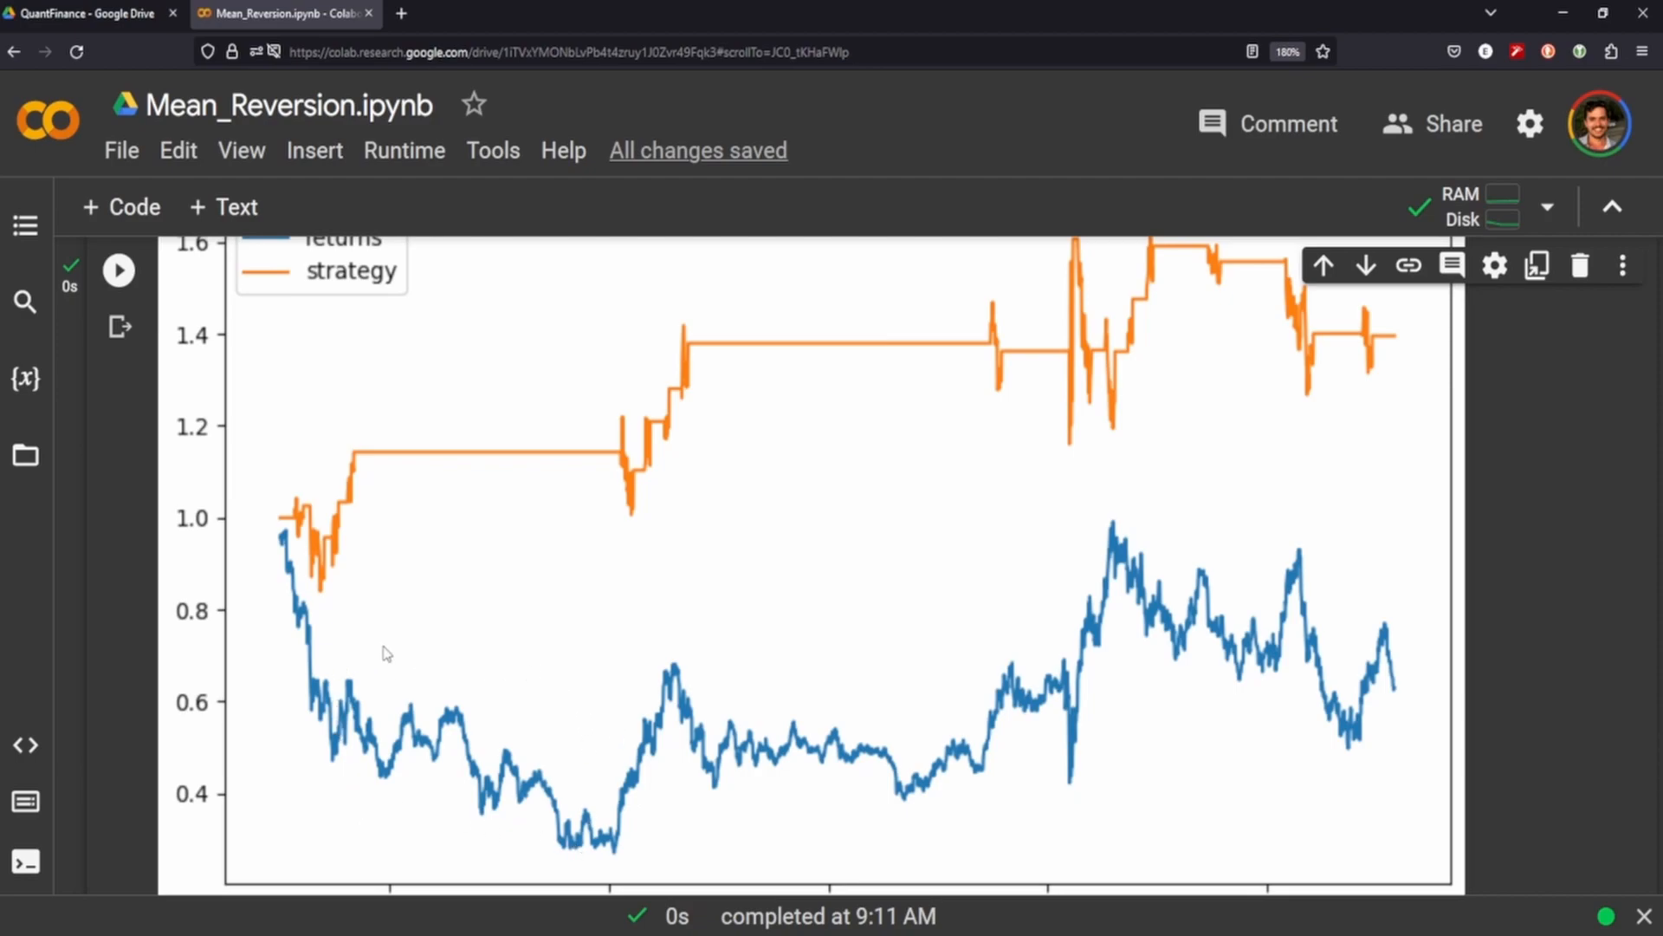
pyautogui.moveTo(858, 570)
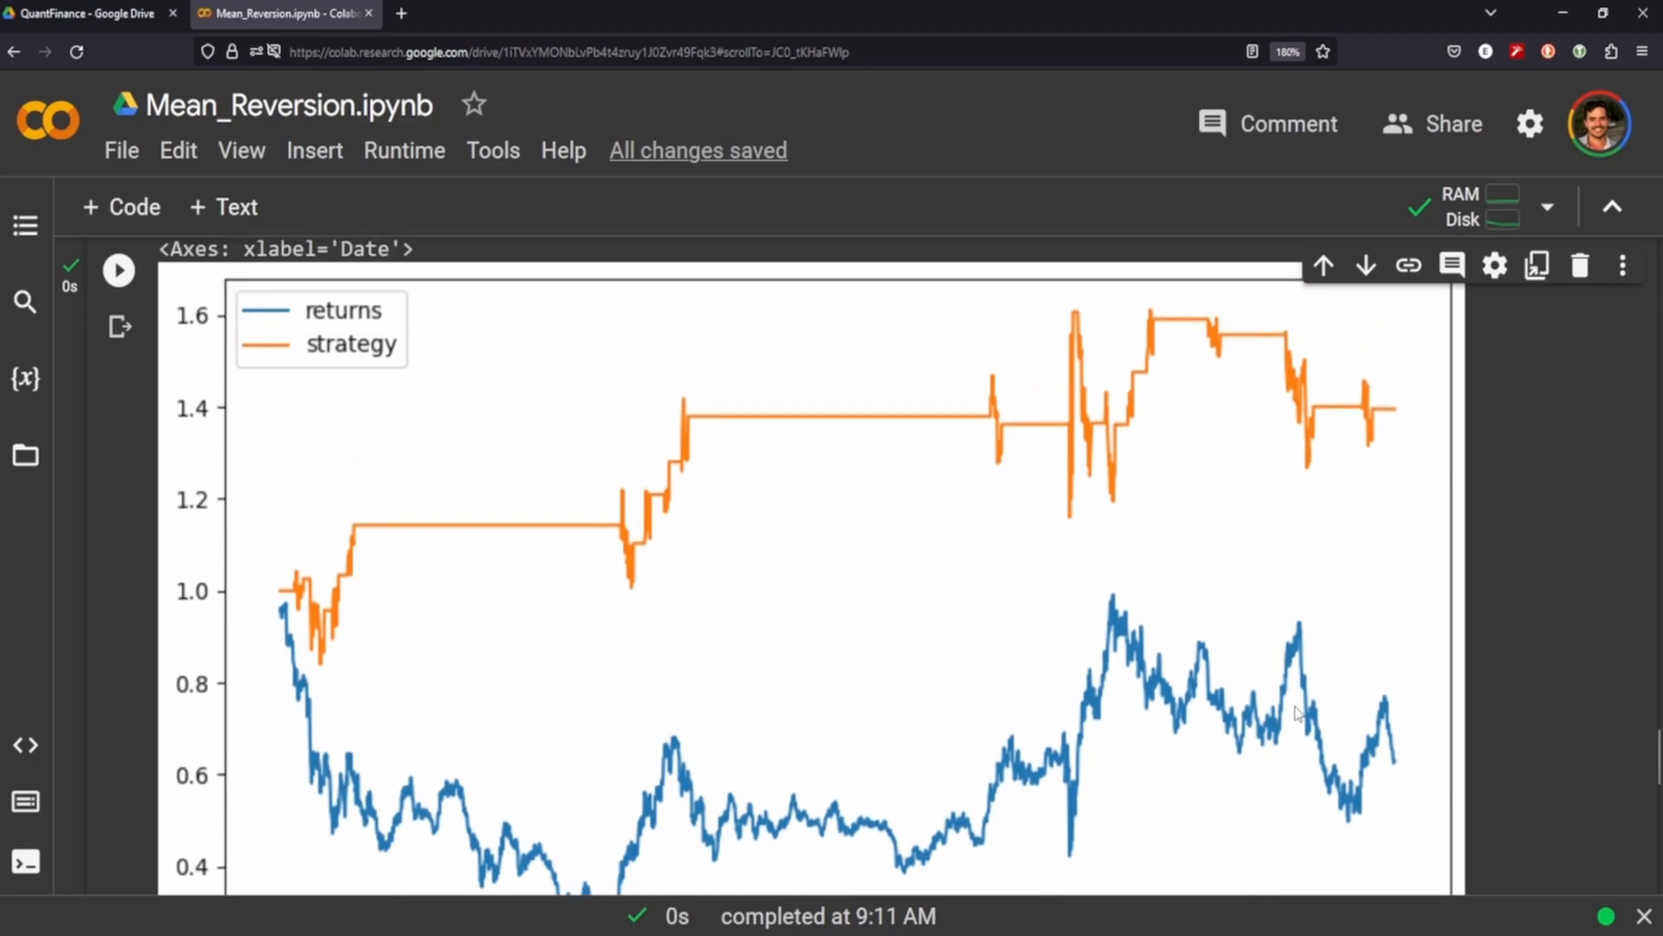
pyautogui.scroll(-3)
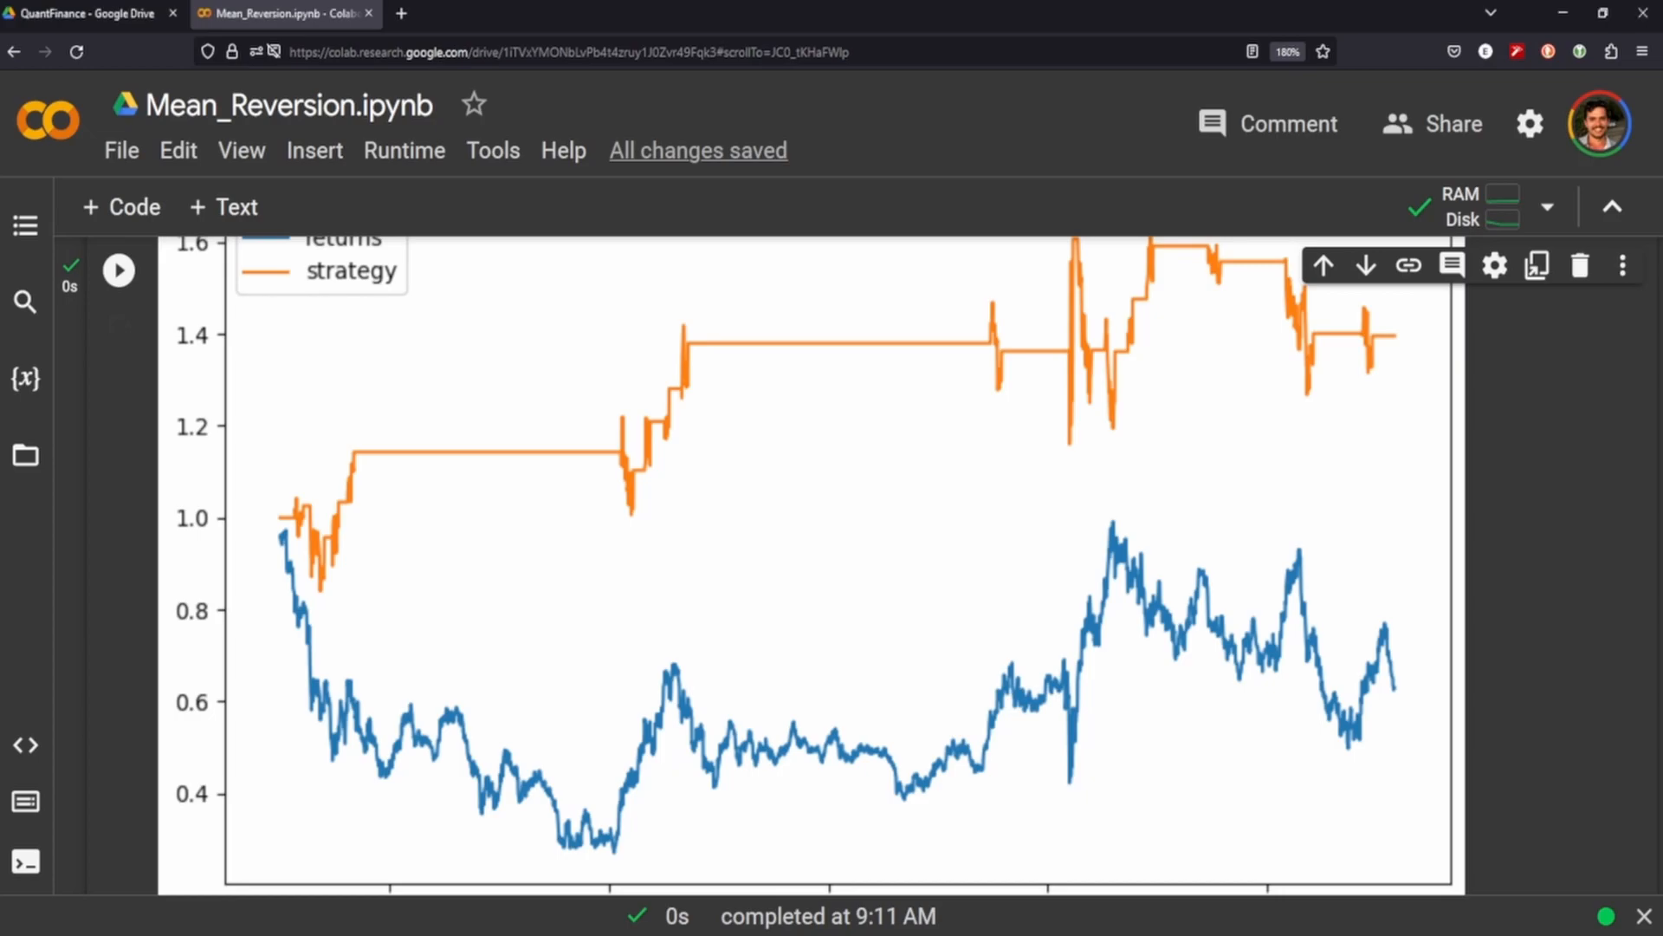
pyautogui.scroll(-3)
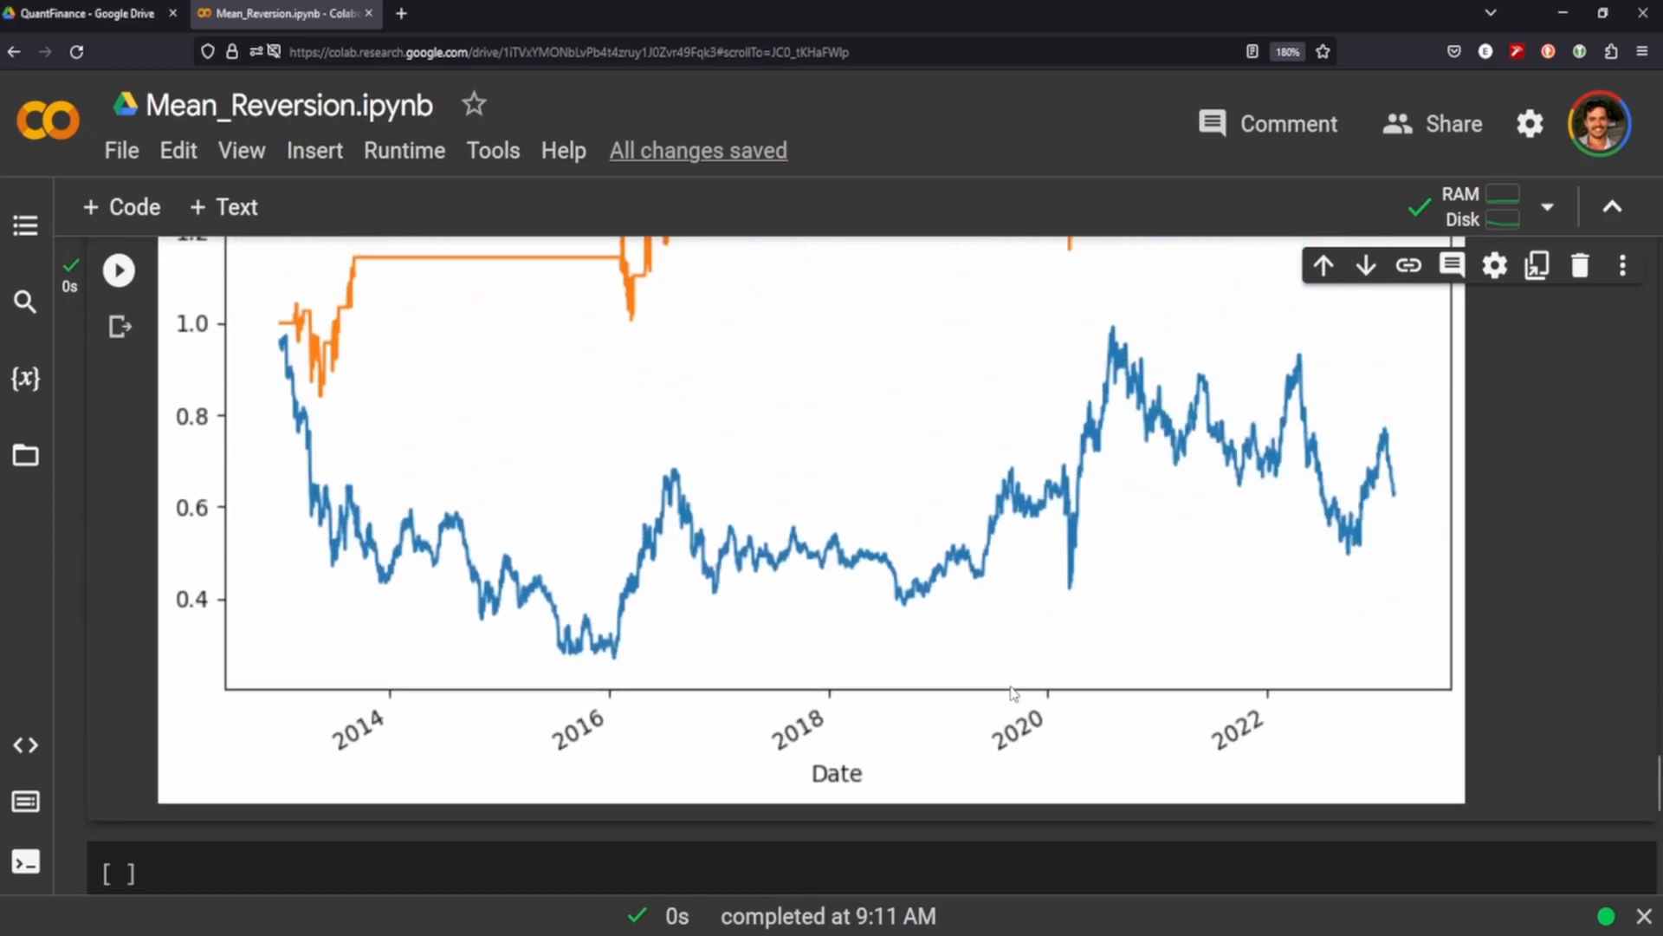
pyautogui.scroll(3)
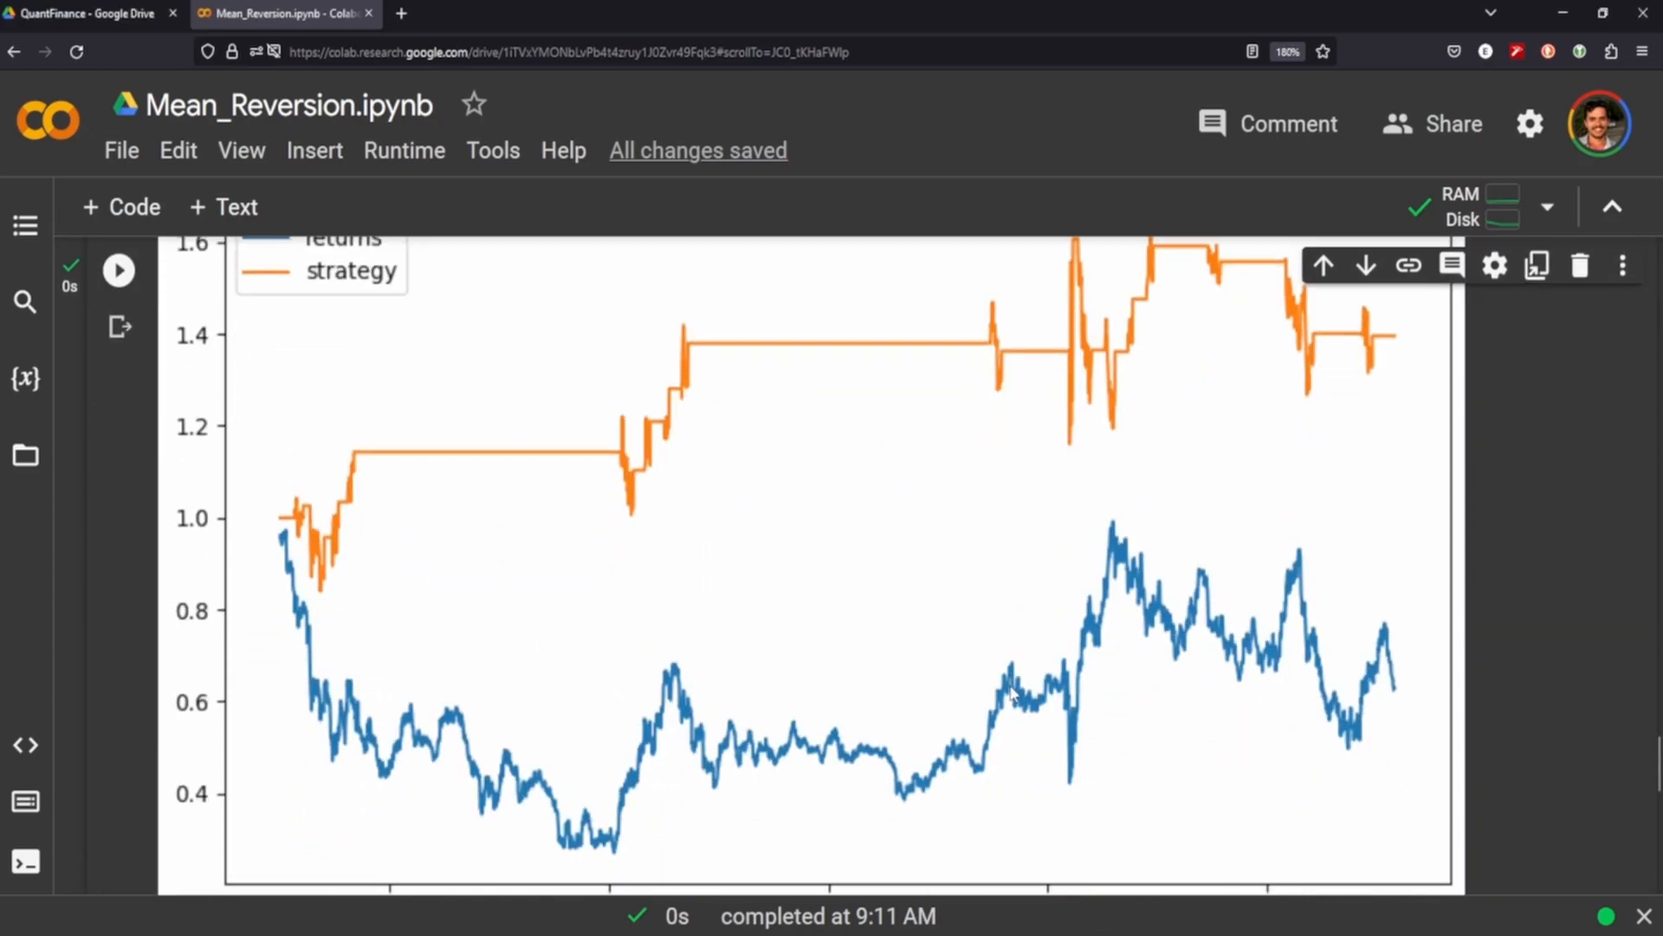
pyautogui.moveTo(684, 466)
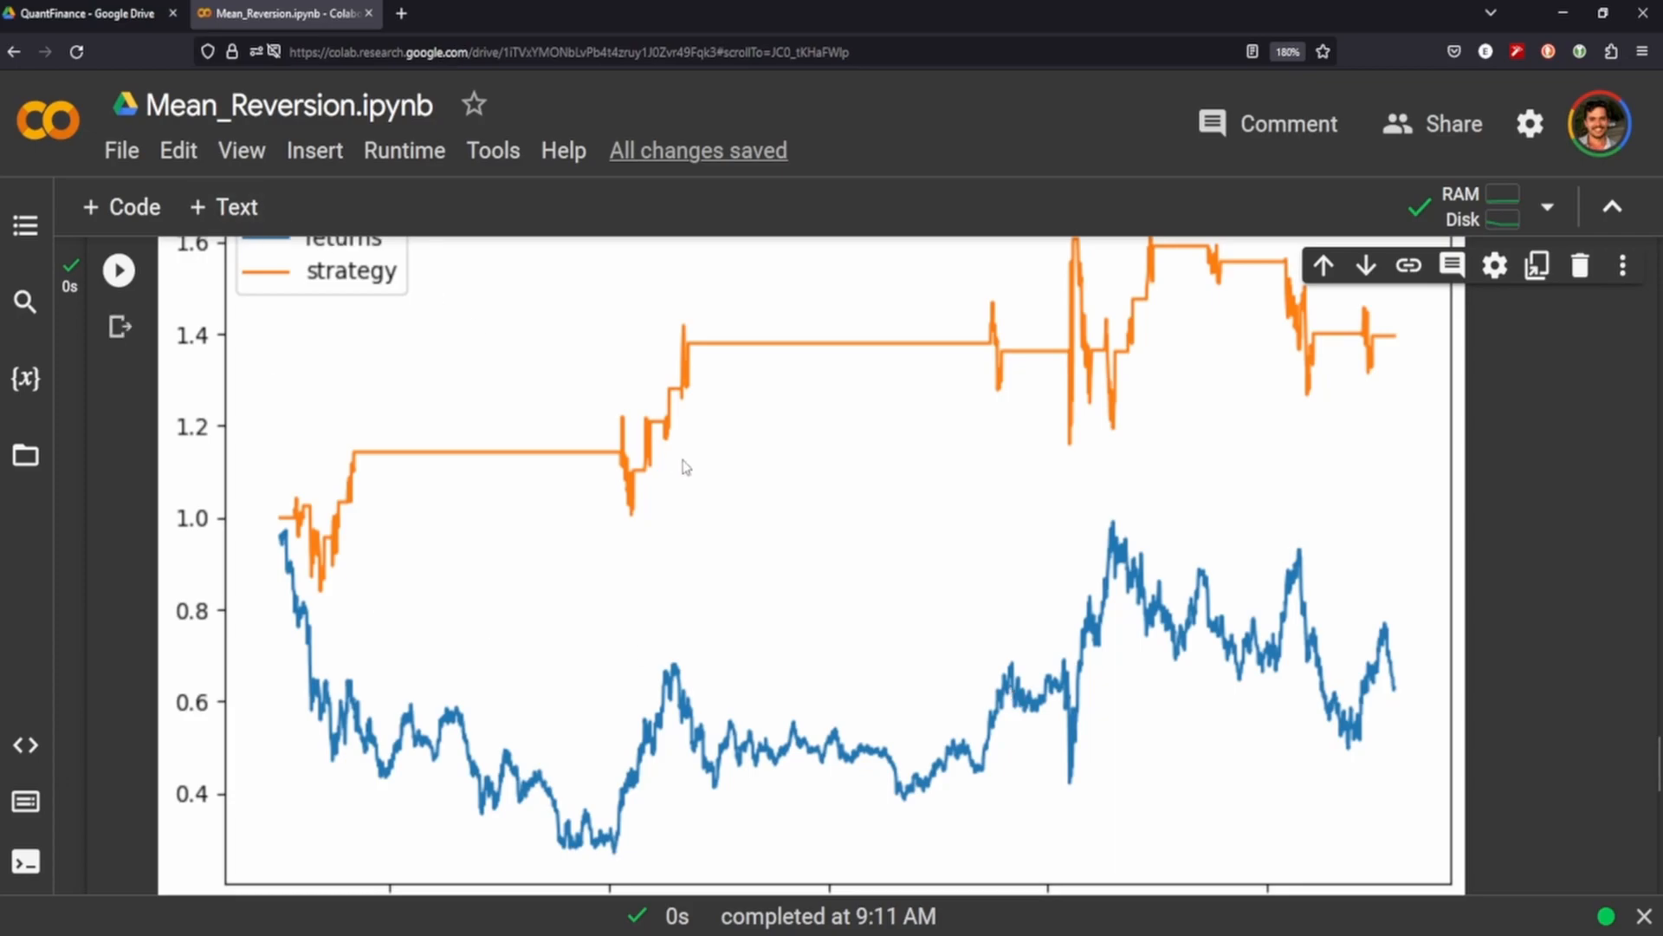
pyautogui.scroll(-3)
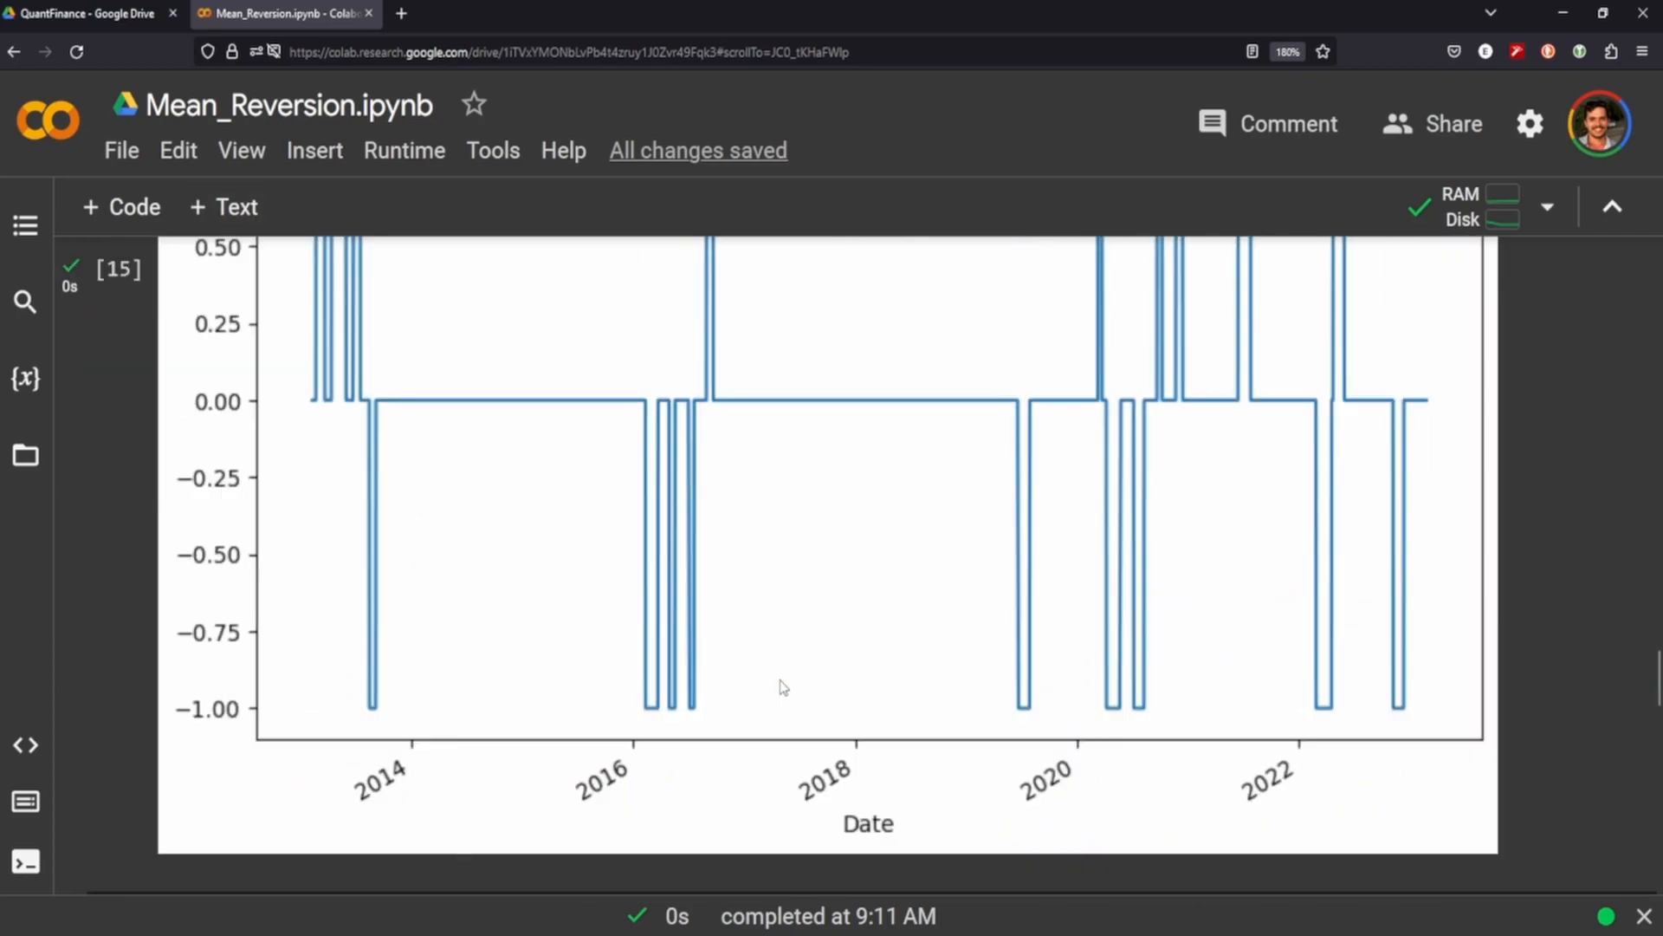
pyautogui.scroll(3)
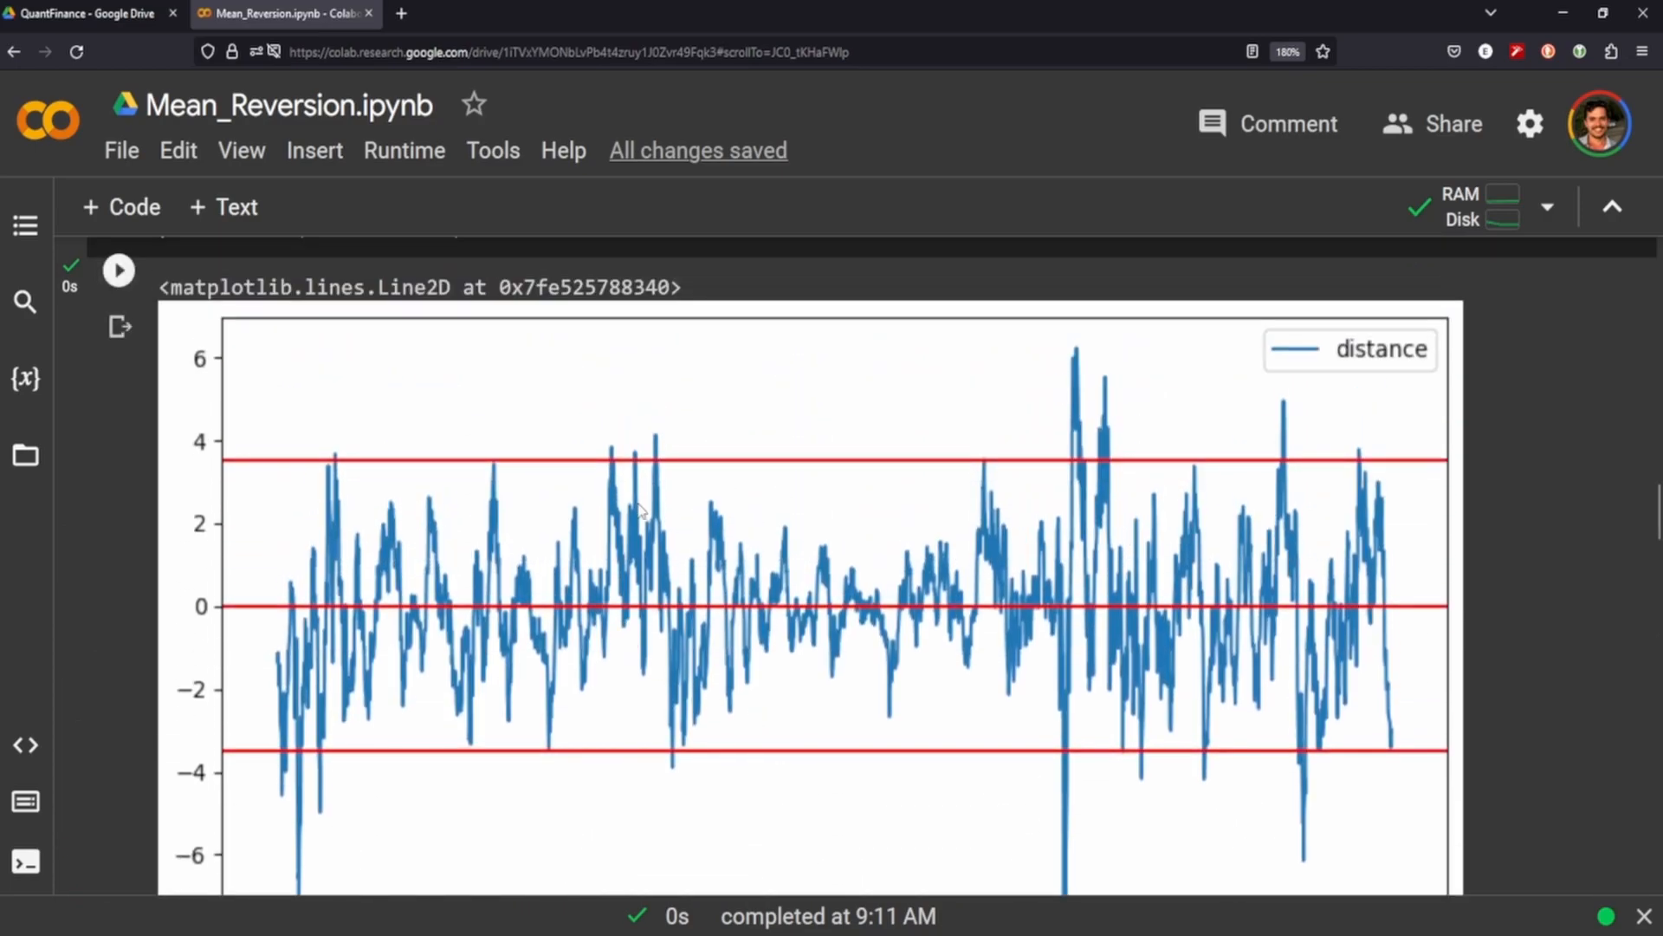
pyautogui.moveTo(1081, 409)
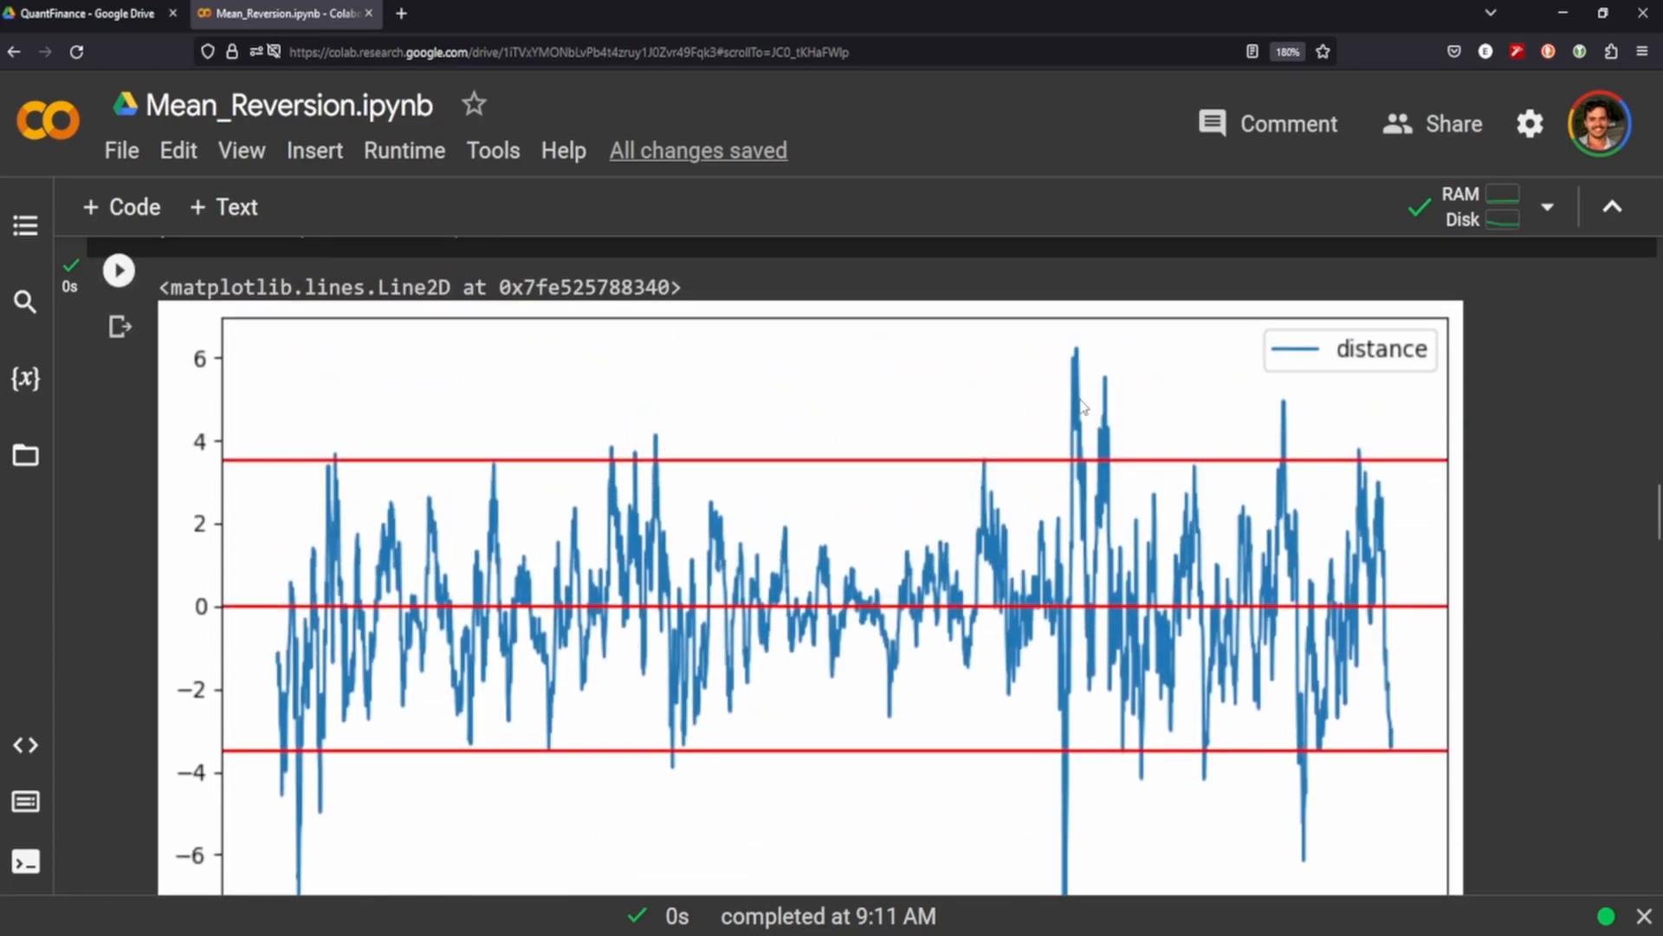
pyautogui.scroll(-3)
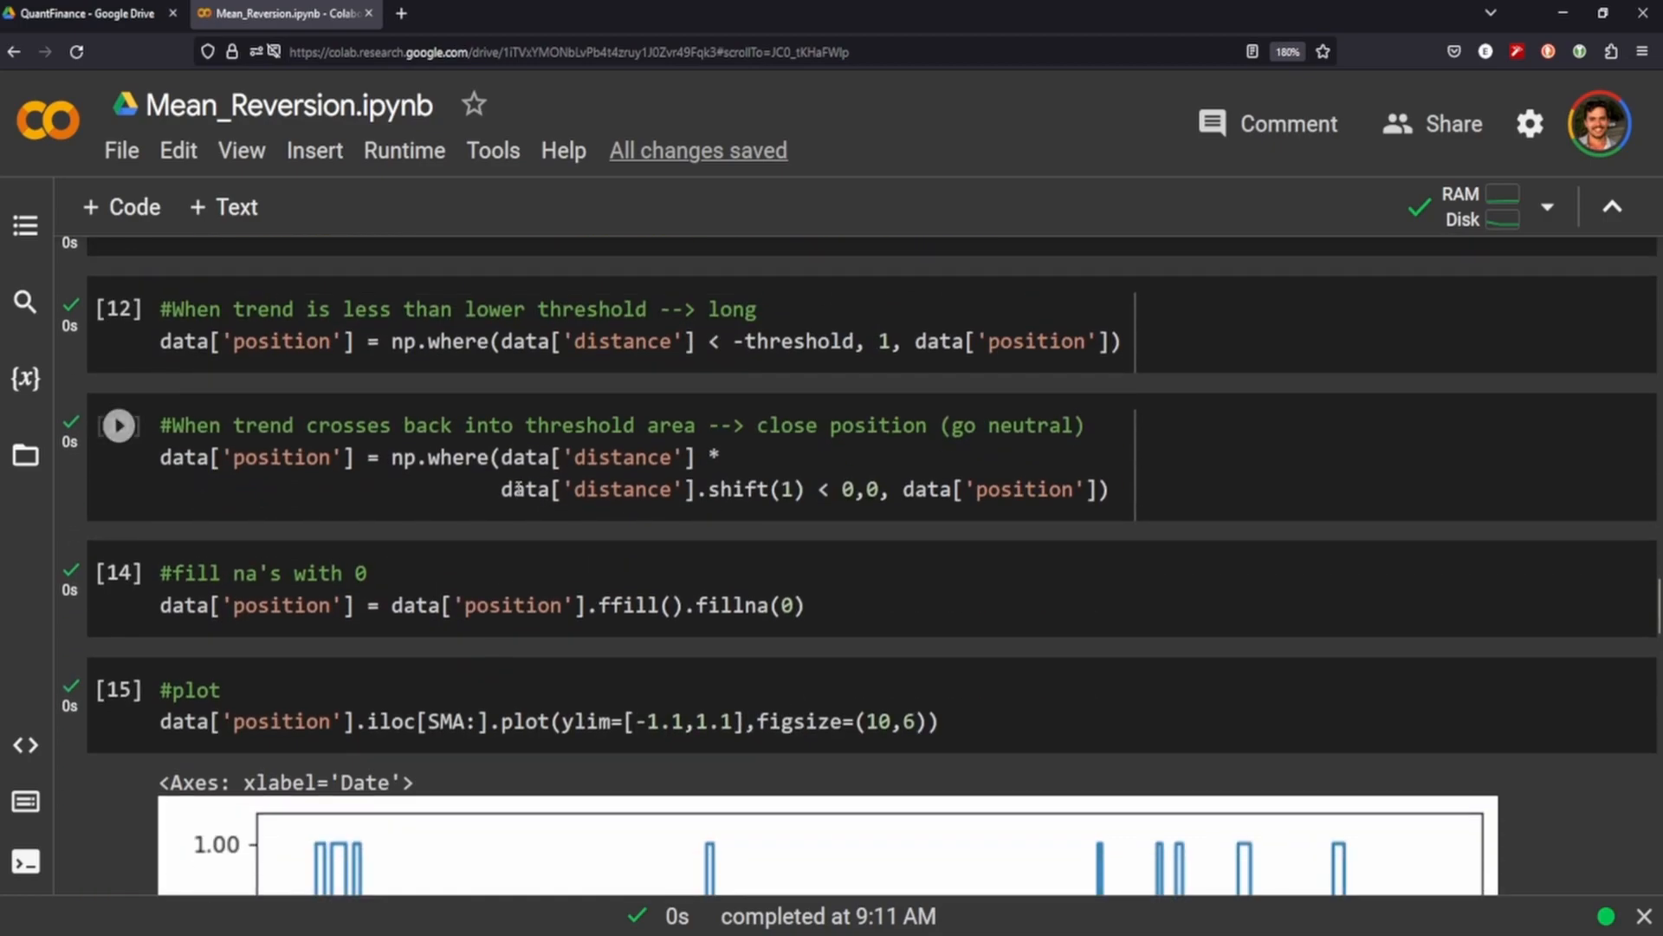
pyautogui.scroll(-3)
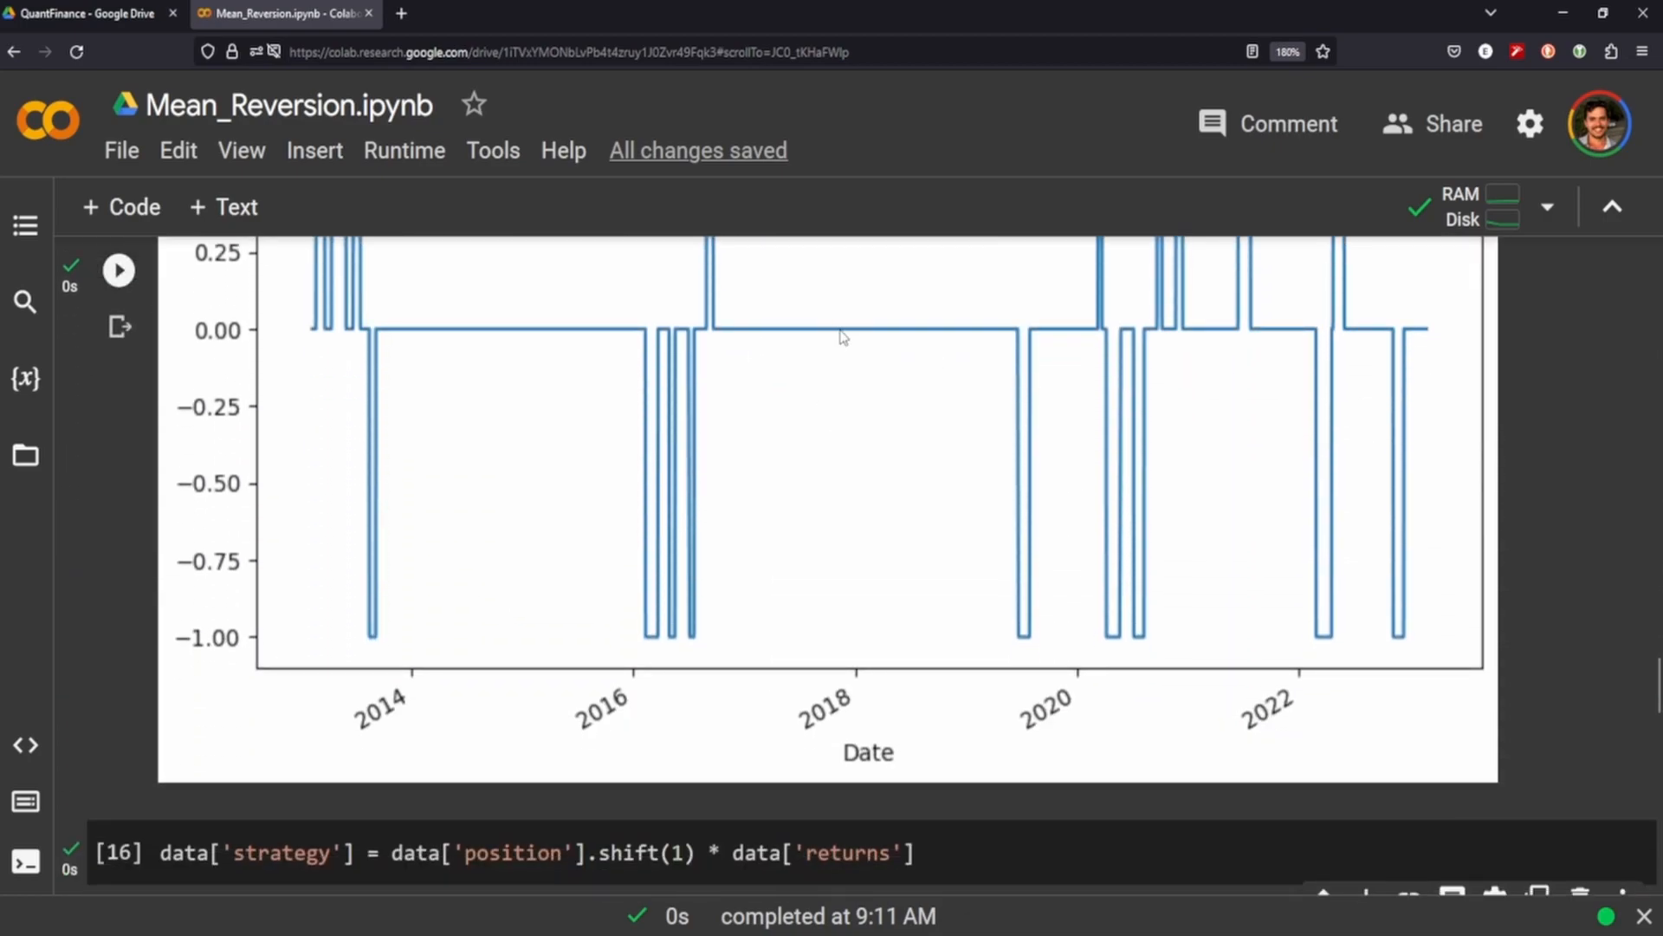
pyautogui.moveTo(915, 351)
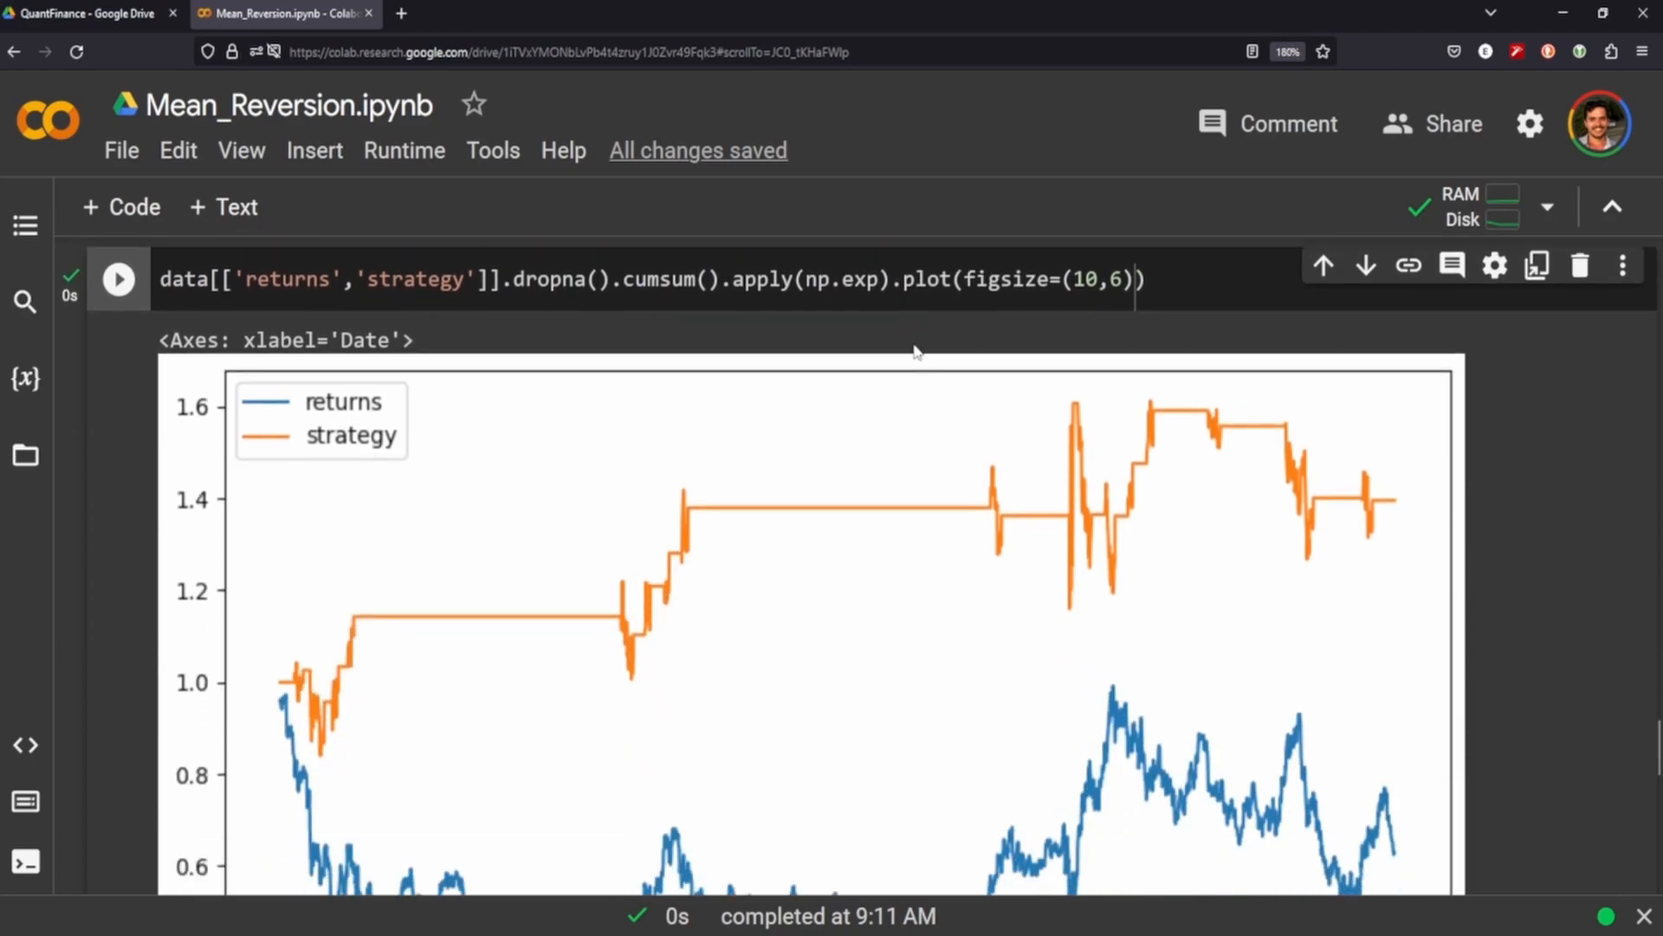
pyautogui.scroll(-3)
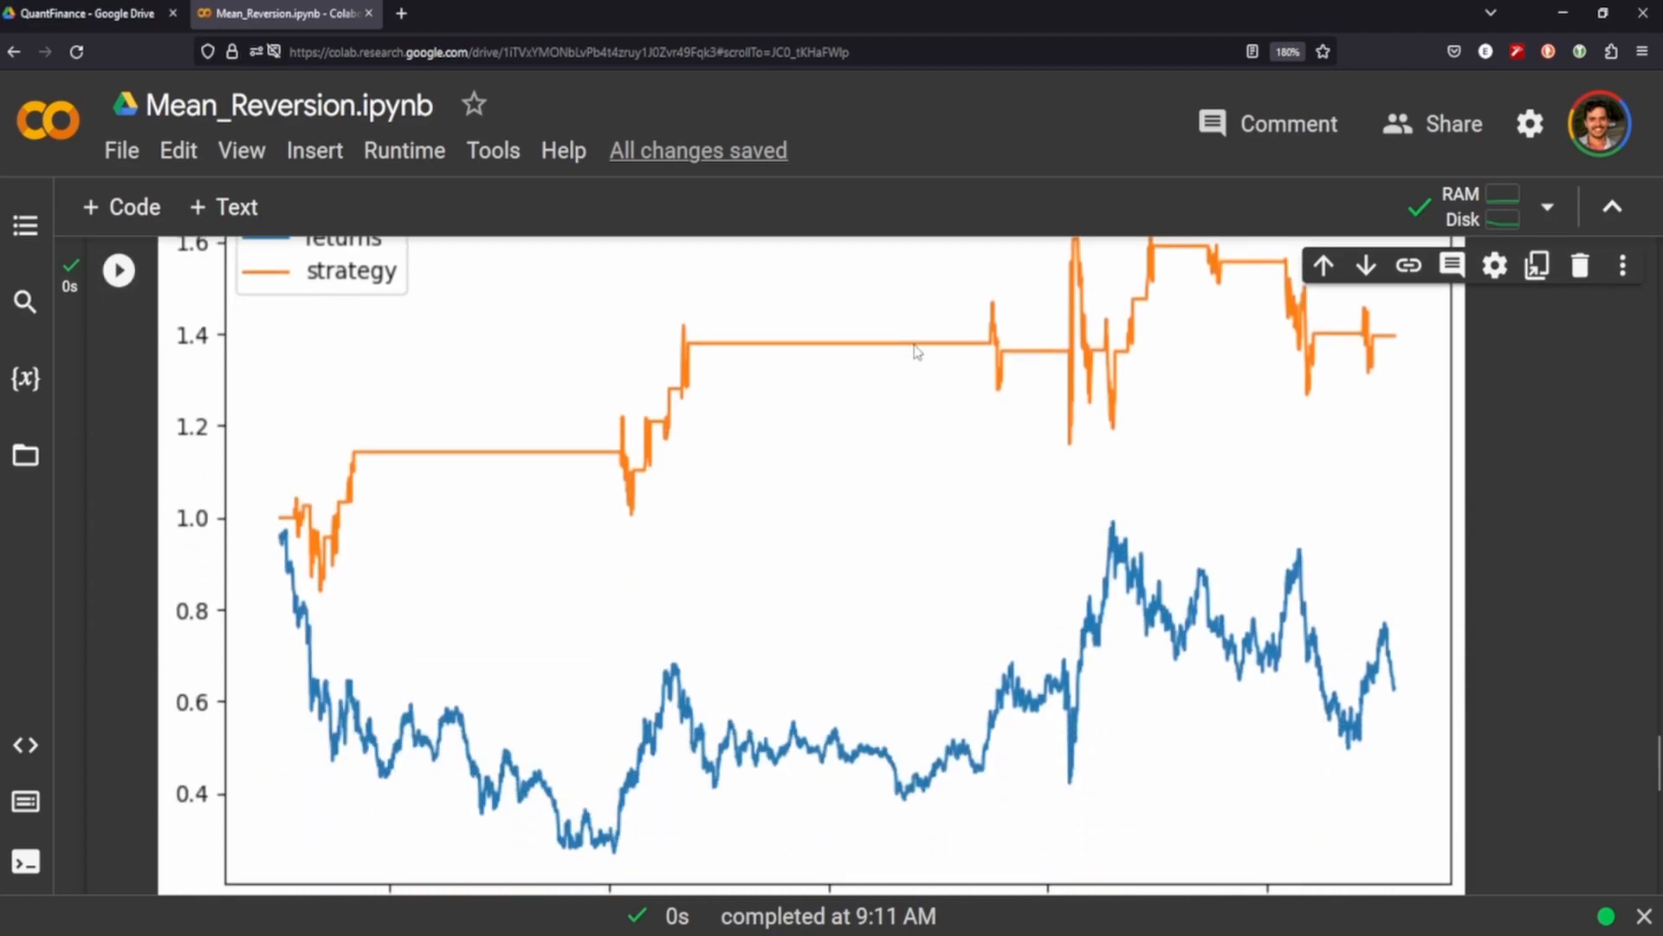
pyautogui.moveTo(1104, 929)
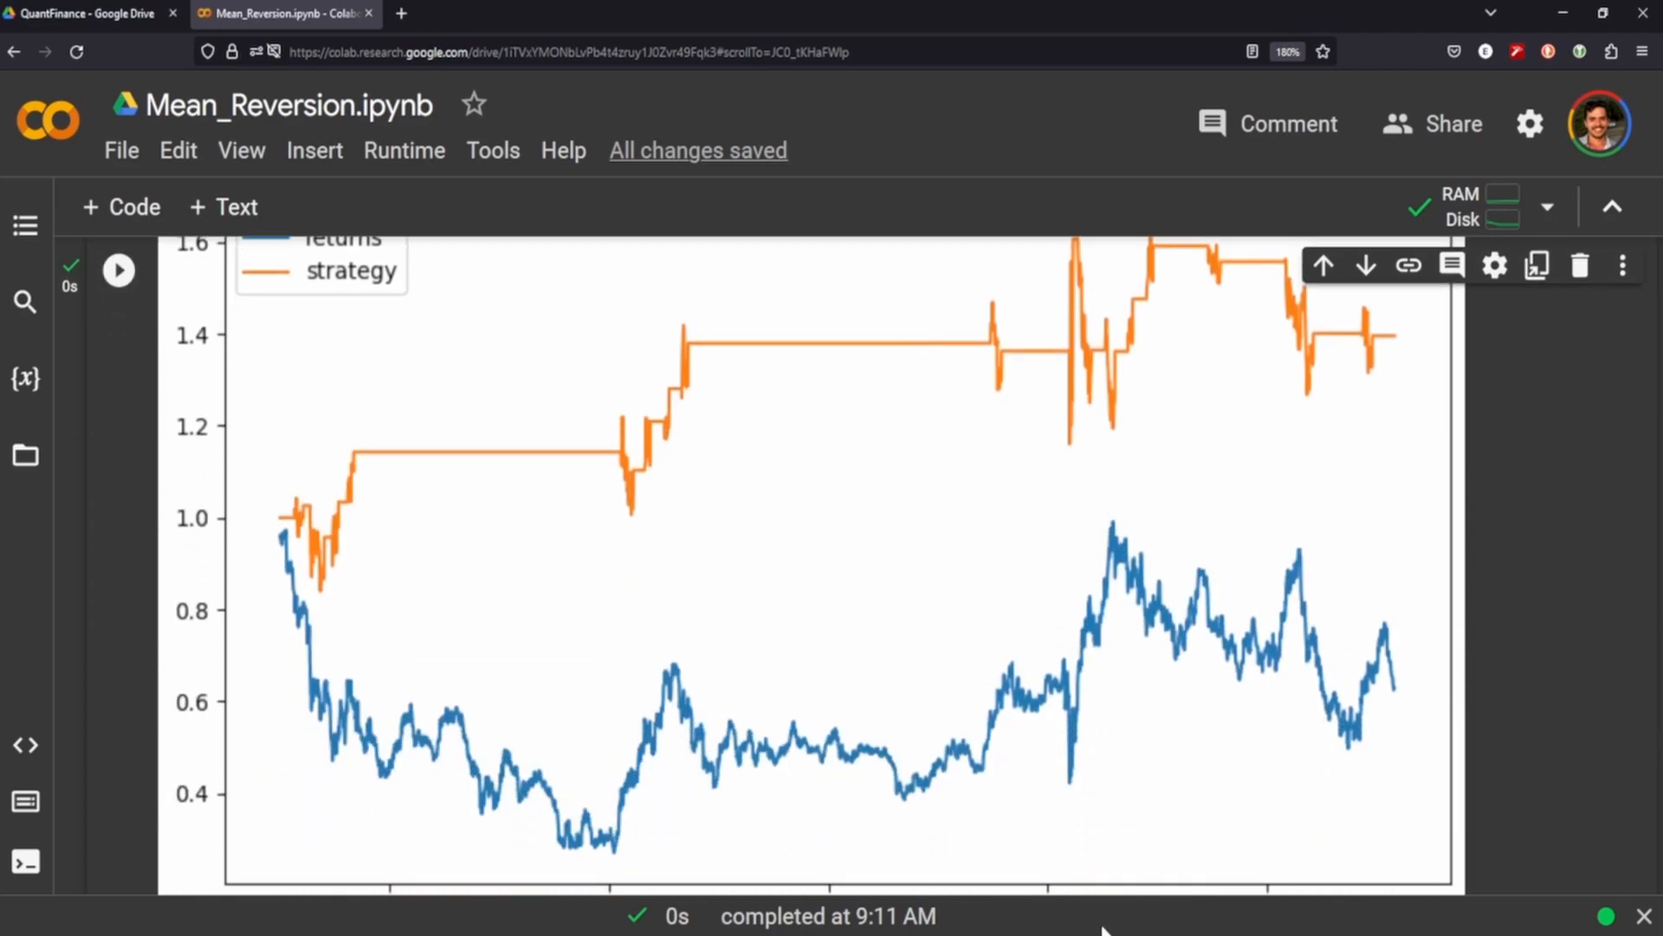
pyautogui.moveTo(1274, 735)
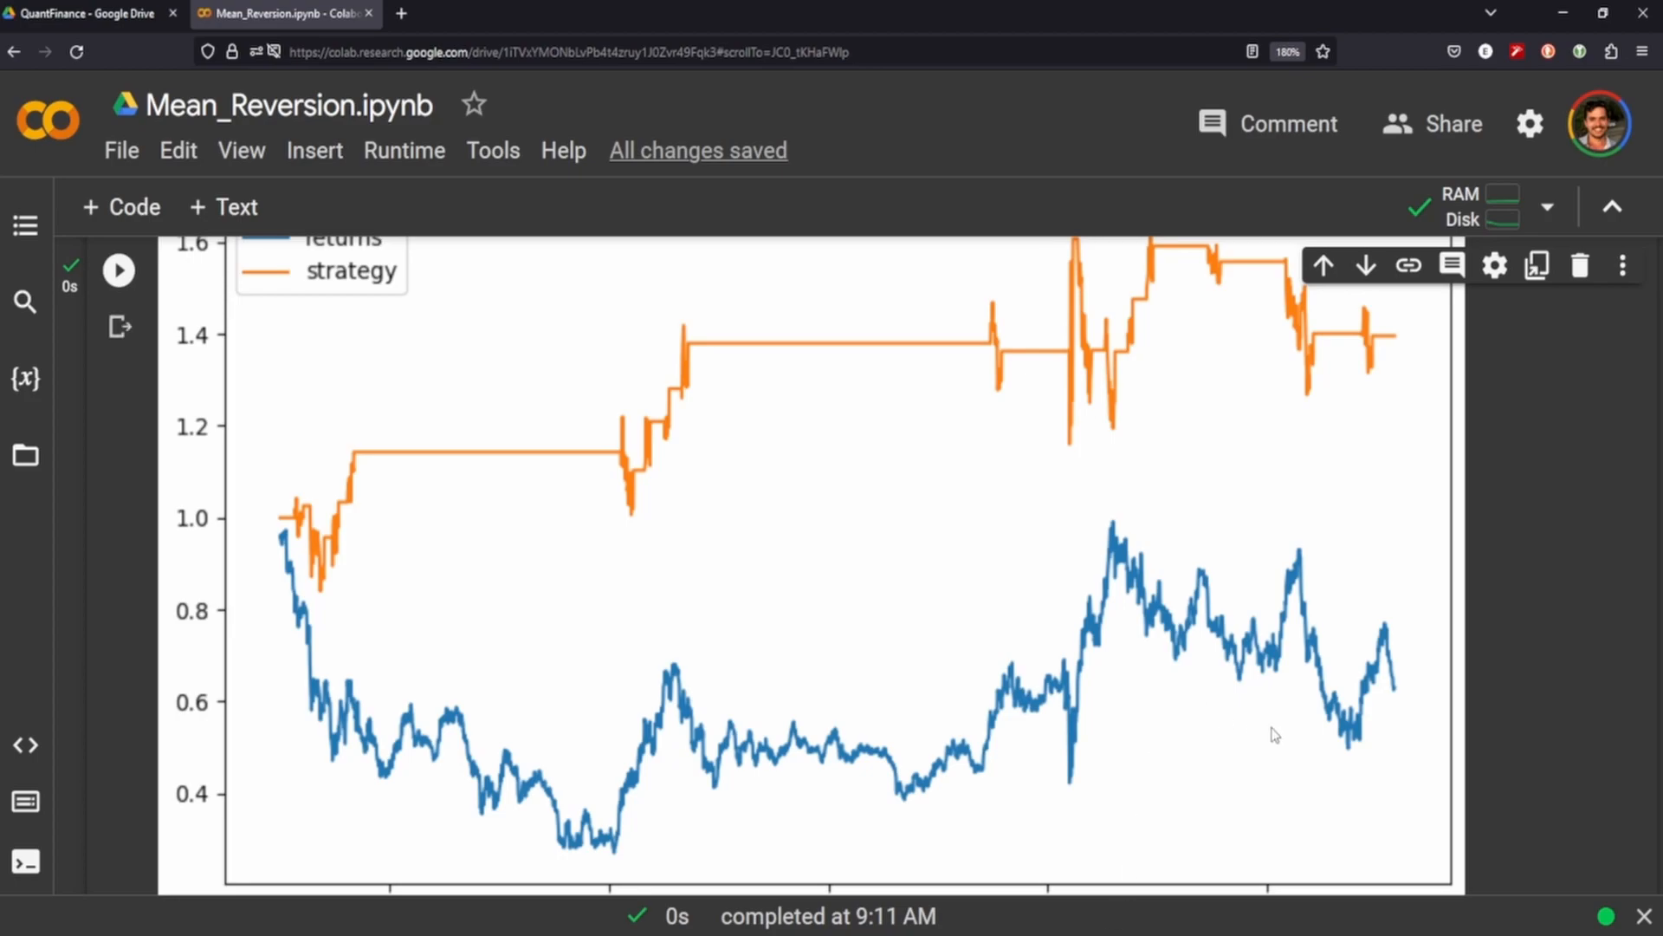